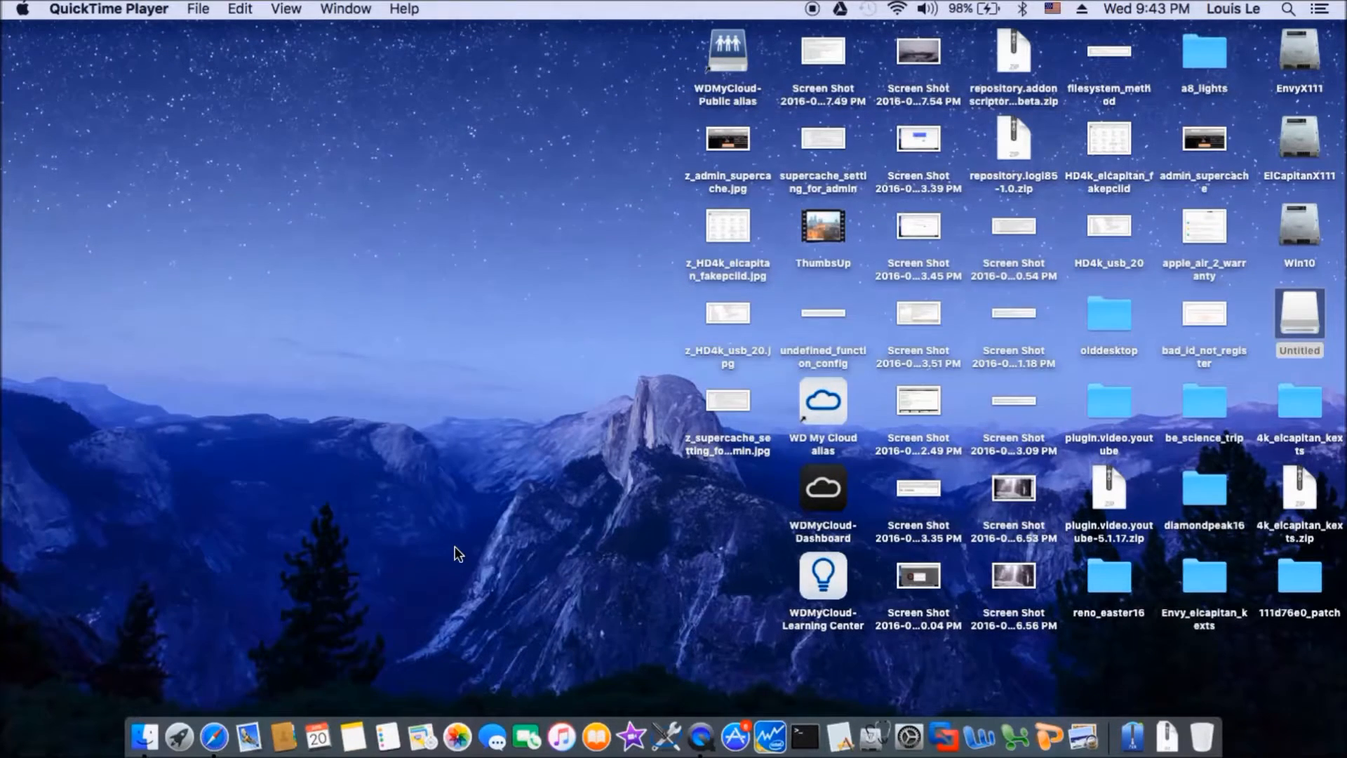
pyautogui.moveTo(518, 508)
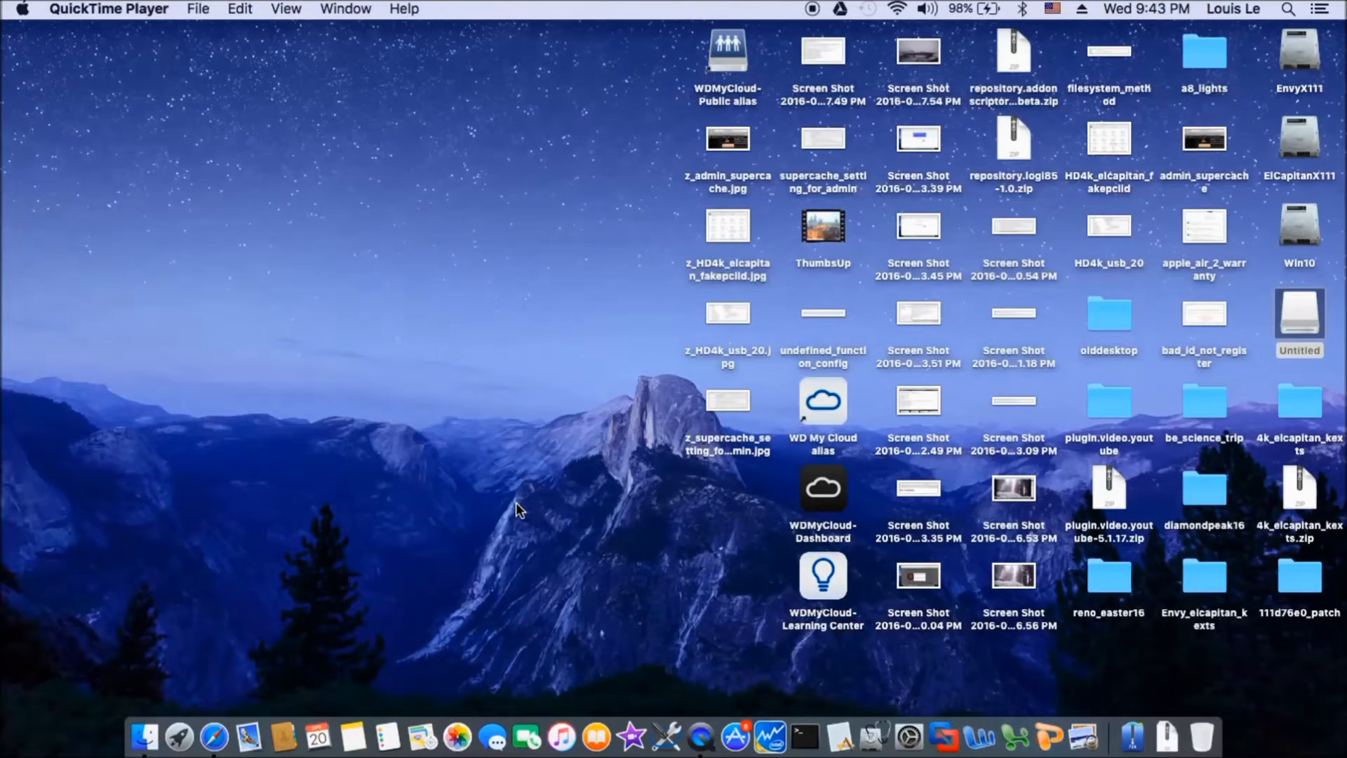
pyautogui.moveTo(1128, 651)
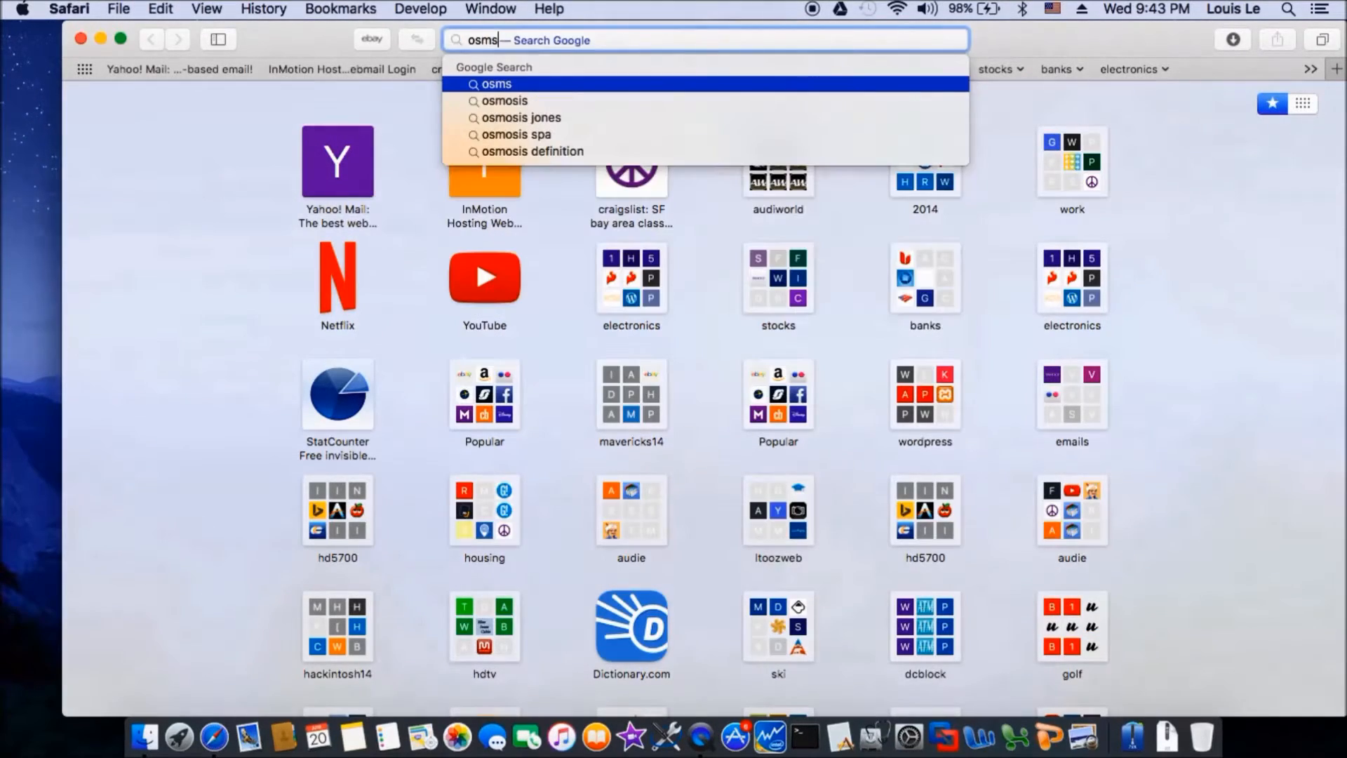
# - Reach the osmc.tv download page and show the downloaded OS X installer in Finder
pyautogui.press('backspace')
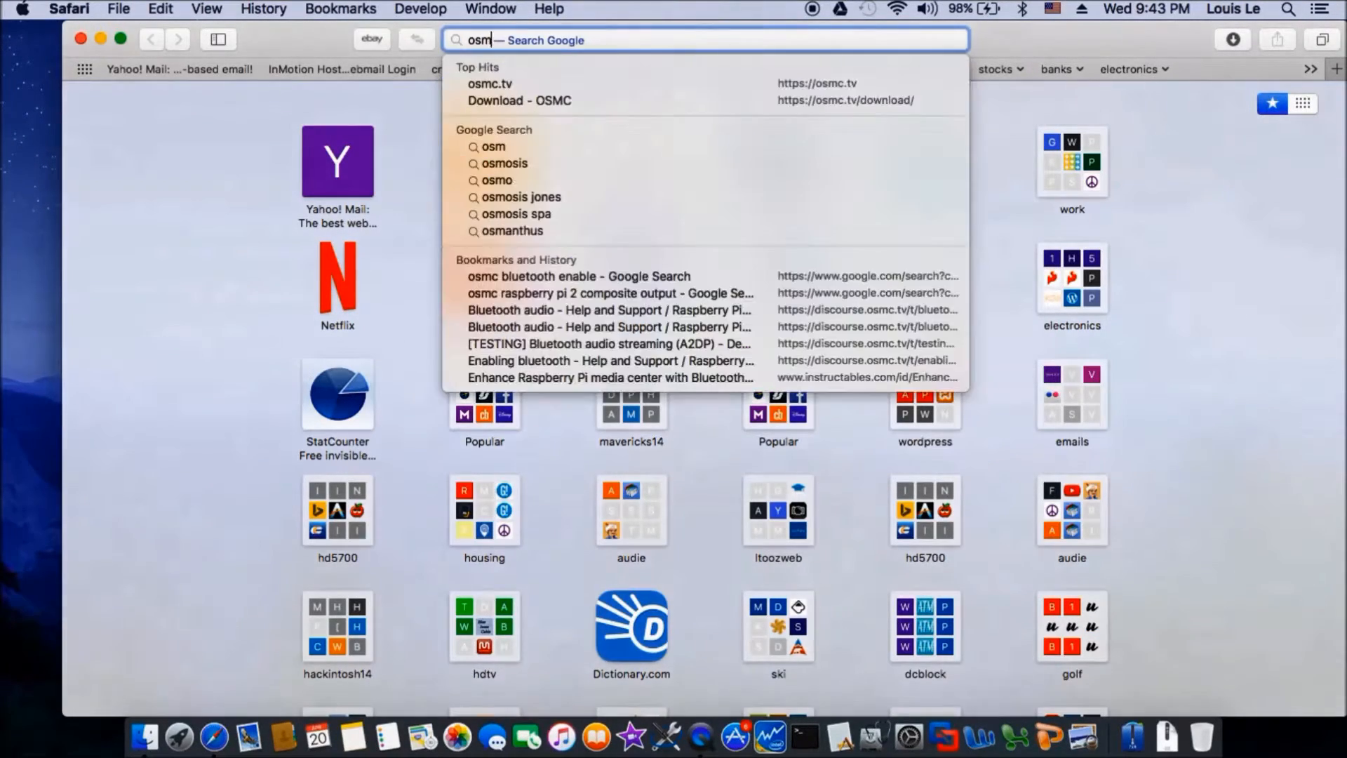
pyautogui.click(489, 82)
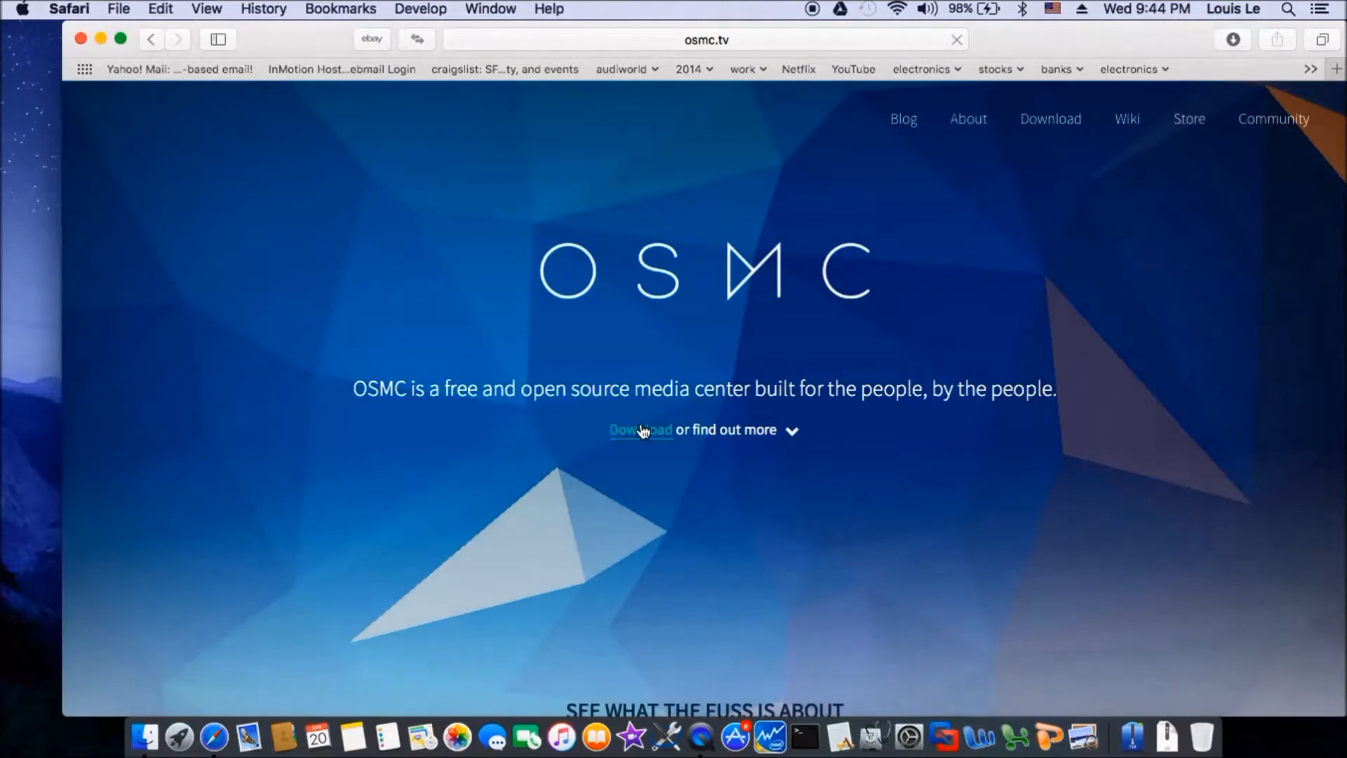
pyautogui.click(640, 430)
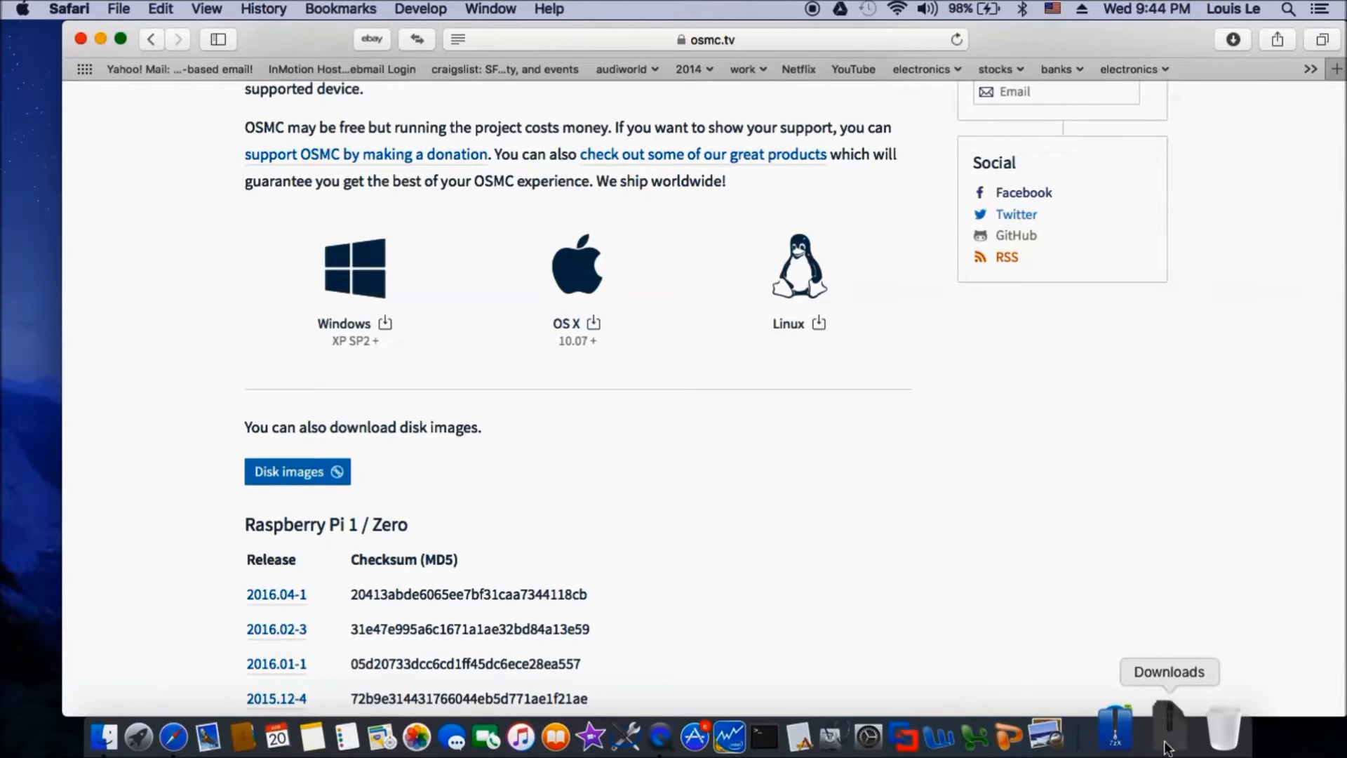
pyautogui.click(1168, 734)
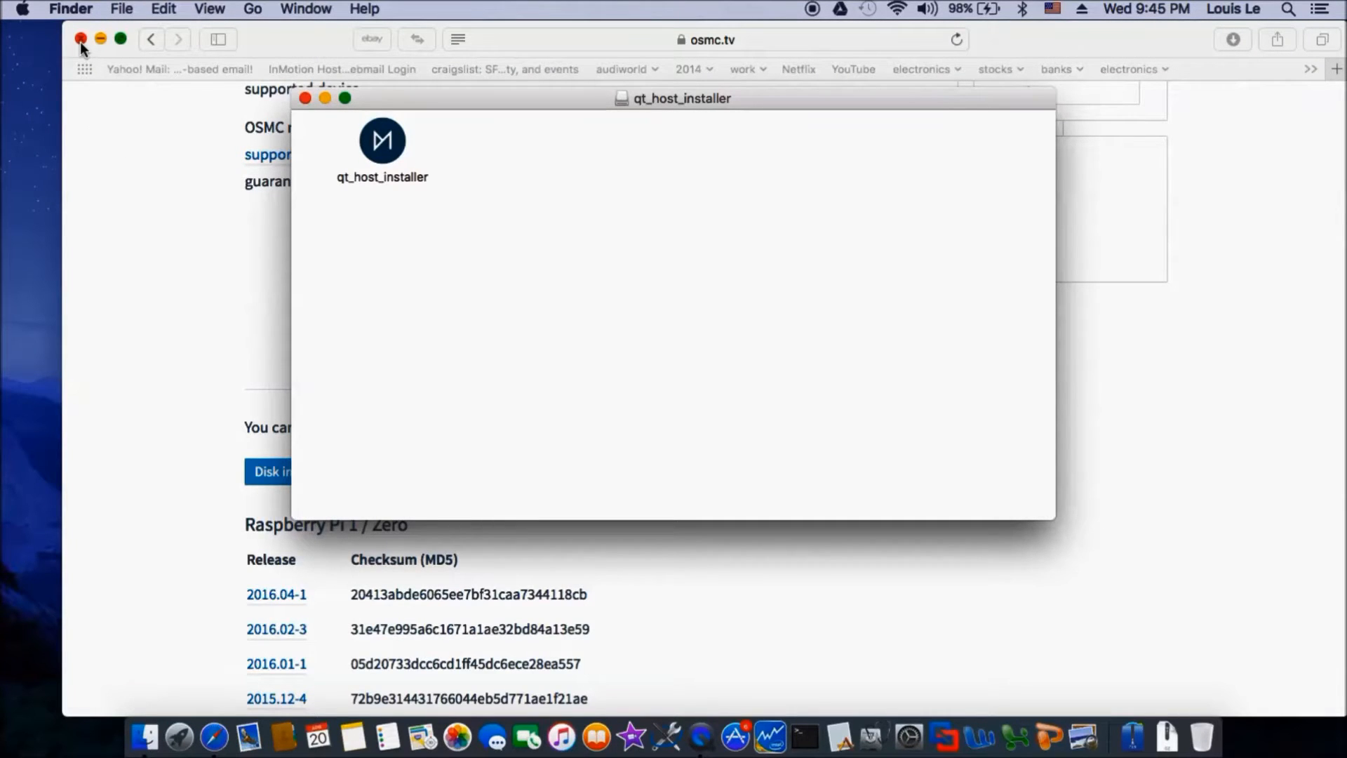
# - Launch qt_host_installer from its disk image, disabling future warnings for that image
pyautogui.click(80, 40)
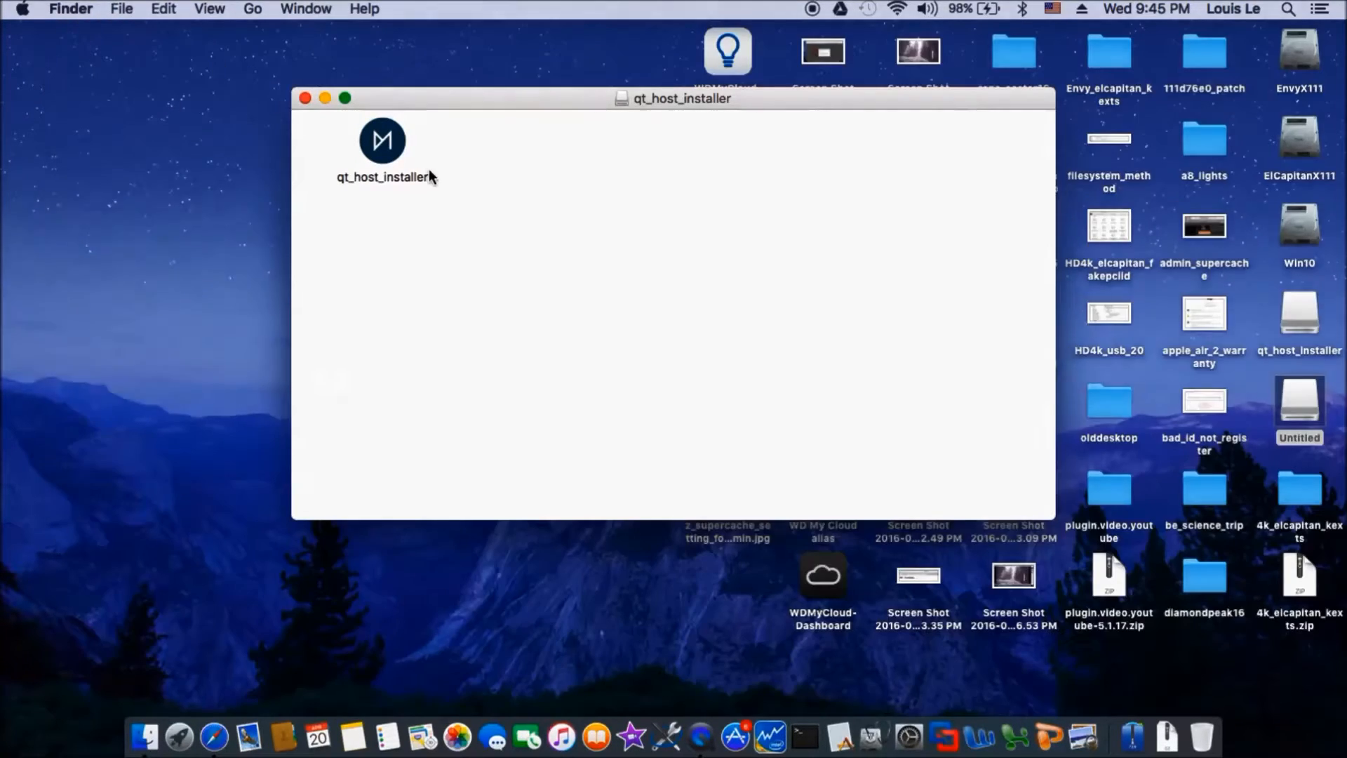
pyautogui.doubleClick(382, 141)
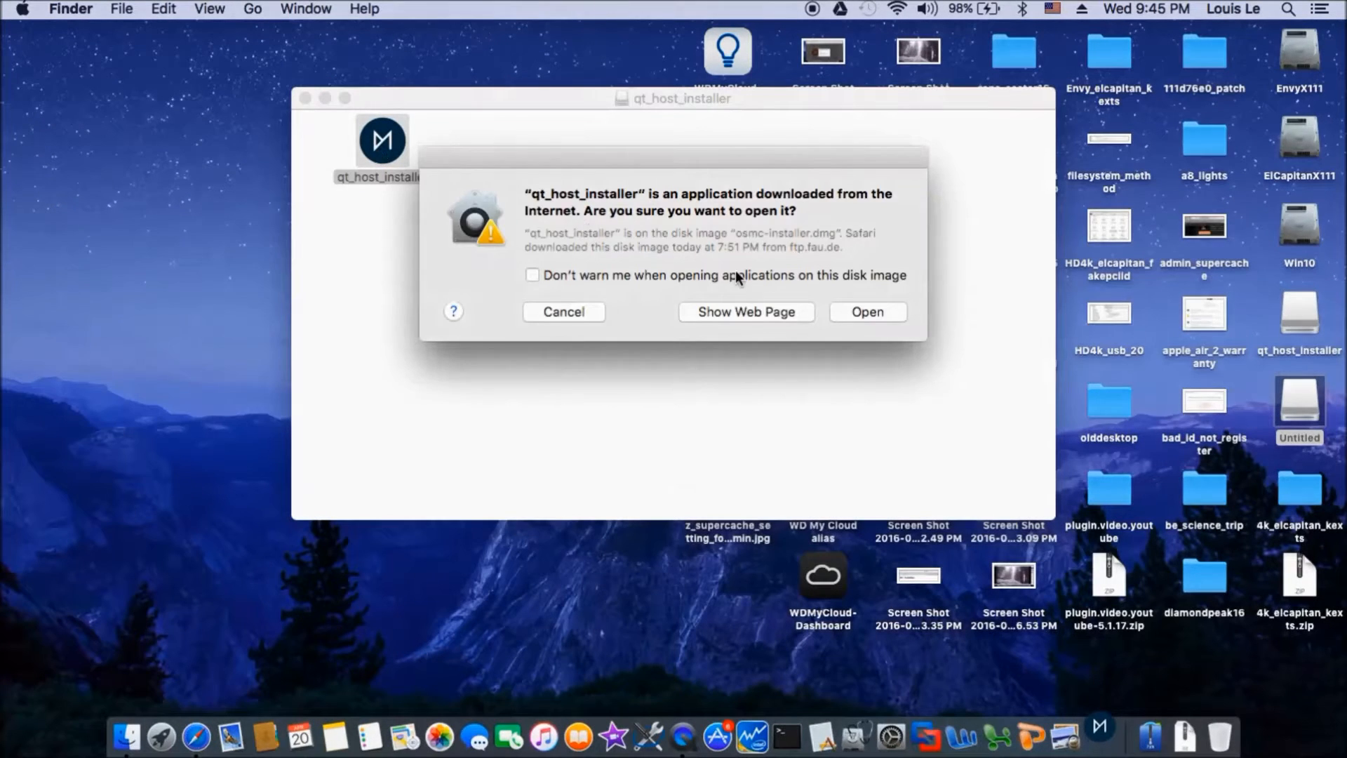
pyautogui.click(532, 275)
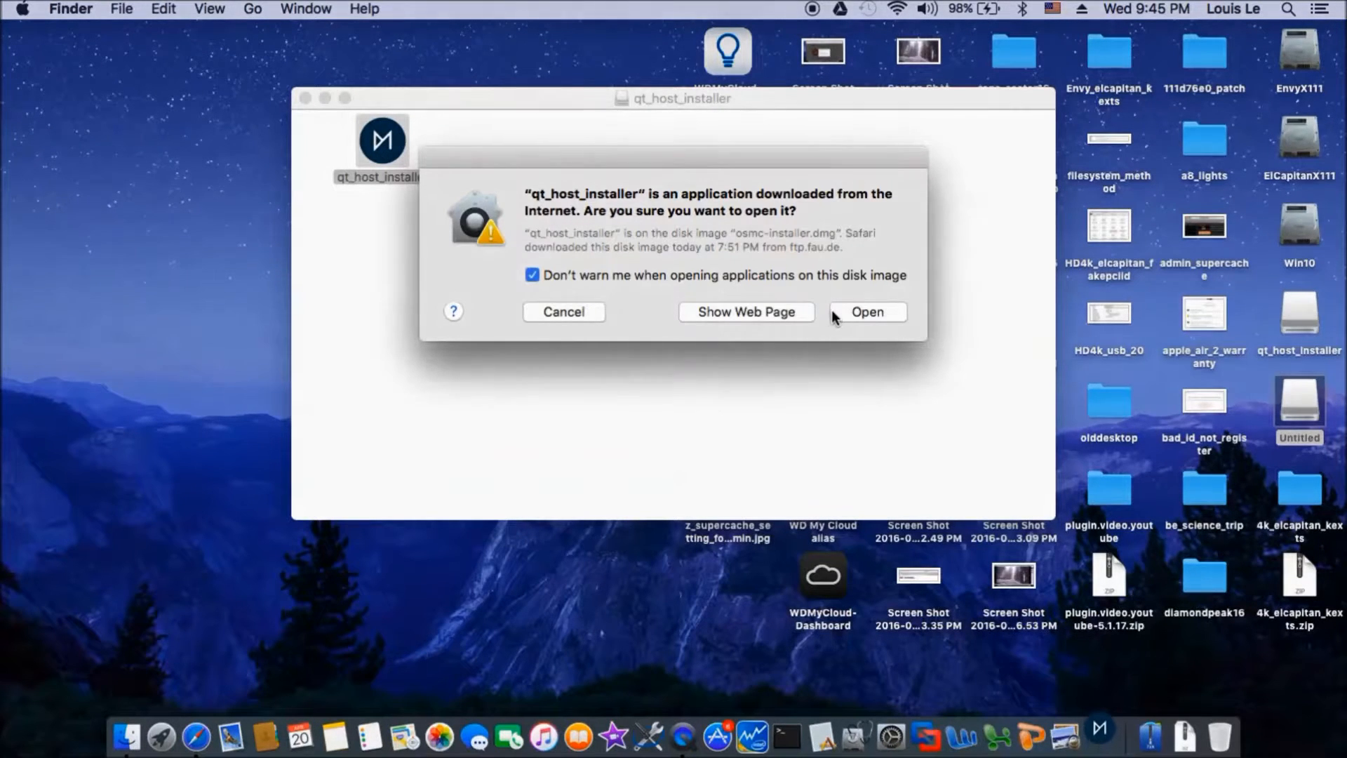
pyautogui.click(867, 311)
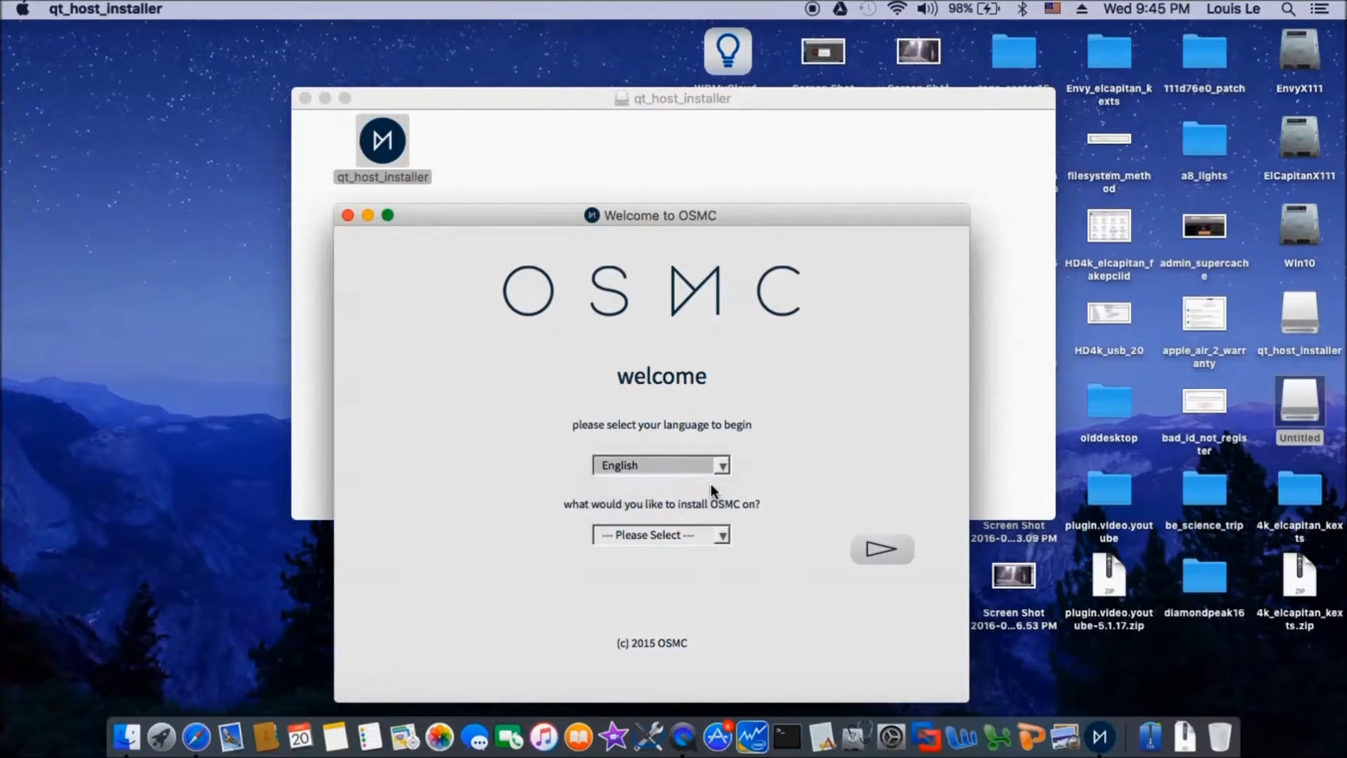
# - Target Raspberry Pi 2 / 3 with release 2016.04-1 installed onto an SD card
pyautogui.click(660, 535)
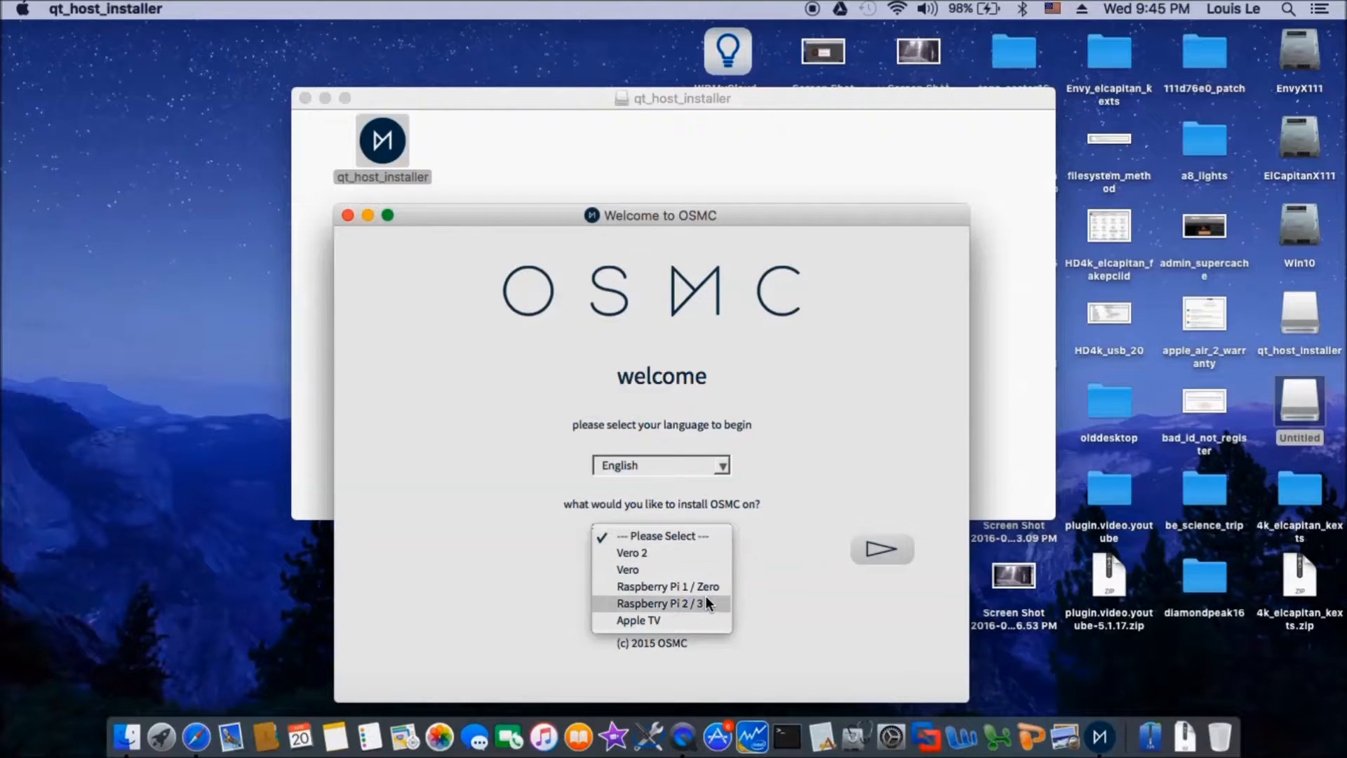
pyautogui.click(659, 603)
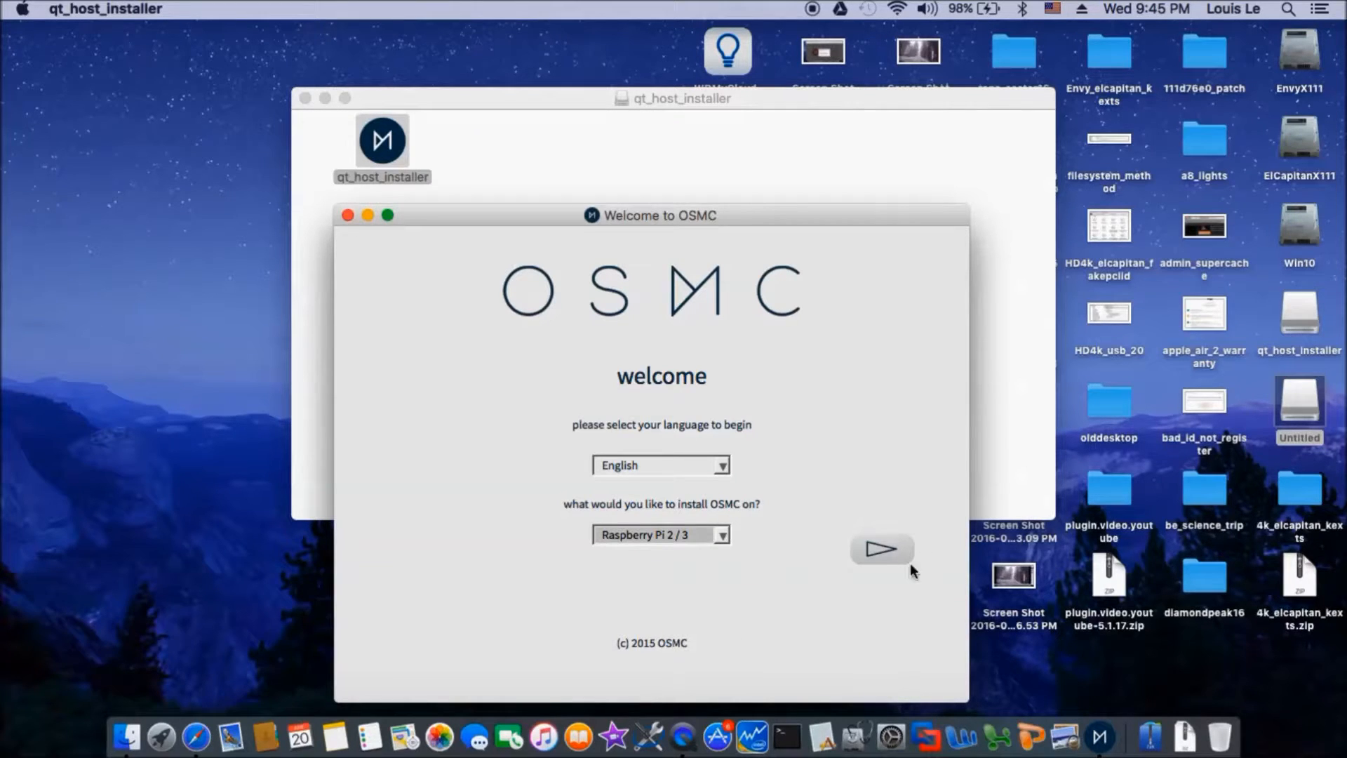
pyautogui.click(881, 549)
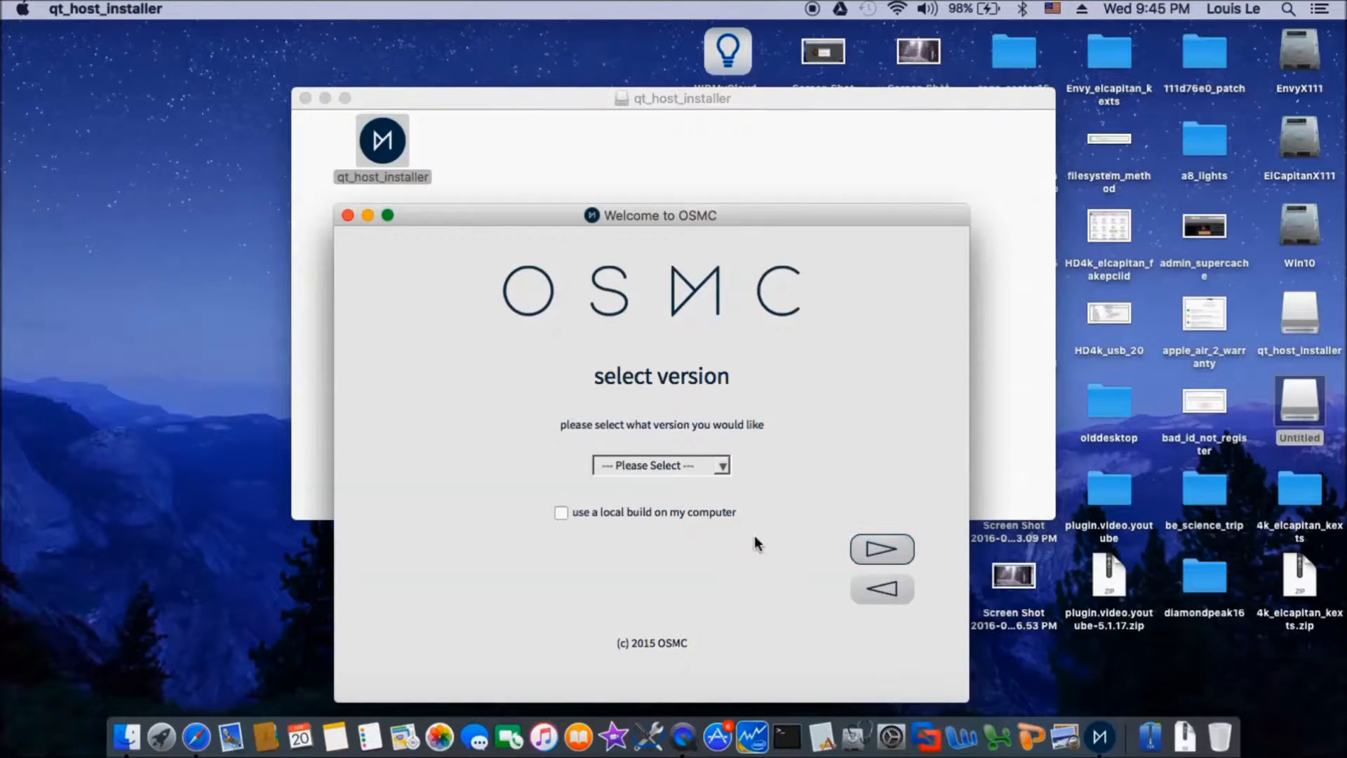
pyautogui.click(660, 464)
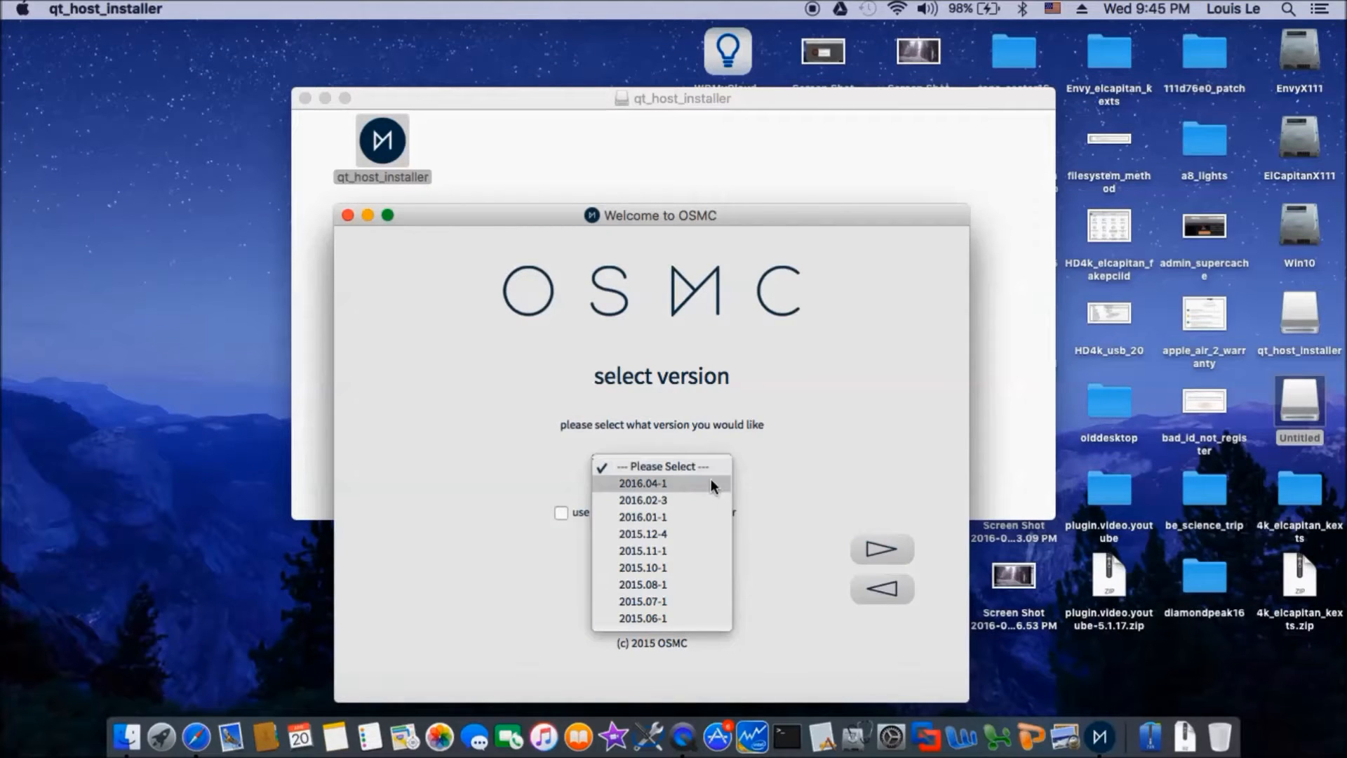
pyautogui.click(641, 482)
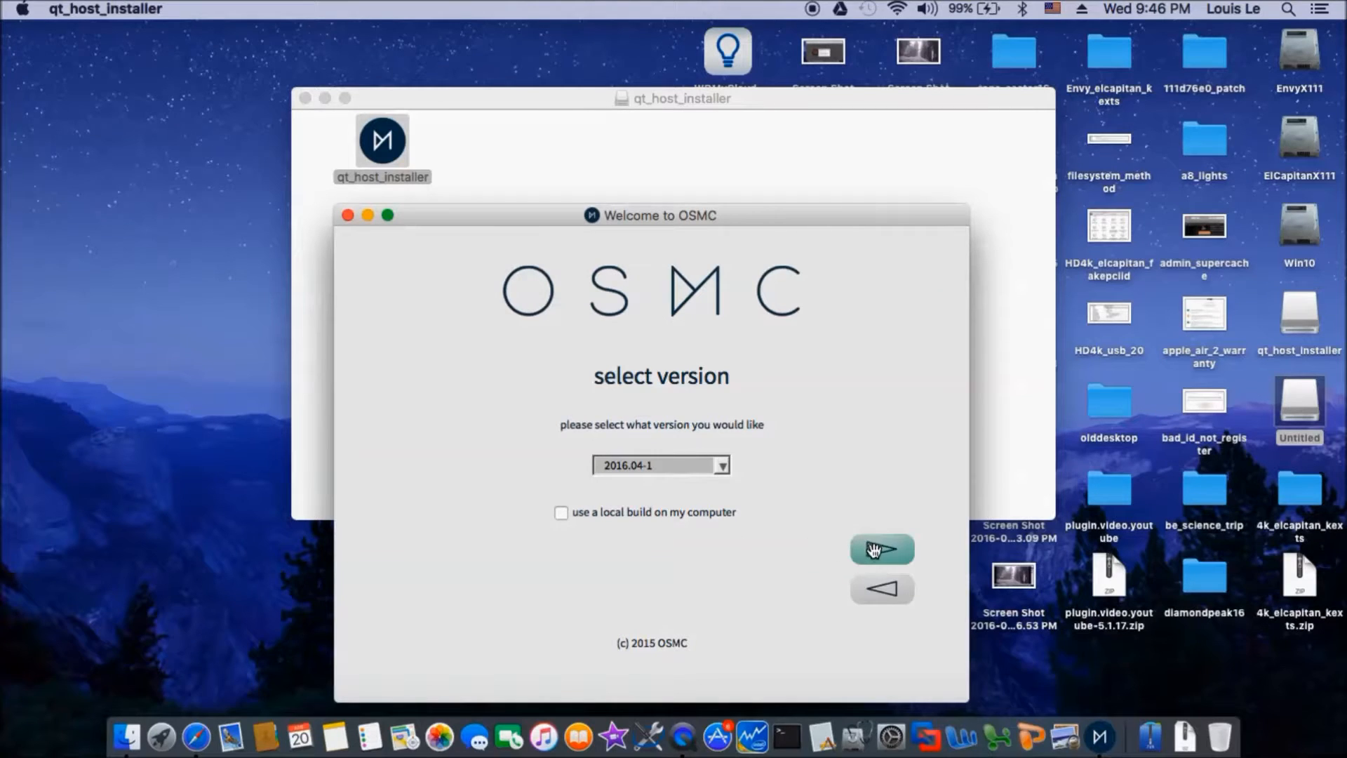
pyautogui.click(881, 549)
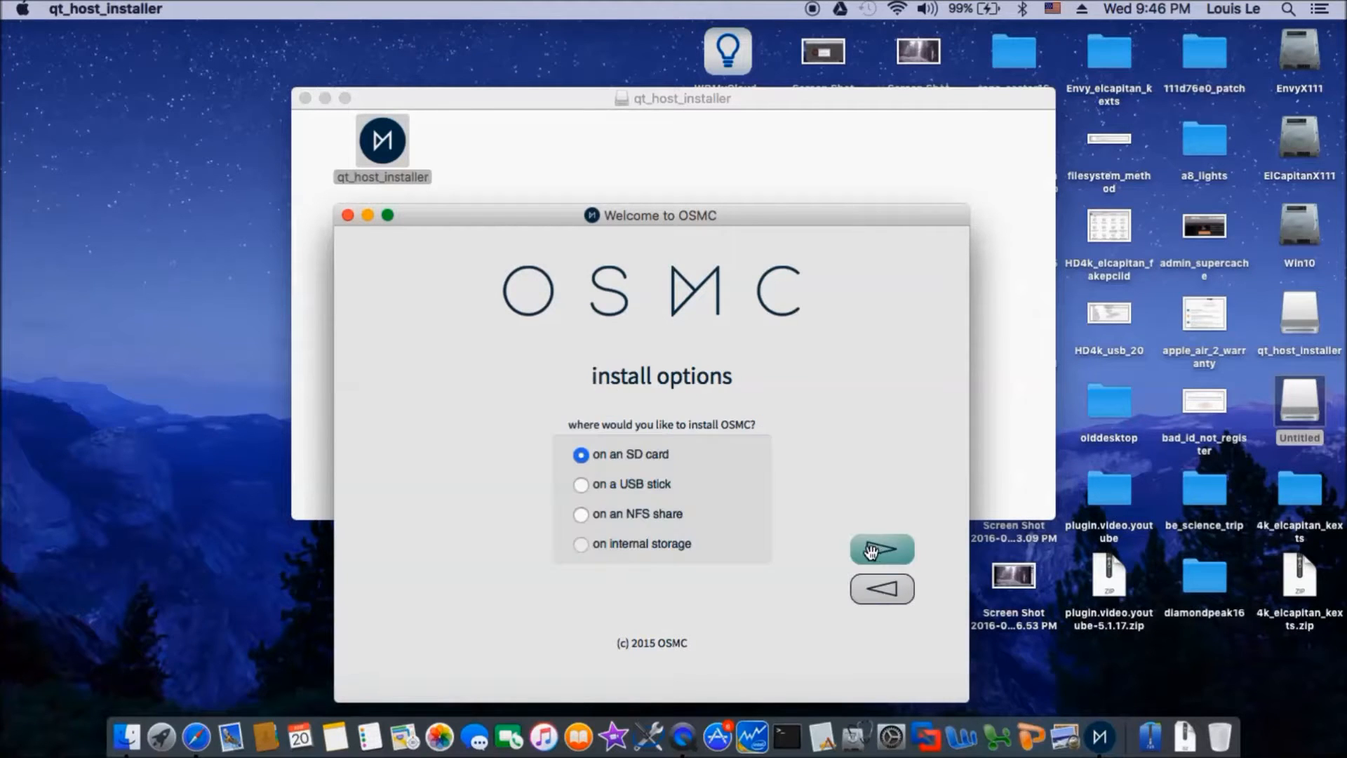
pyautogui.moveTo(661, 471)
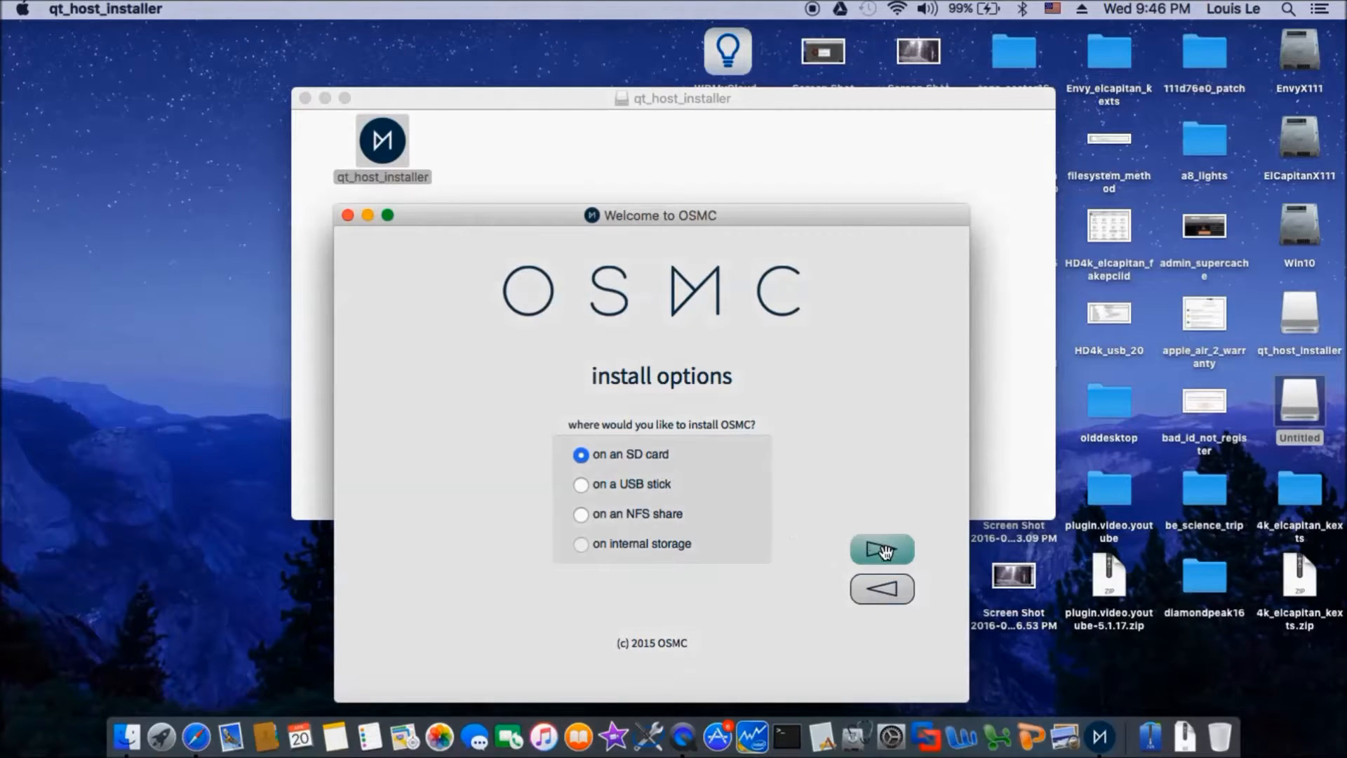
pyautogui.click(882, 549)
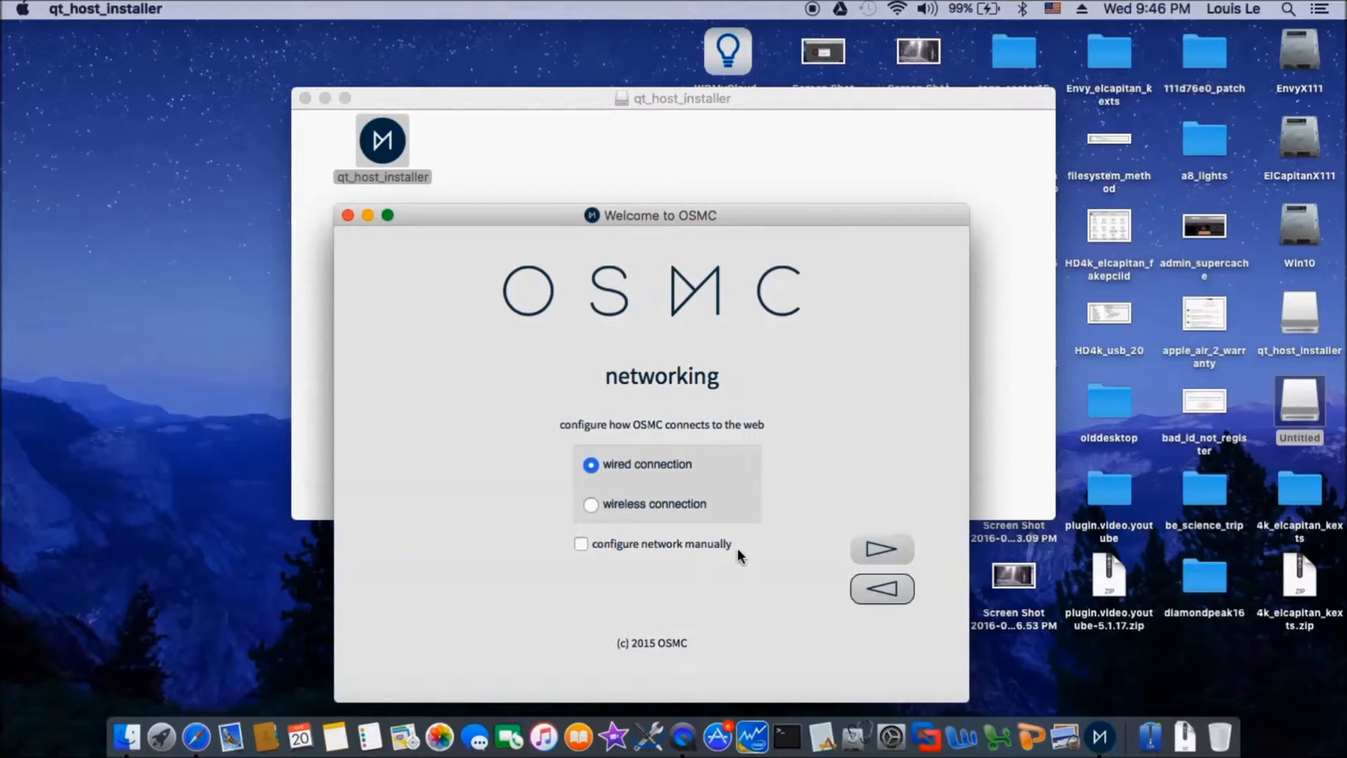
pyautogui.moveTo(731, 591)
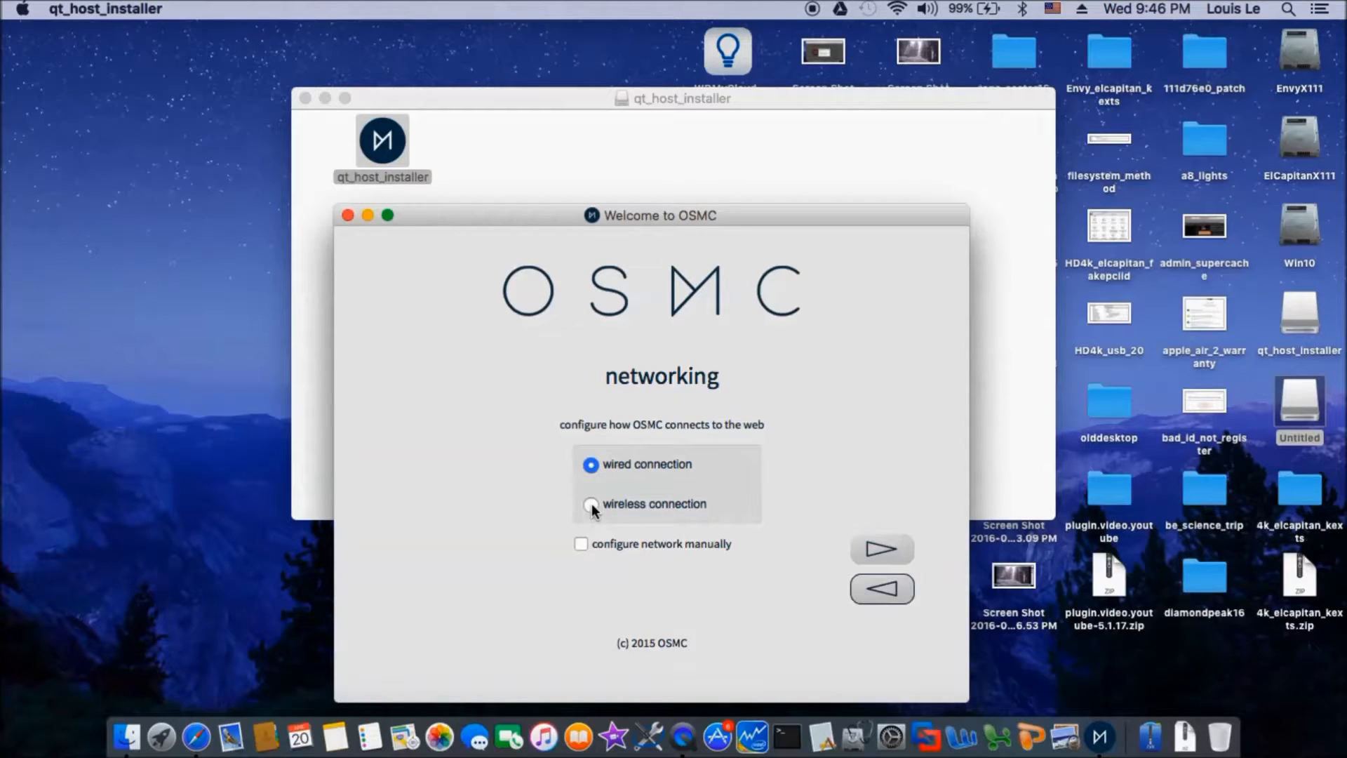
# - Pick a wireless connection as OSMC's networking method
pyautogui.click(591, 504)
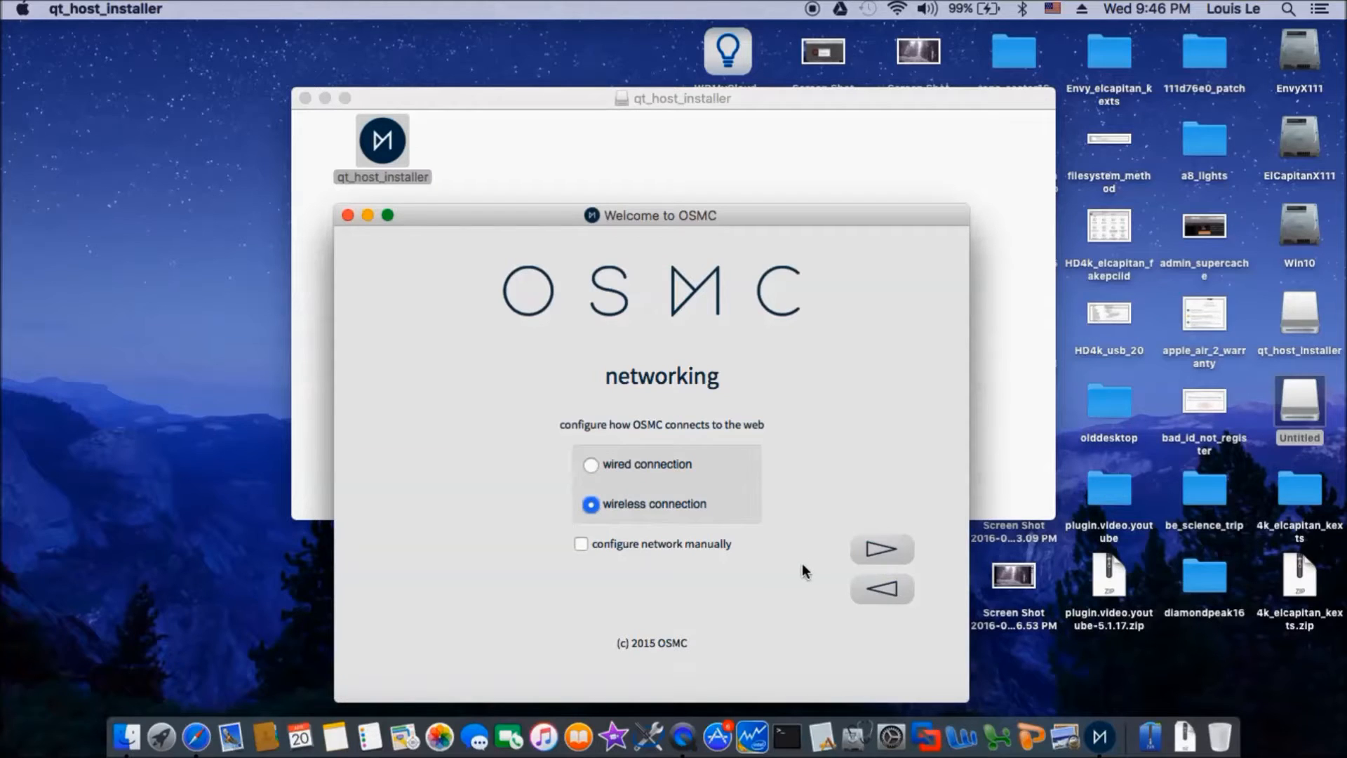
pyautogui.moveTo(814, 575)
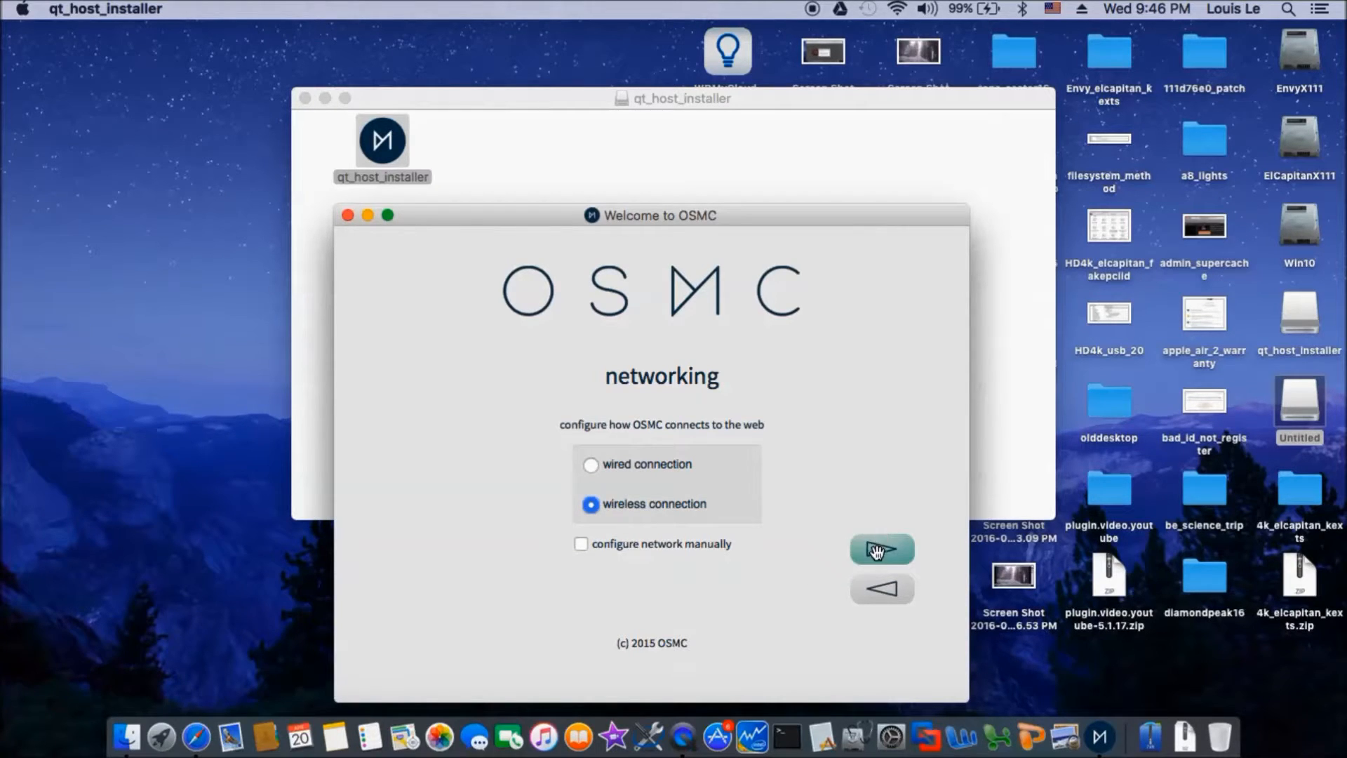
pyautogui.click(881, 548)
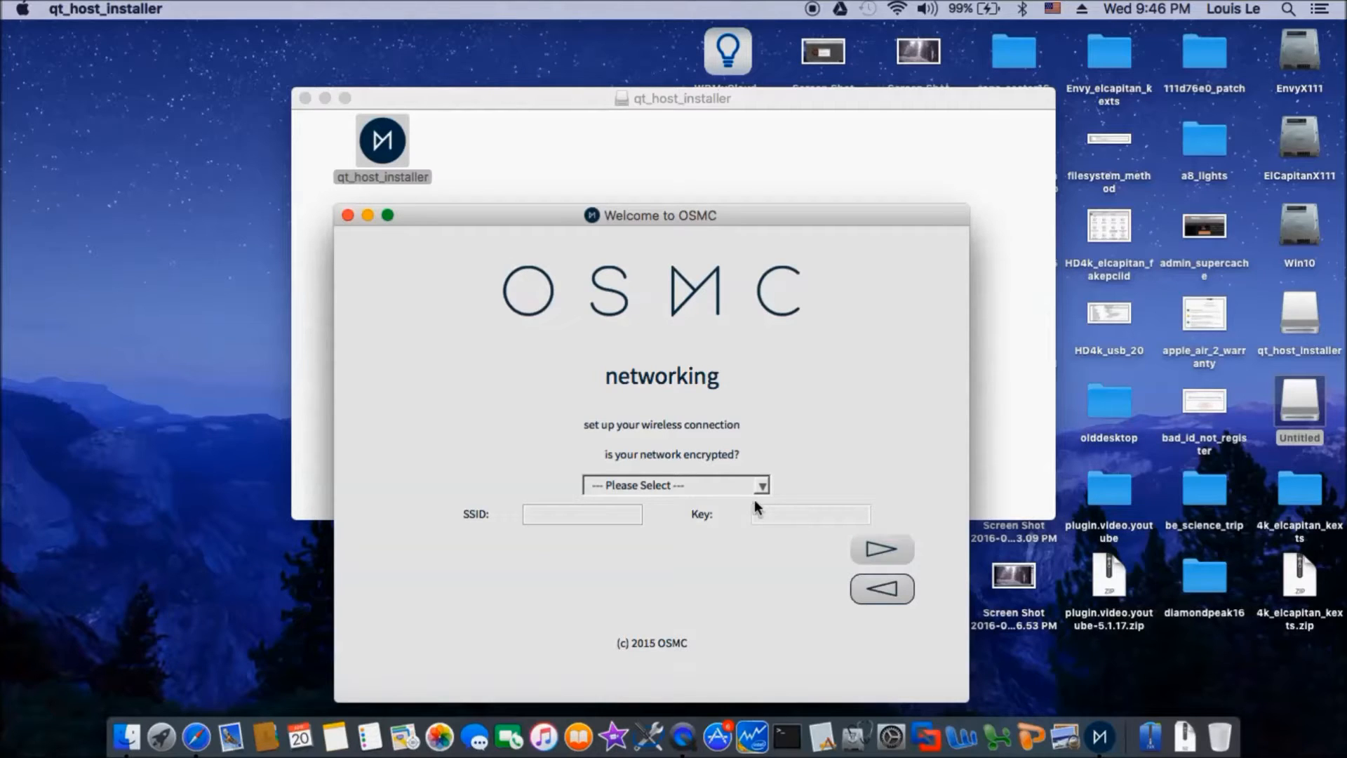
# - Enter the WPA/WPA2 PSK network 'dognmonkey13' and its key for the wireless setup
pyautogui.click(675, 484)
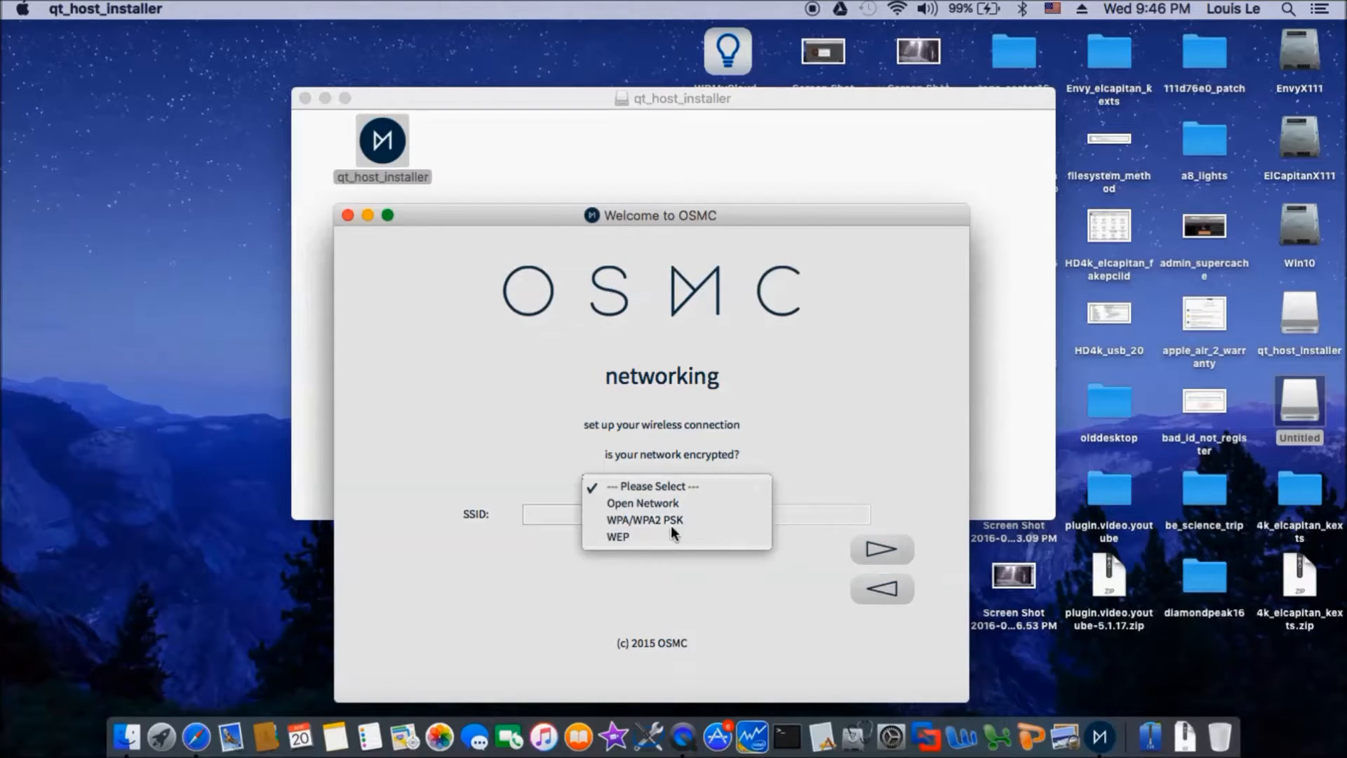
pyautogui.click(642, 519)
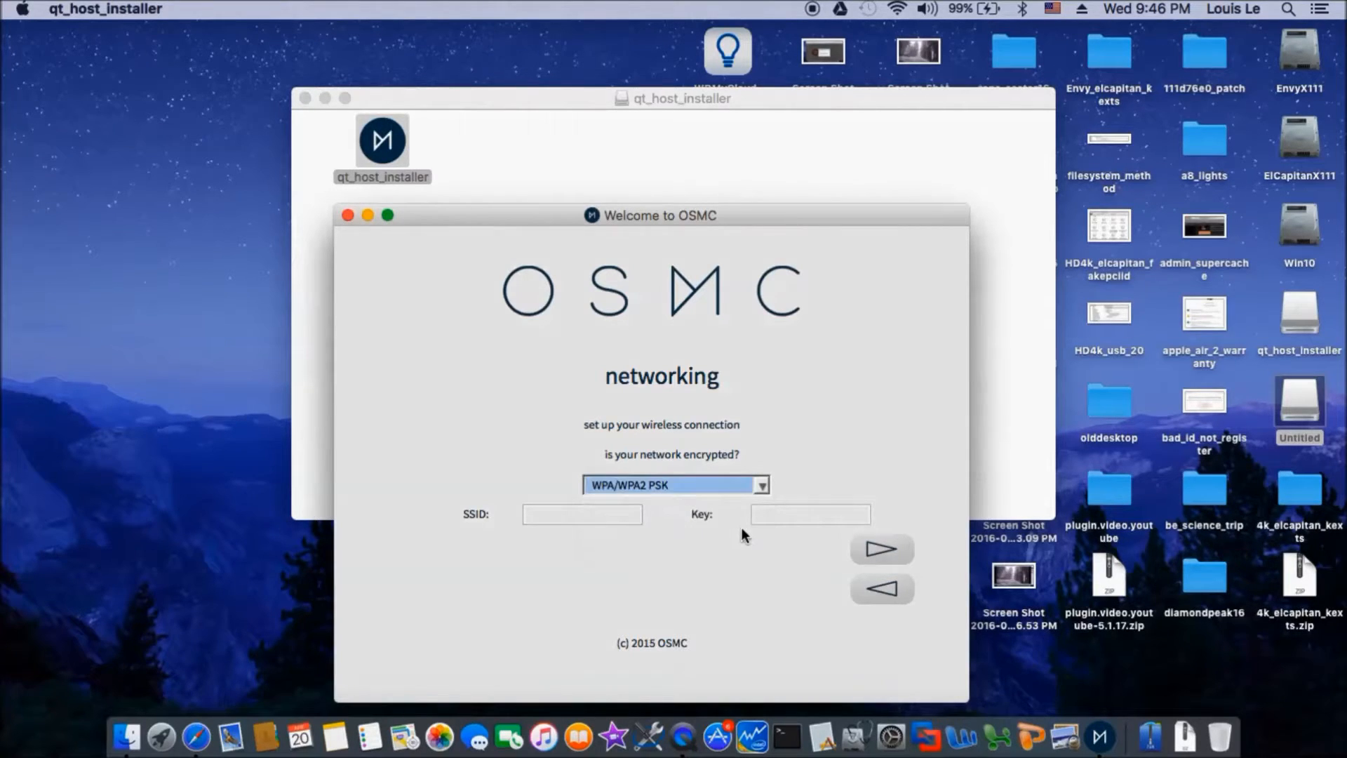
pyautogui.click(580, 513)
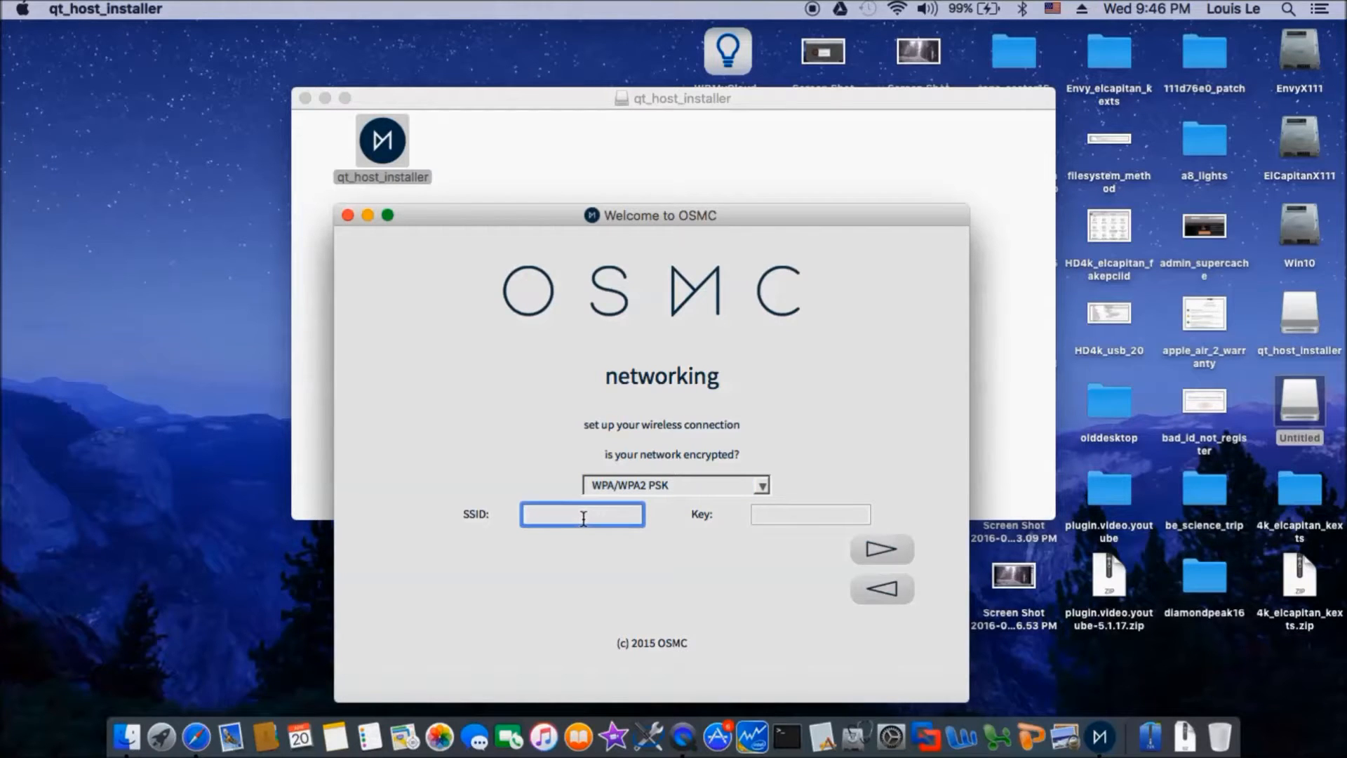
pyautogui.write('dognmonk')
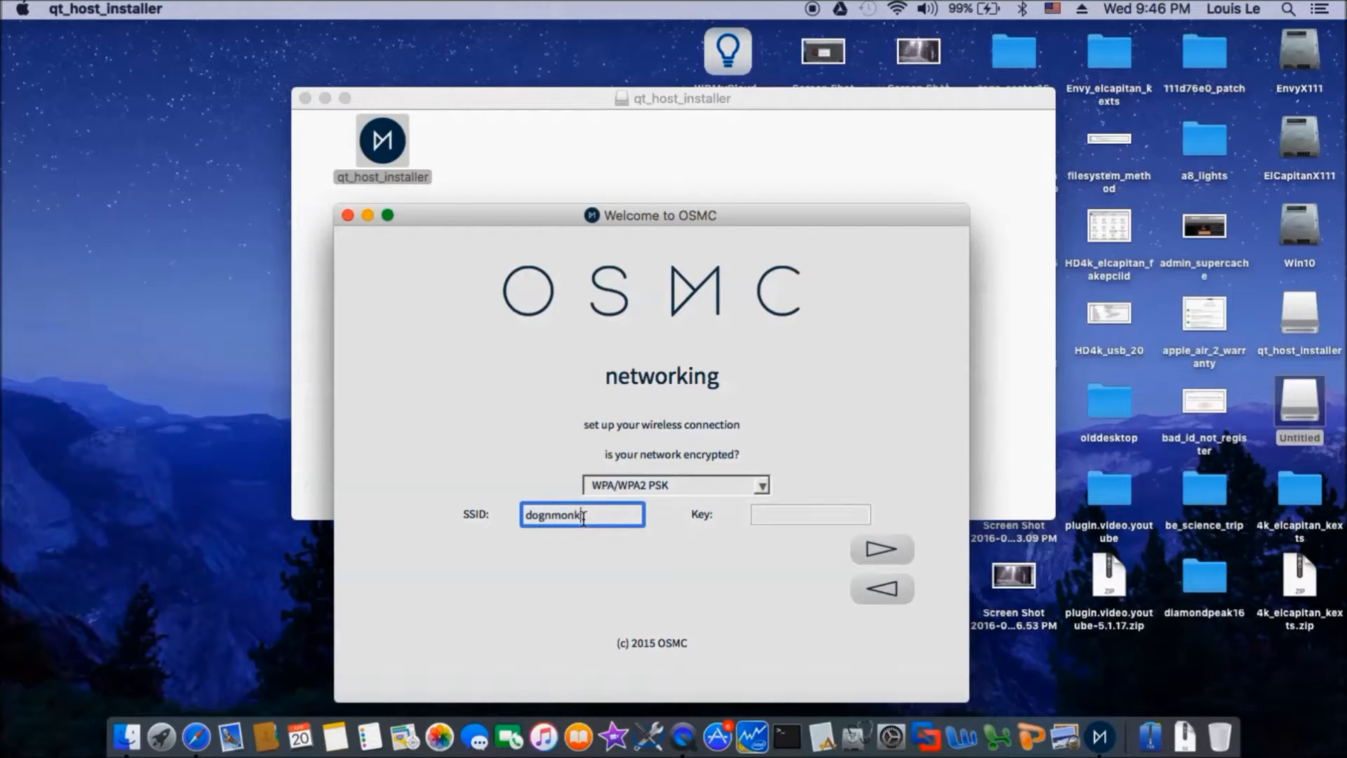
pyautogui.write('ey')
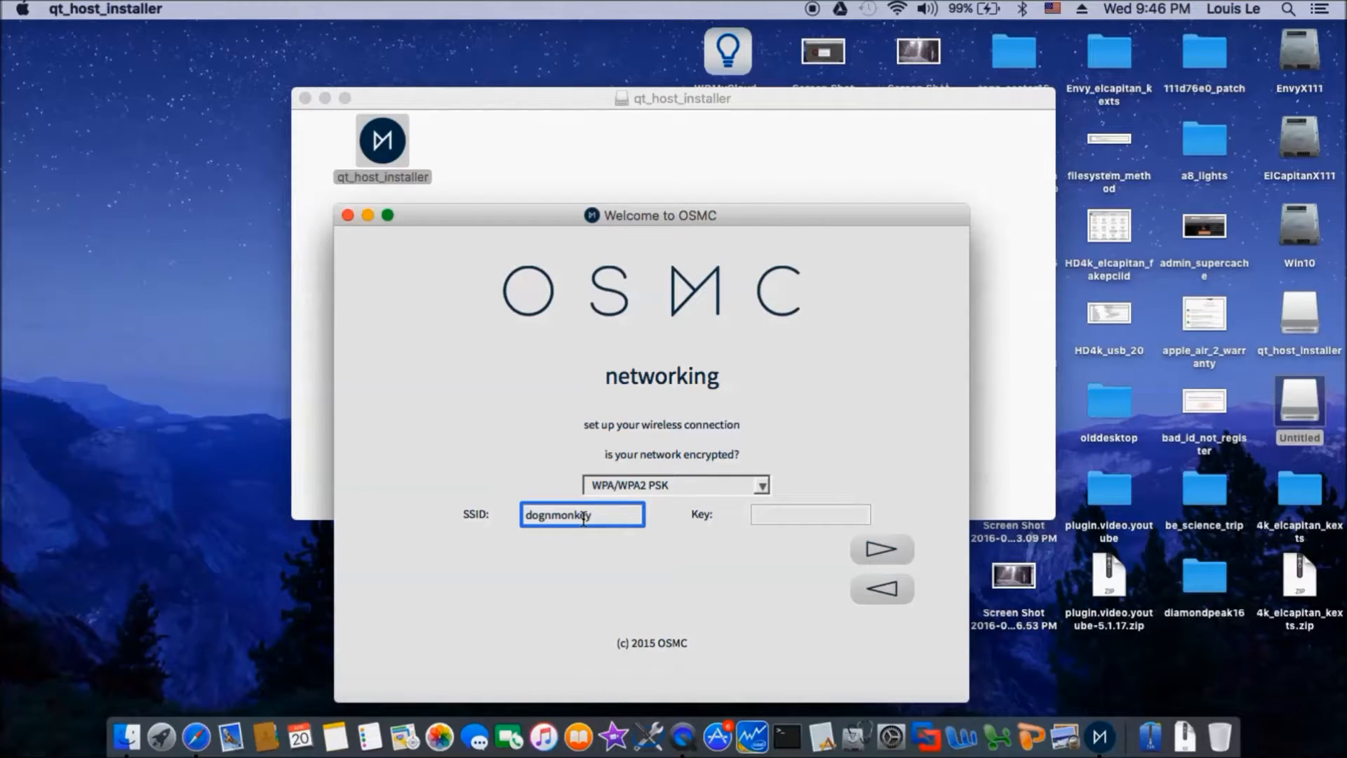
pyautogui.write('13')
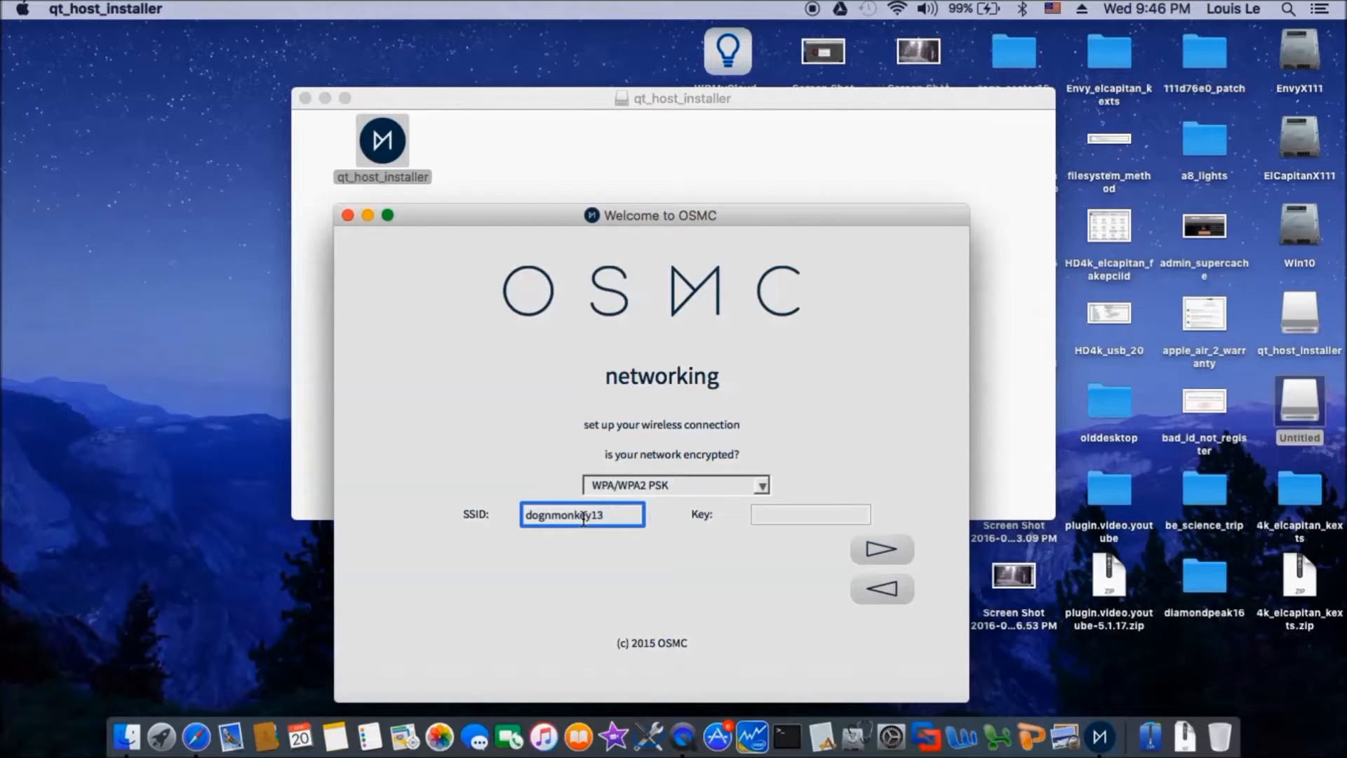
pyautogui.click(809, 514)
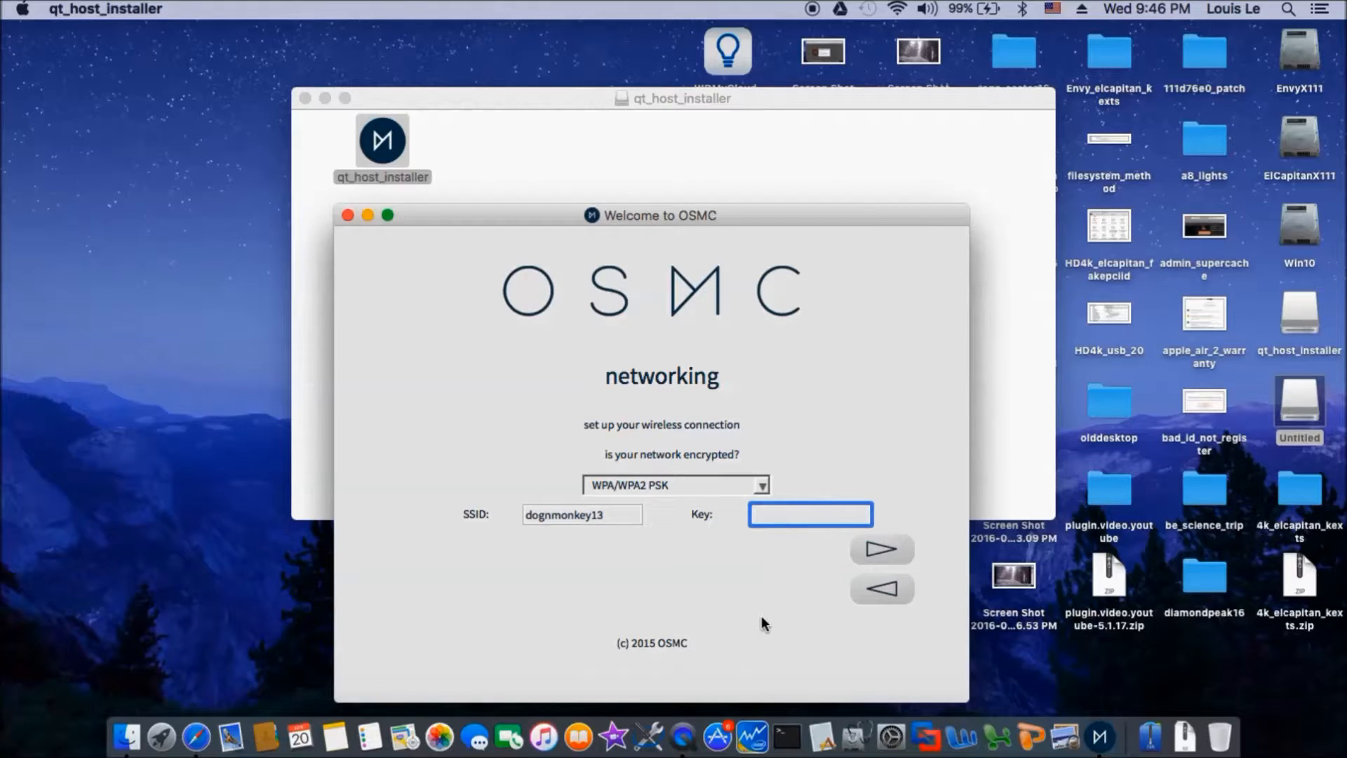
pyautogui.write('•')
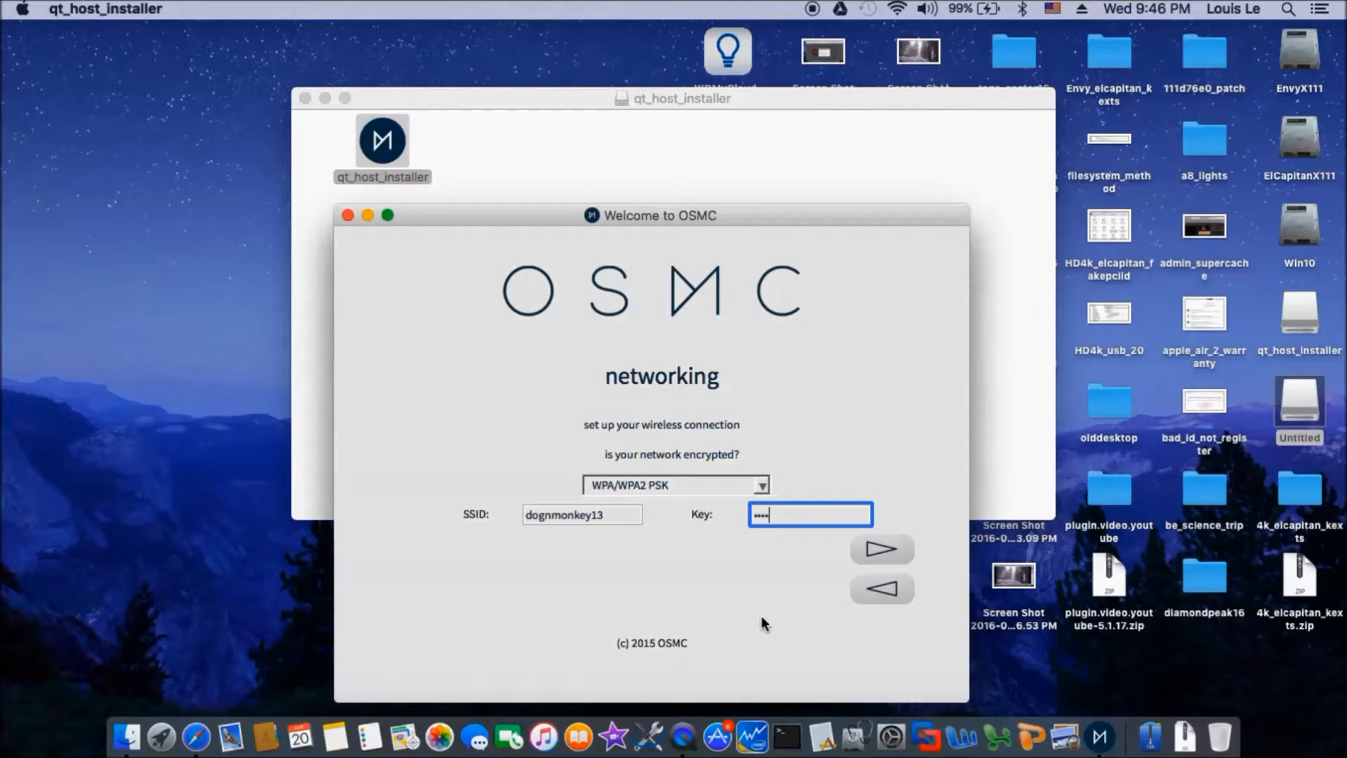
pyautogui.write('••')
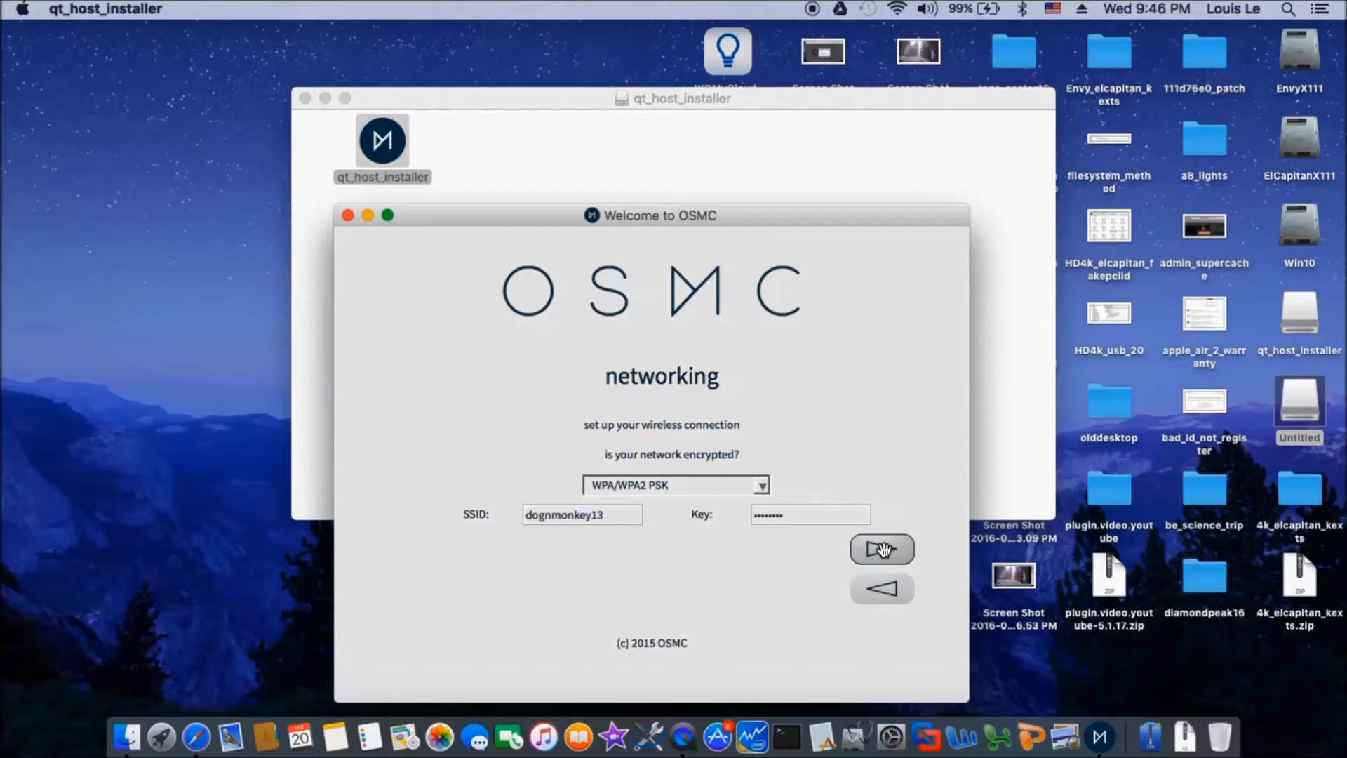
pyautogui.click(881, 549)
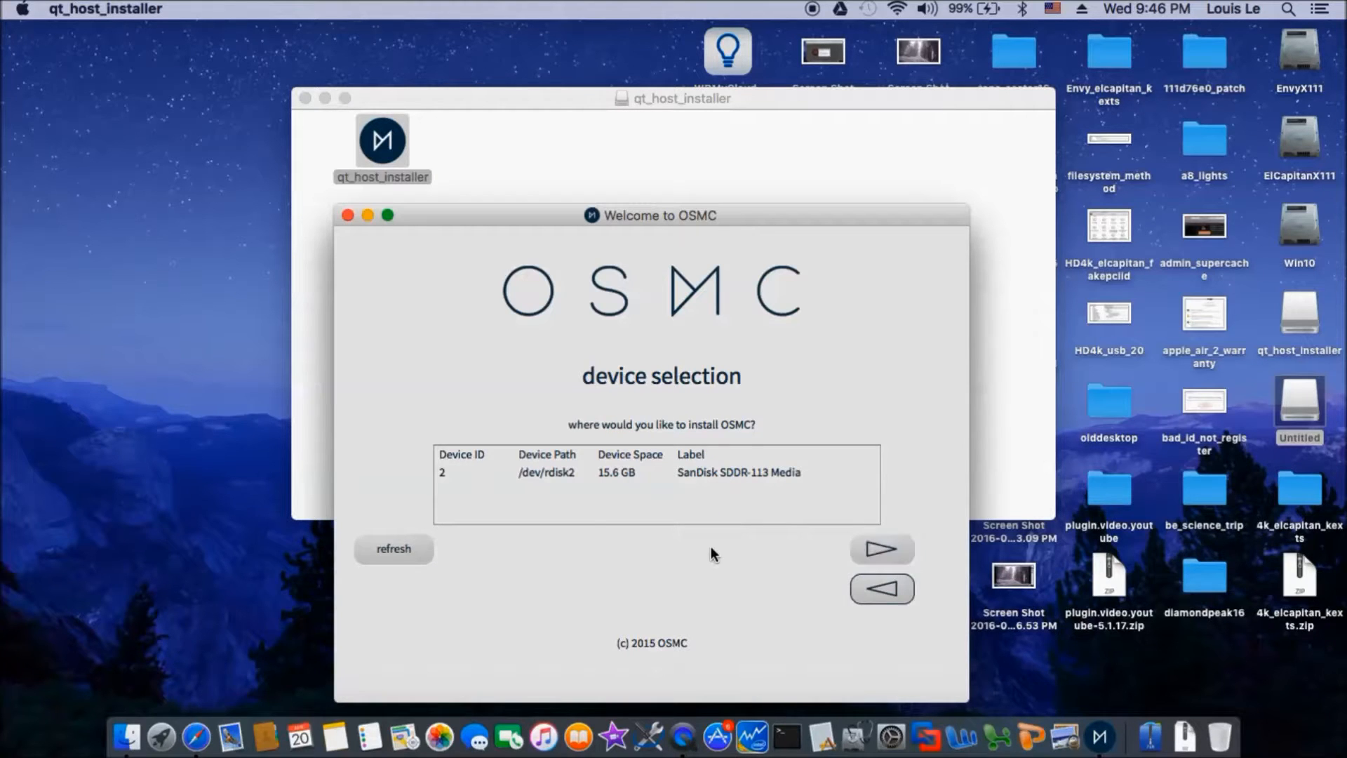
pyautogui.moveTo(576, 497)
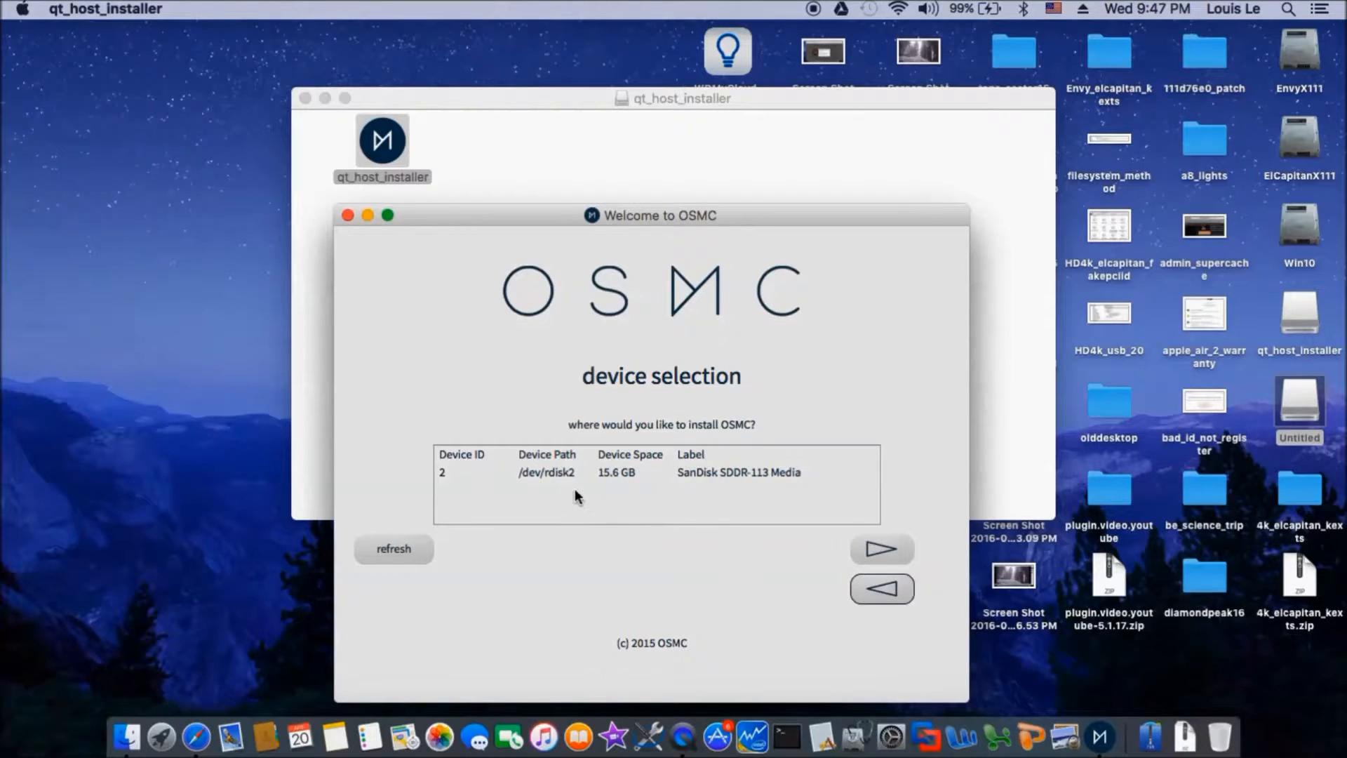
# - Select the 15.6 GB SanDisk card as install target and accept the licence agreement
pyautogui.click(881, 548)
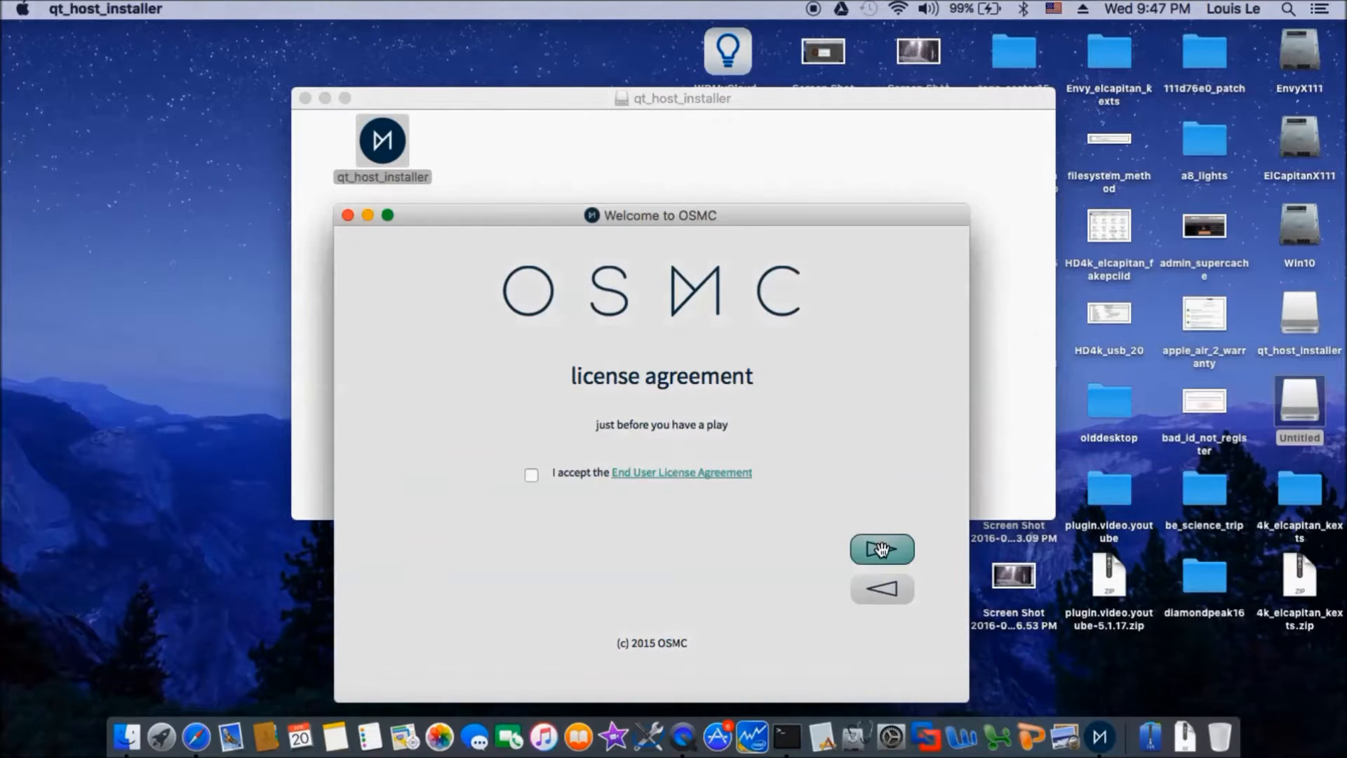
pyautogui.click(531, 476)
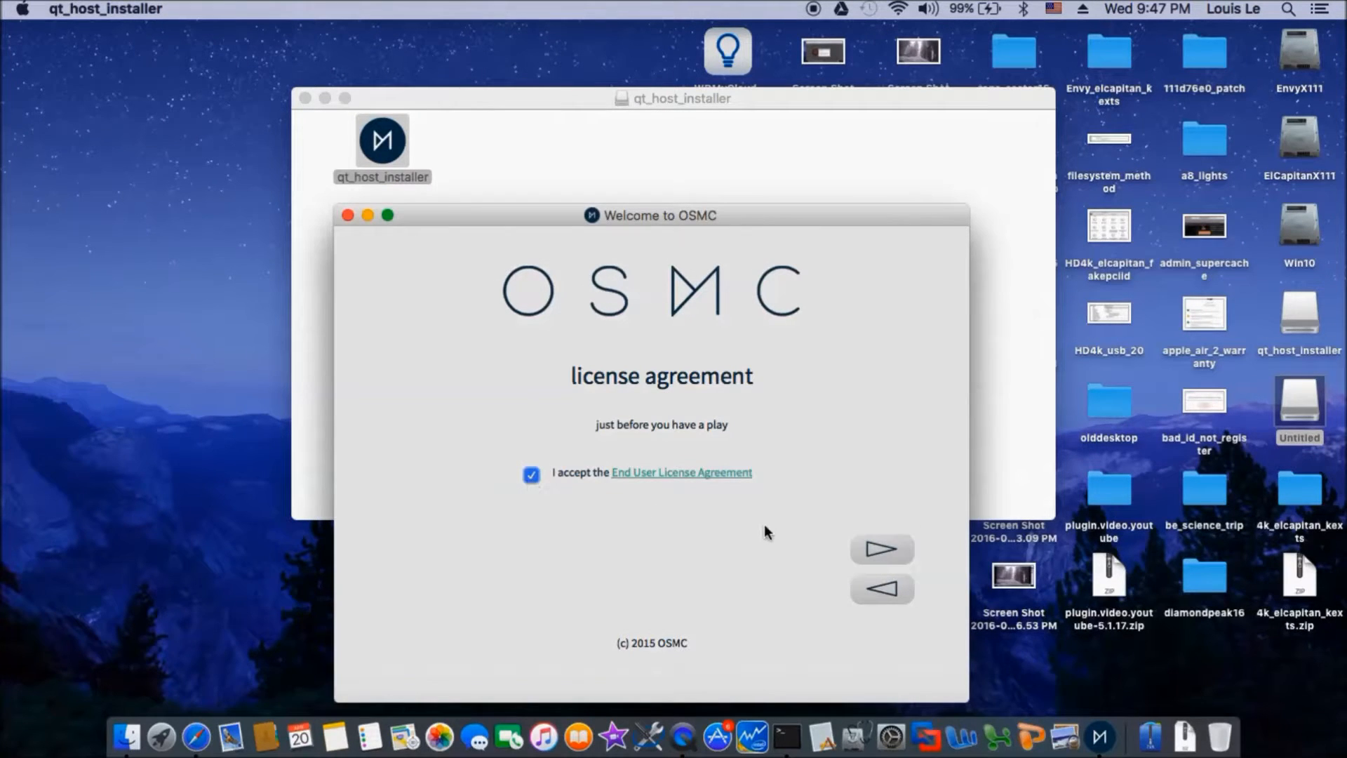
# - Download OSMC and authorise writing its image onto the SanDisk card
pyautogui.click(881, 548)
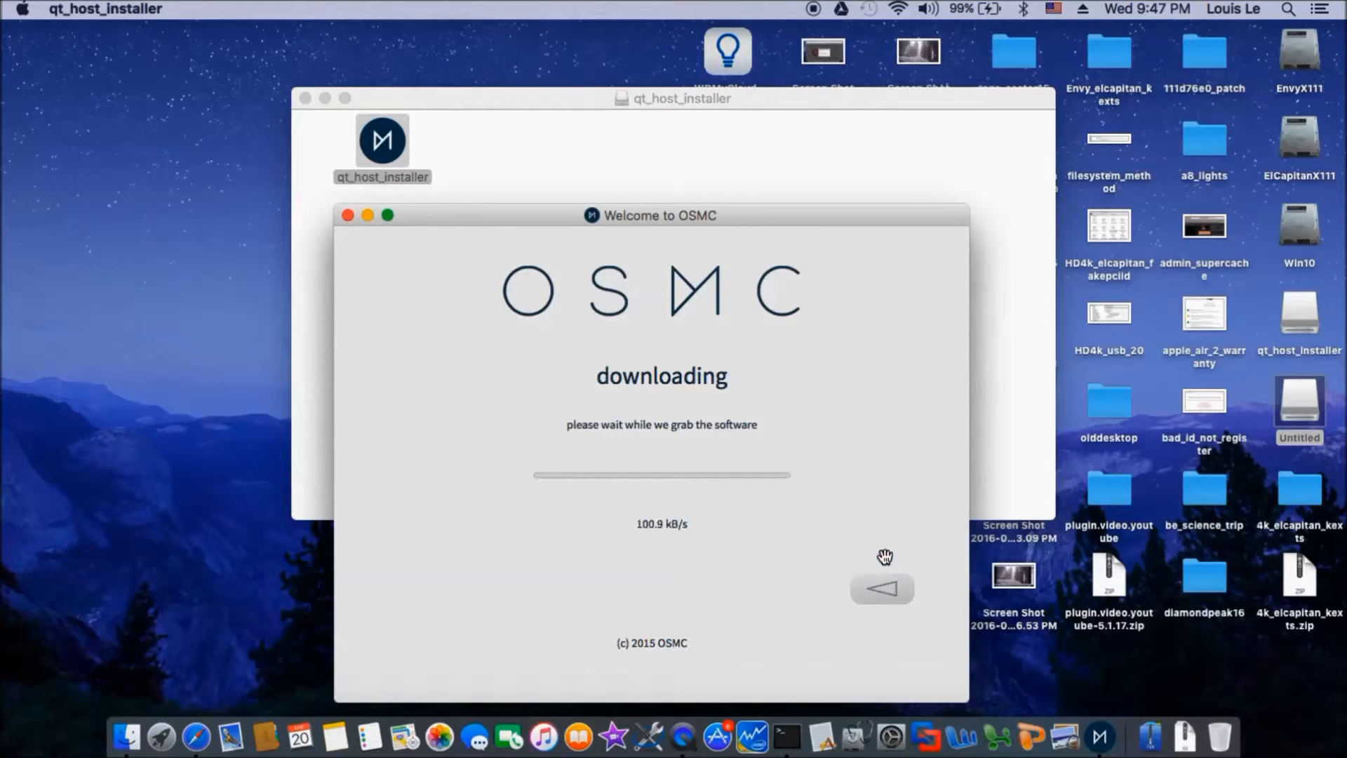
pyautogui.moveTo(829, 537)
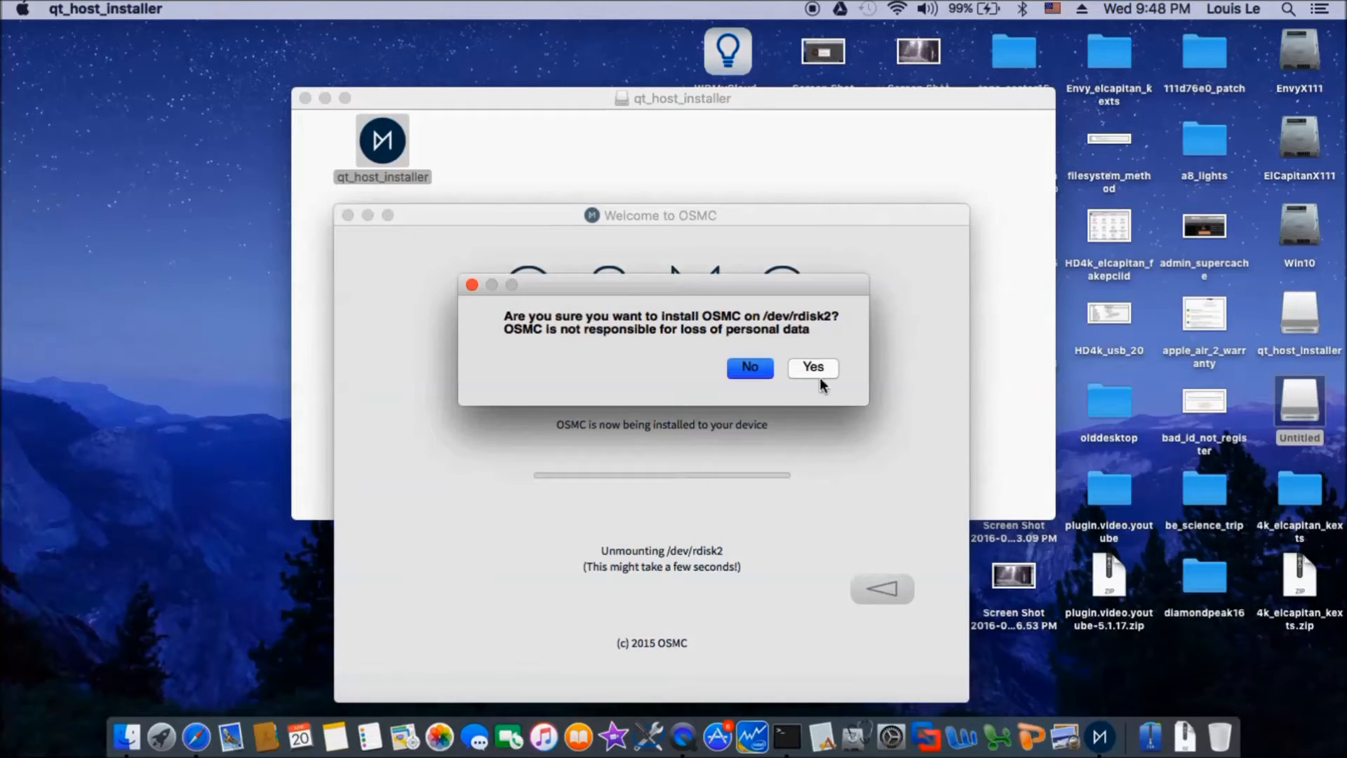
pyautogui.click(812, 366)
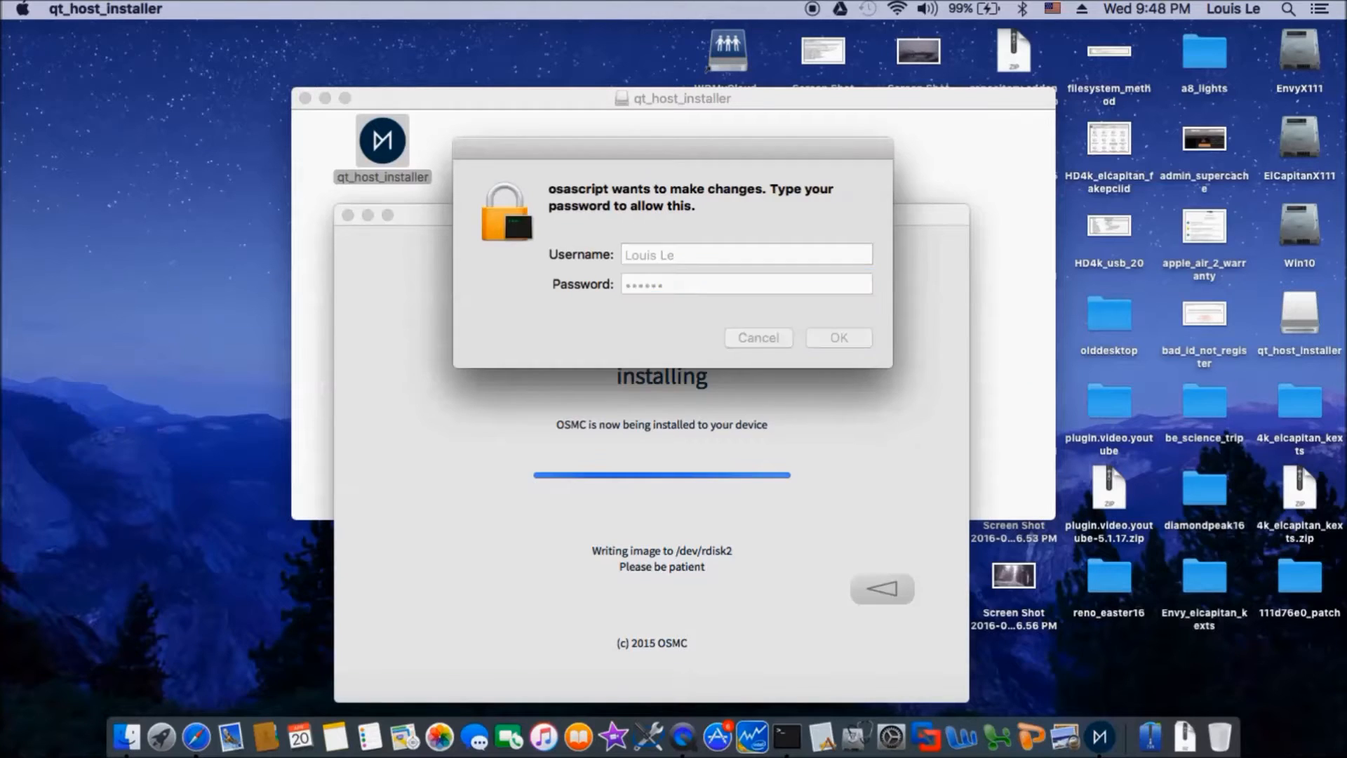
pyautogui.click(838, 336)
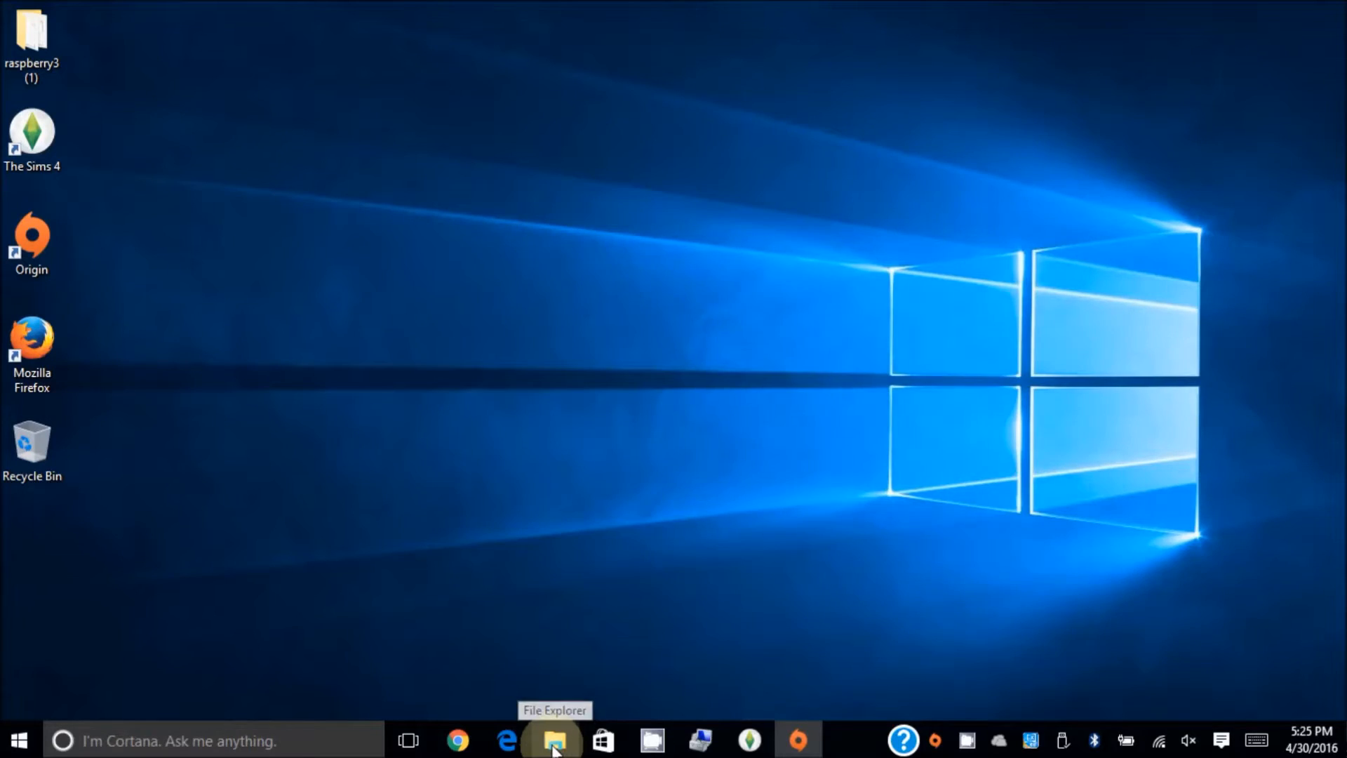
# - Quick-format the SDXC (H:) card as exFAT with volume label 64gbpi3
pyautogui.click(554, 740)
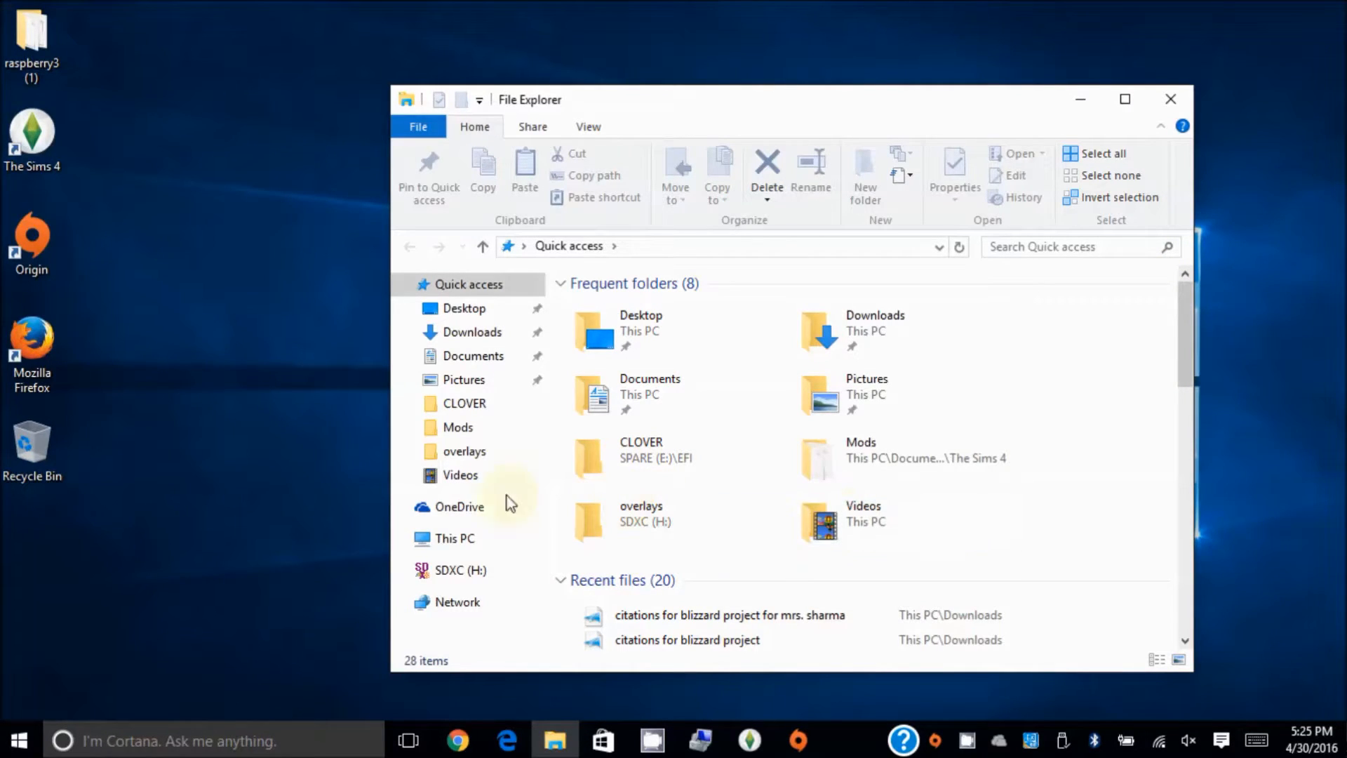
pyautogui.click(461, 569)
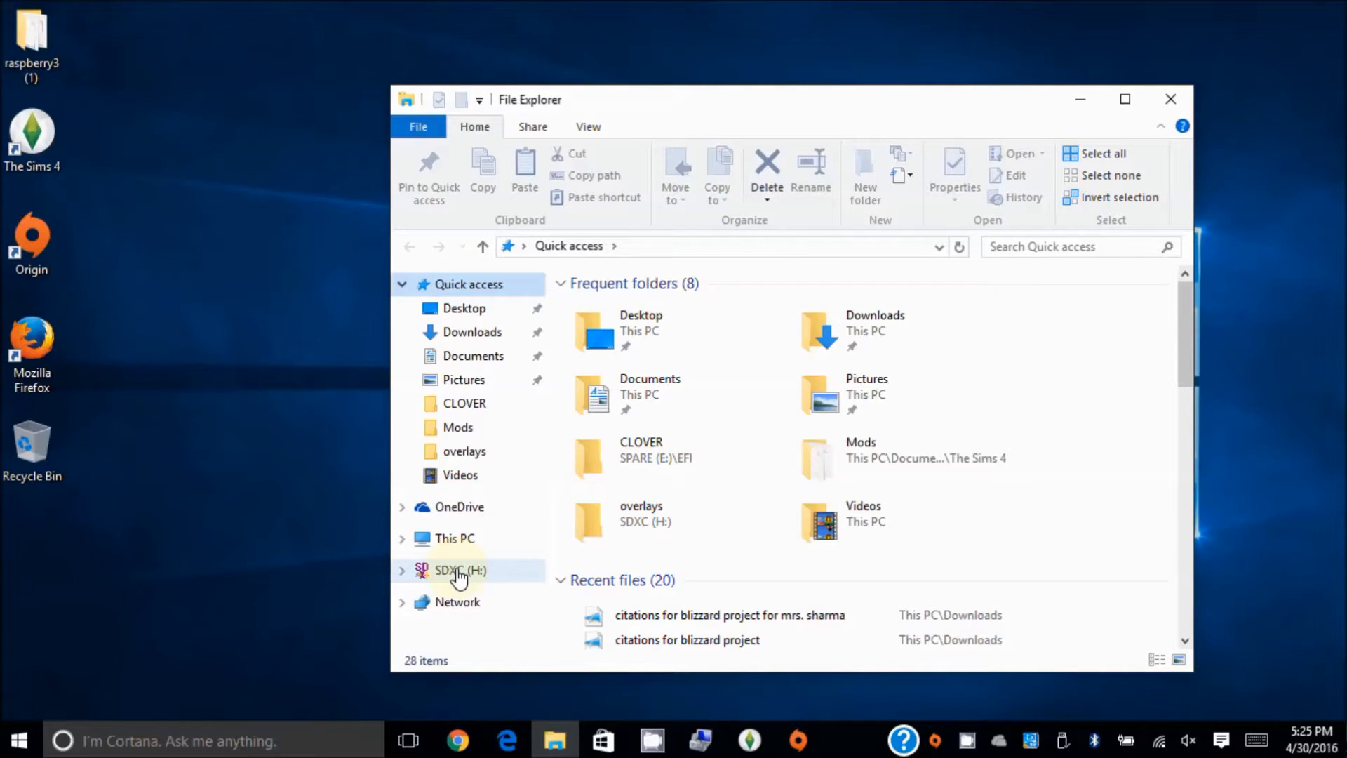
pyautogui.rightClick(460, 569)
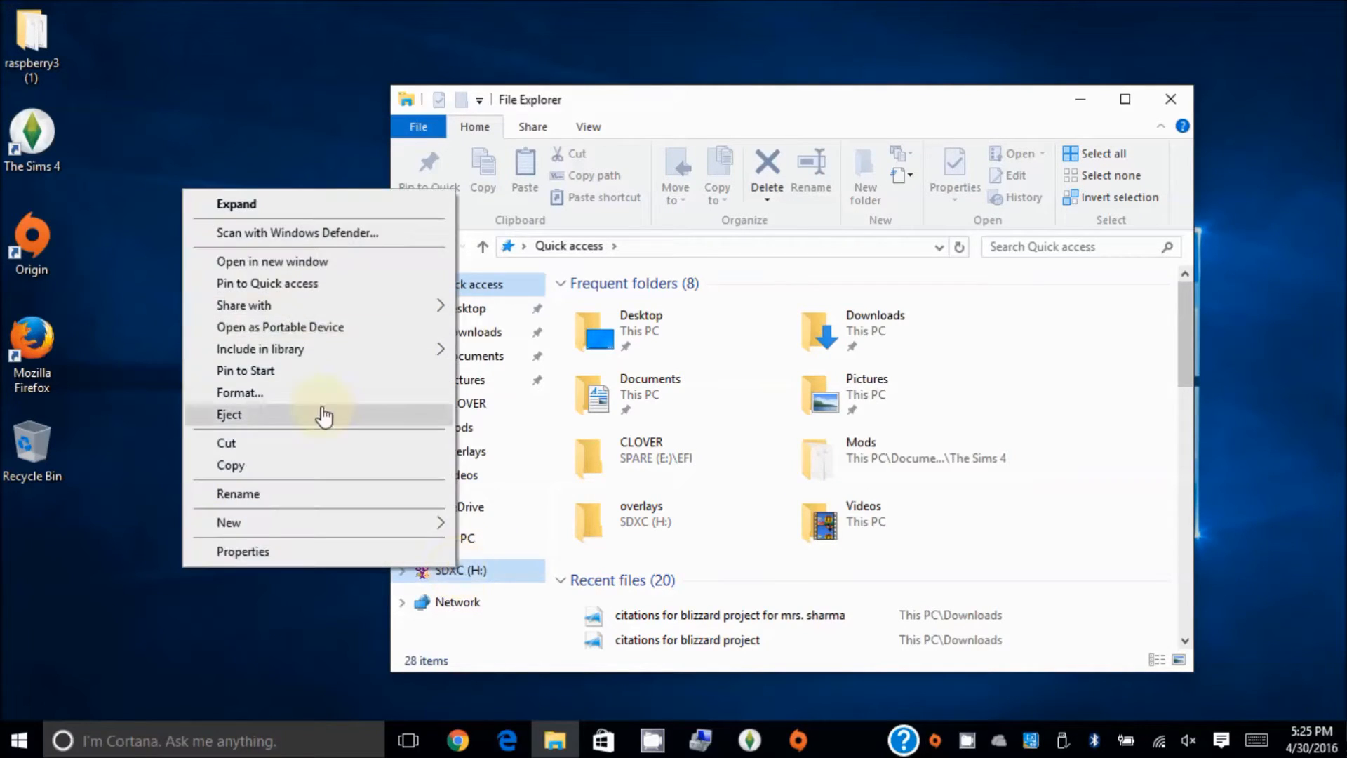
pyautogui.click(240, 392)
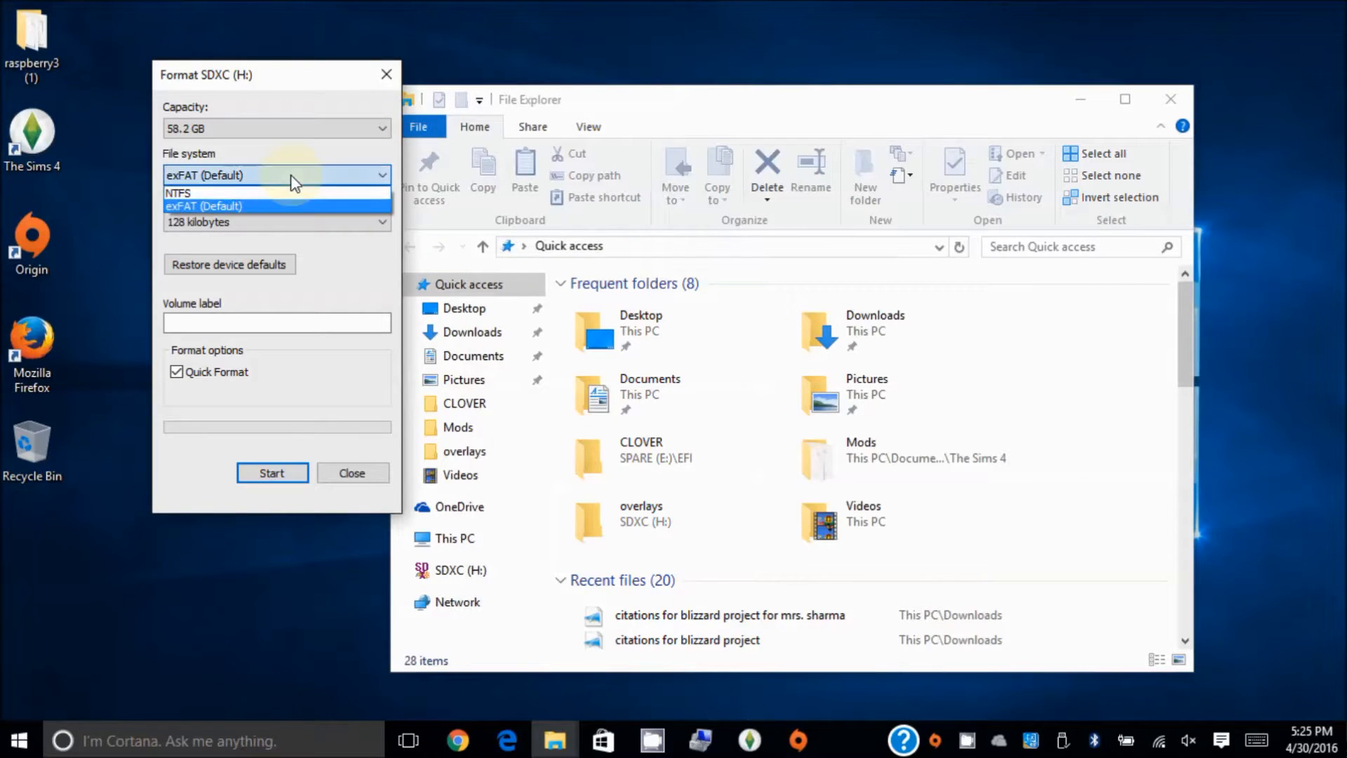
pyautogui.write('64gbpi3')
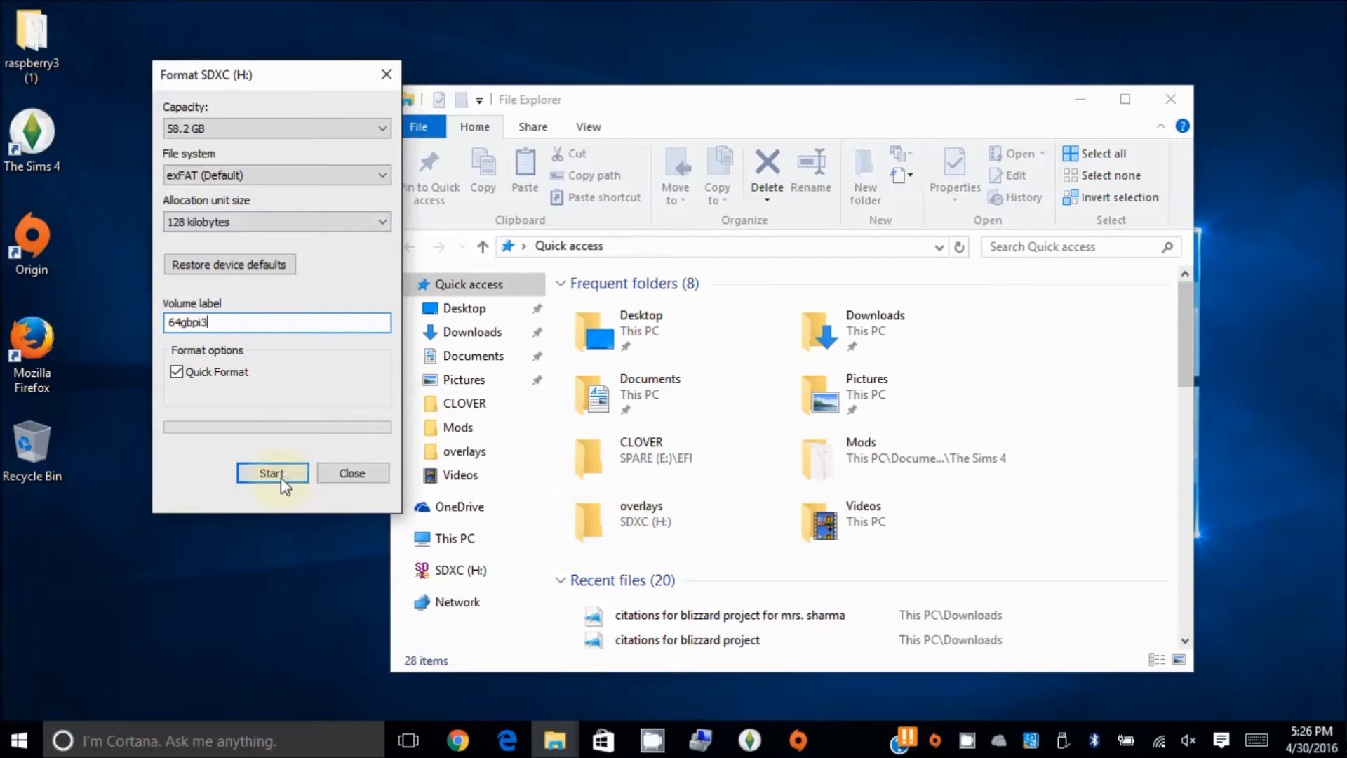
pyautogui.click(271, 473)
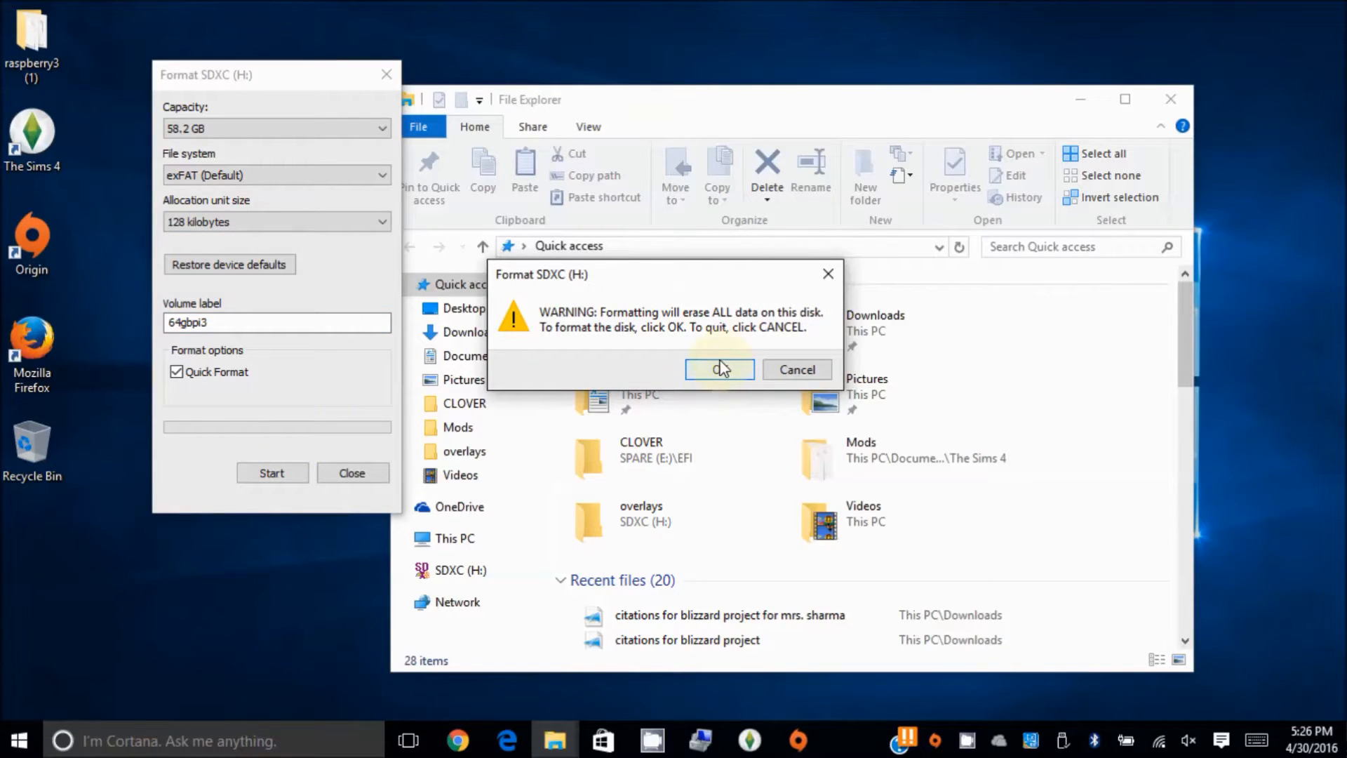
pyautogui.click(720, 369)
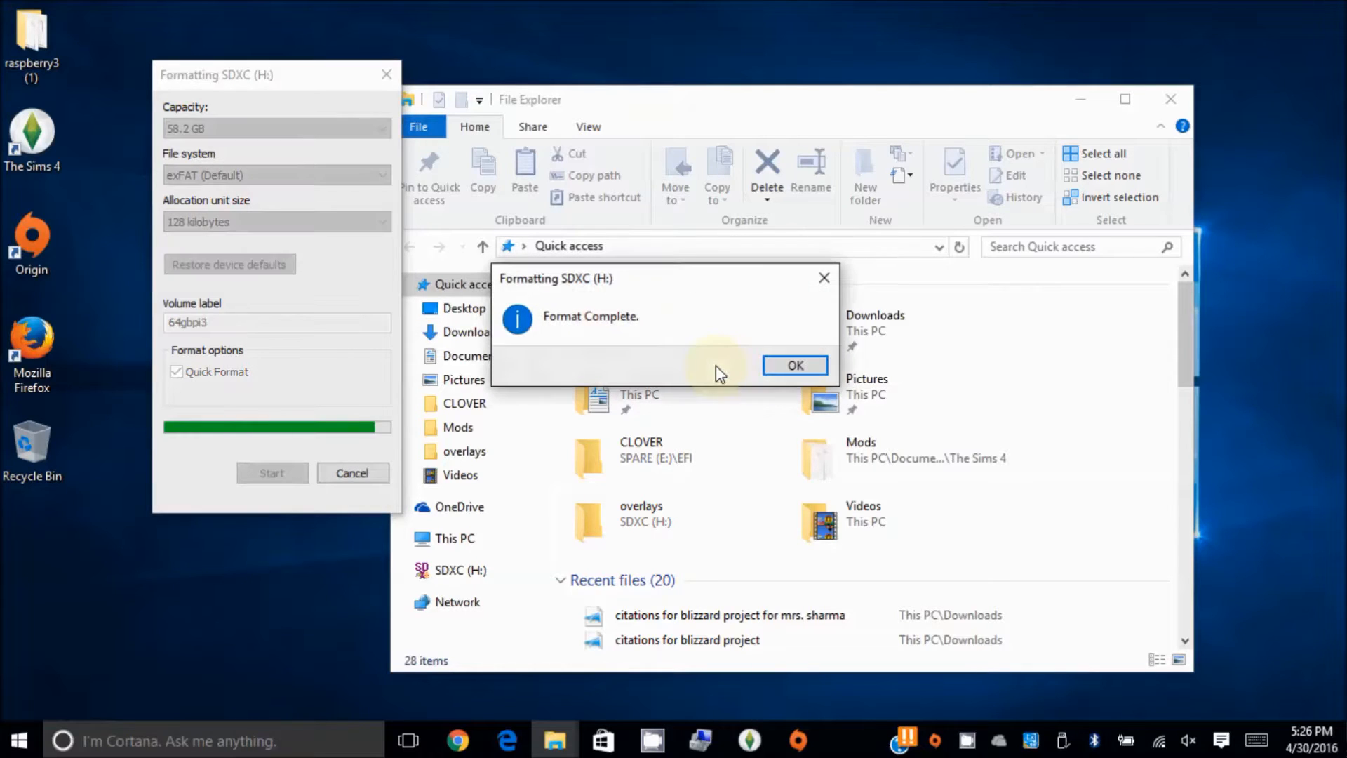
pyautogui.click(794, 364)
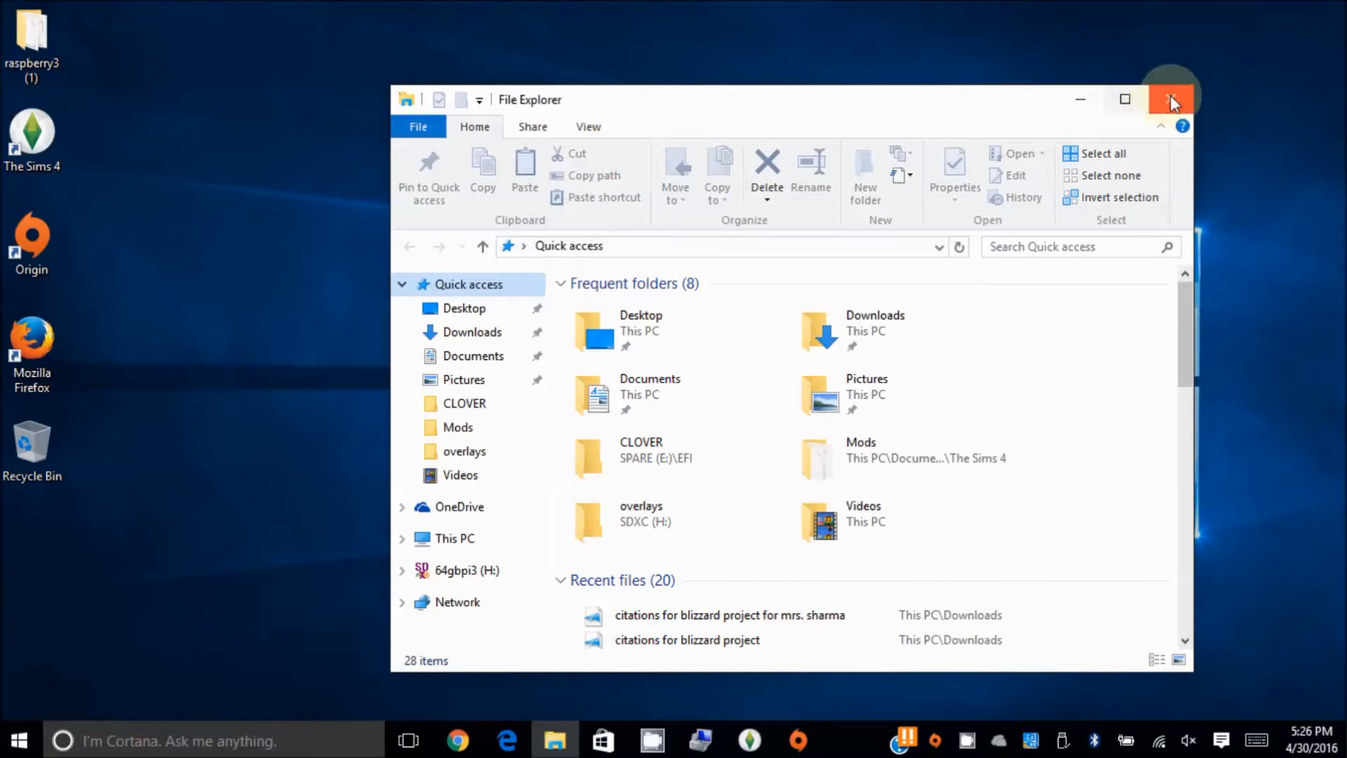
pyautogui.click(1170, 99)
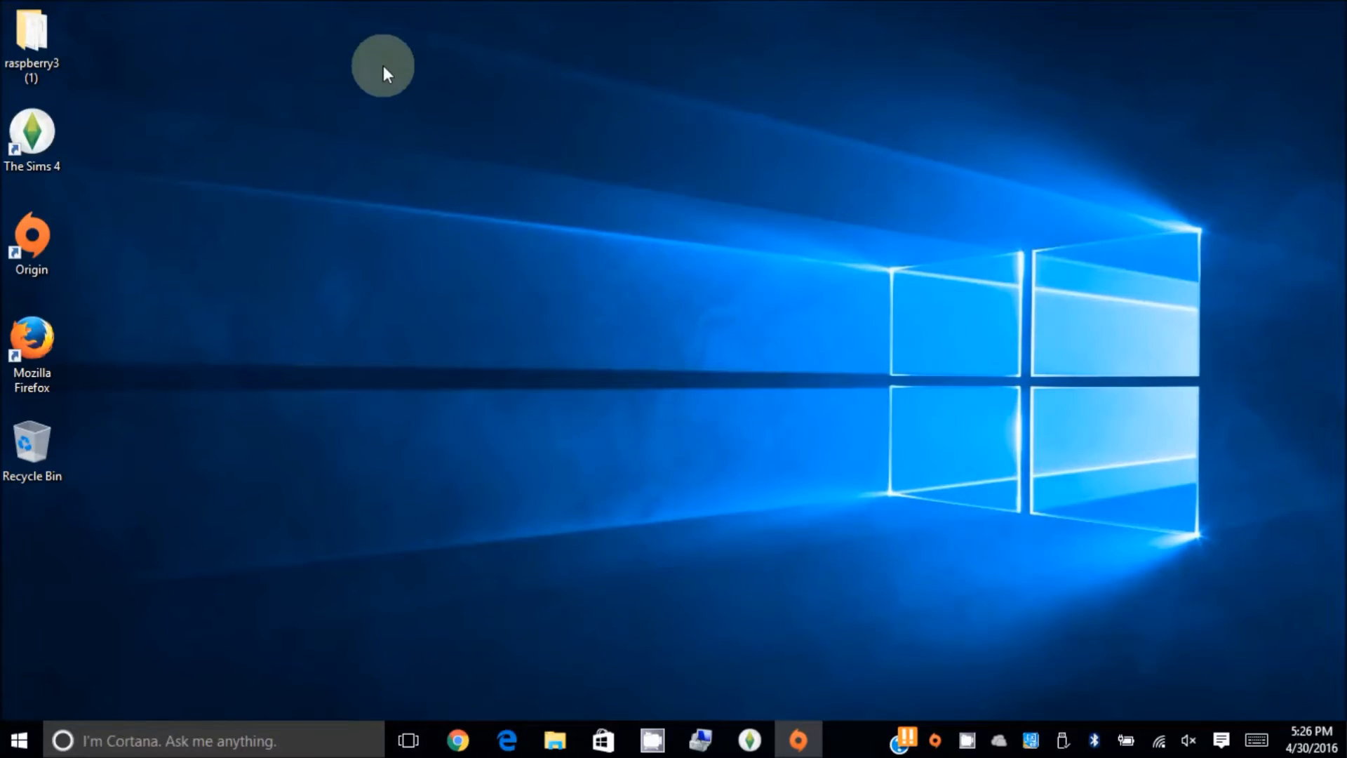
# - Get osmc-installer.exe for Windows from the osmc.tv download page in Chrome
pyautogui.click(456, 739)
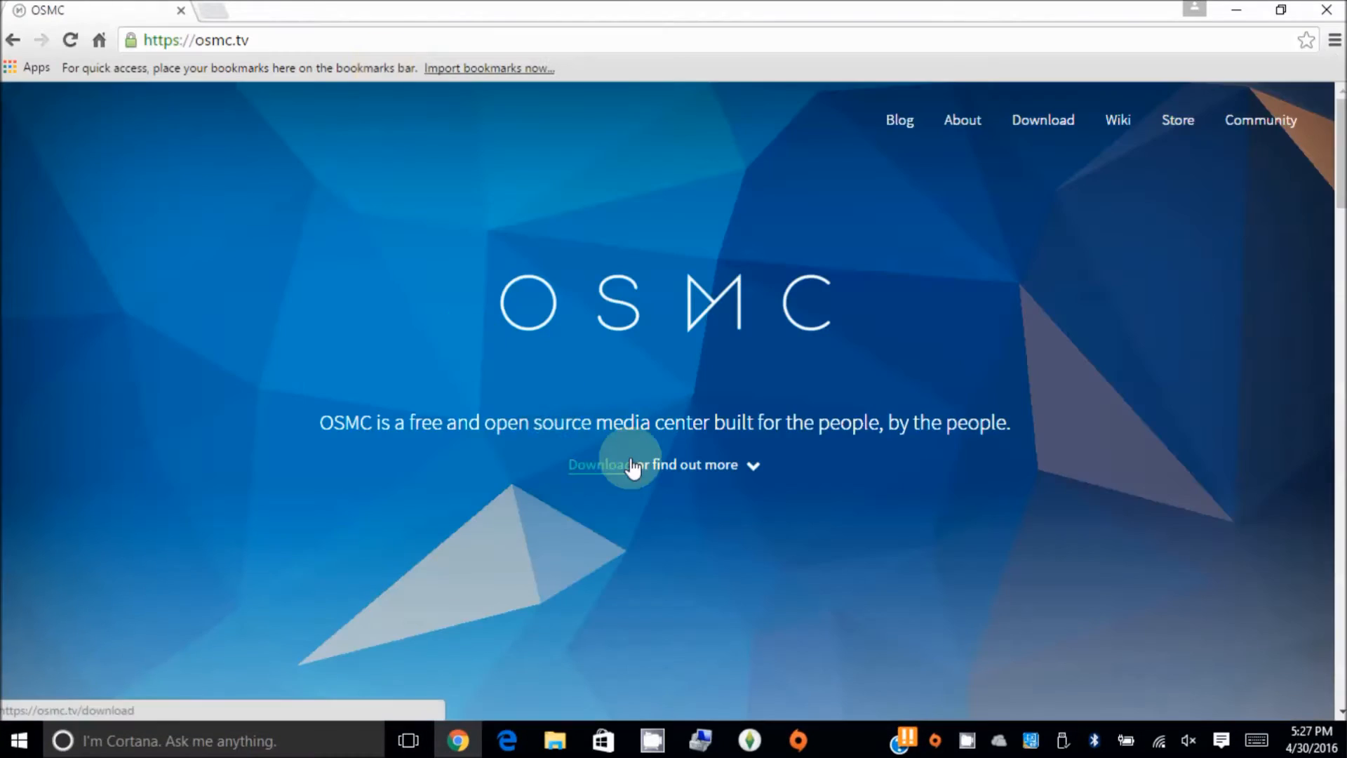
pyautogui.click(599, 464)
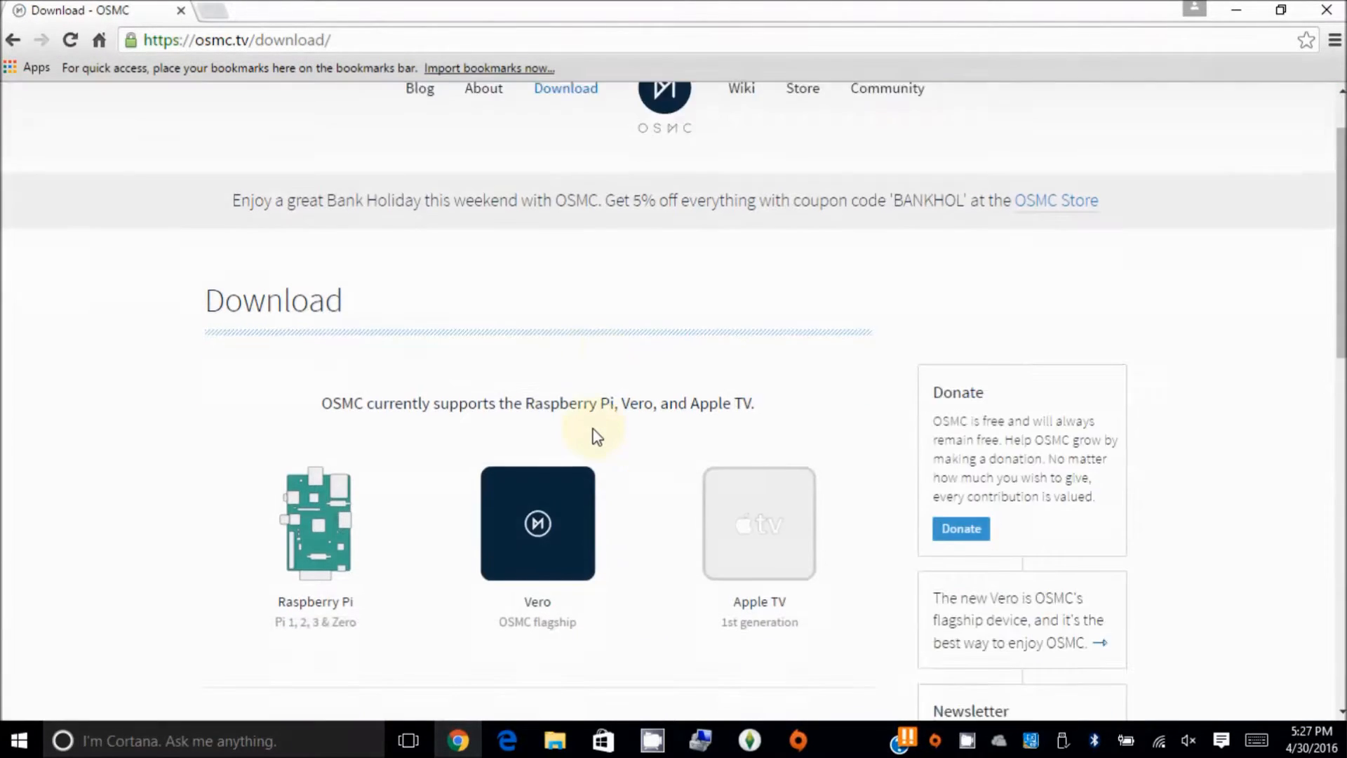
pyautogui.scroll(-3)
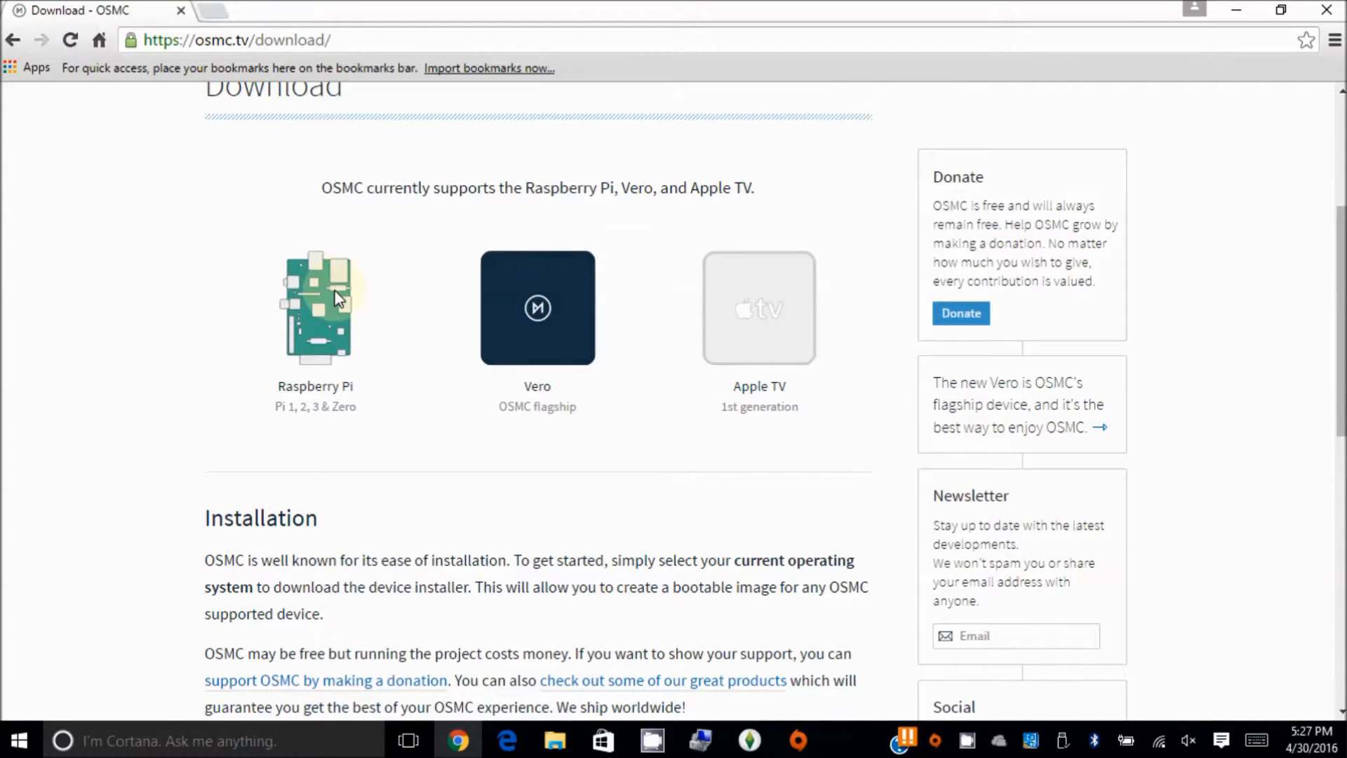
pyautogui.scroll(-3)
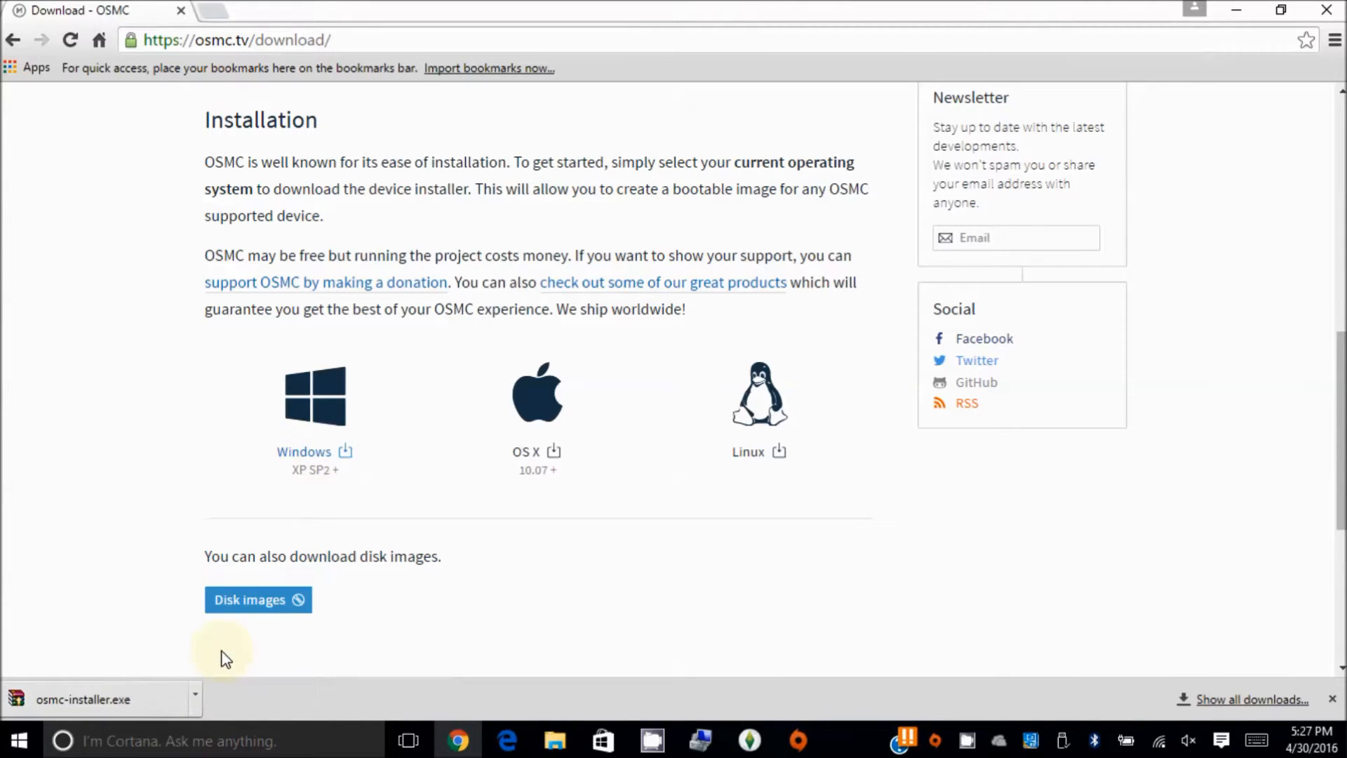
# - Run the downloaded osmc-installer application from the Downloads folder
pyautogui.rightClick(638, 637)
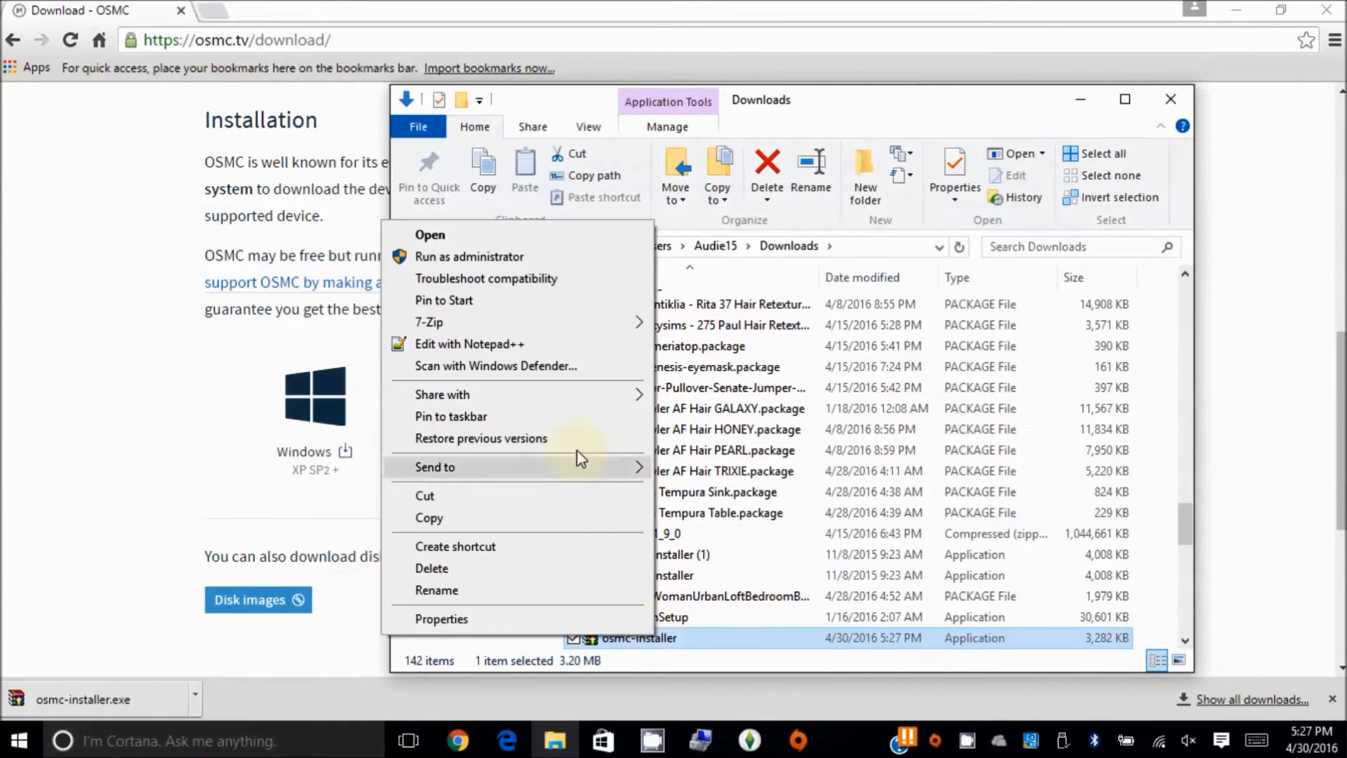
pyautogui.click(584, 264)
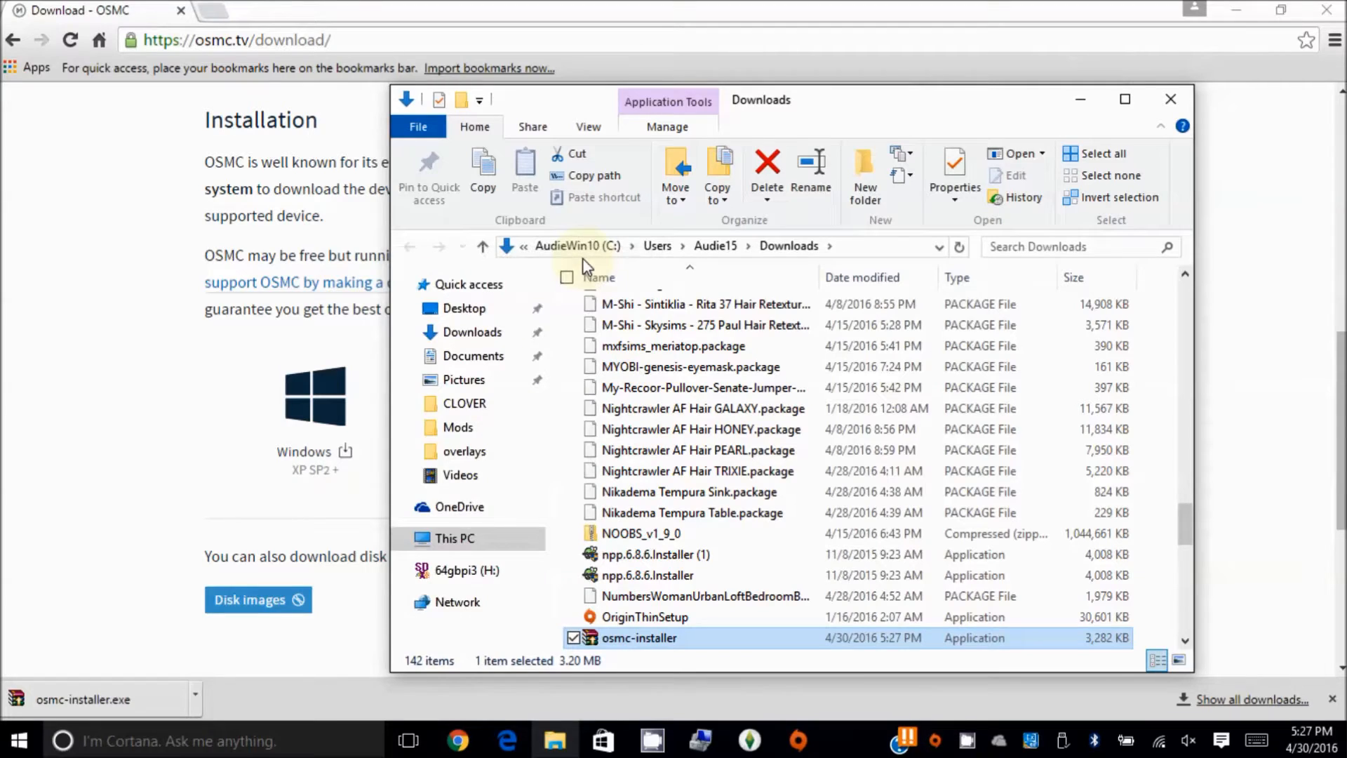
pyautogui.doubleClick(640, 637)
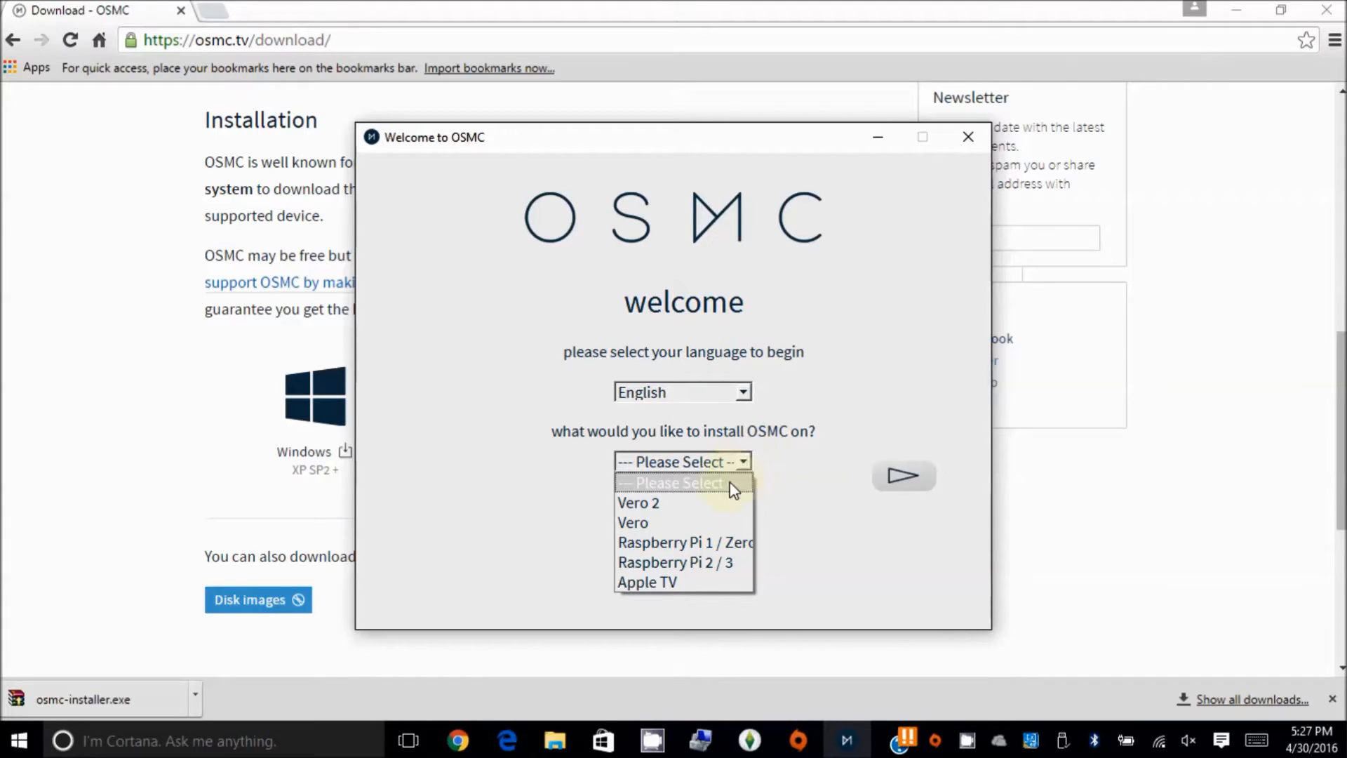
# - Target Raspberry Pi 2 / 3 with release 2016.04-1 on an SD card in the Windows installer
pyautogui.click(674, 561)
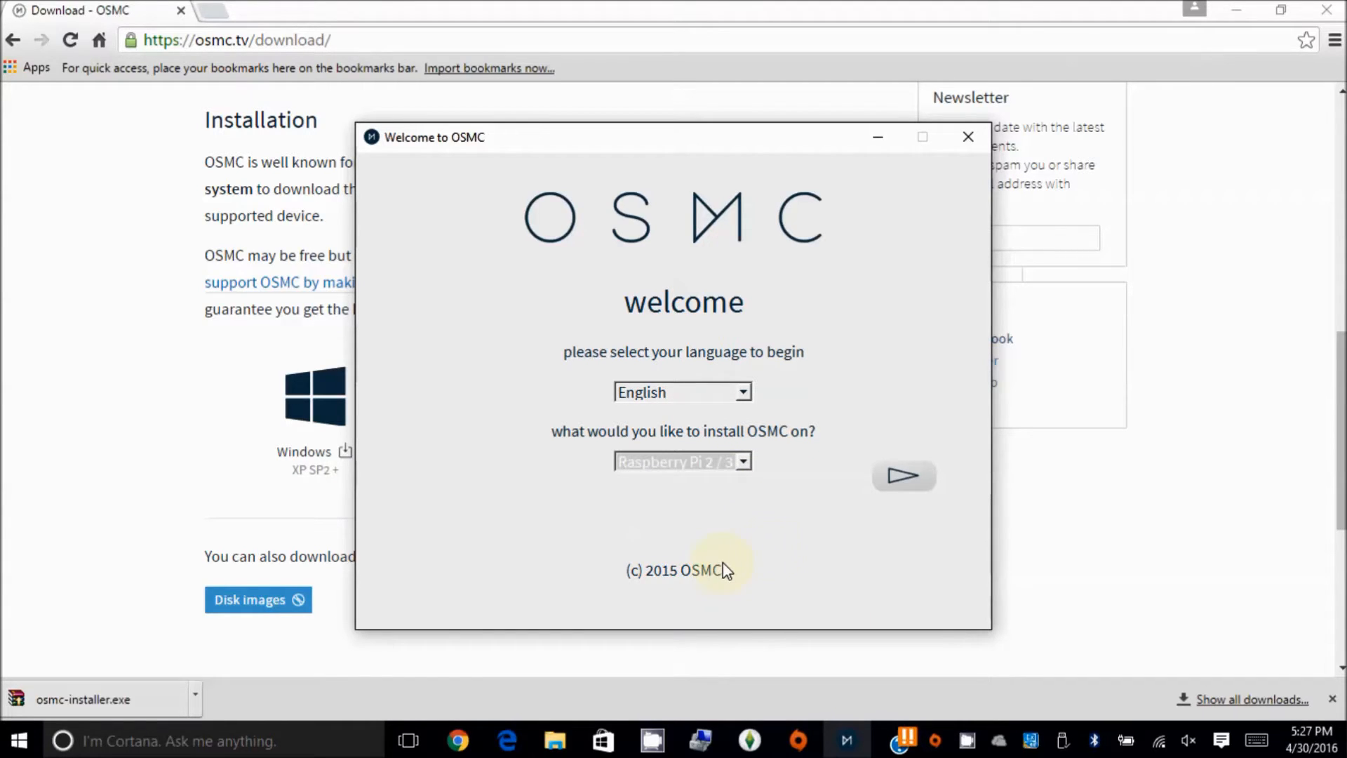
pyautogui.click(903, 476)
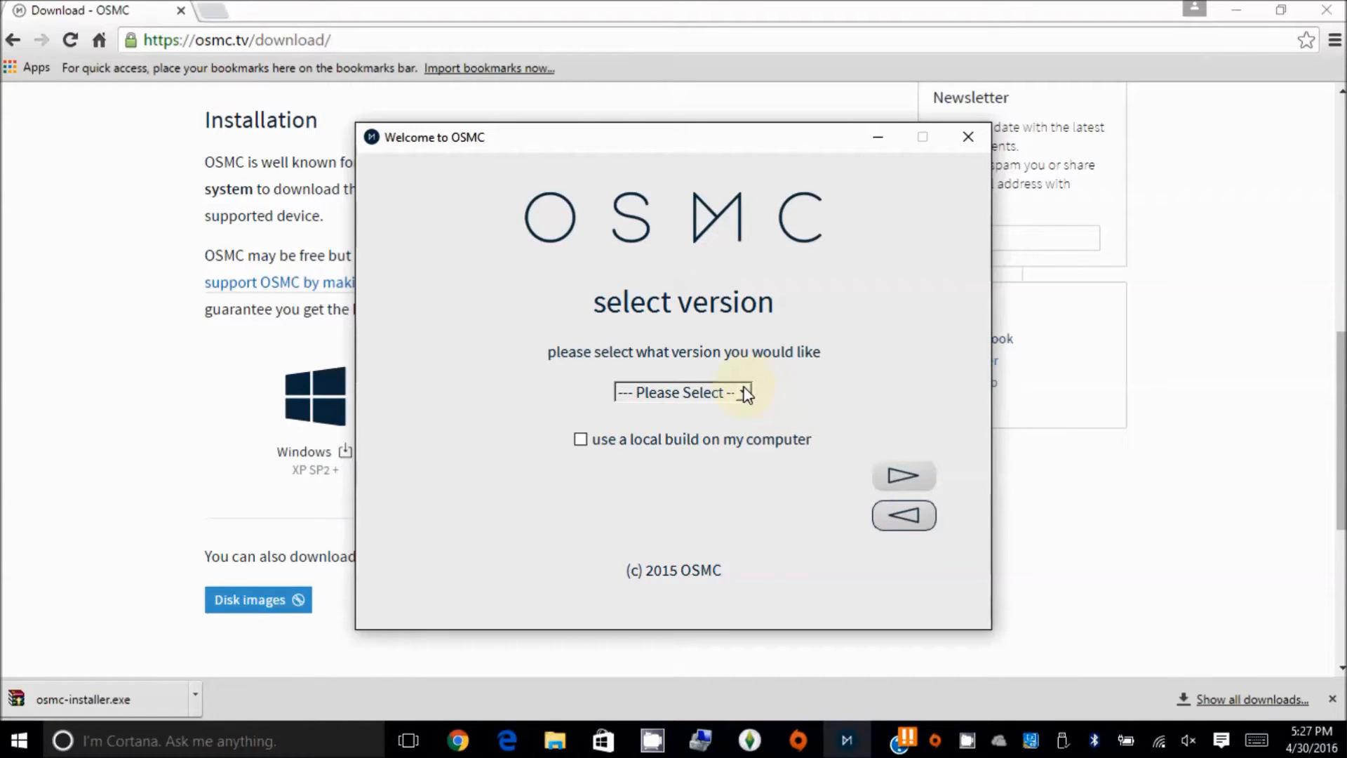
pyautogui.click(682, 393)
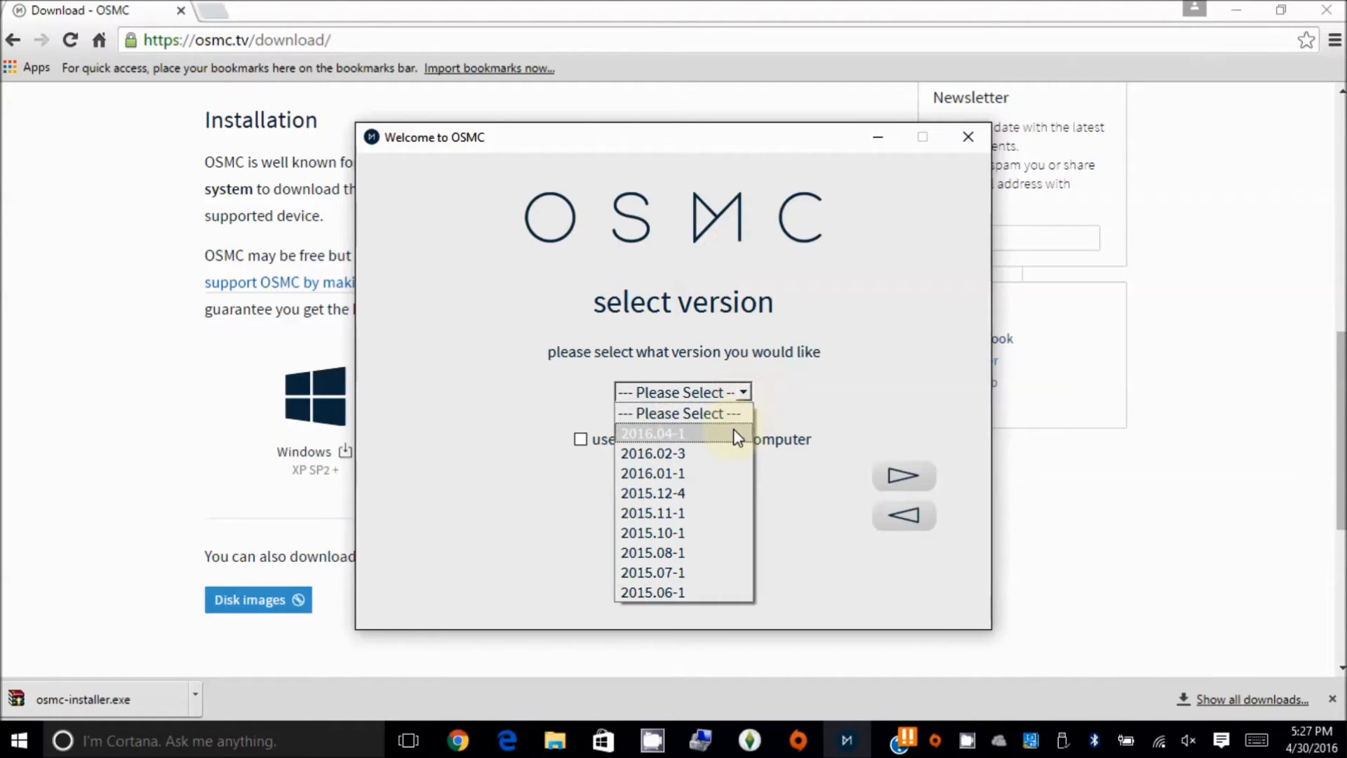
pyautogui.click(653, 434)
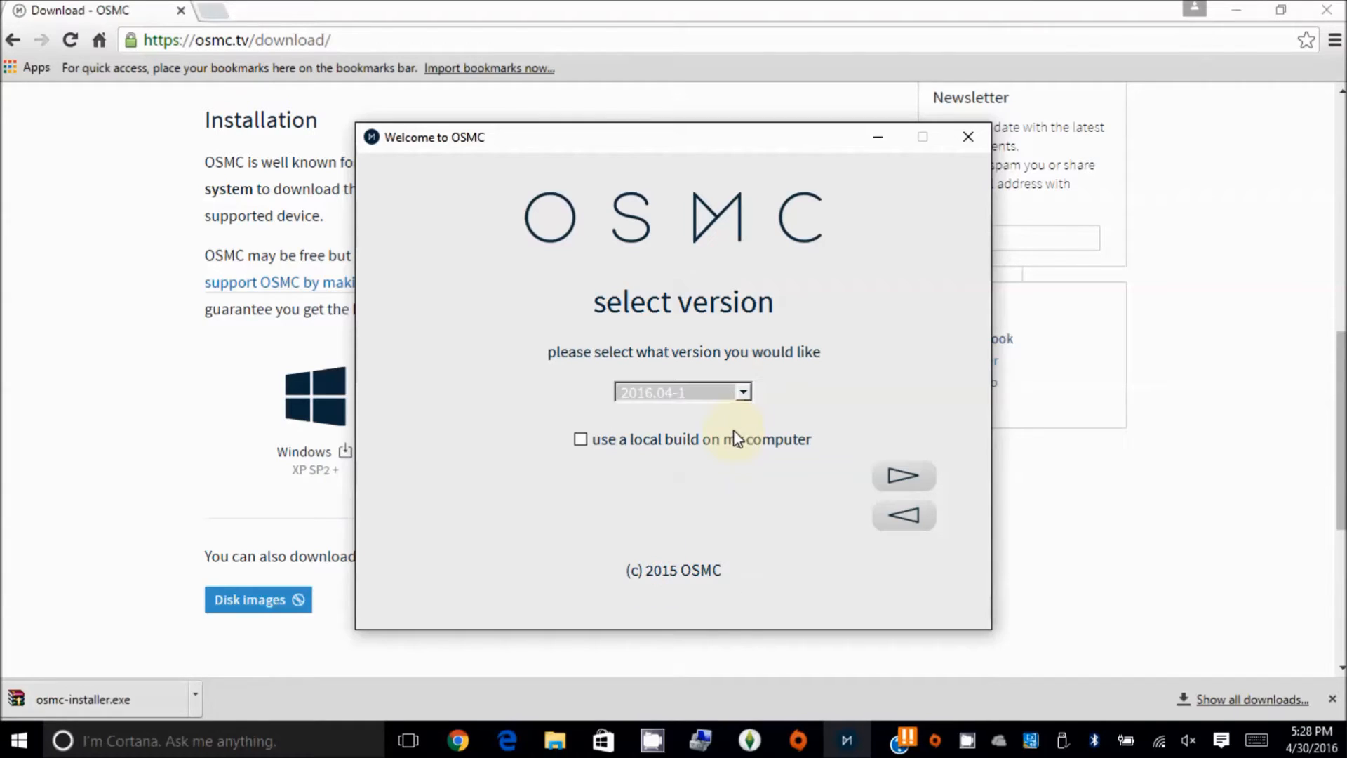
pyautogui.click(904, 475)
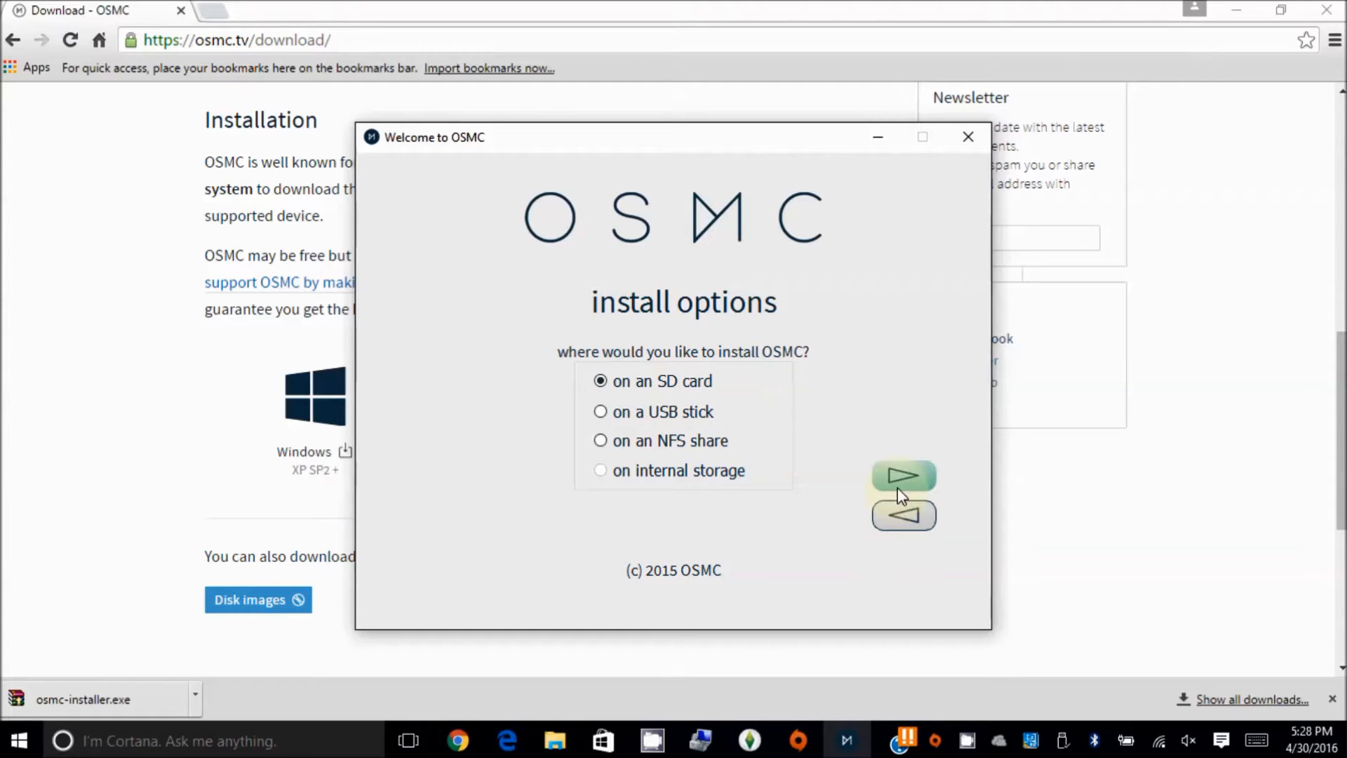
pyautogui.click(902, 475)
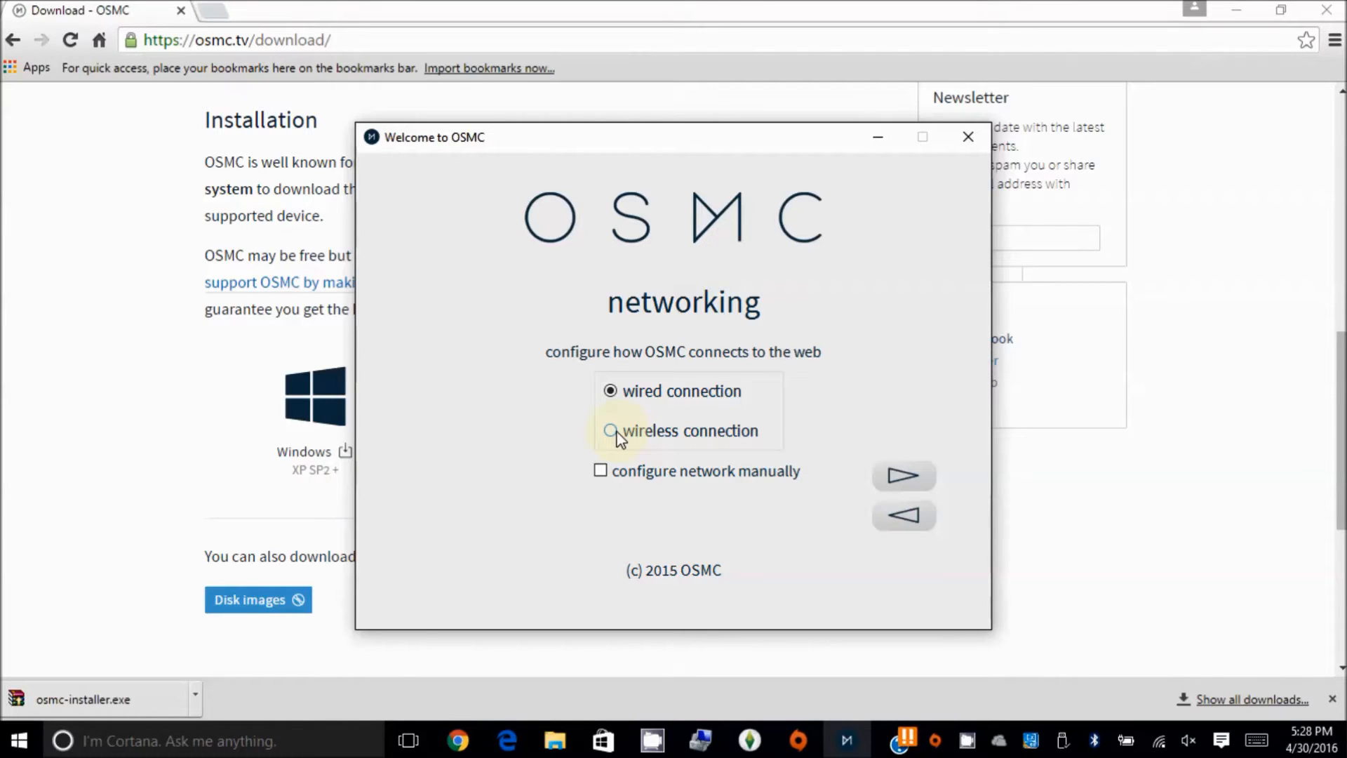
# - Choose wireless networking with the SSID and key entered, reaching drive selection
pyautogui.click(609, 431)
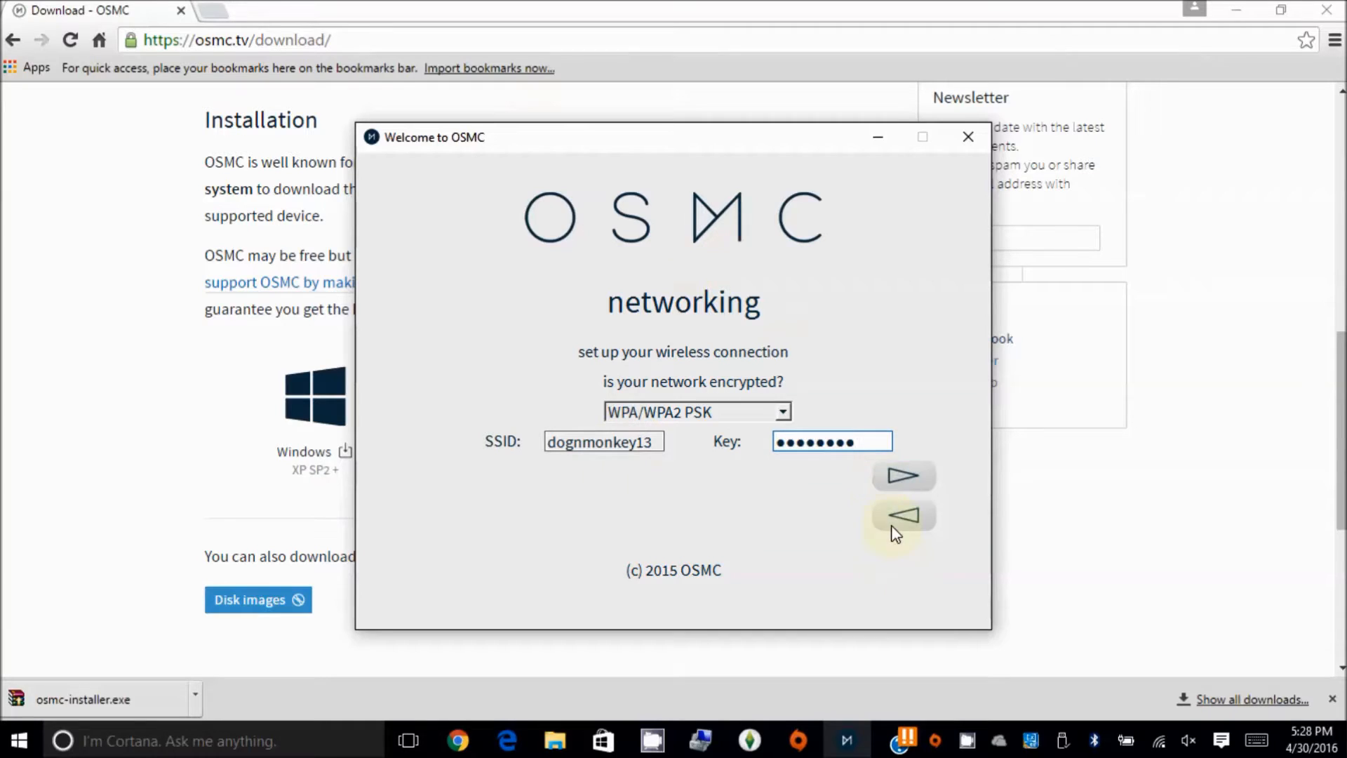
pyautogui.click(902, 475)
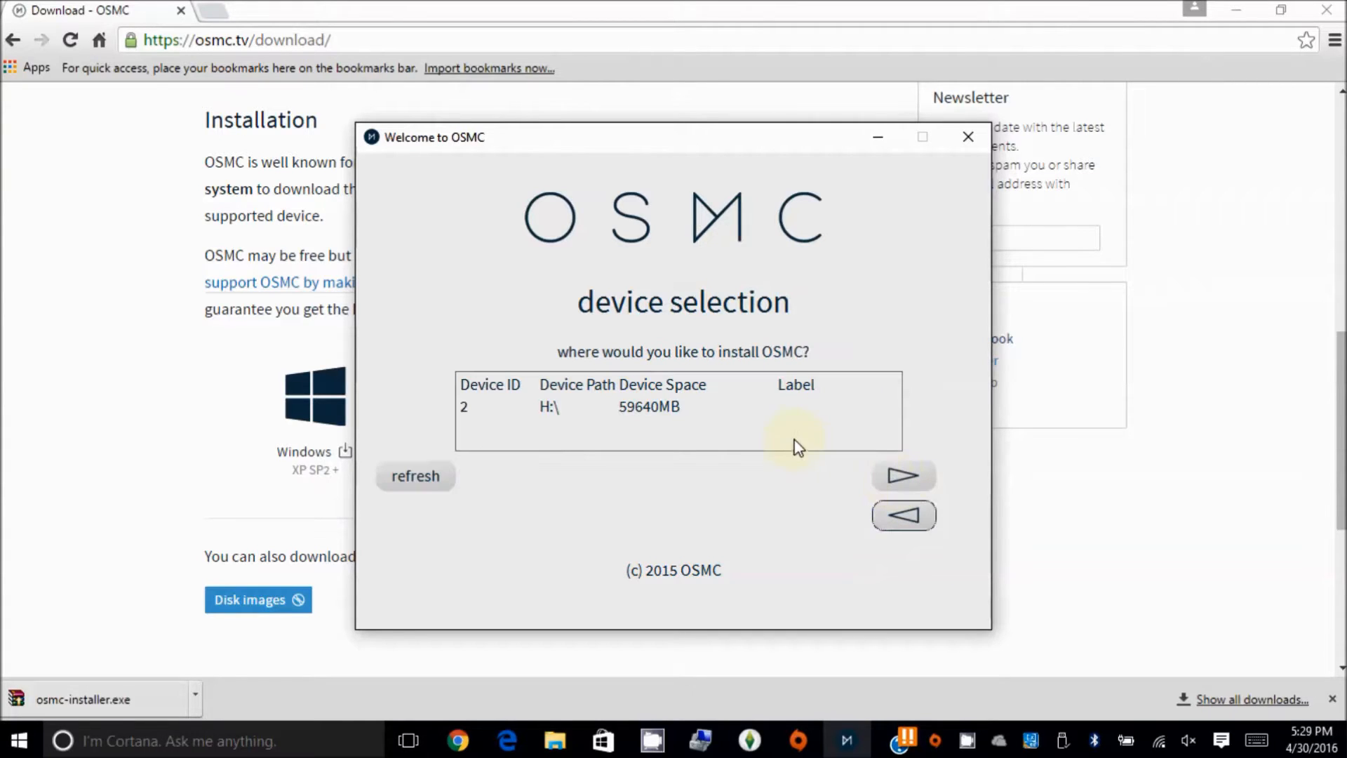
pyautogui.moveTo(657, 421)
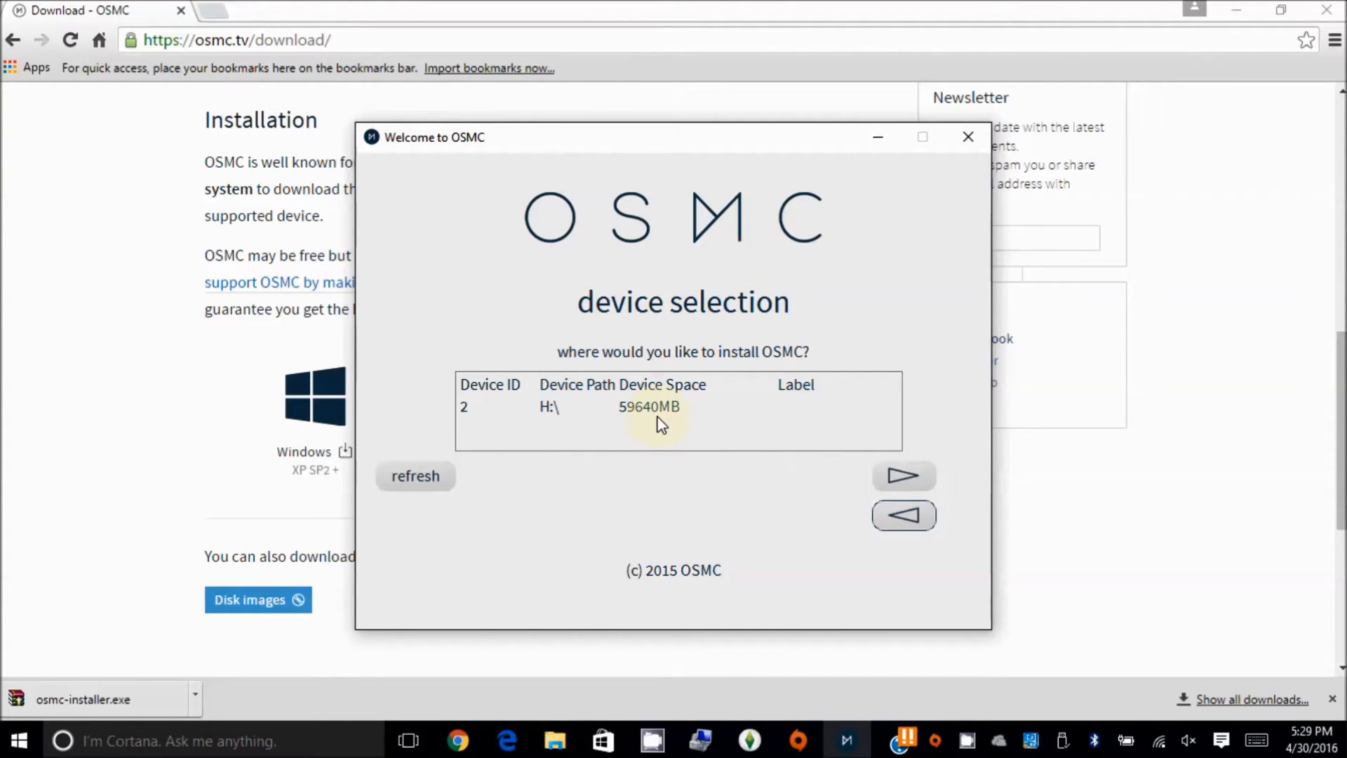
# - Target the 59640MB H:\ card and confirm installing OSMC onto it
pyautogui.click(661, 407)
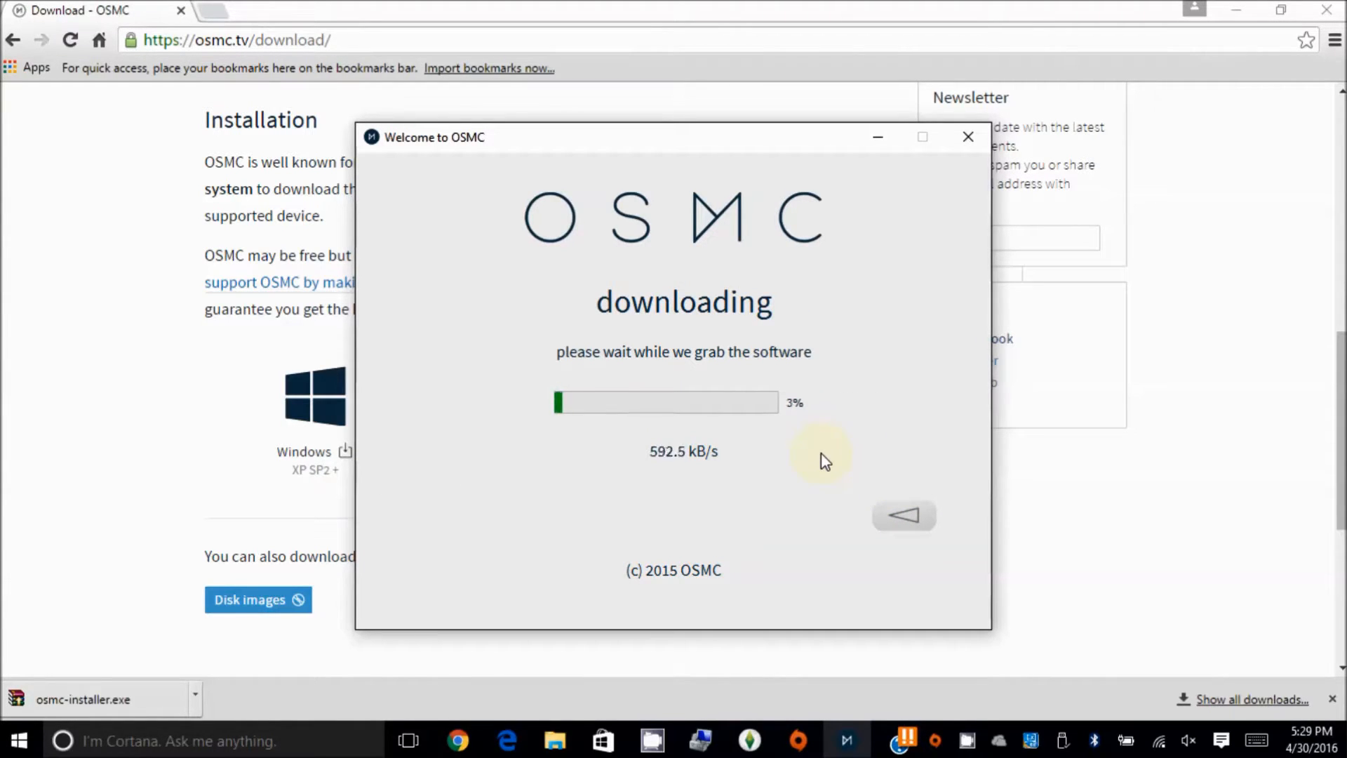
pyautogui.moveTo(890, 705)
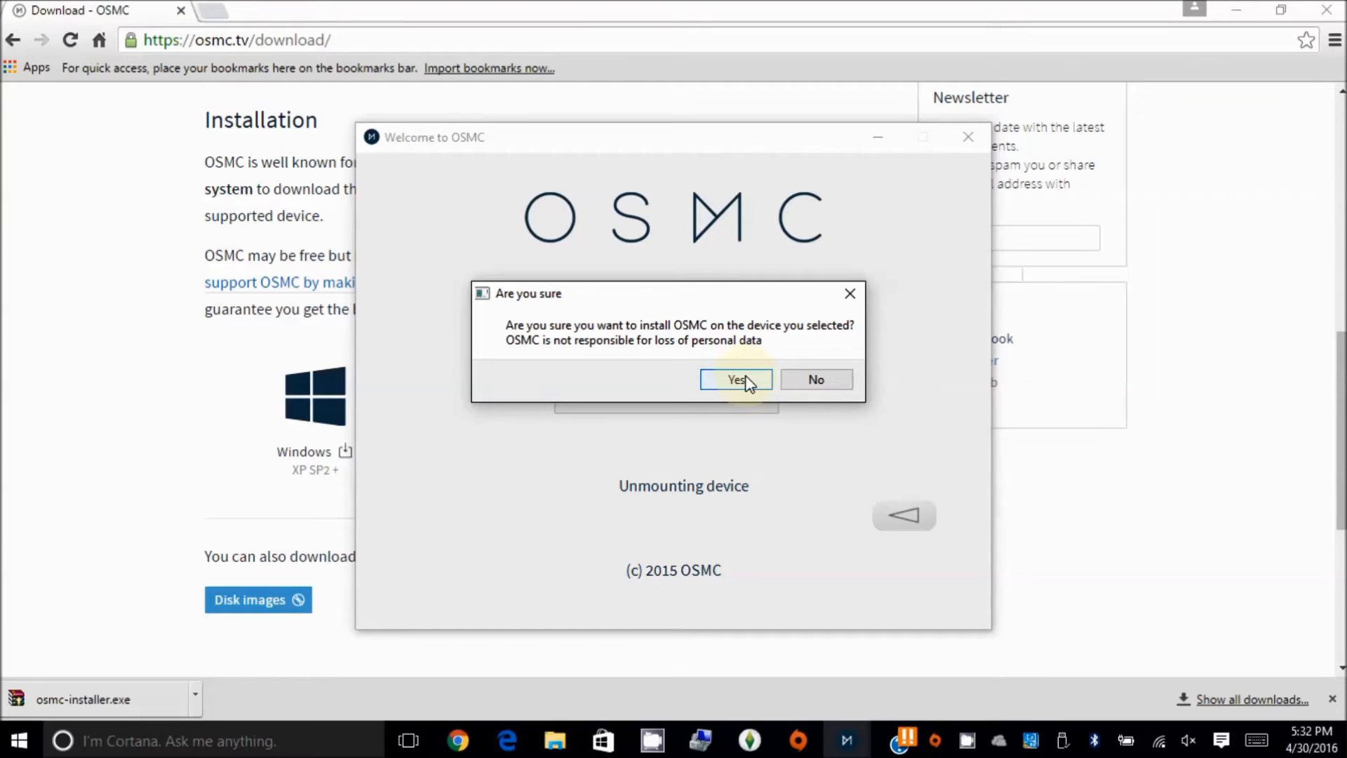
pyautogui.click(736, 380)
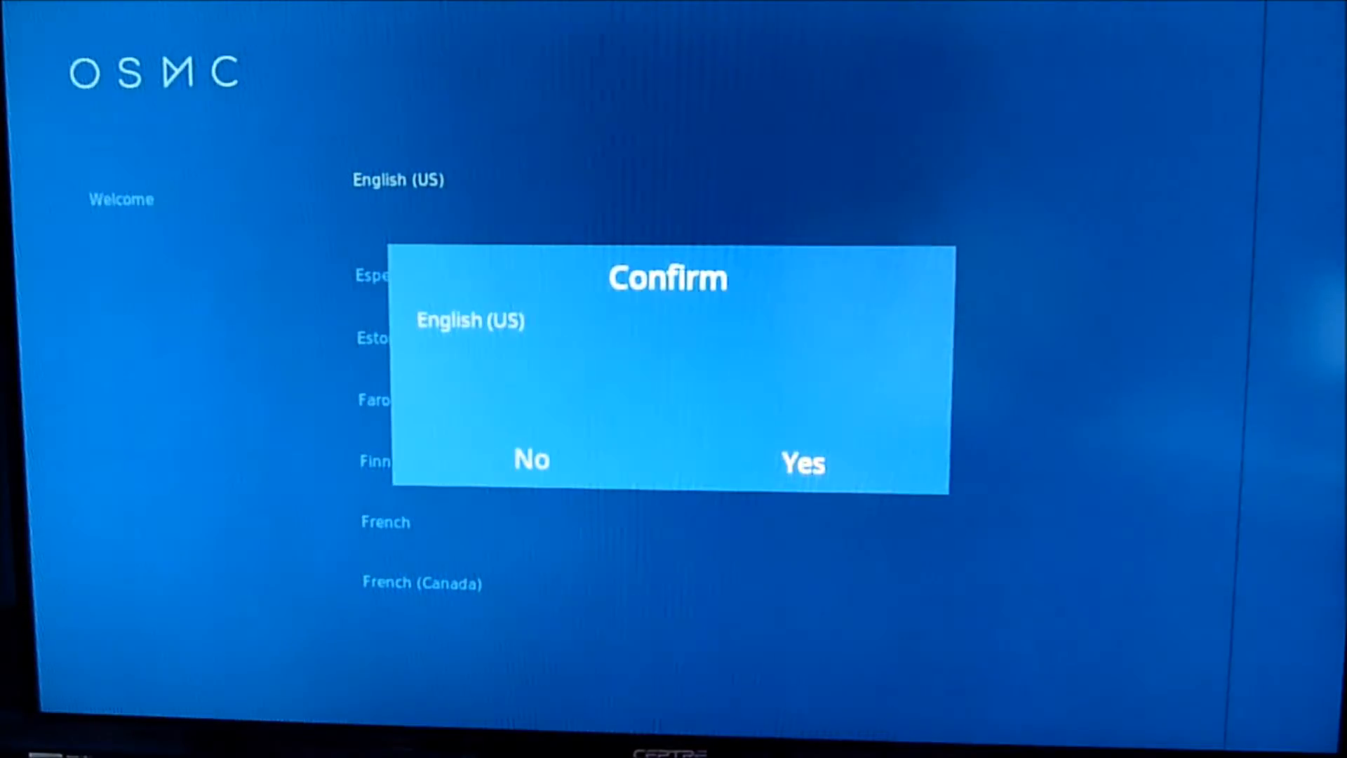
# - Confirm English (US), set the timezone to America/Los_Angeles and accept the device name
pyautogui.click(801, 462)
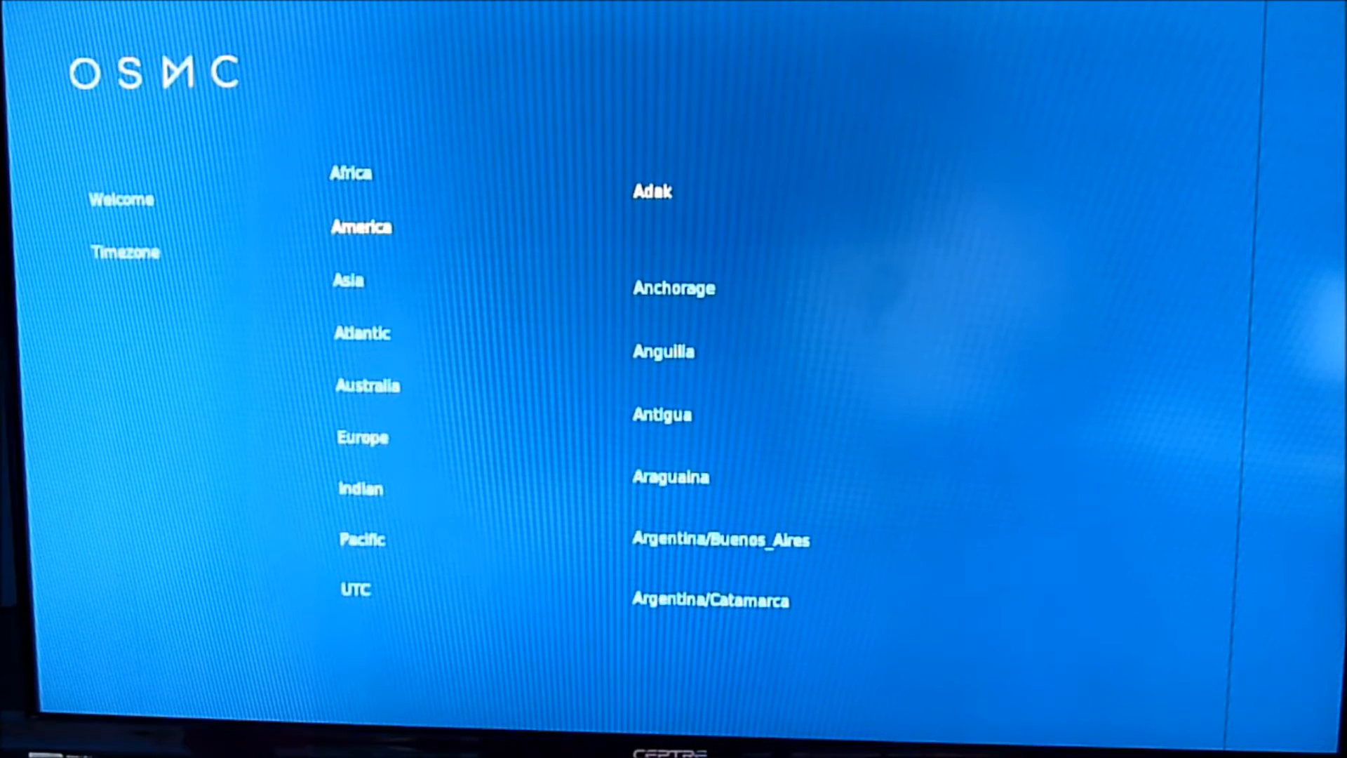
pyautogui.scroll(-3)
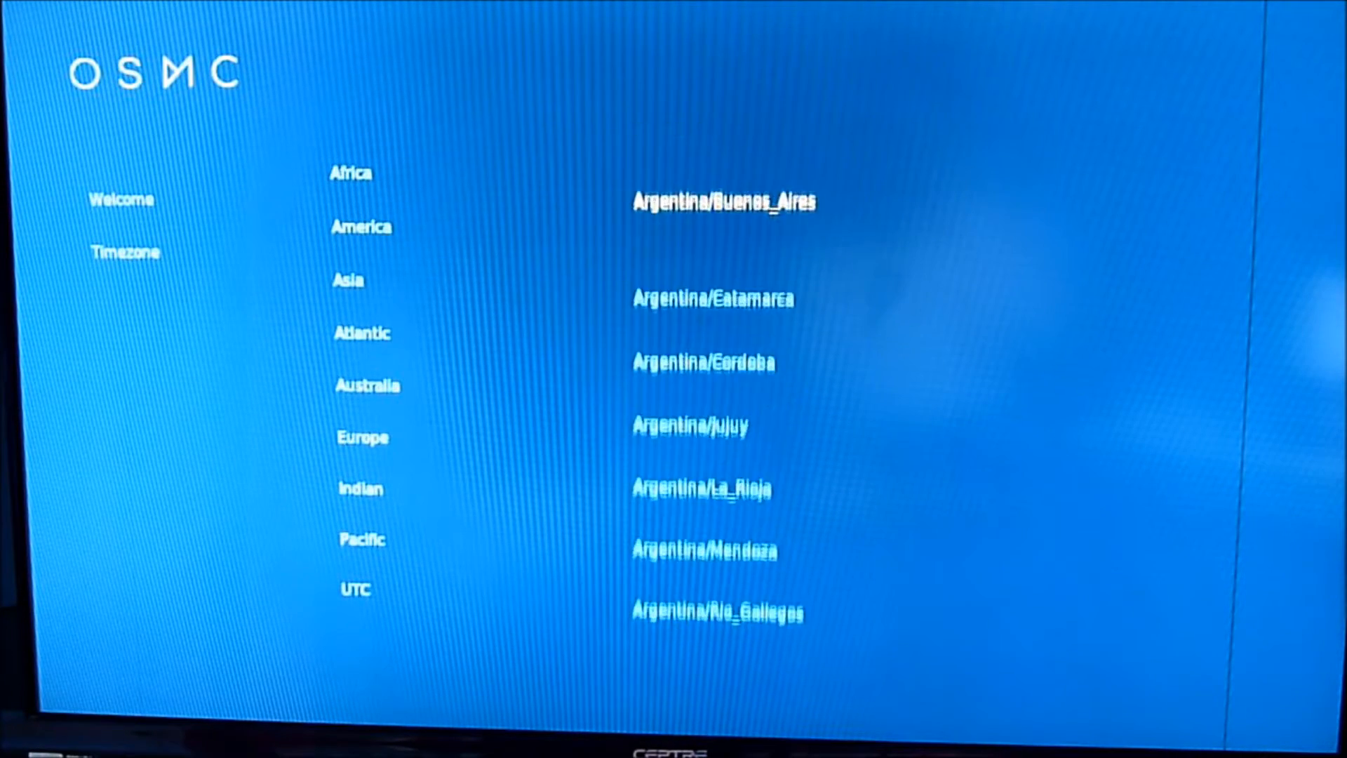
pyautogui.scroll(-3)
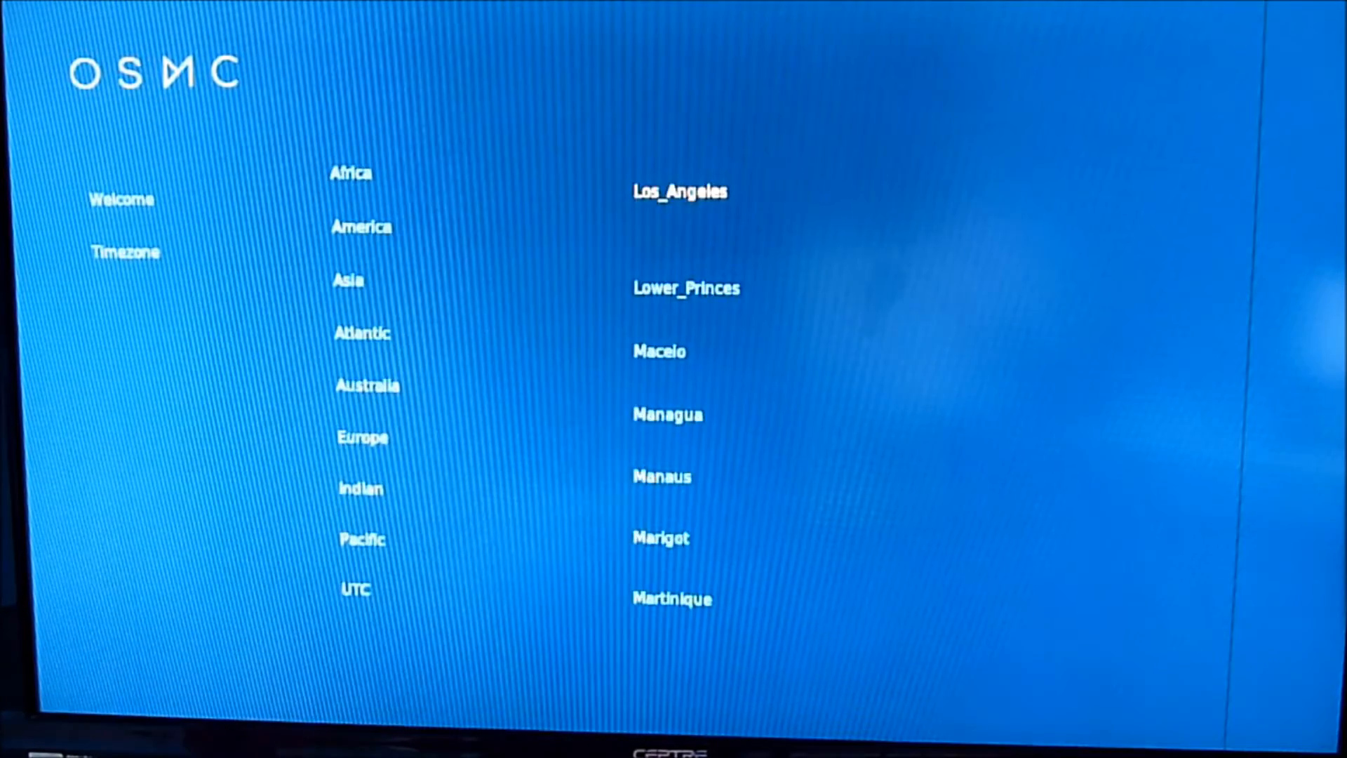
pyautogui.click(679, 190)
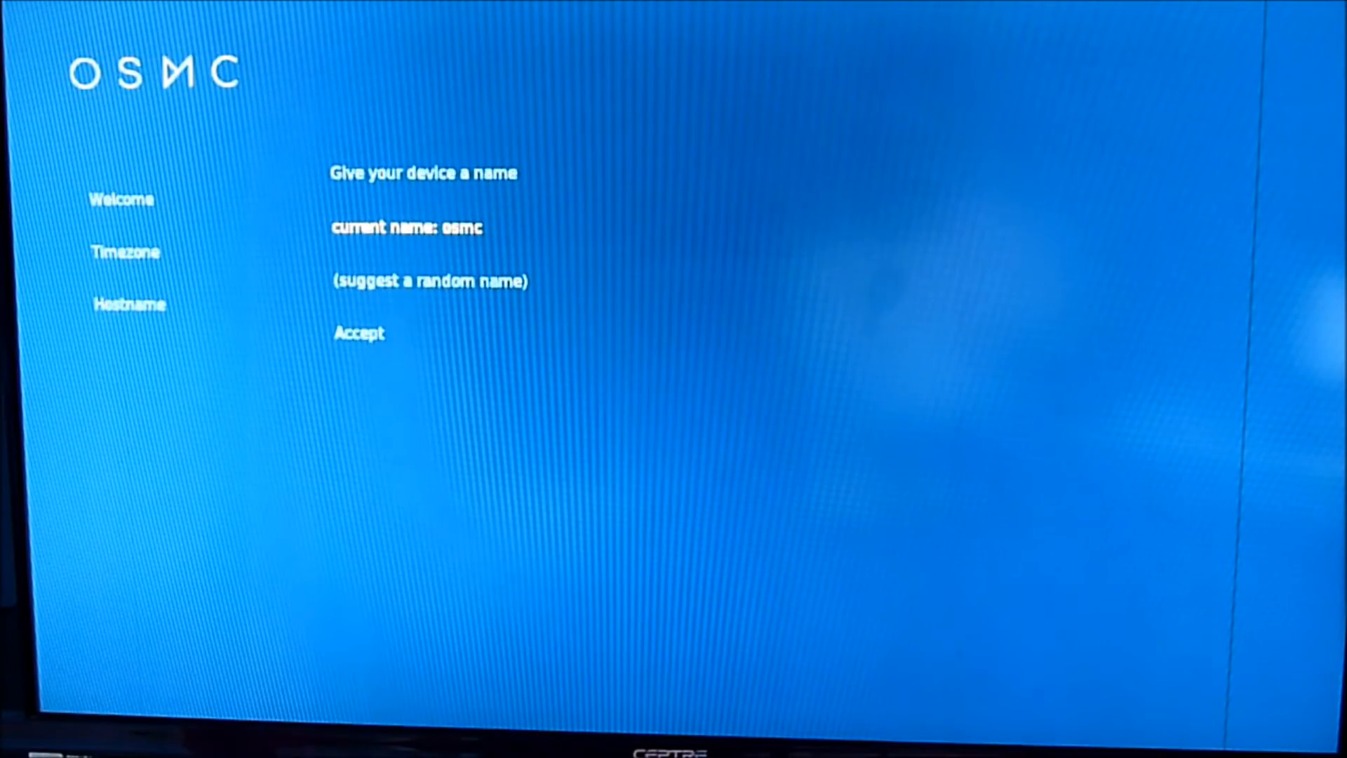
pyautogui.click(405, 227)
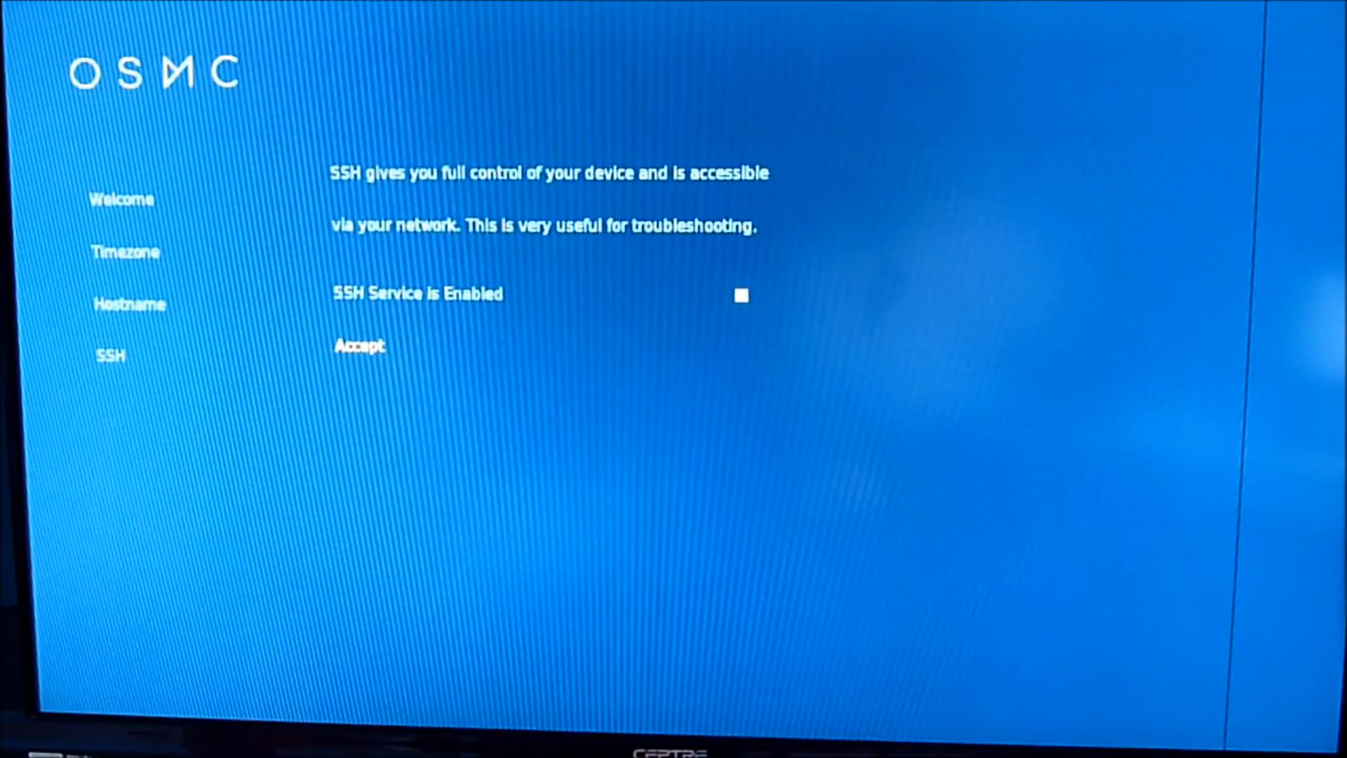
# - Keep SSH enabled, accept the license and choose the OSMC skin
pyautogui.click(360, 345)
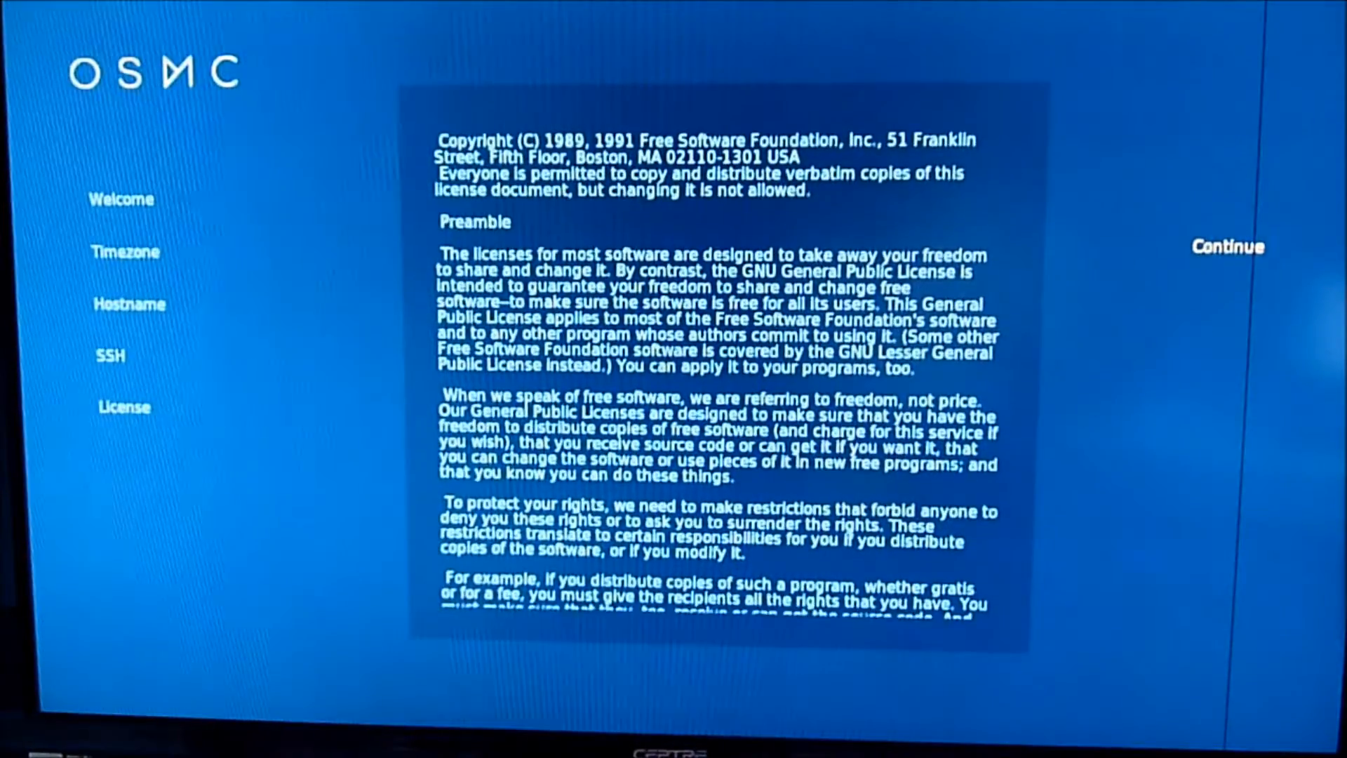
pyautogui.click(1228, 247)
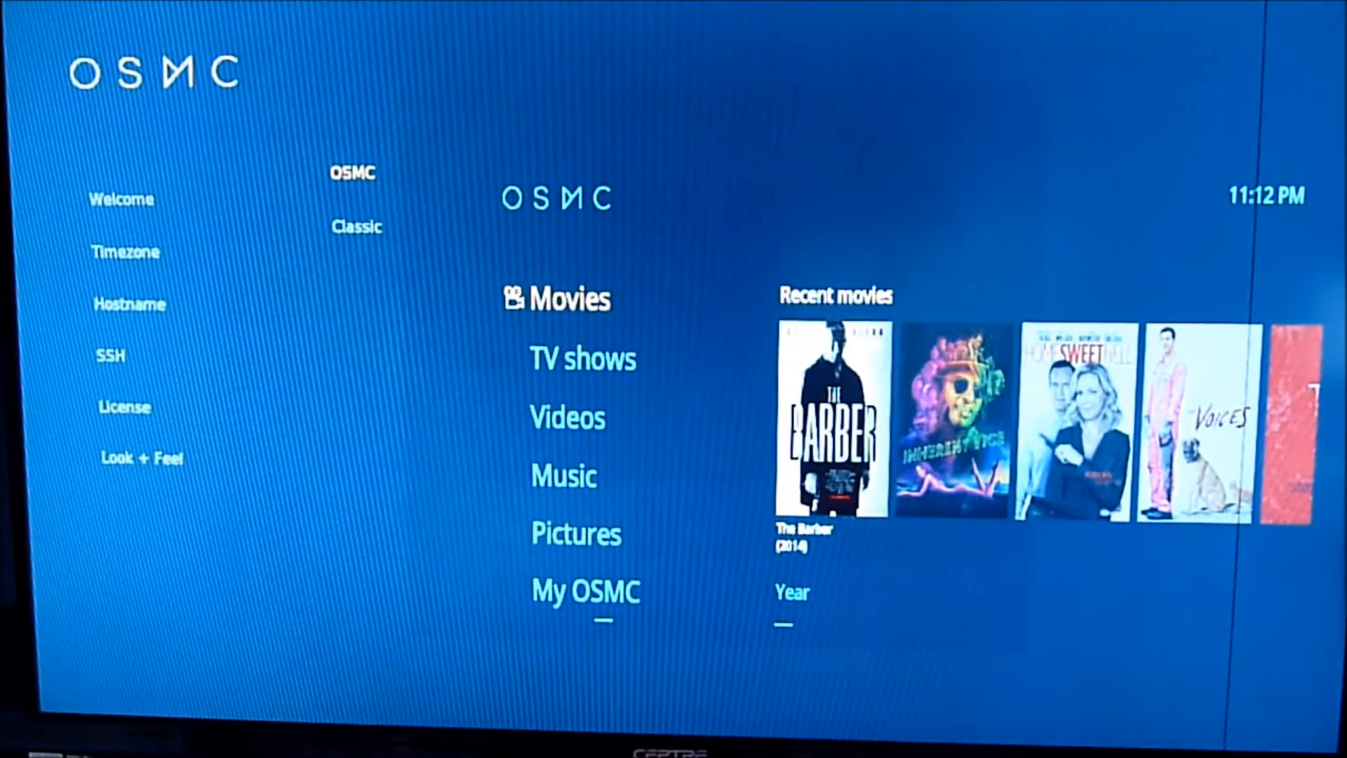
pyautogui.click(355, 226)
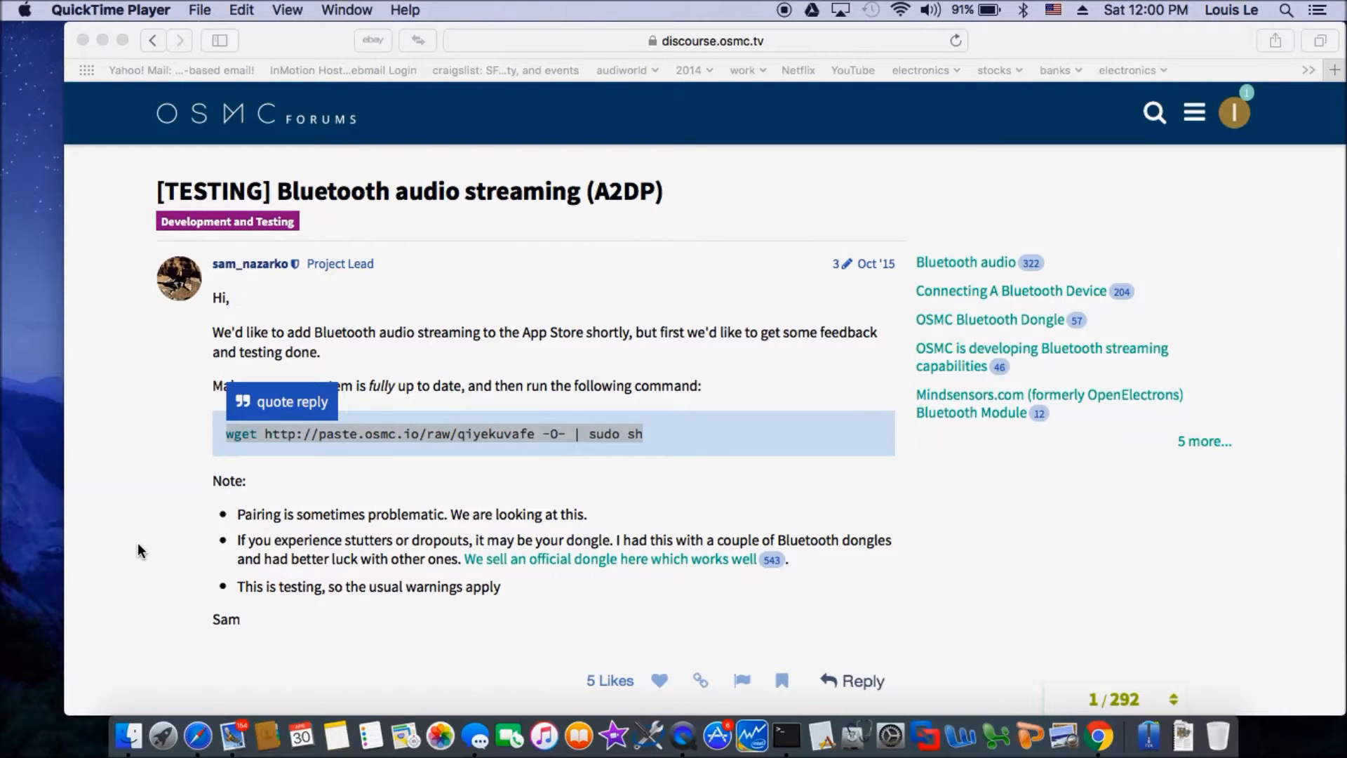
# - Open a Secure Shell remote connection to the osmcpi364gb Pi, answering yes to the host prompt
pyautogui.click(143, 10)
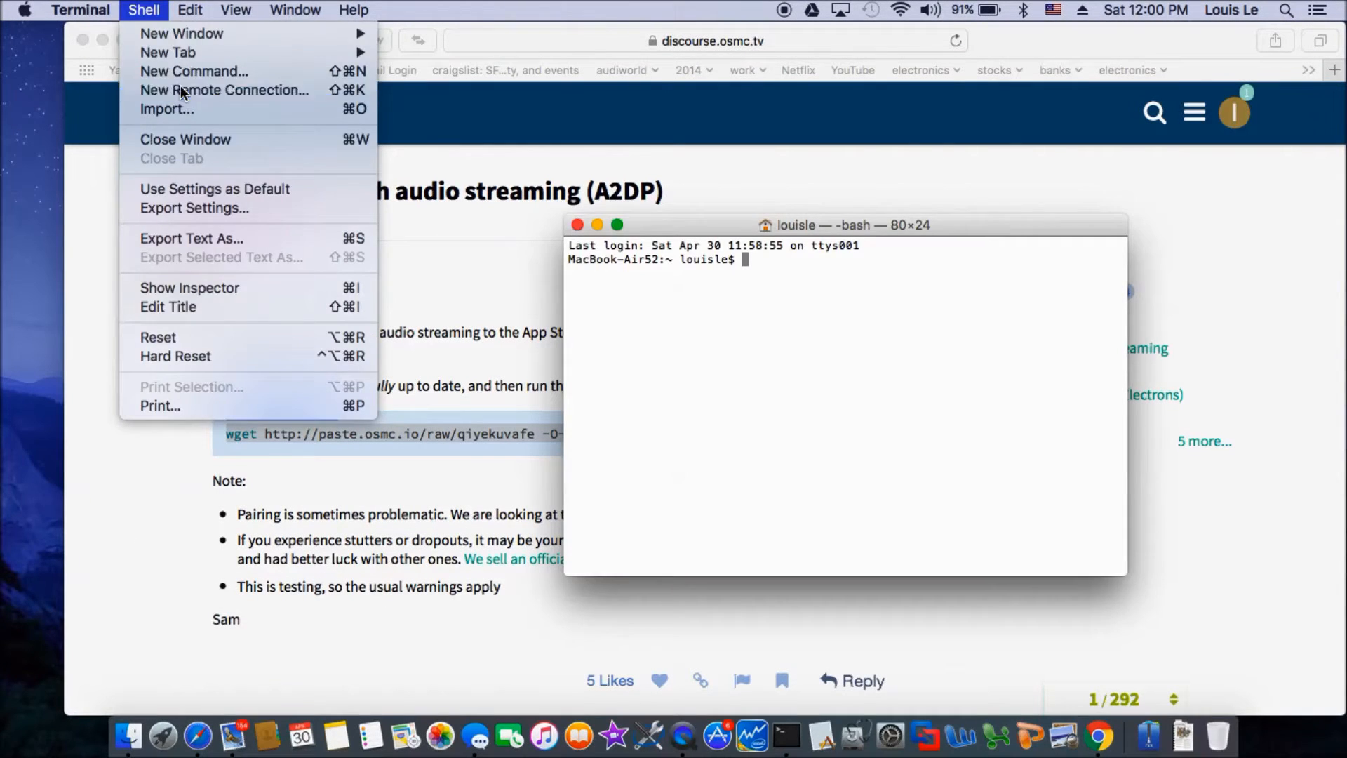
pyautogui.click(223, 89)
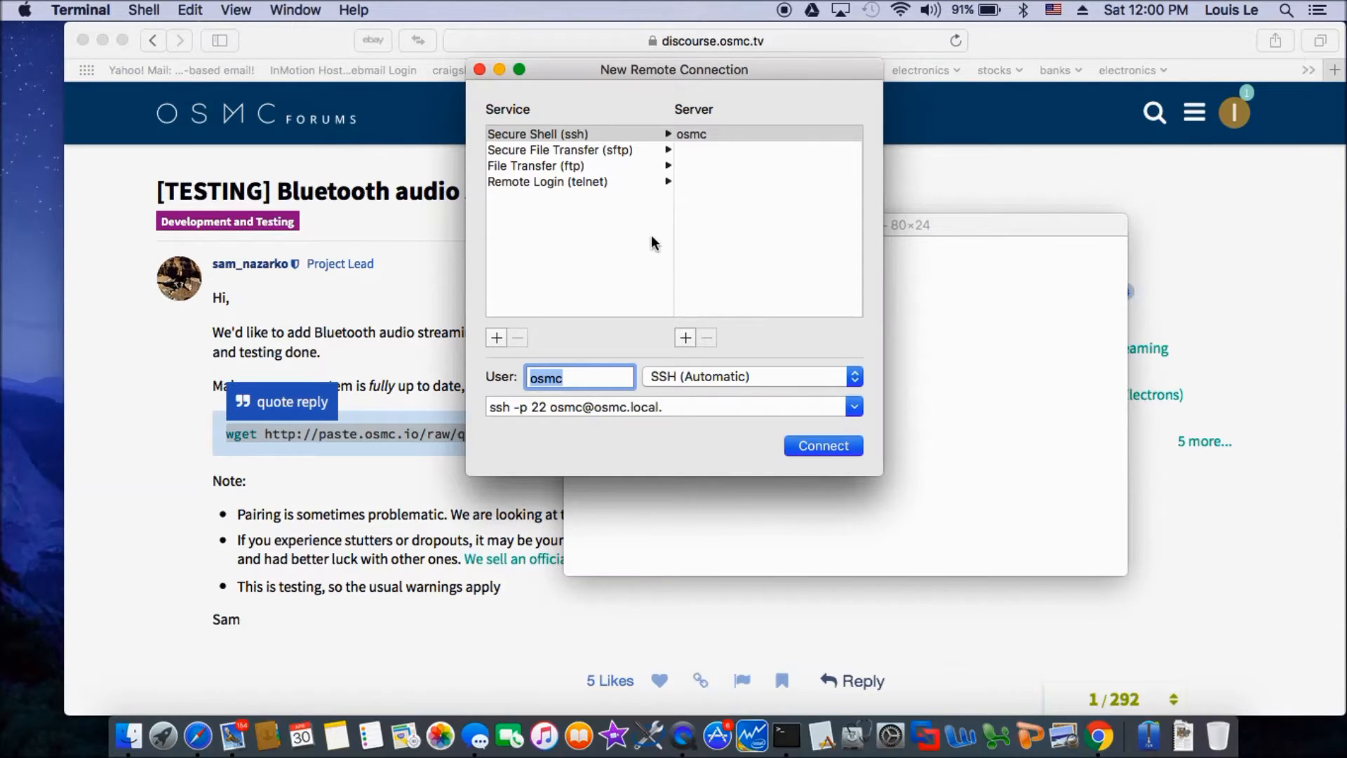
pyautogui.click(537, 133)
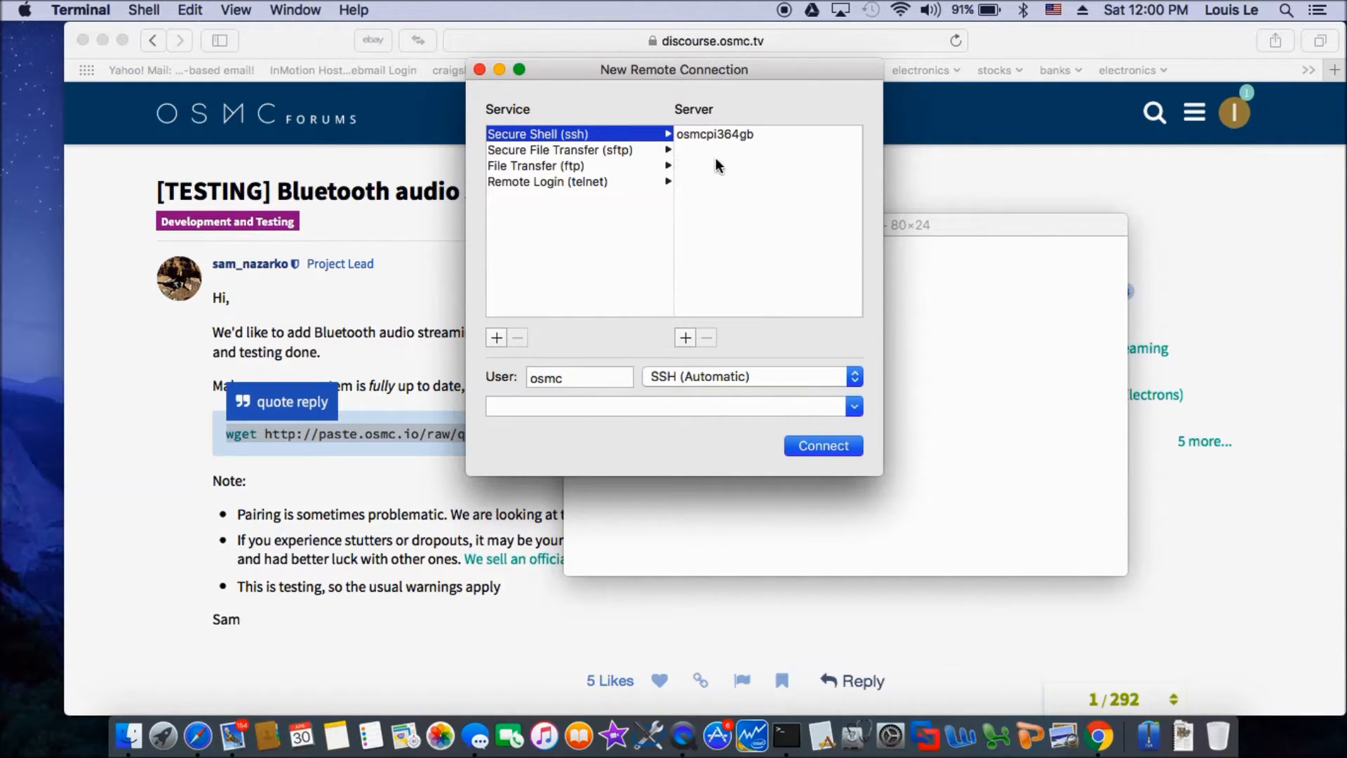
pyautogui.moveTo(717, 143)
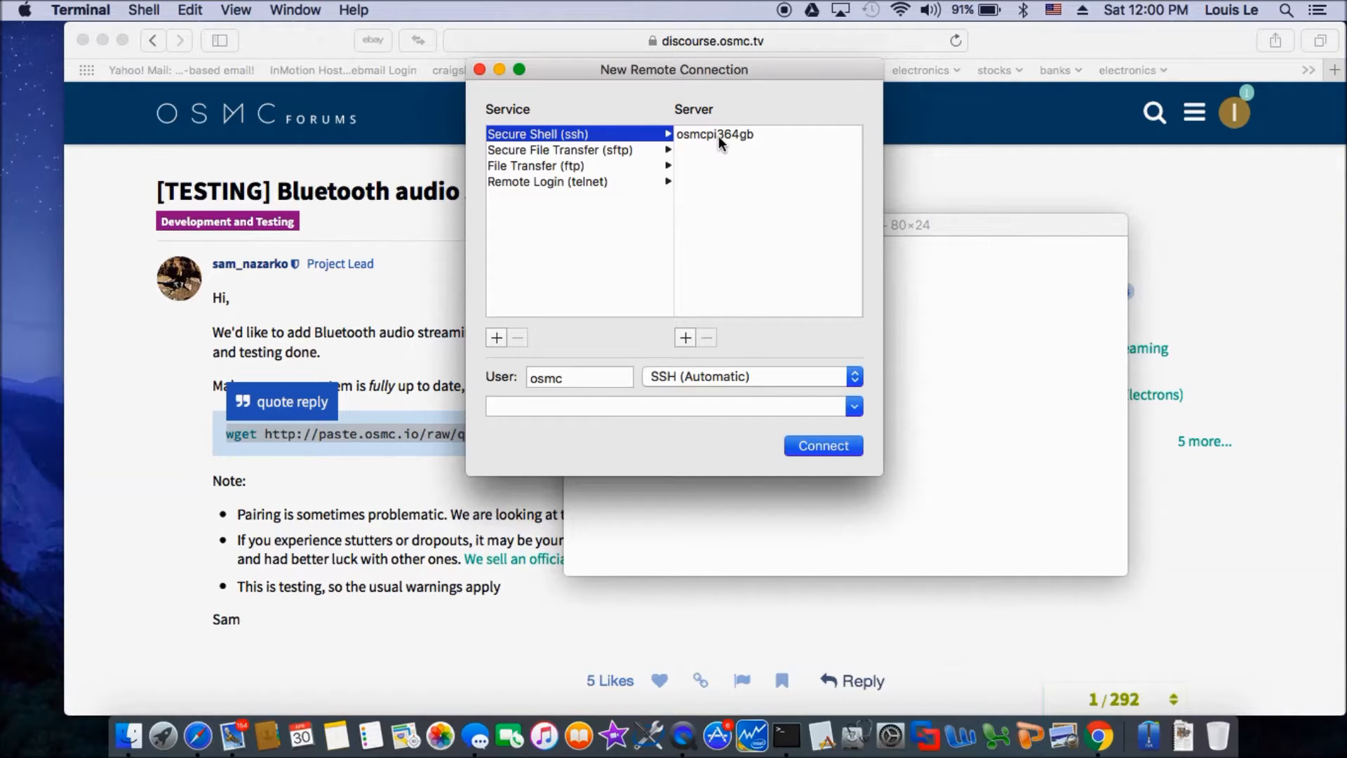
pyautogui.click(714, 135)
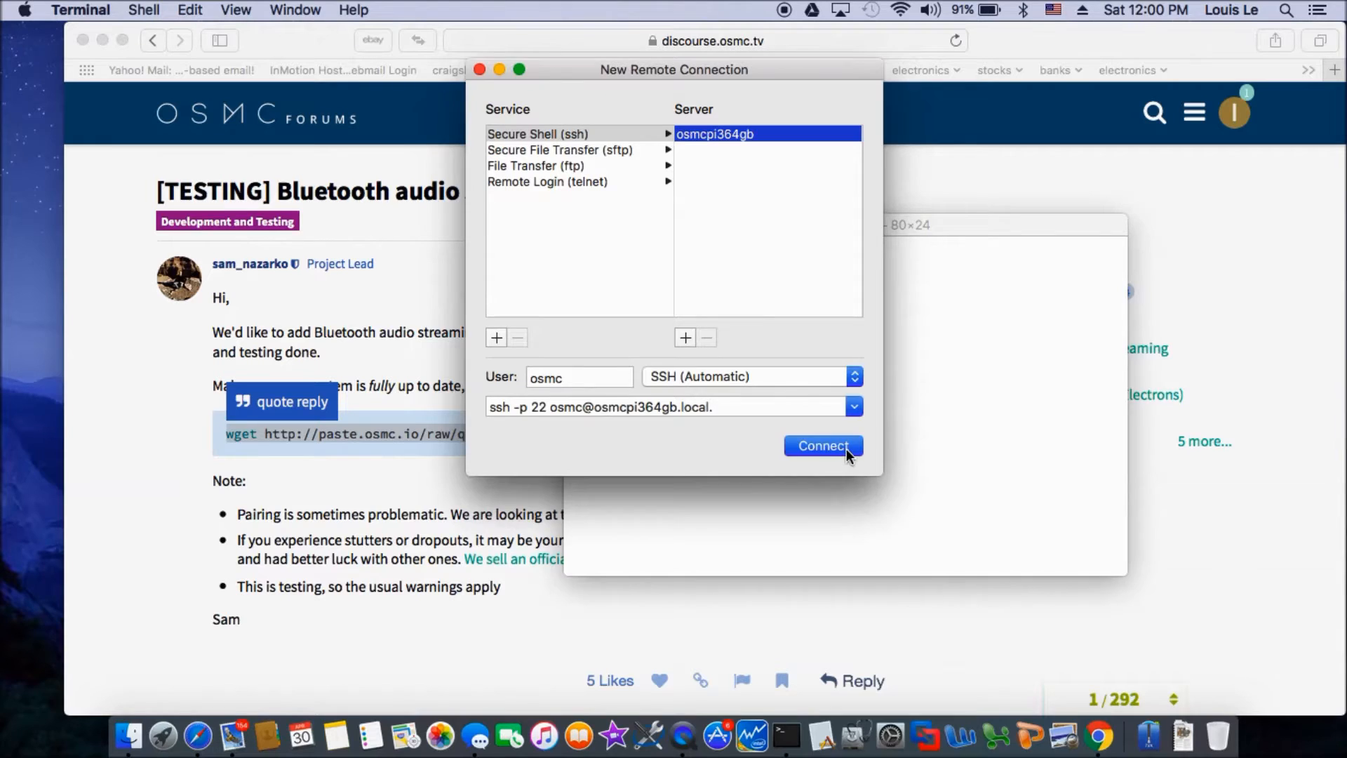
pyautogui.click(822, 445)
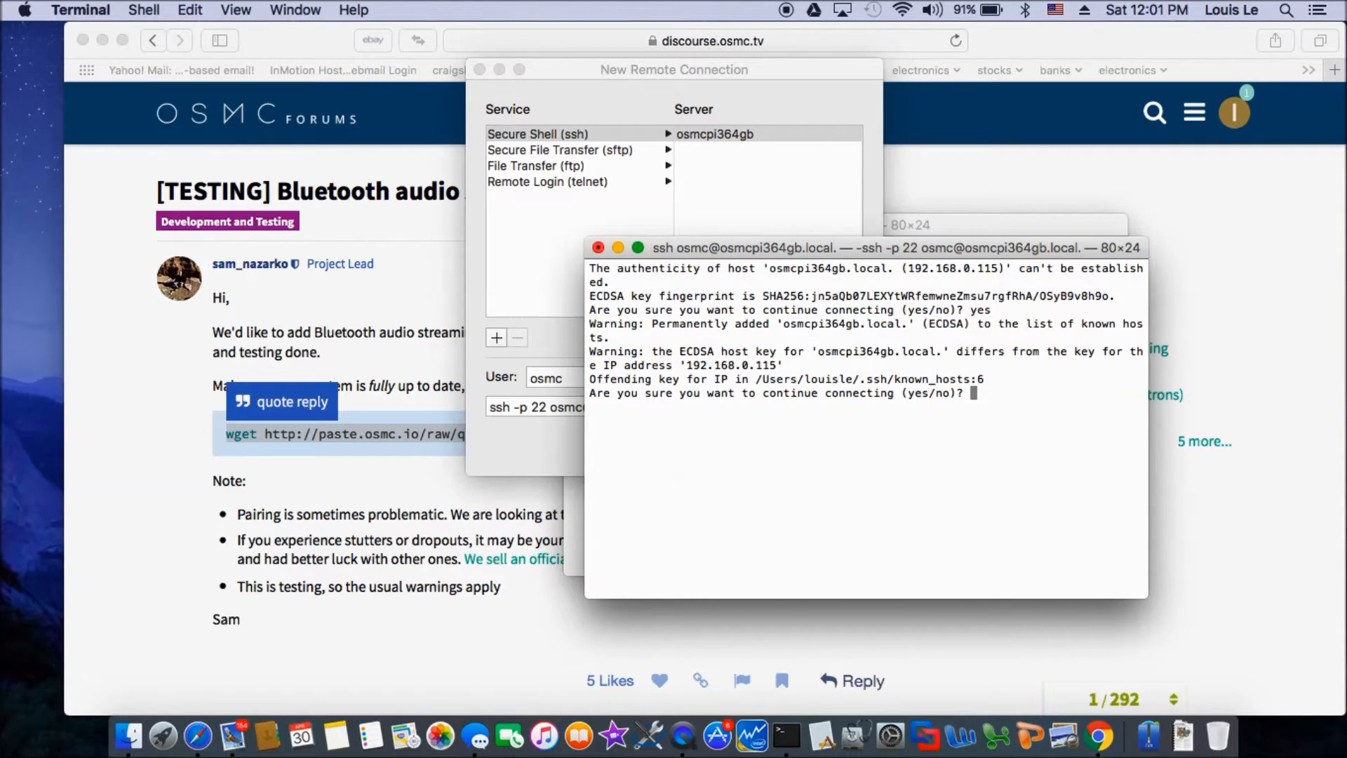
pyautogui.write('yes')
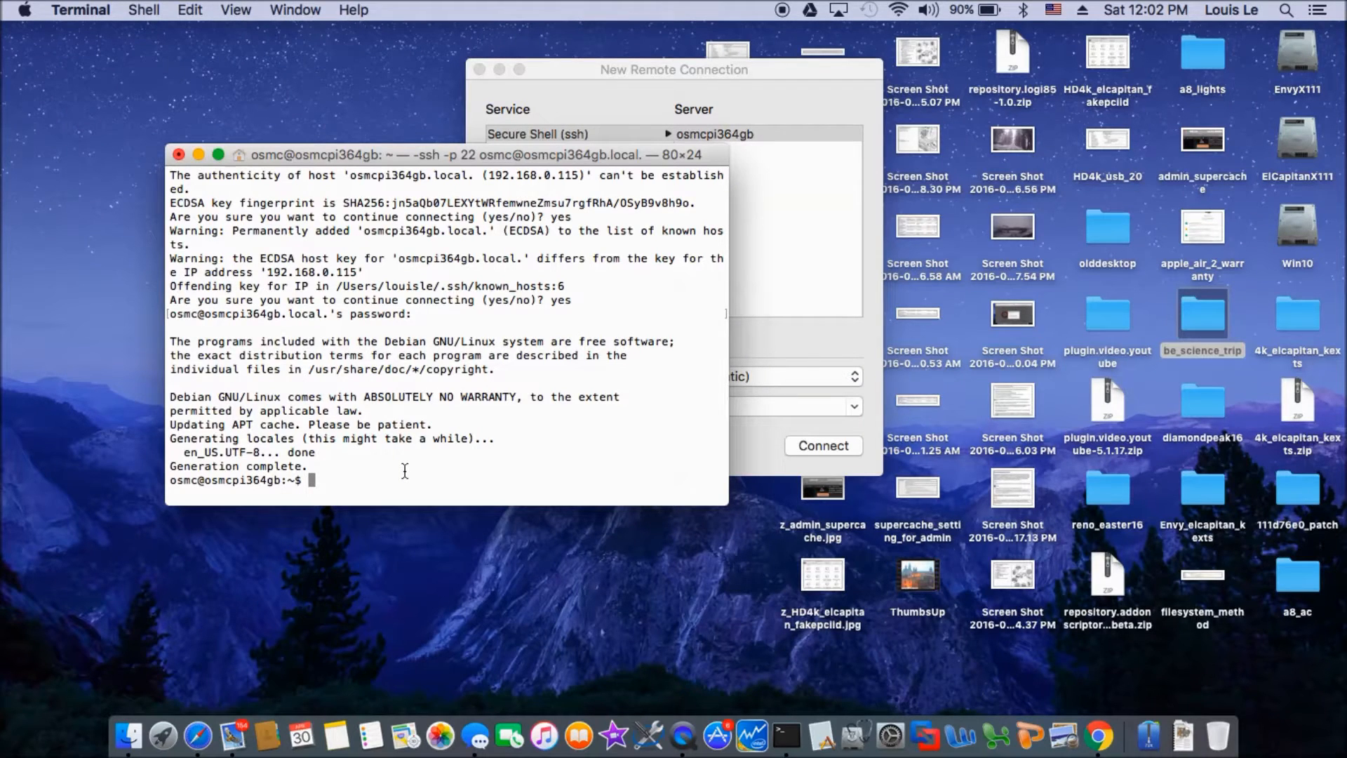
pyautogui.write('wget http://paste.osmc.io/raw/qiyekuvafe -O- | sudo sh')
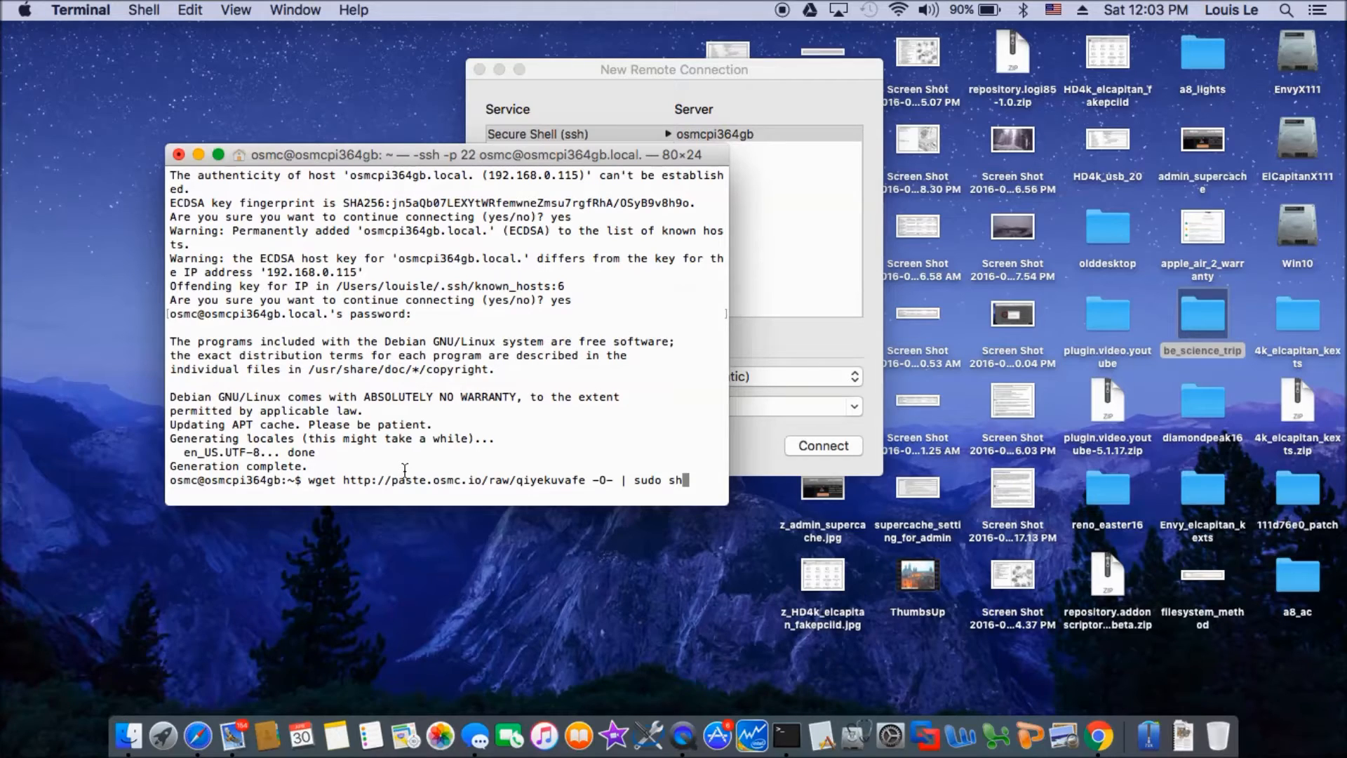
pyautogui.press('Return')
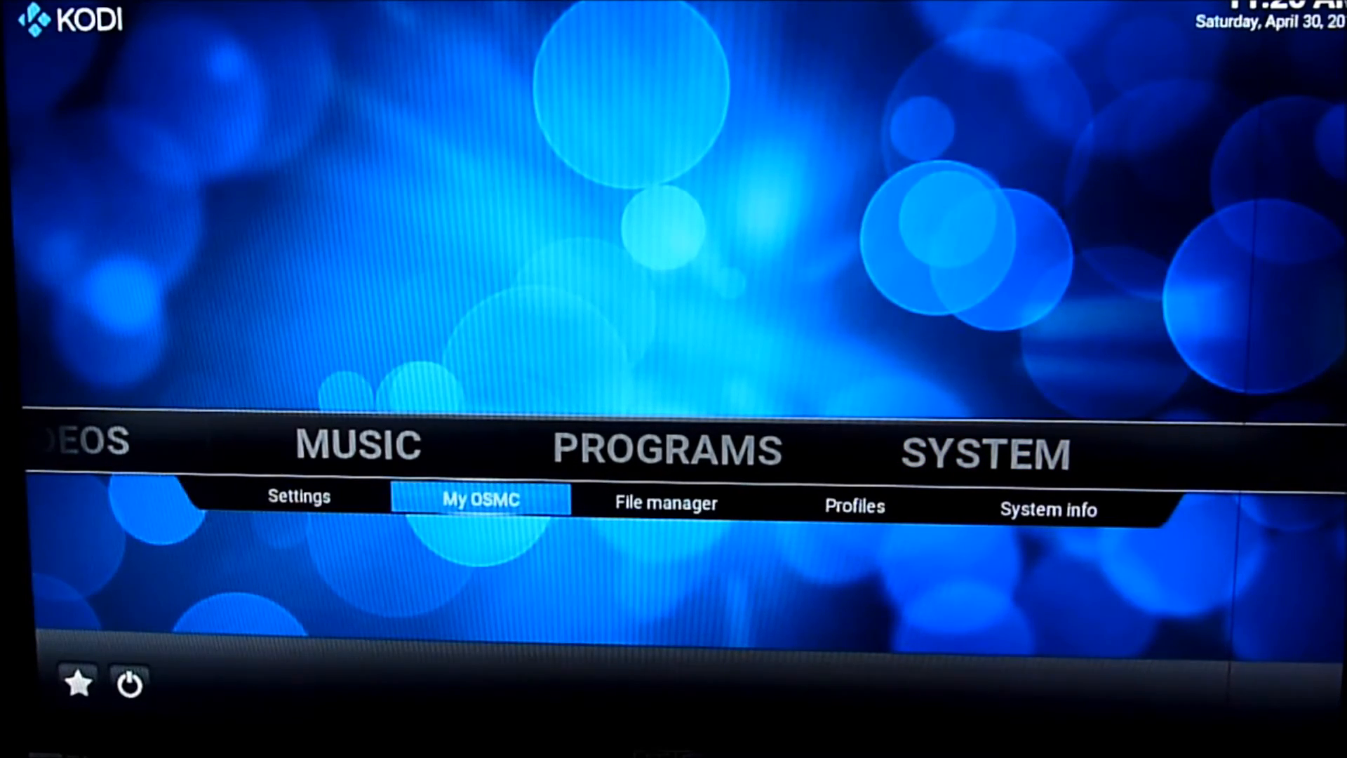
# - Go to My OSMC > Network and show the wireless settings with the connection at 192.168.0.115
pyautogui.click(479, 498)
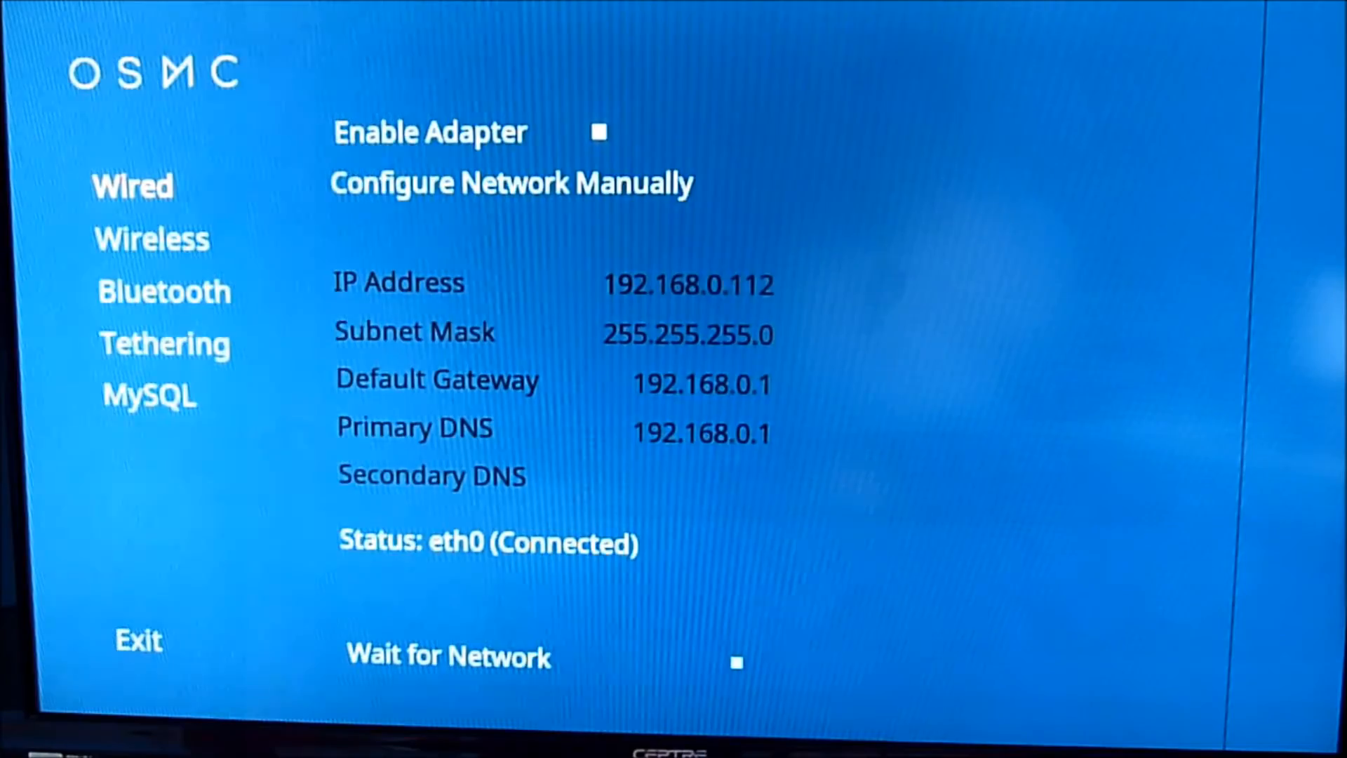
pyautogui.click(152, 239)
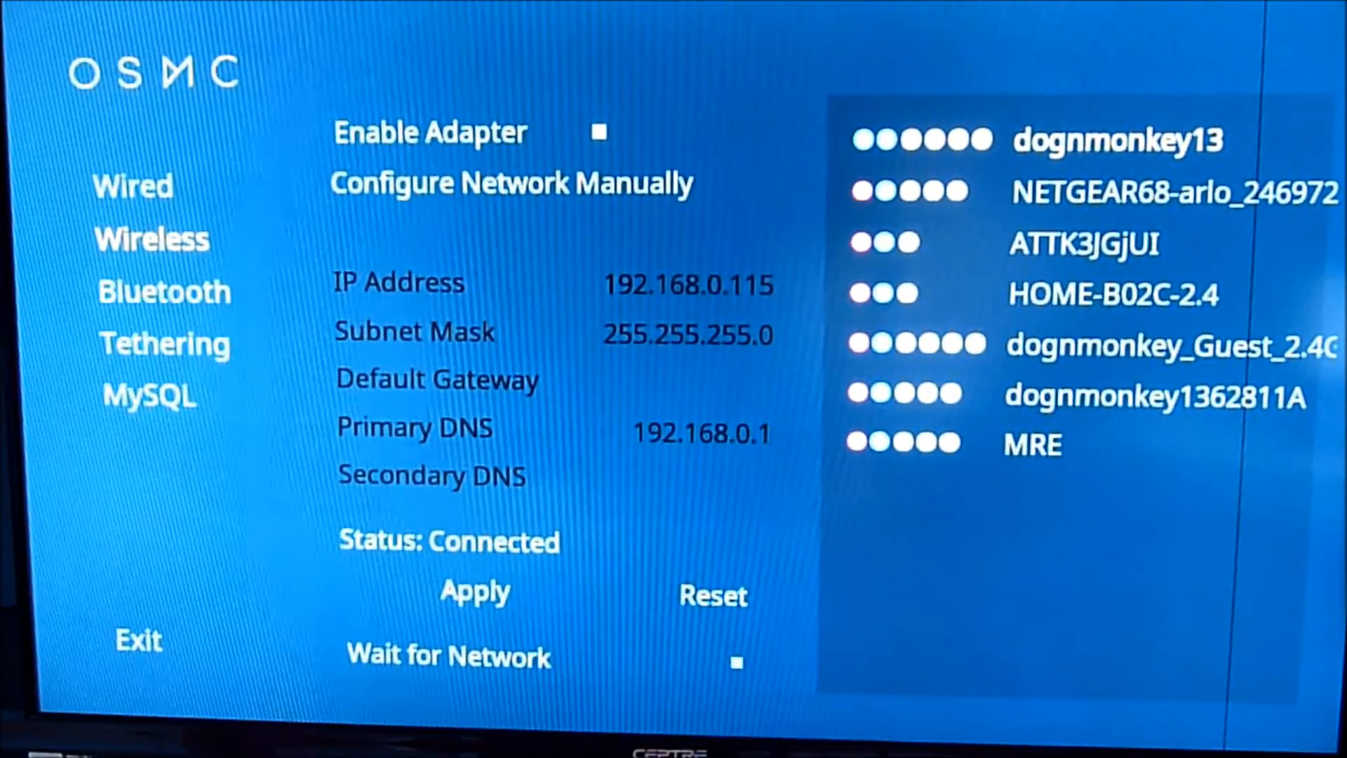
pyautogui.click(163, 290)
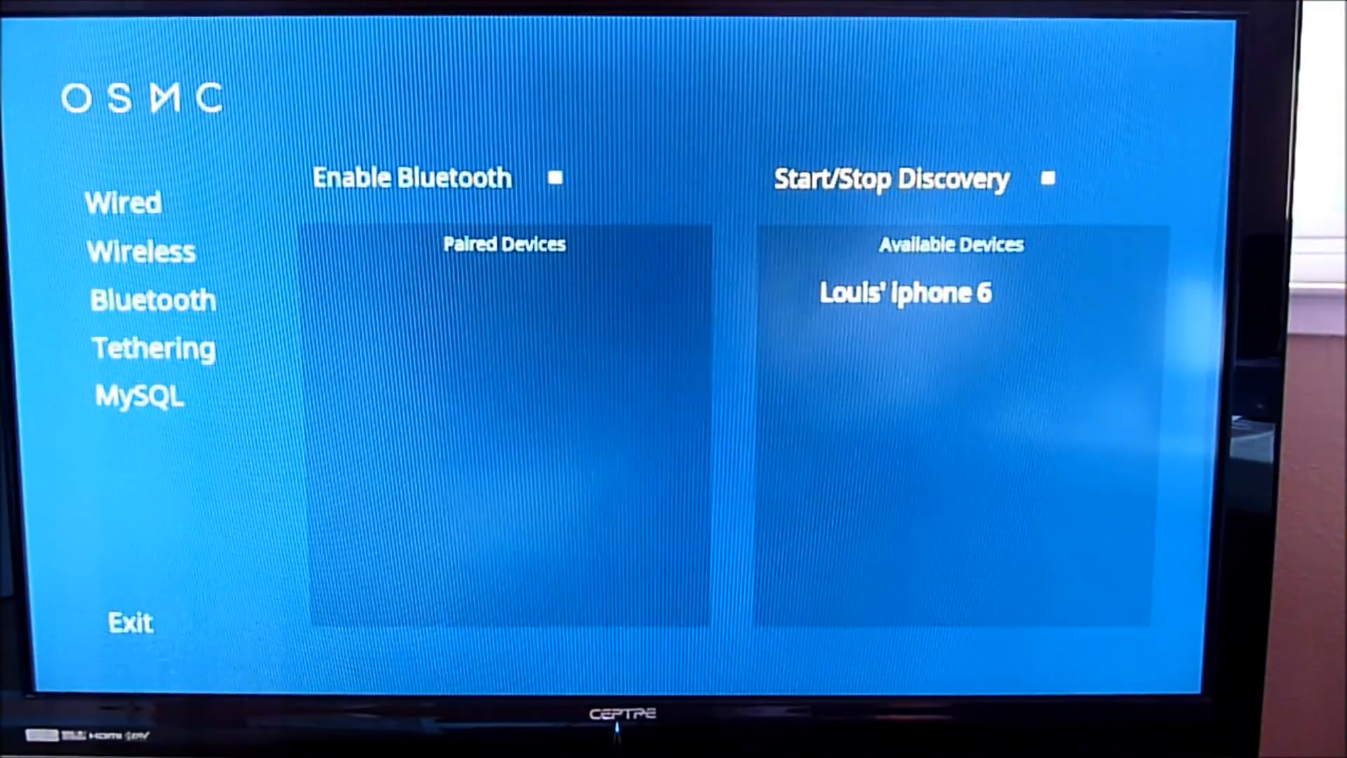
# - Pair Louis' iPhone 6 with a PIN under Bluetooth, then leave the network settings
pyautogui.click(905, 292)
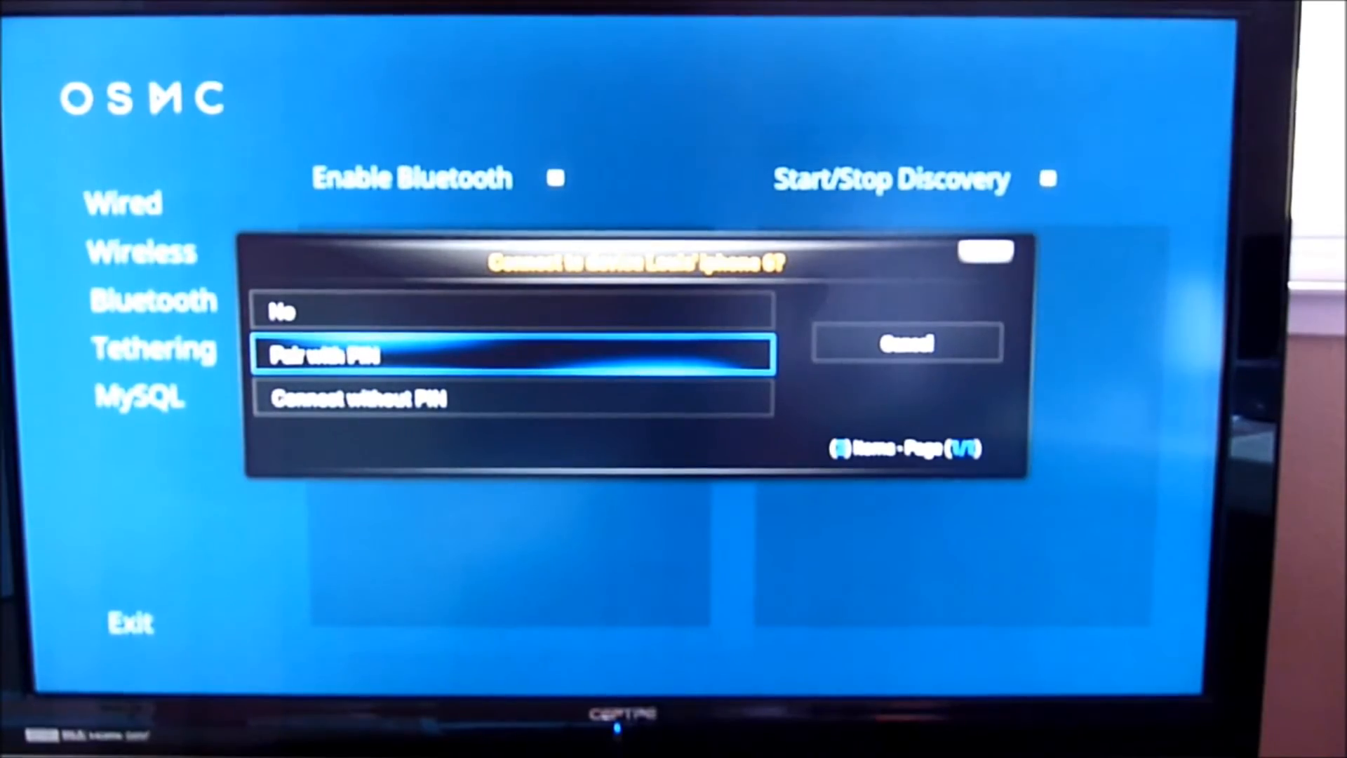
pyautogui.click(513, 355)
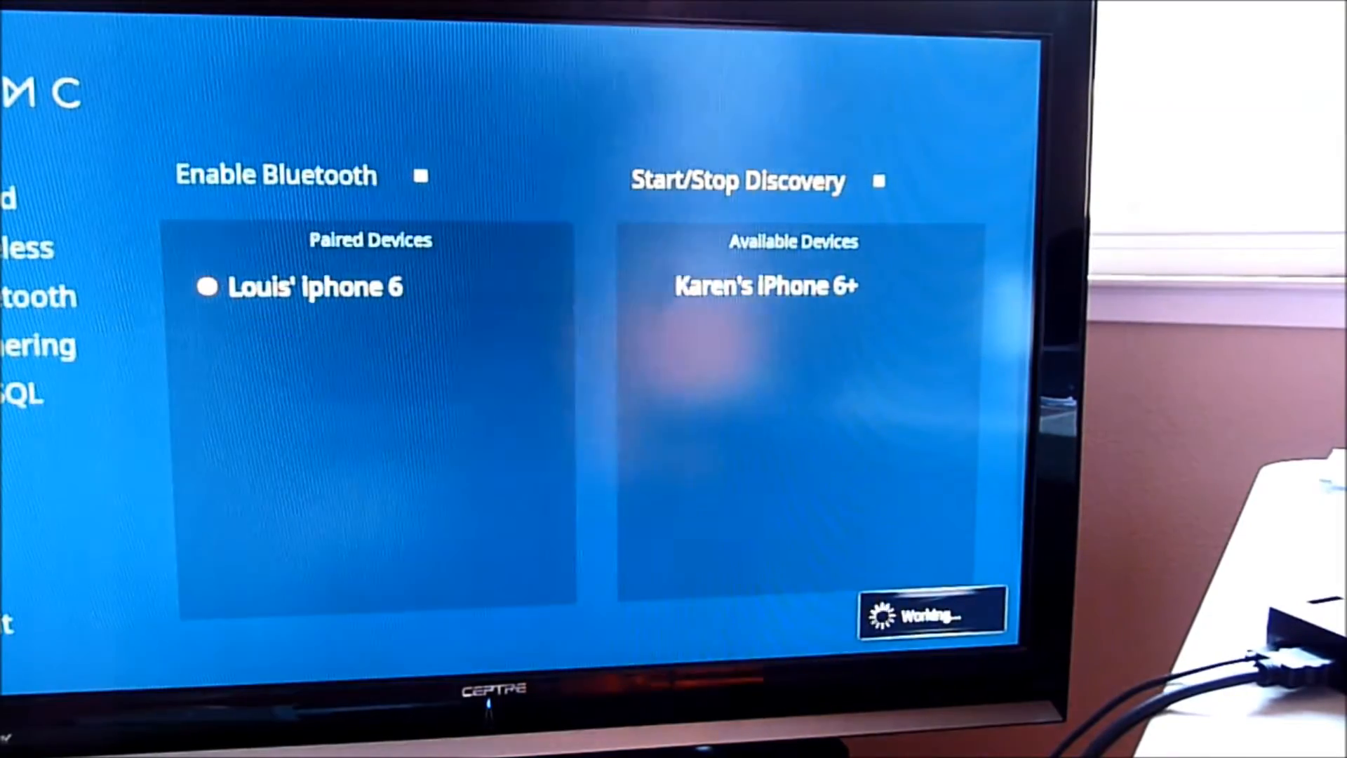
pyautogui.click(765, 285)
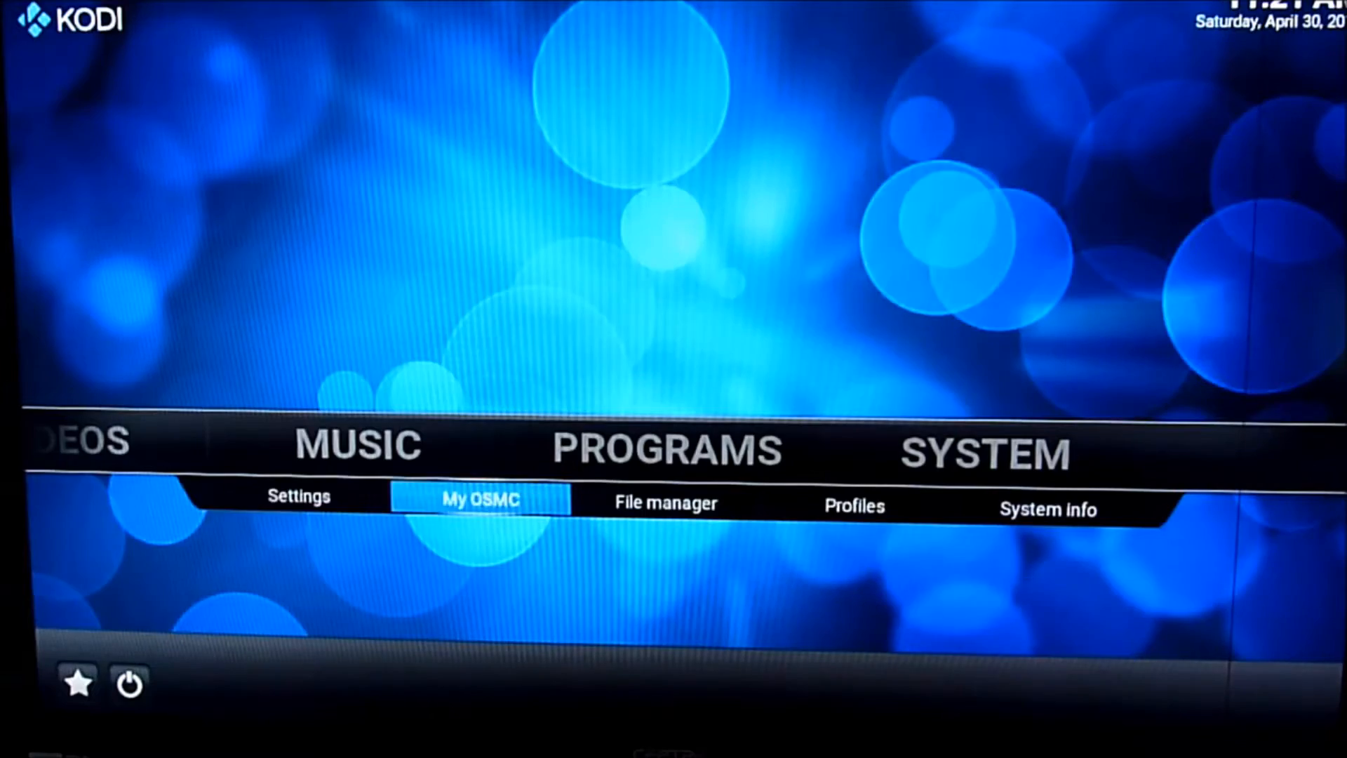
# - Browse the Appearance language/region and Video playback settings, returning to the categories
pyautogui.click(297, 495)
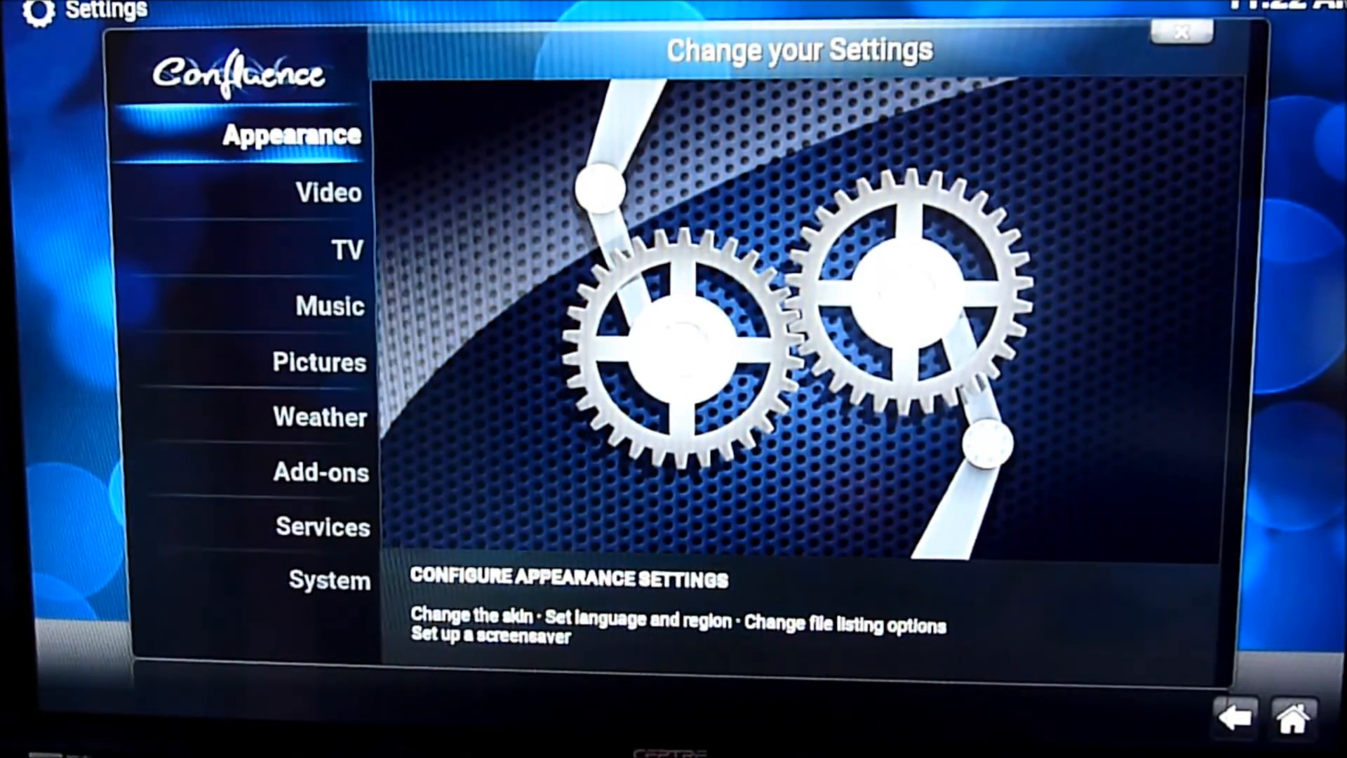
pyautogui.click(295, 134)
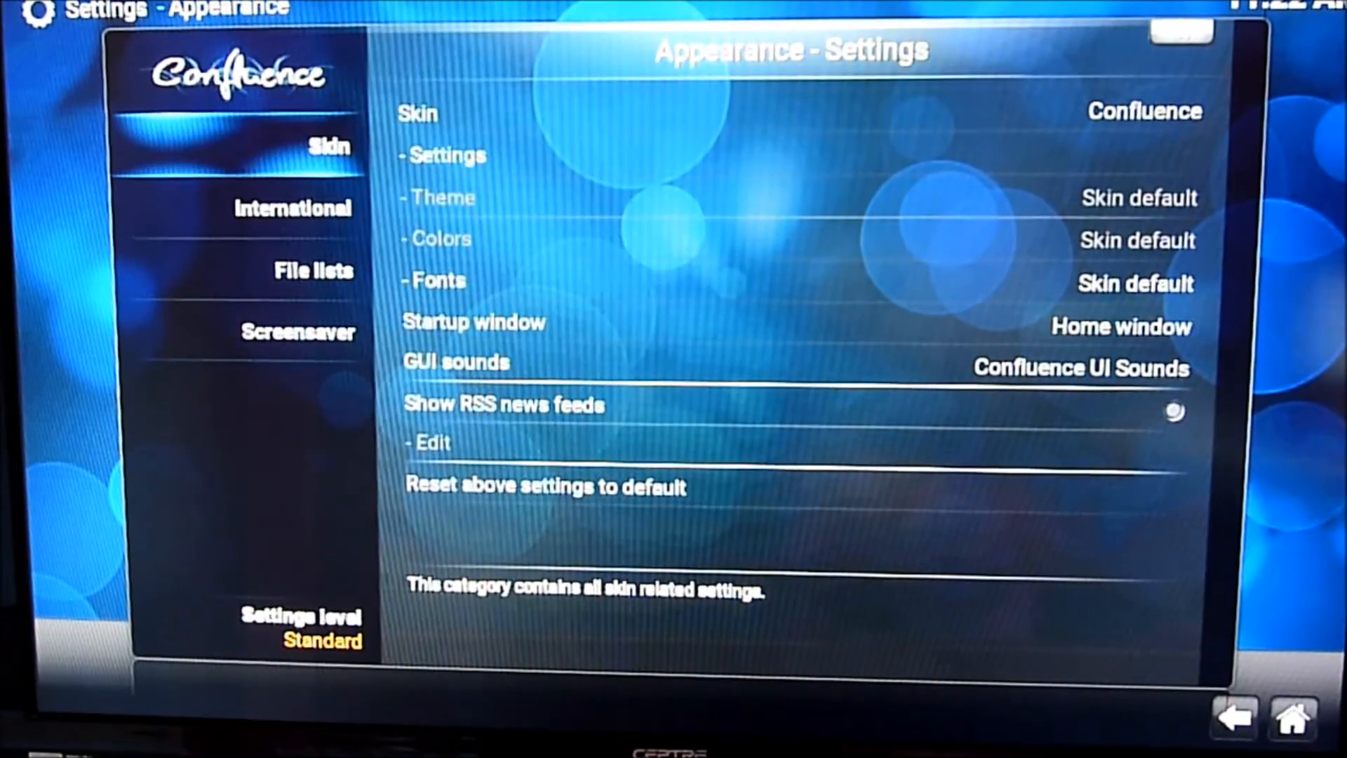
pyautogui.click(293, 207)
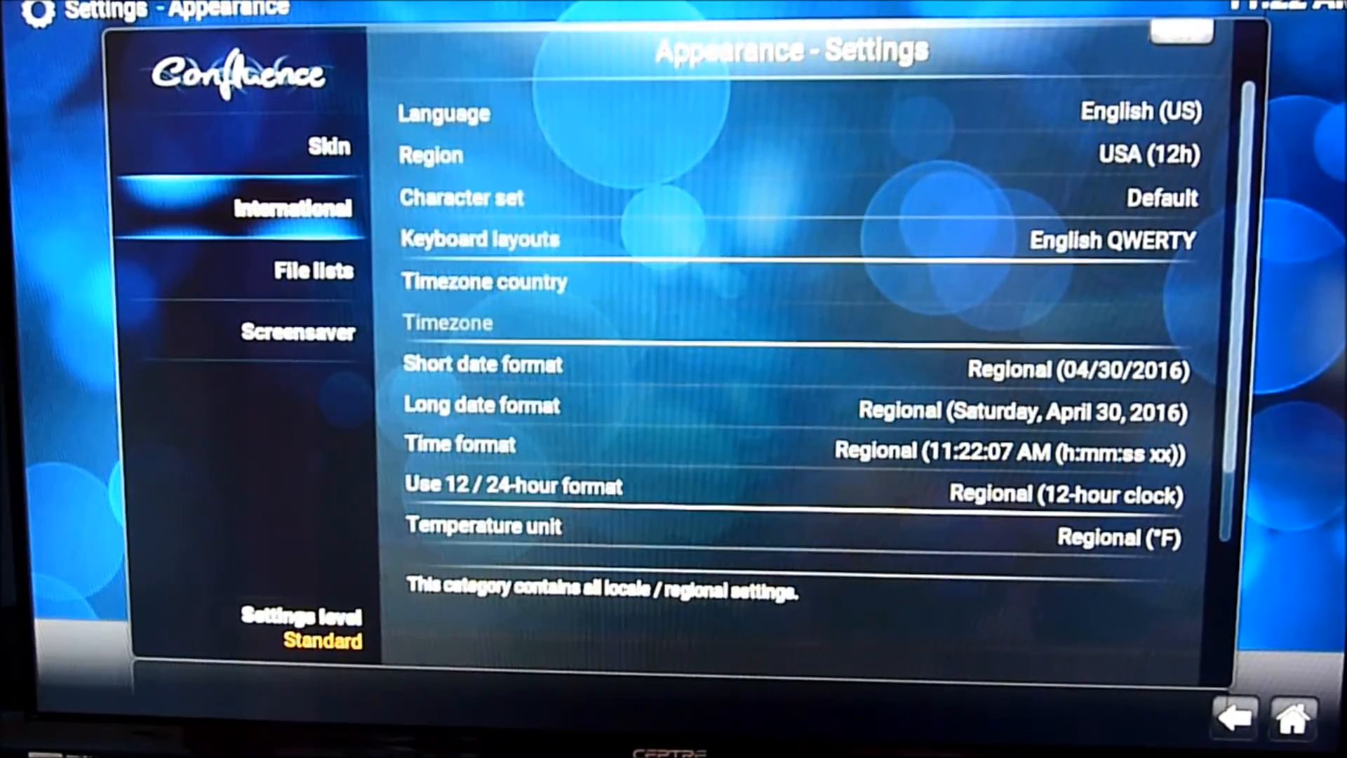
pyautogui.click(313, 270)
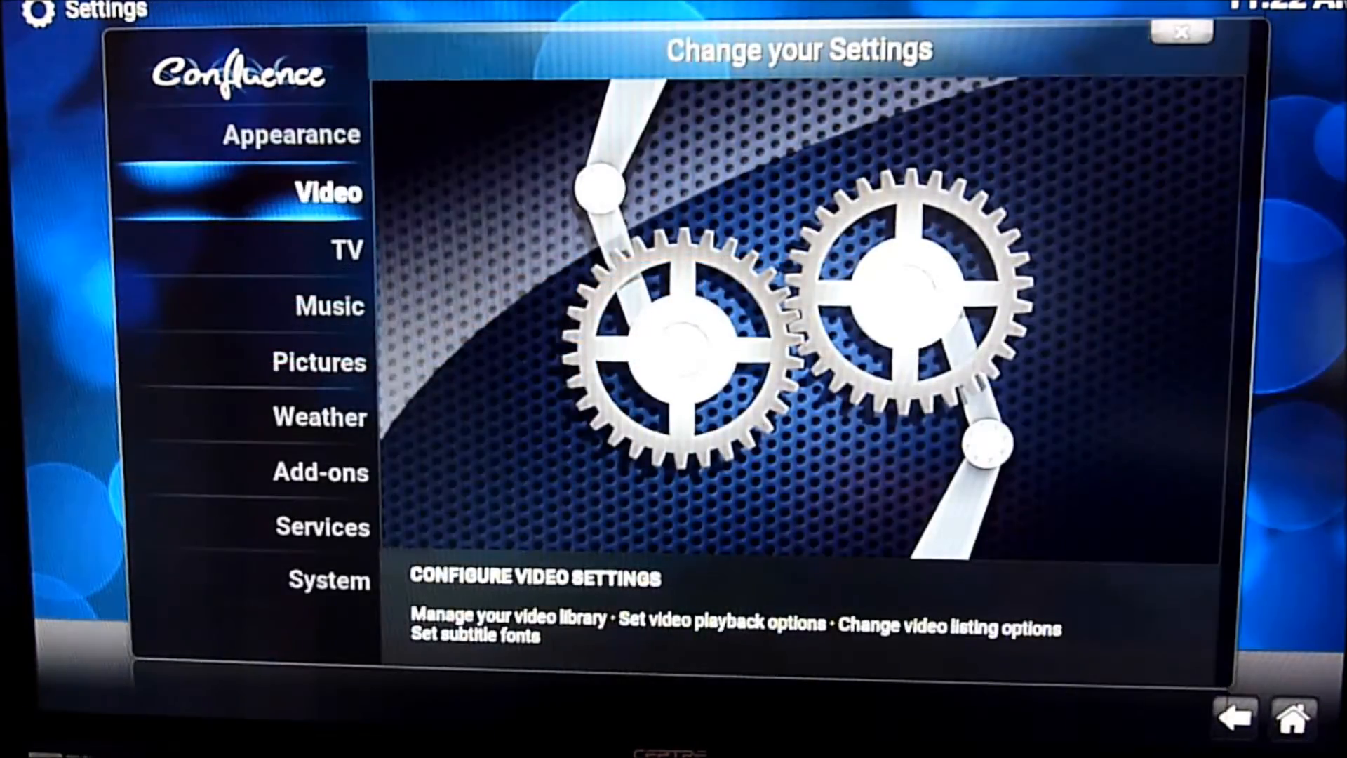
pyautogui.click(327, 193)
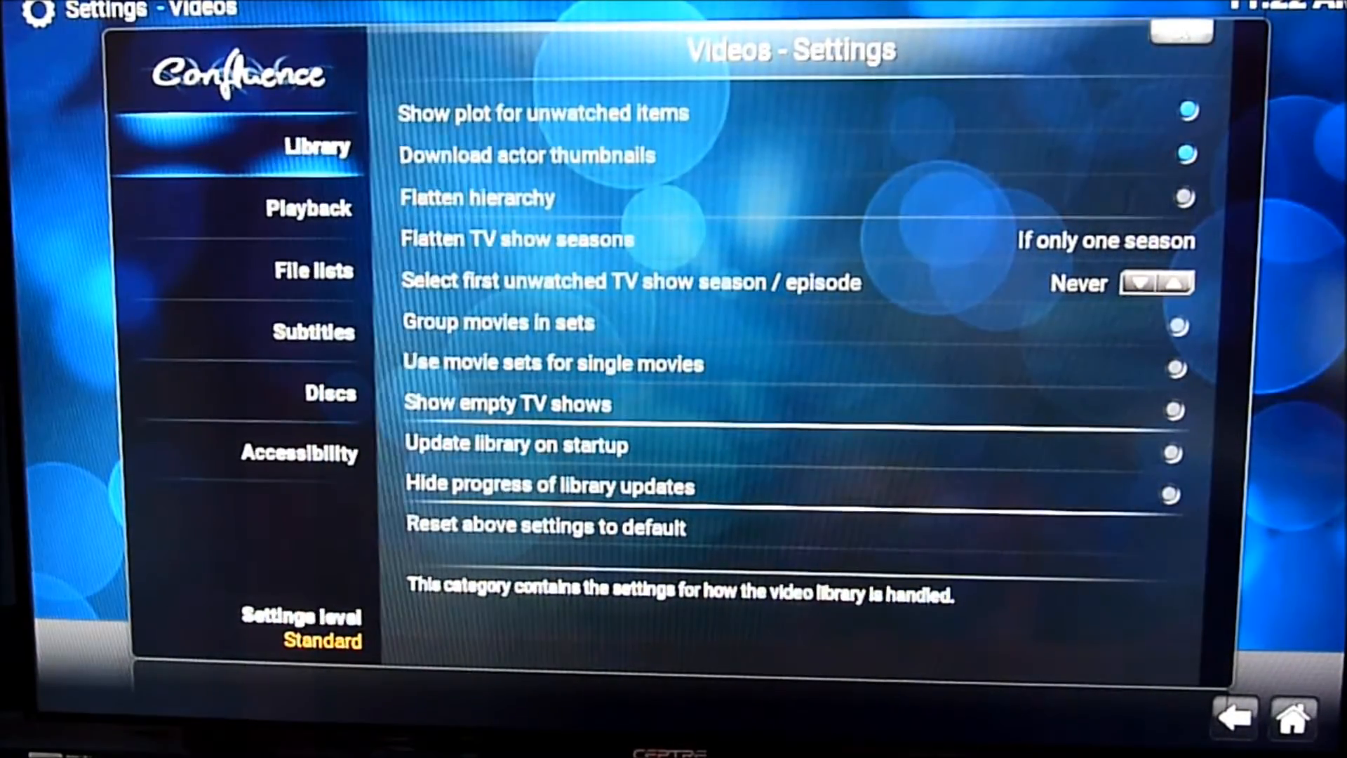
pyautogui.click(308, 208)
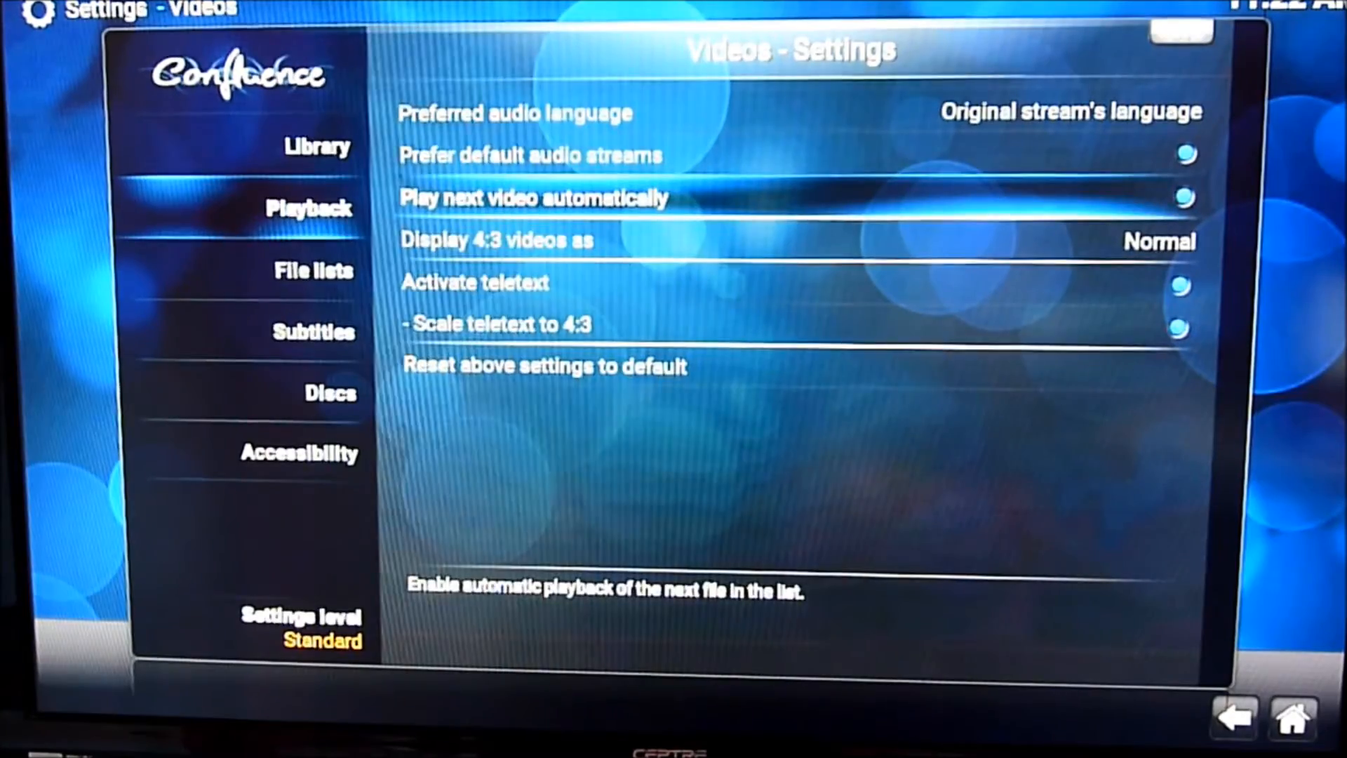
pyautogui.click(313, 270)
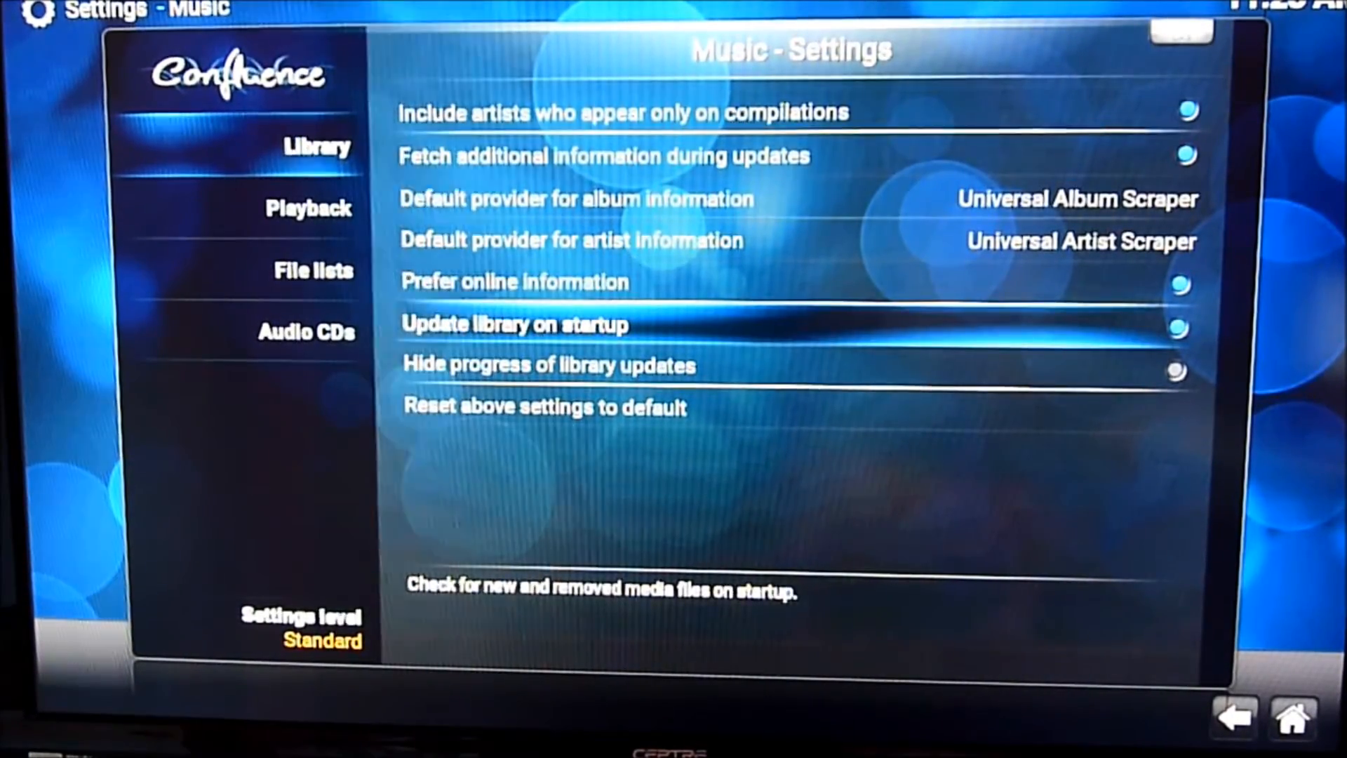
# - Look through the Pictures and Services remote-control settings and return to the settings list
pyautogui.click(313, 269)
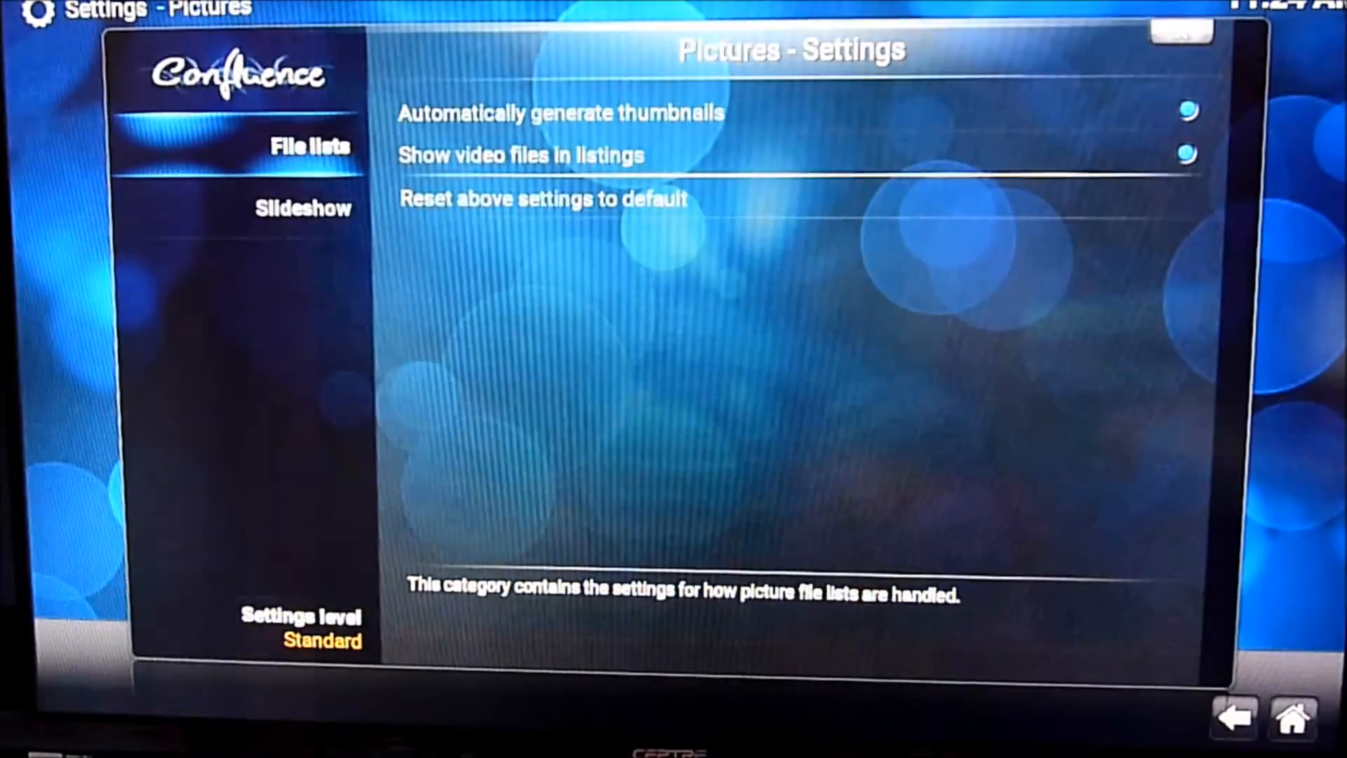
pyautogui.click(304, 207)
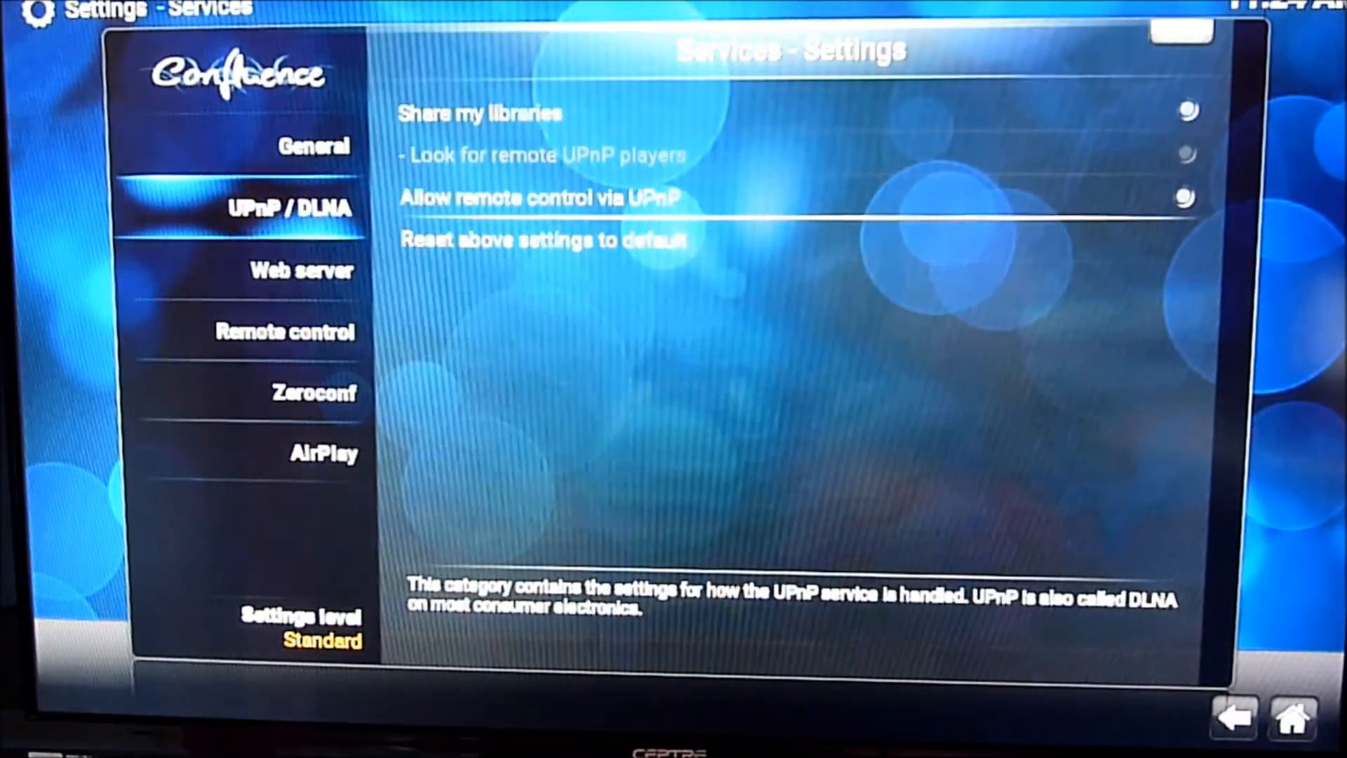
pyautogui.click(287, 331)
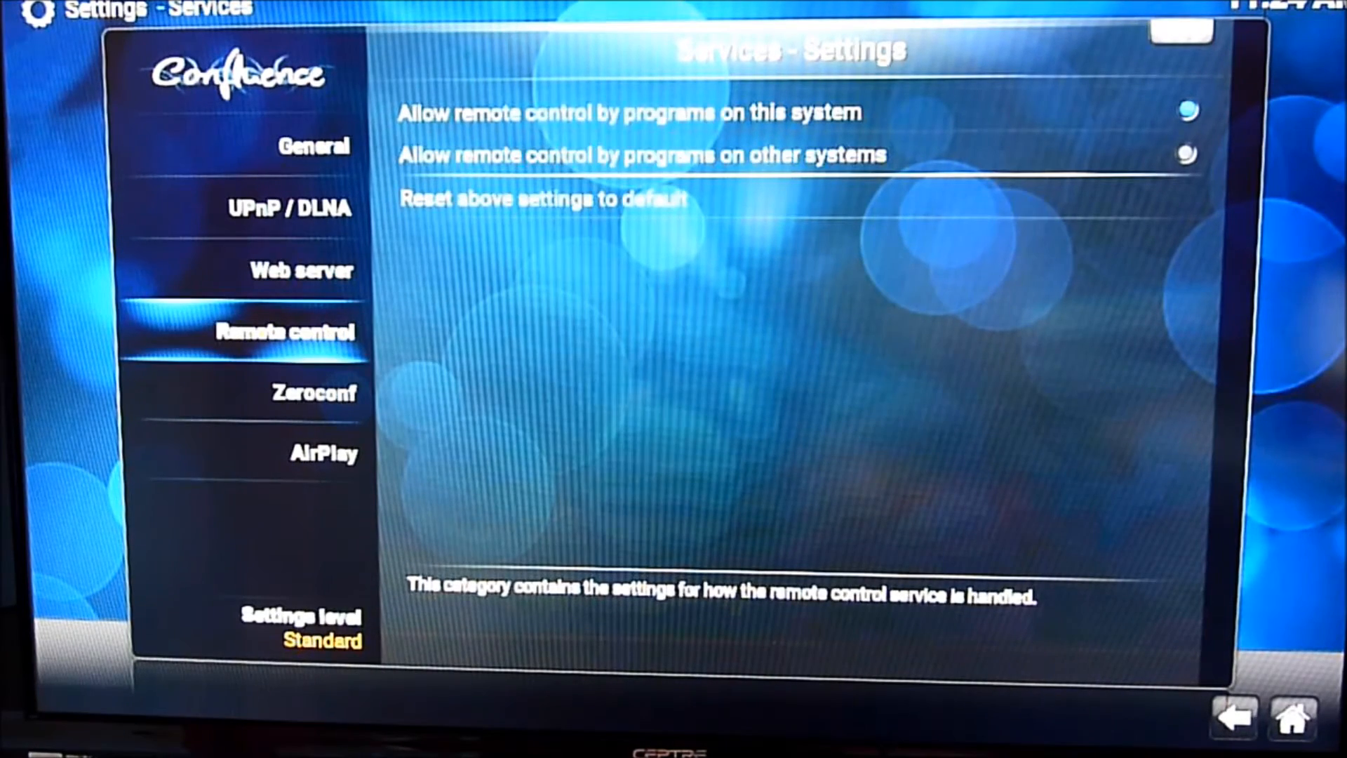
pyautogui.click(323, 453)
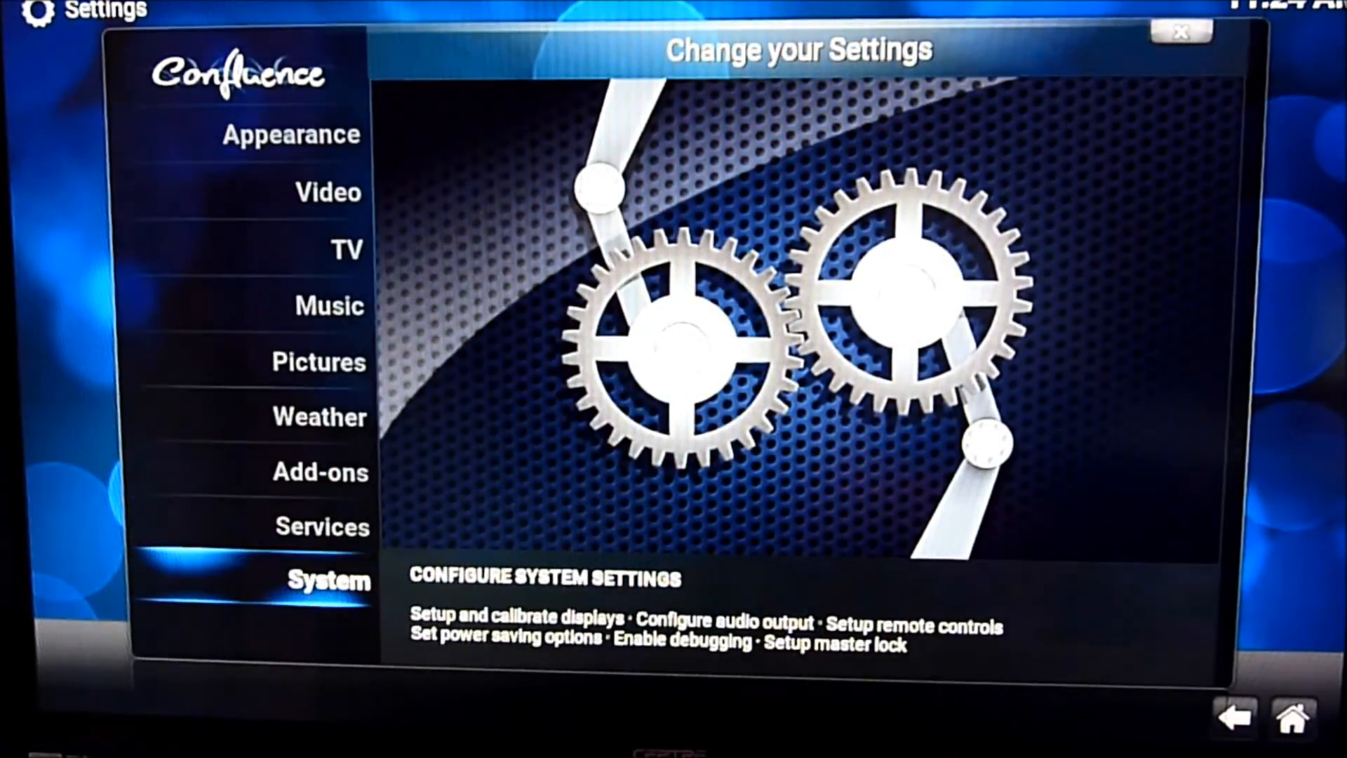
pyautogui.click(327, 580)
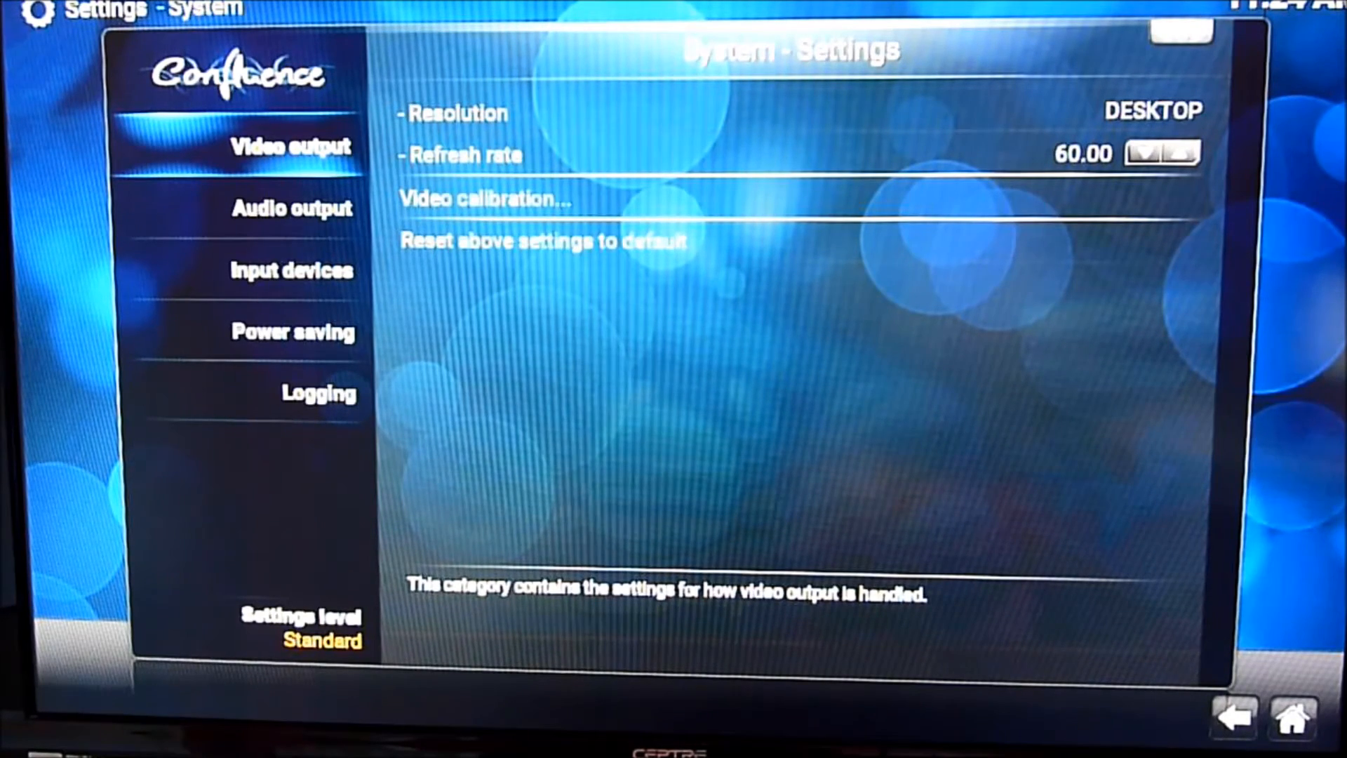
pyautogui.click(292, 208)
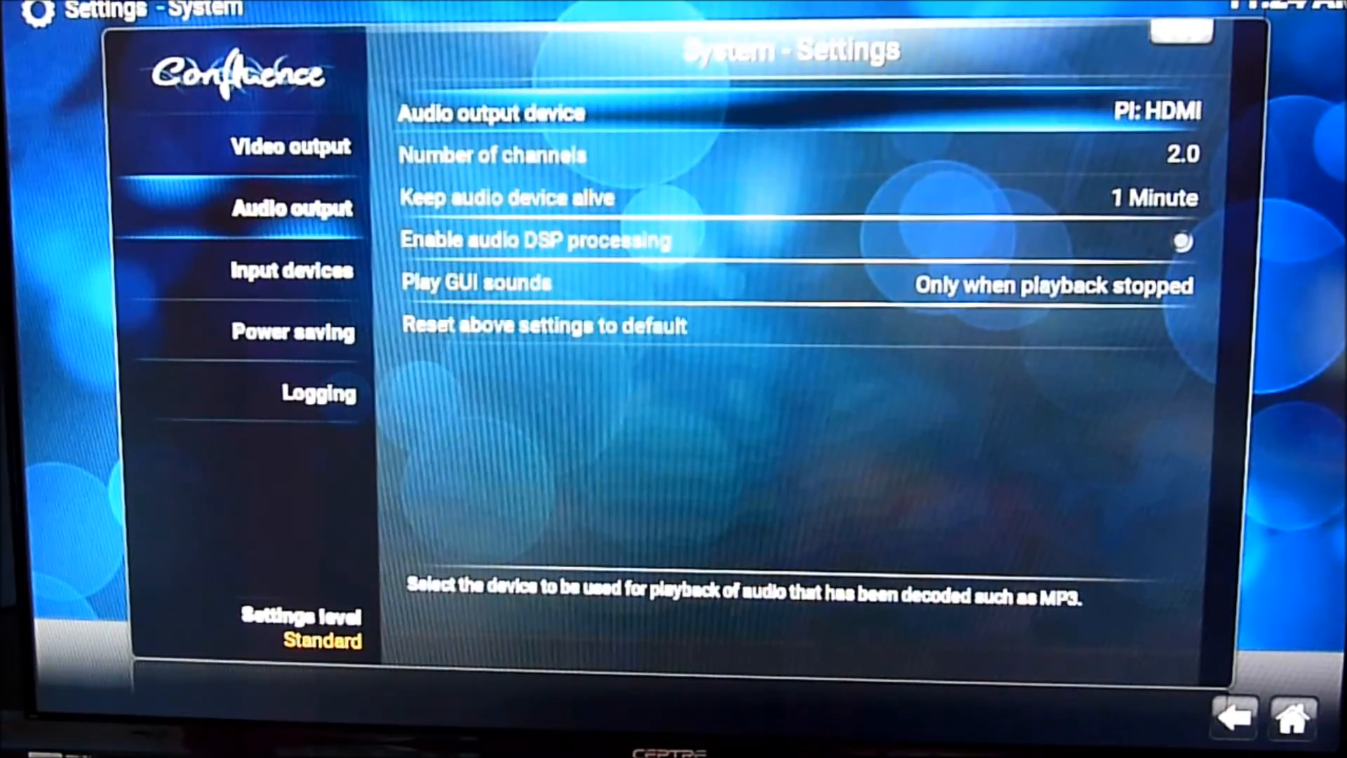
pyautogui.click(489, 112)
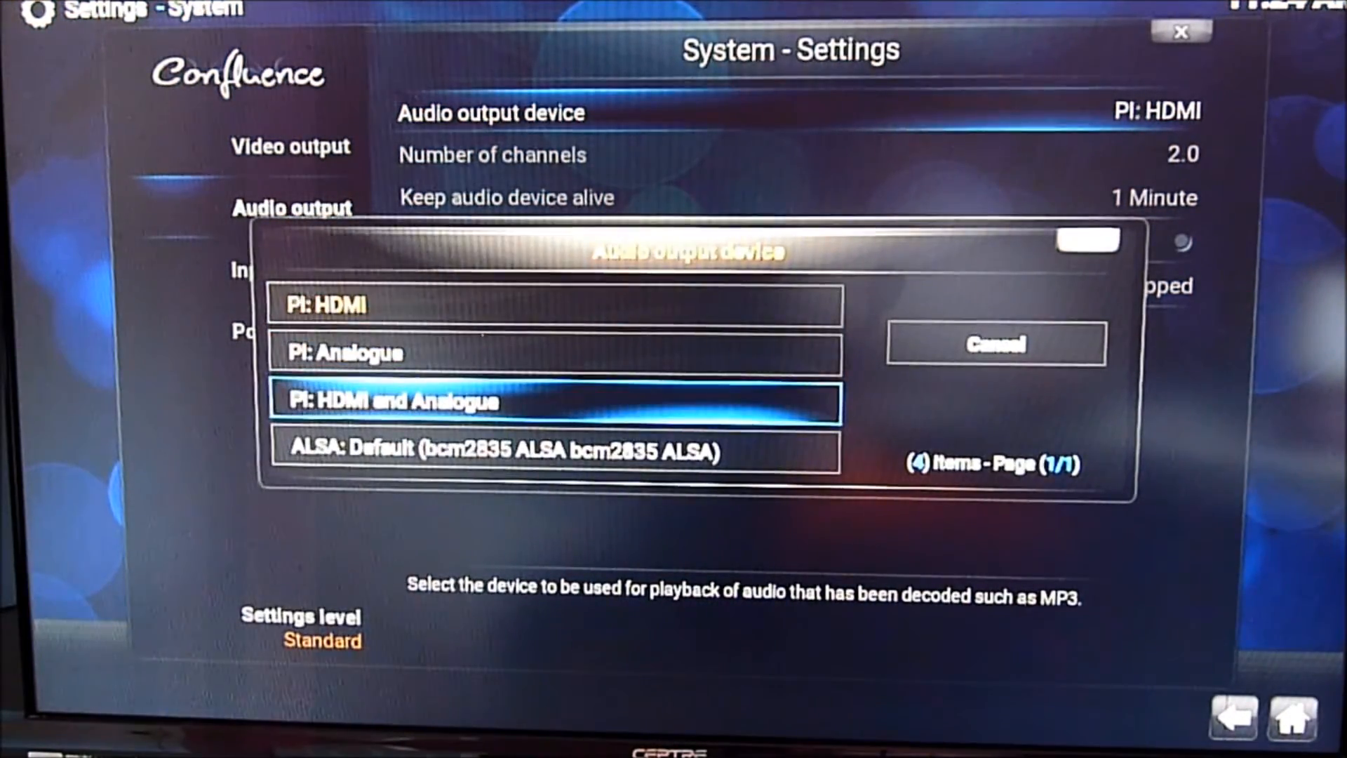
pyautogui.click(563, 403)
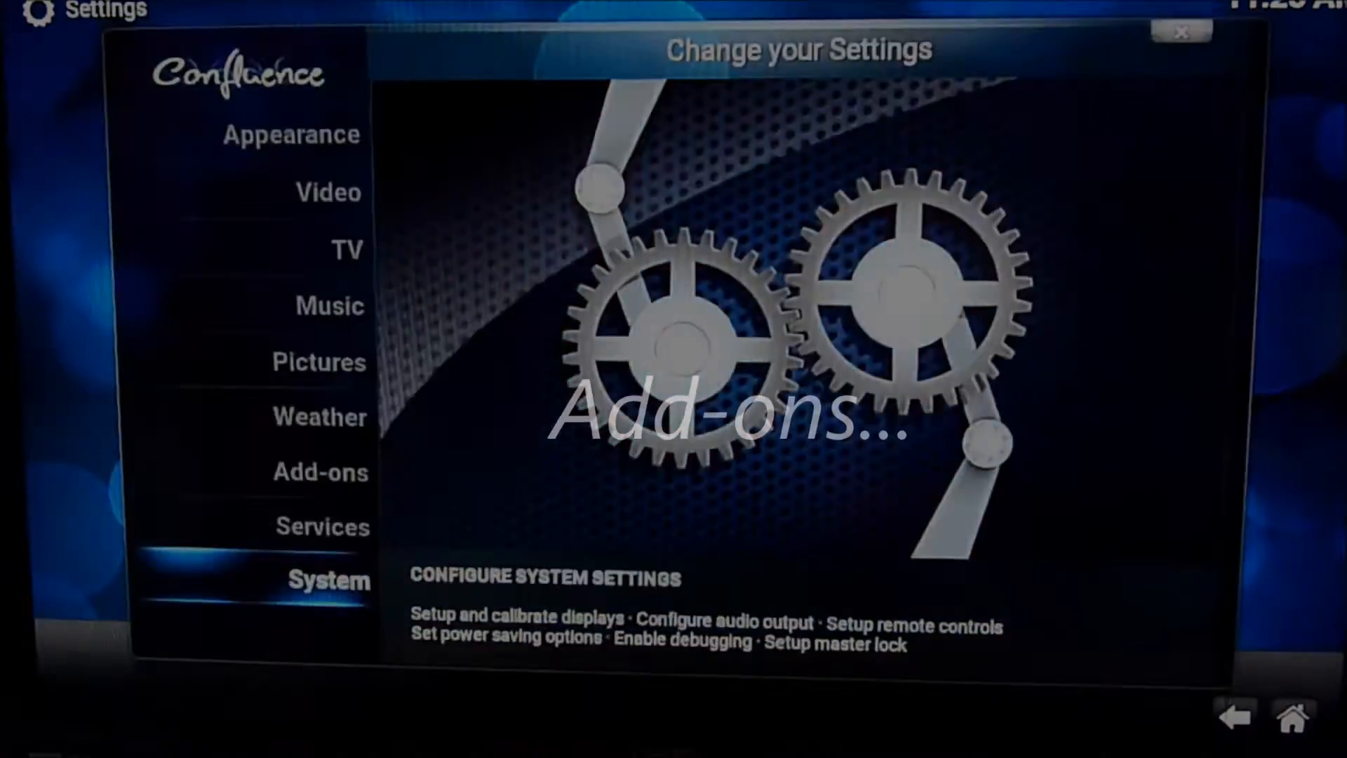
# - Install the YouTube add-on from the Kodi Add-on repository's video add-ons and return home
pyautogui.click(292, 135)
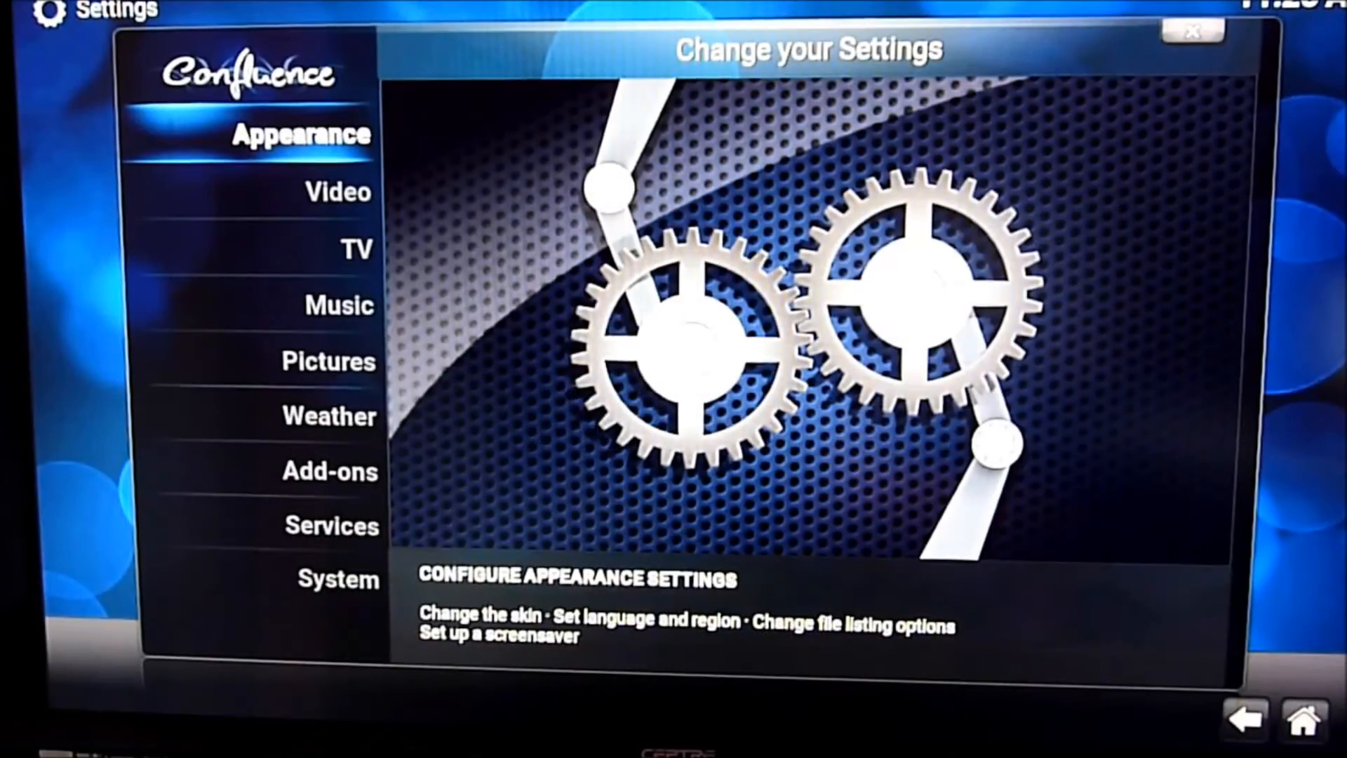
pyautogui.click(328, 471)
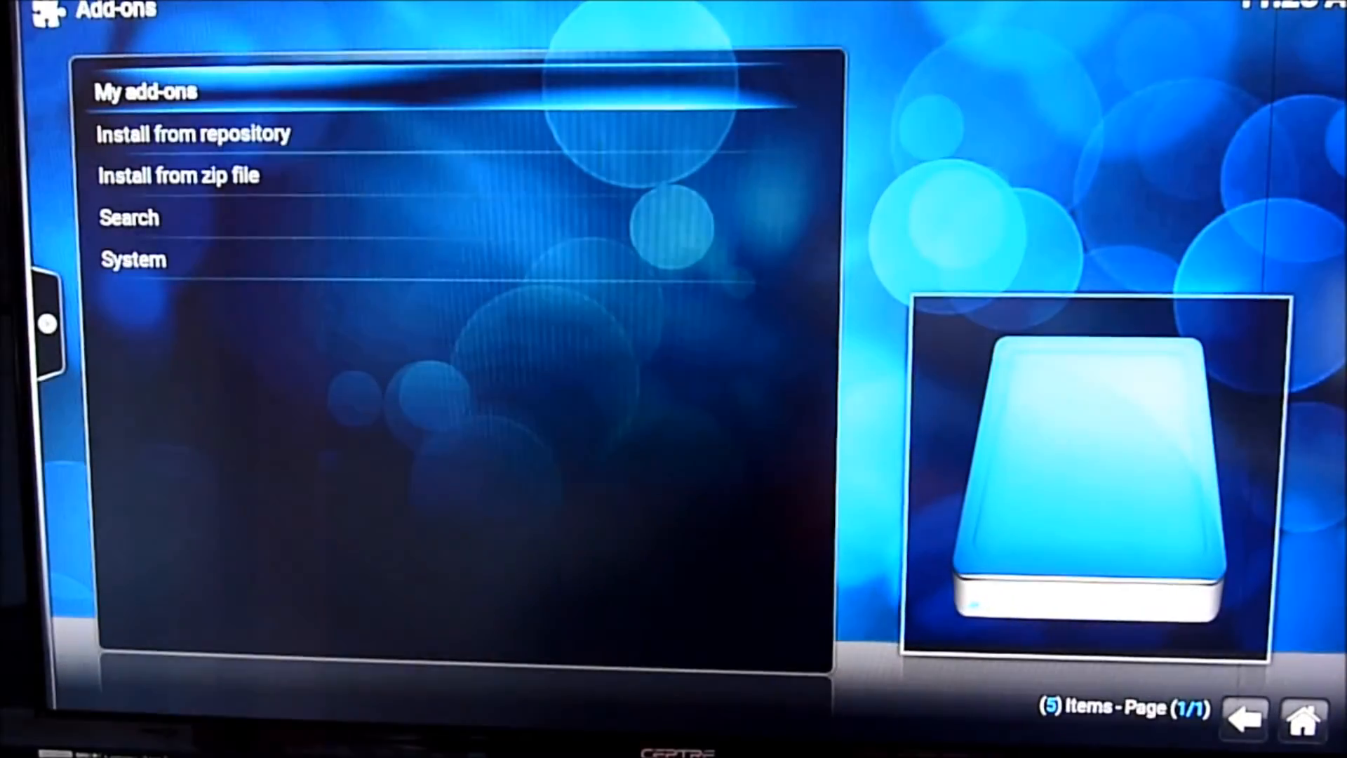
pyautogui.click(192, 133)
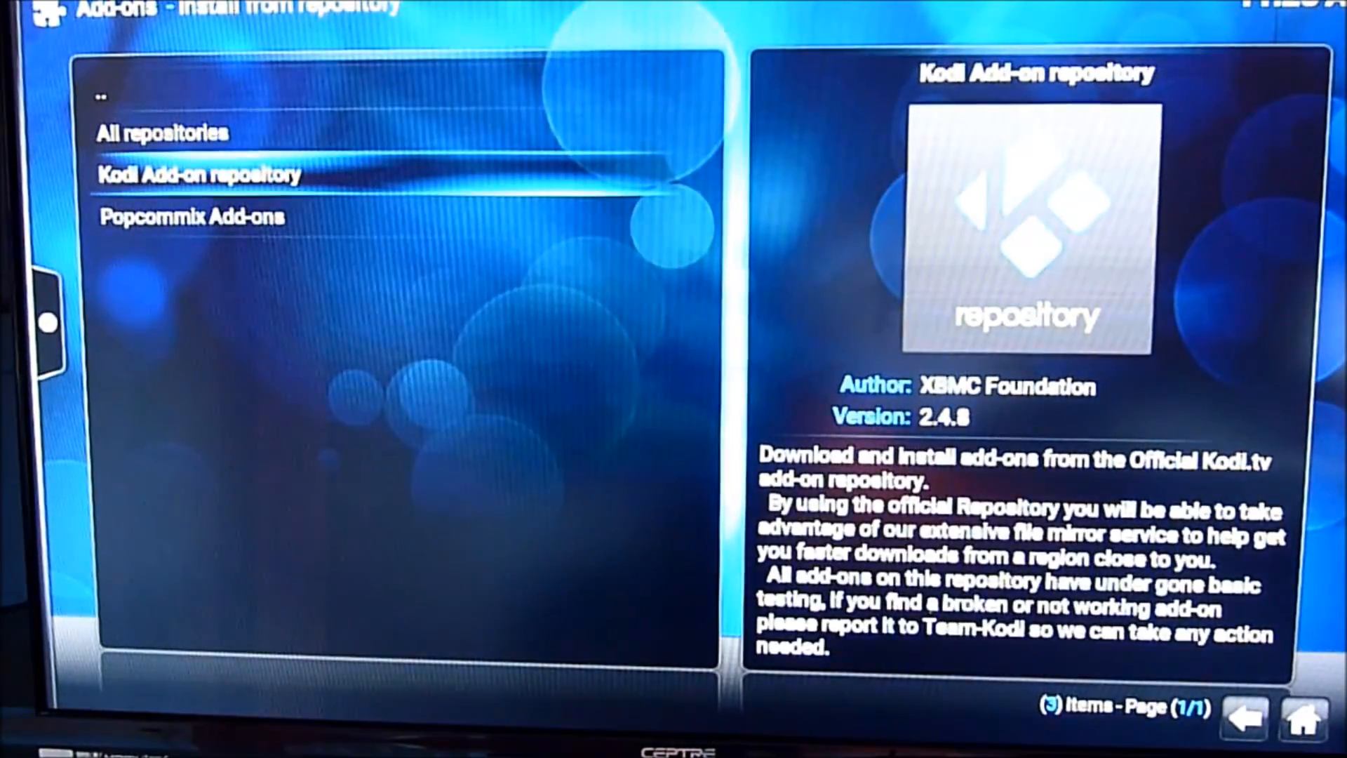
pyautogui.click(200, 174)
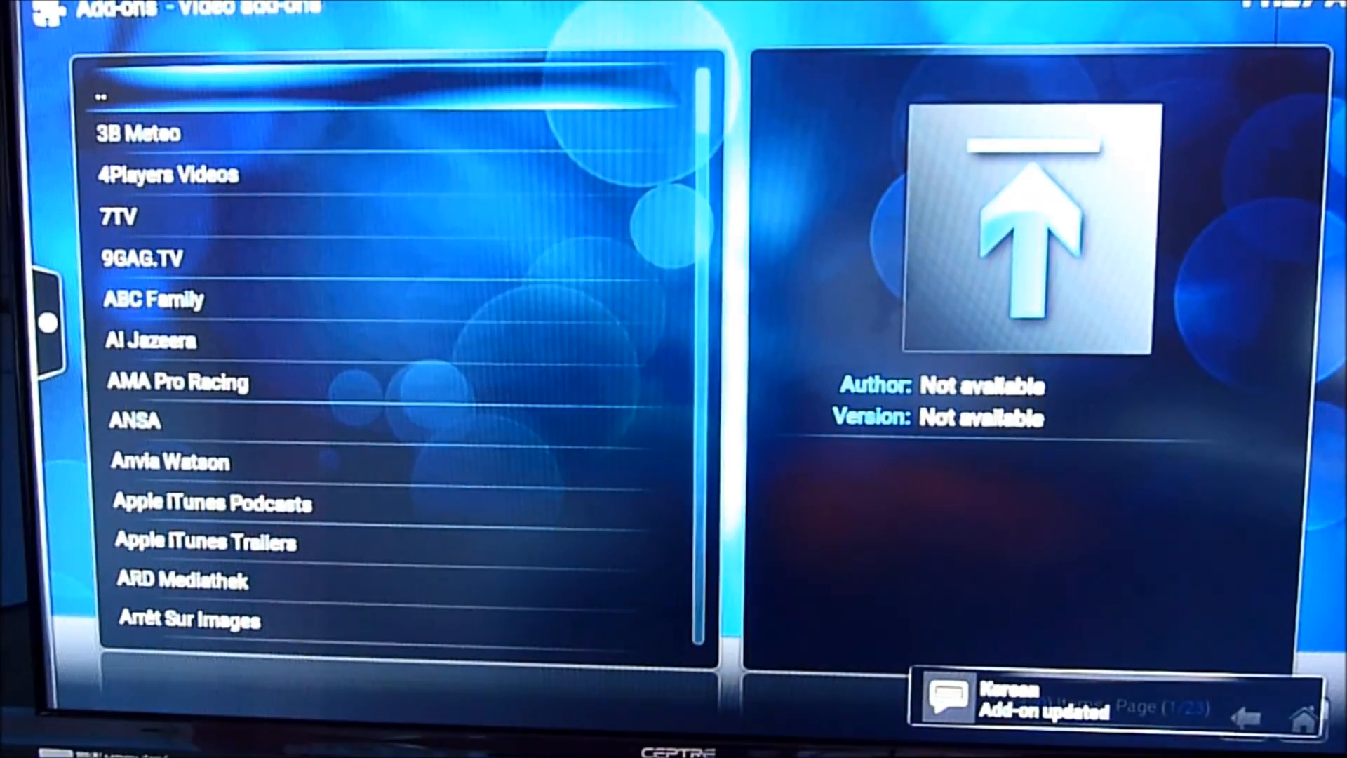
pyautogui.scroll(-3)
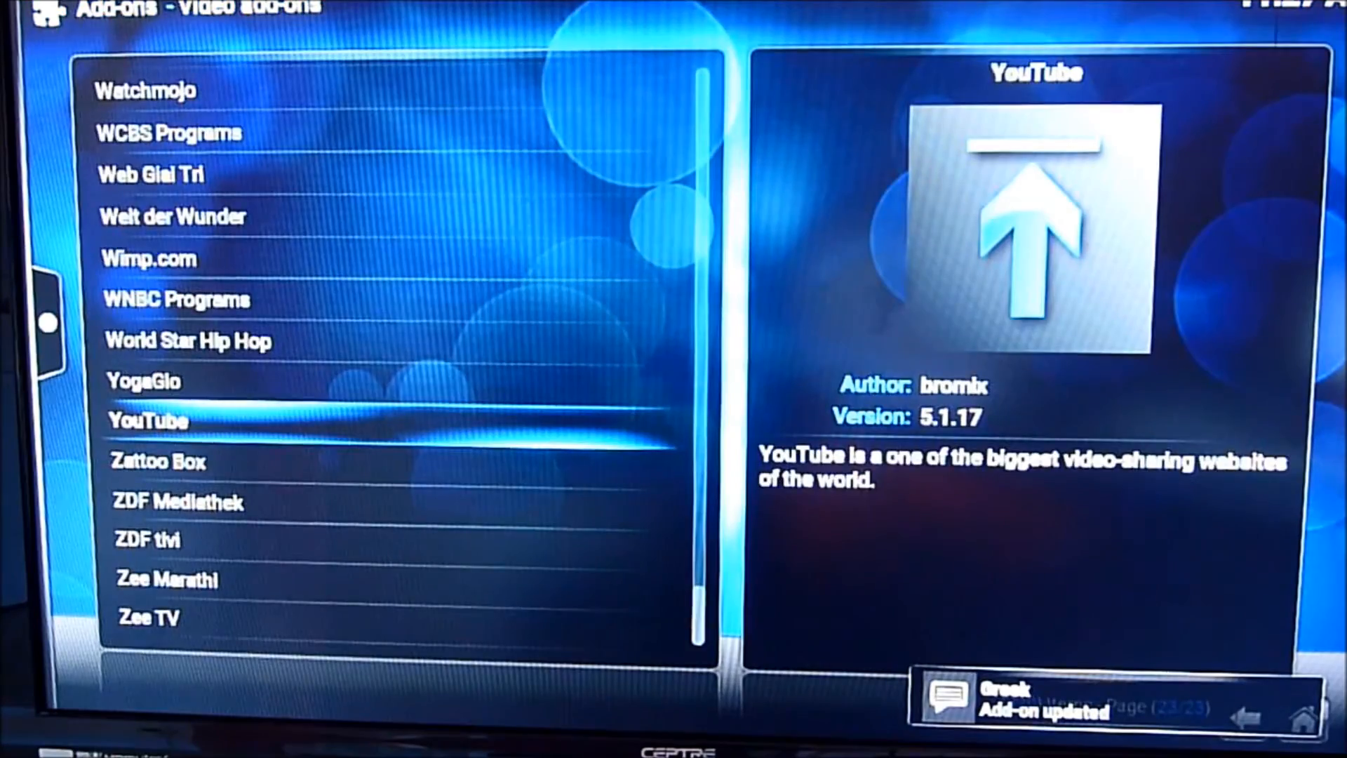
pyautogui.click(149, 421)
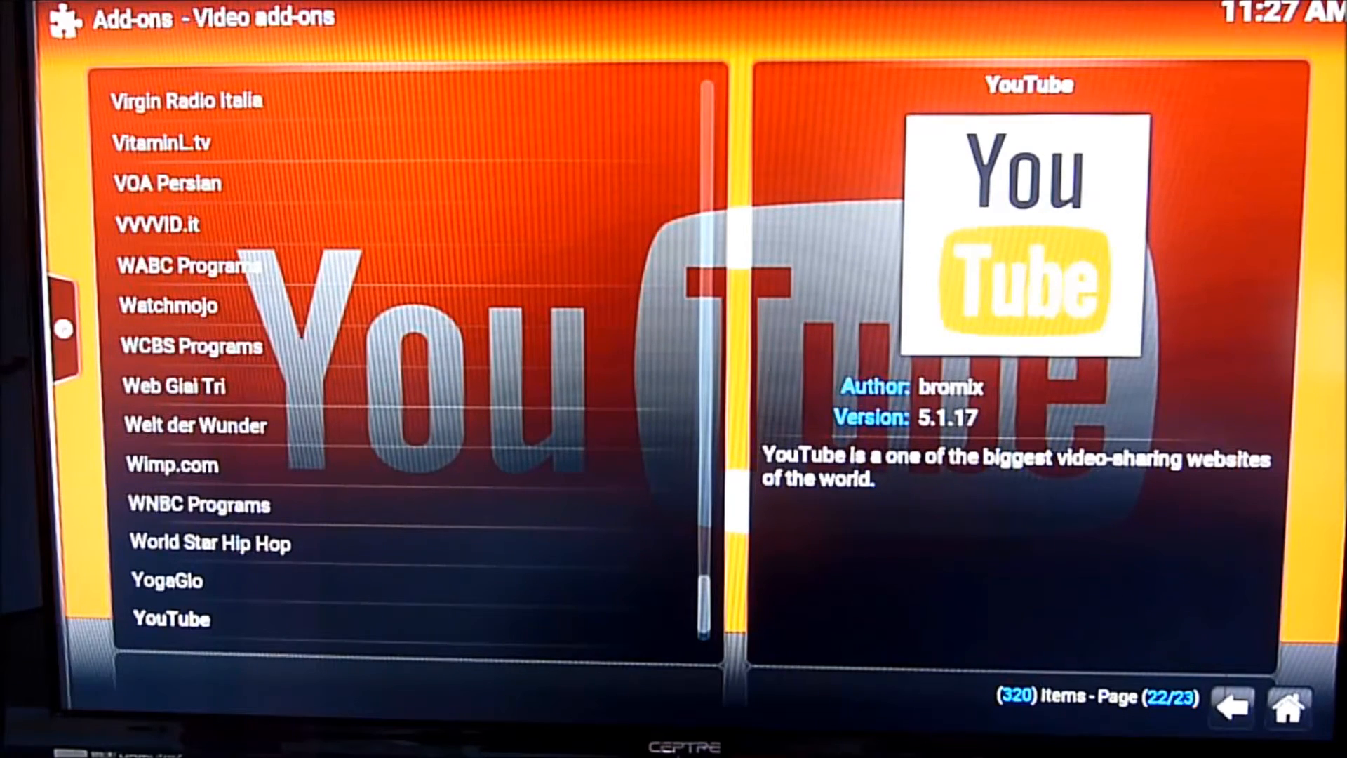
pyautogui.click(171, 617)
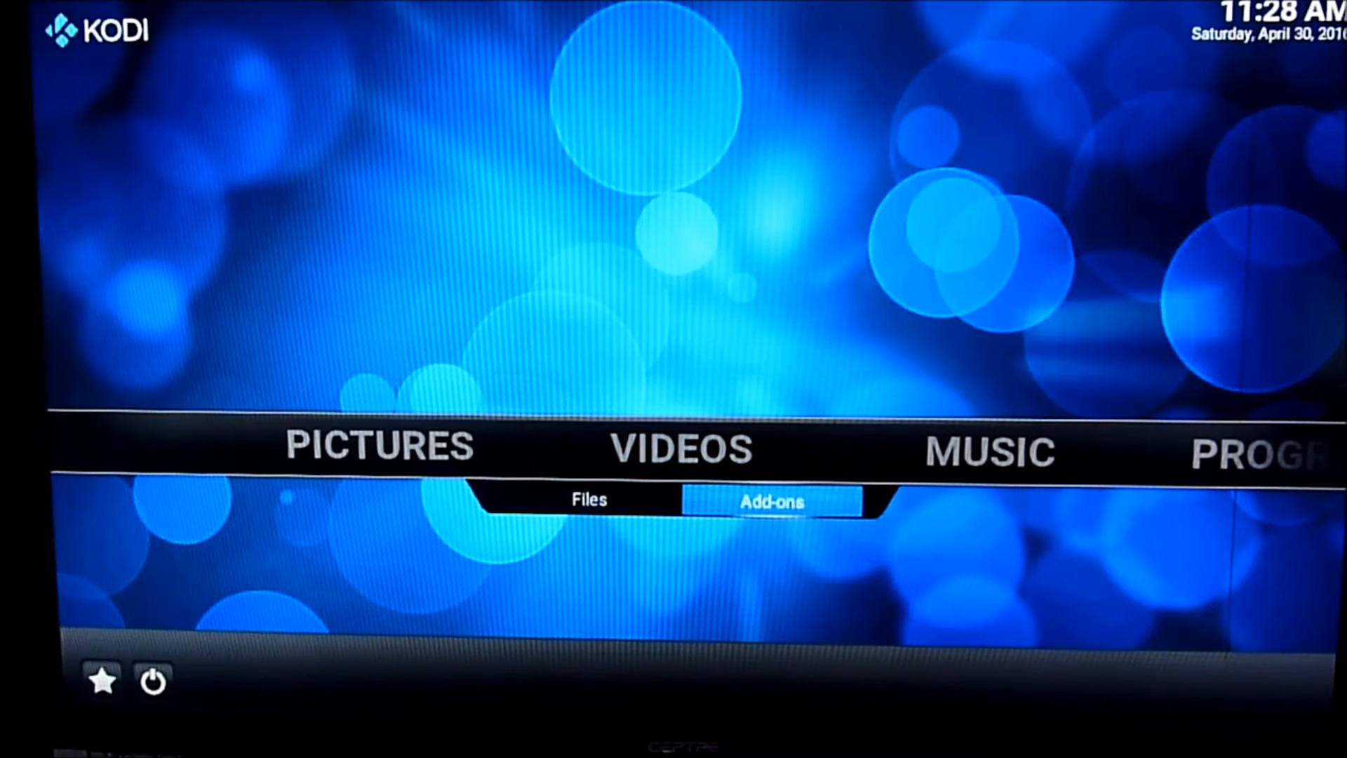
# - From Videos > Files start adding a source and browse the NFS server's shares
pyautogui.click(587, 499)
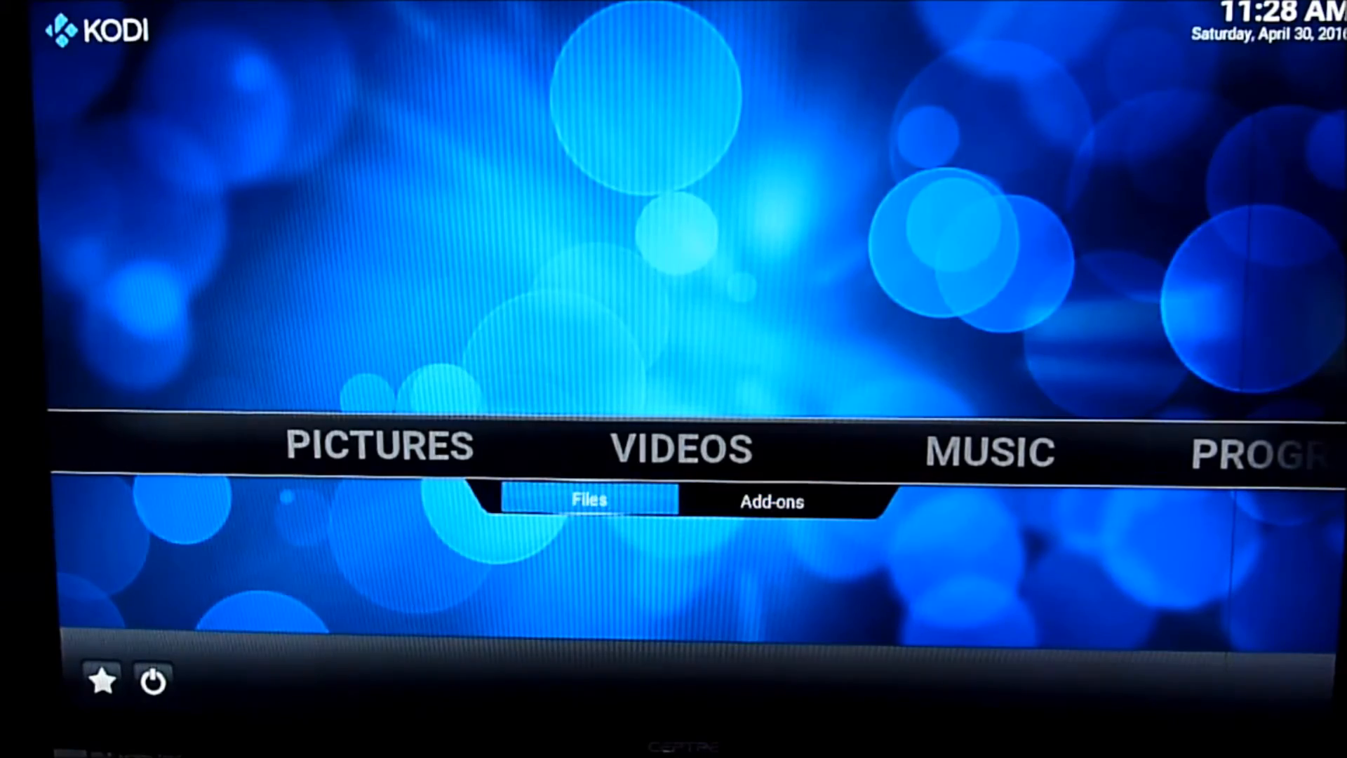
pyautogui.click(588, 499)
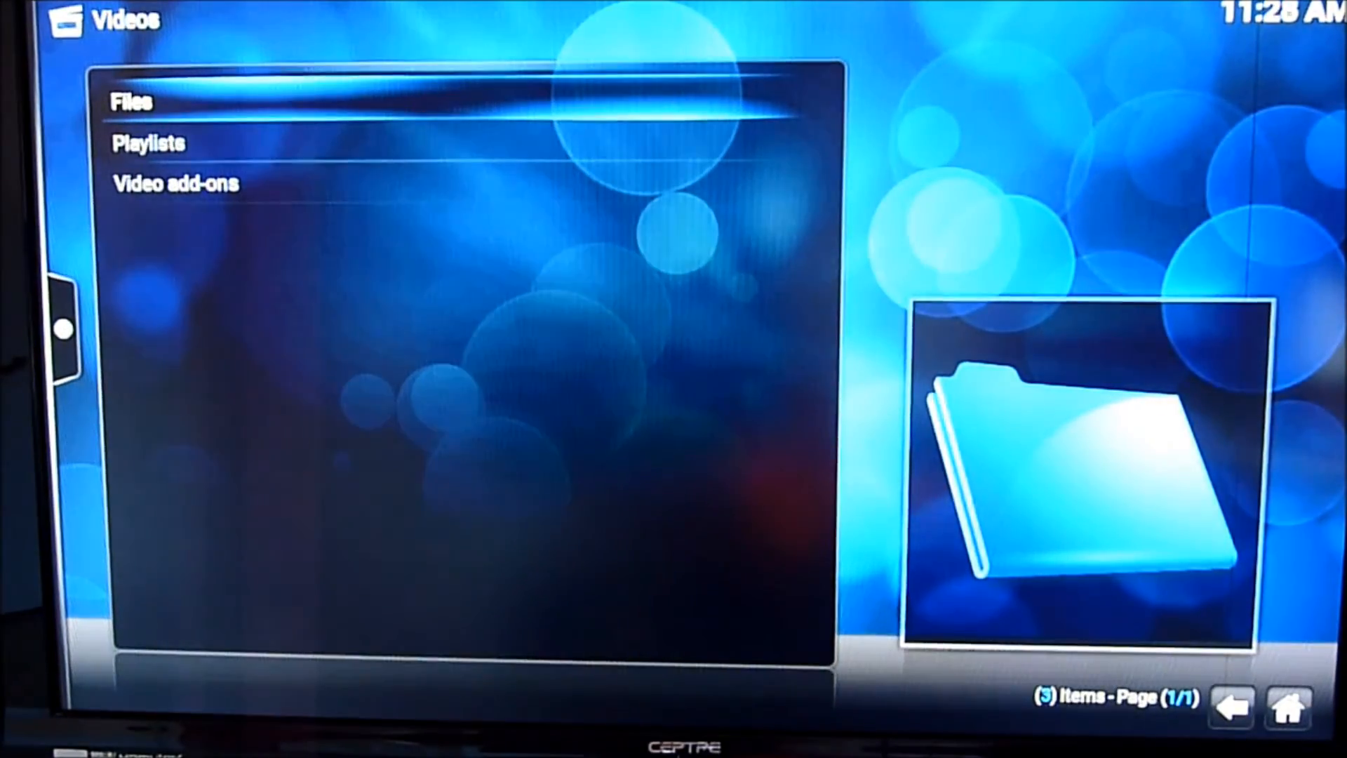
pyautogui.click(129, 101)
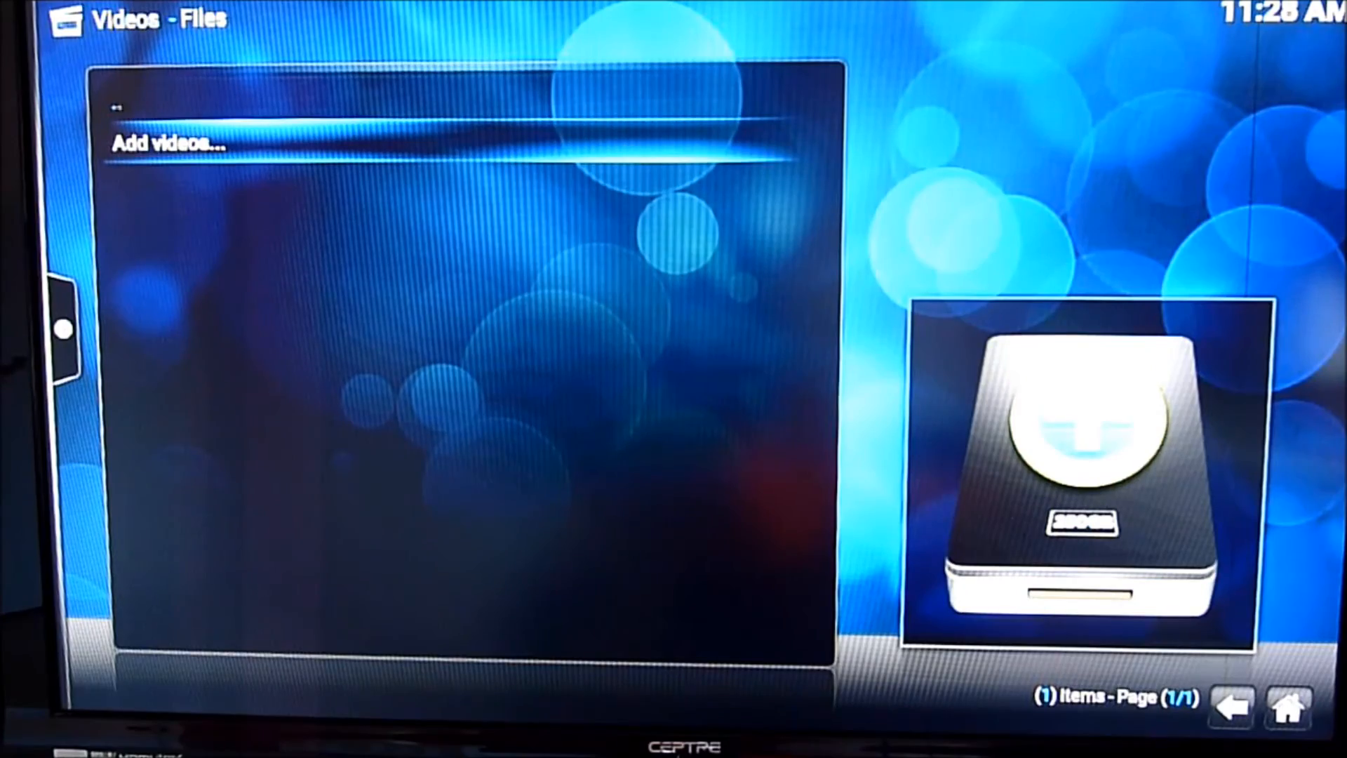
pyautogui.click(169, 143)
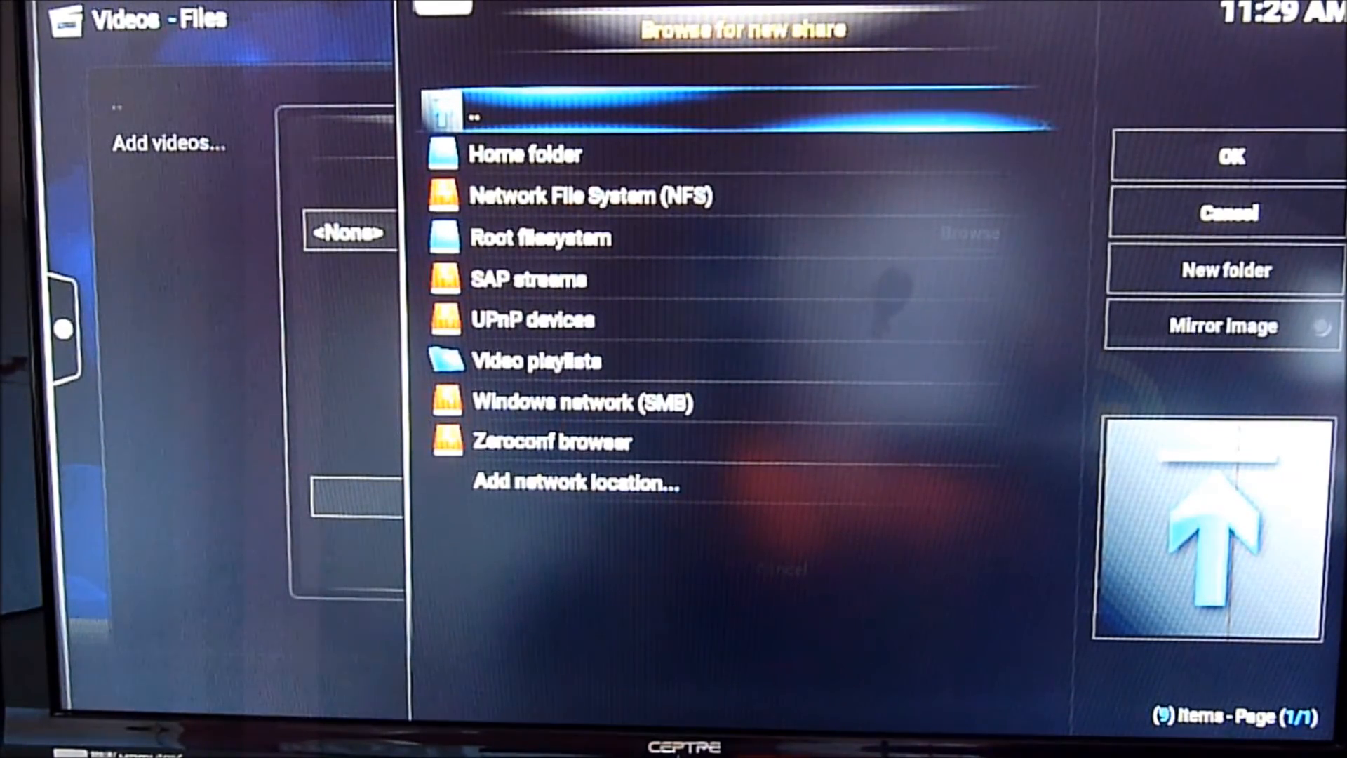
pyautogui.click(591, 197)
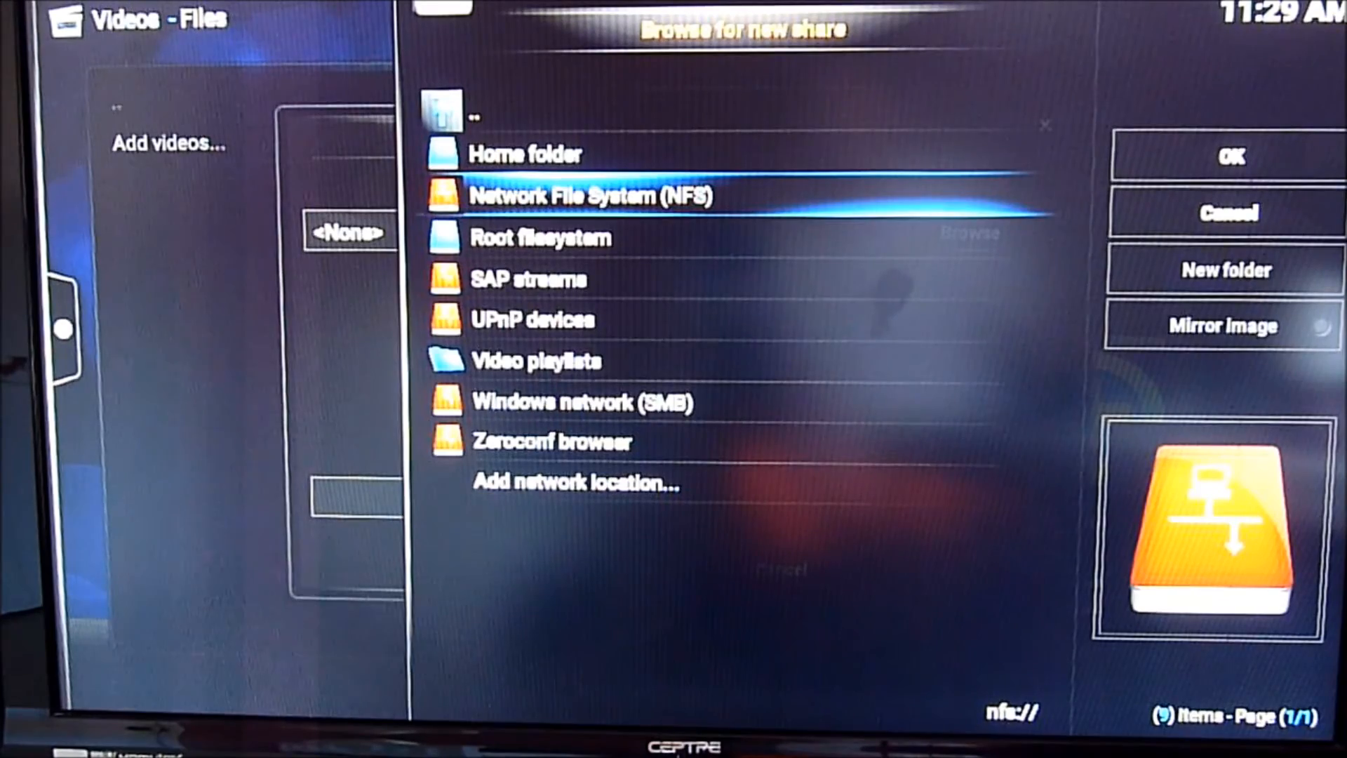
pyautogui.click(589, 196)
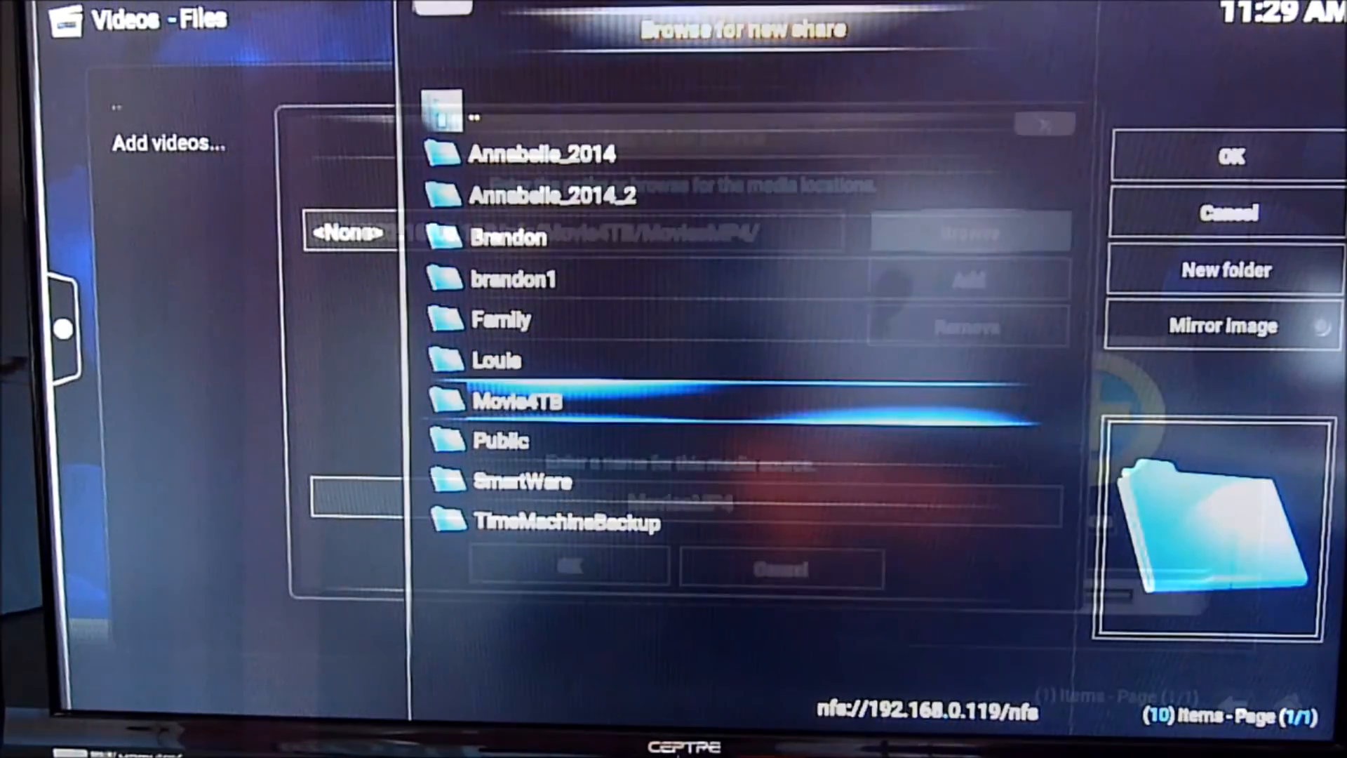
# - Use 192.168.0.119/nfs/Movie4TB/MoviesMP4 as the path, keep the name MoviesMP4 and accept default content settings
pyautogui.click(567, 565)
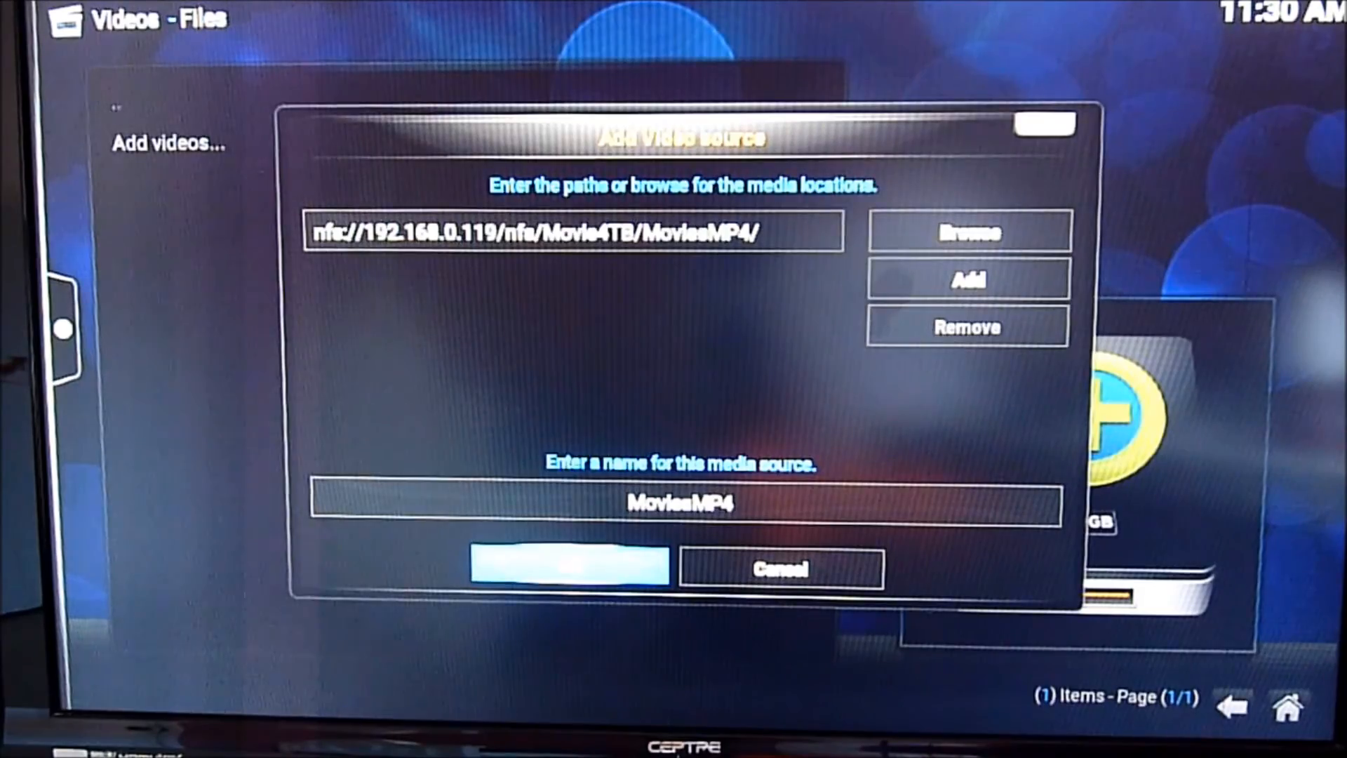
pyautogui.click(570, 566)
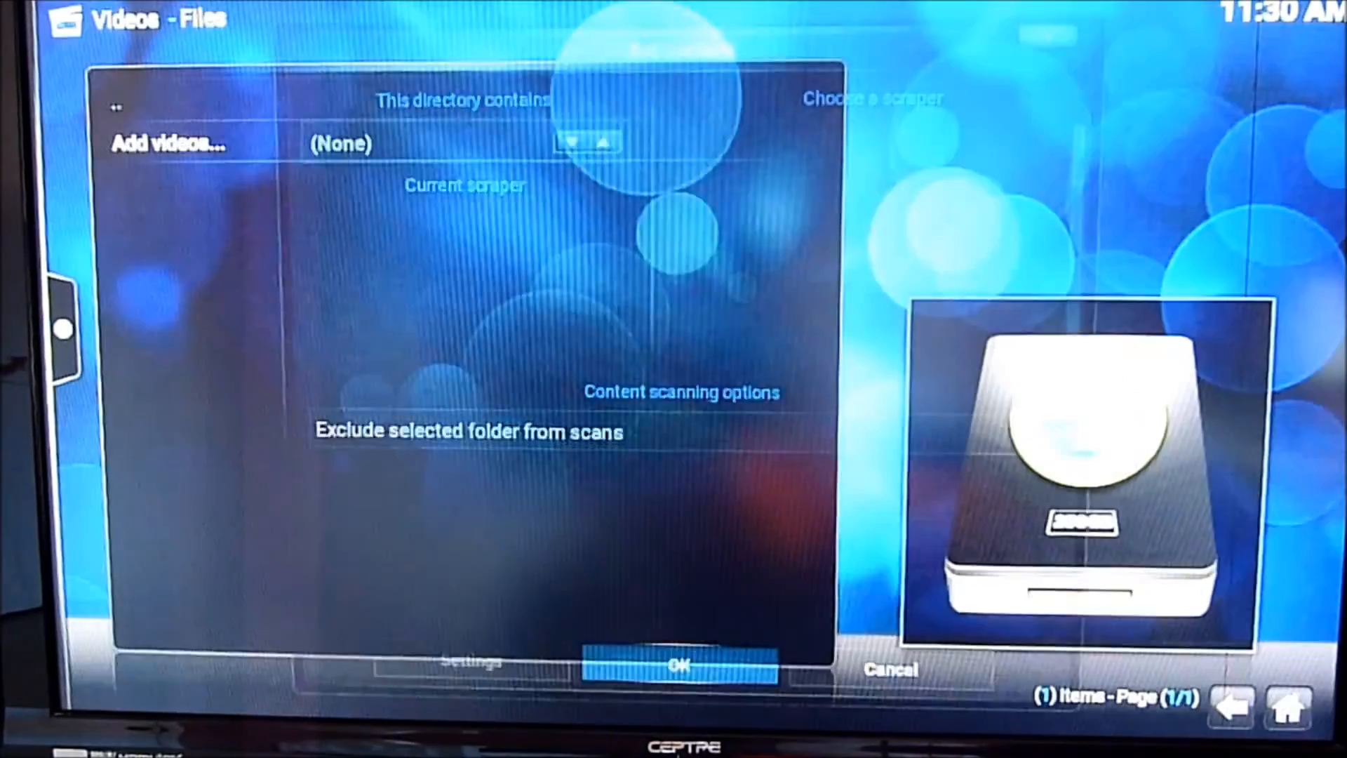
pyautogui.click(677, 668)
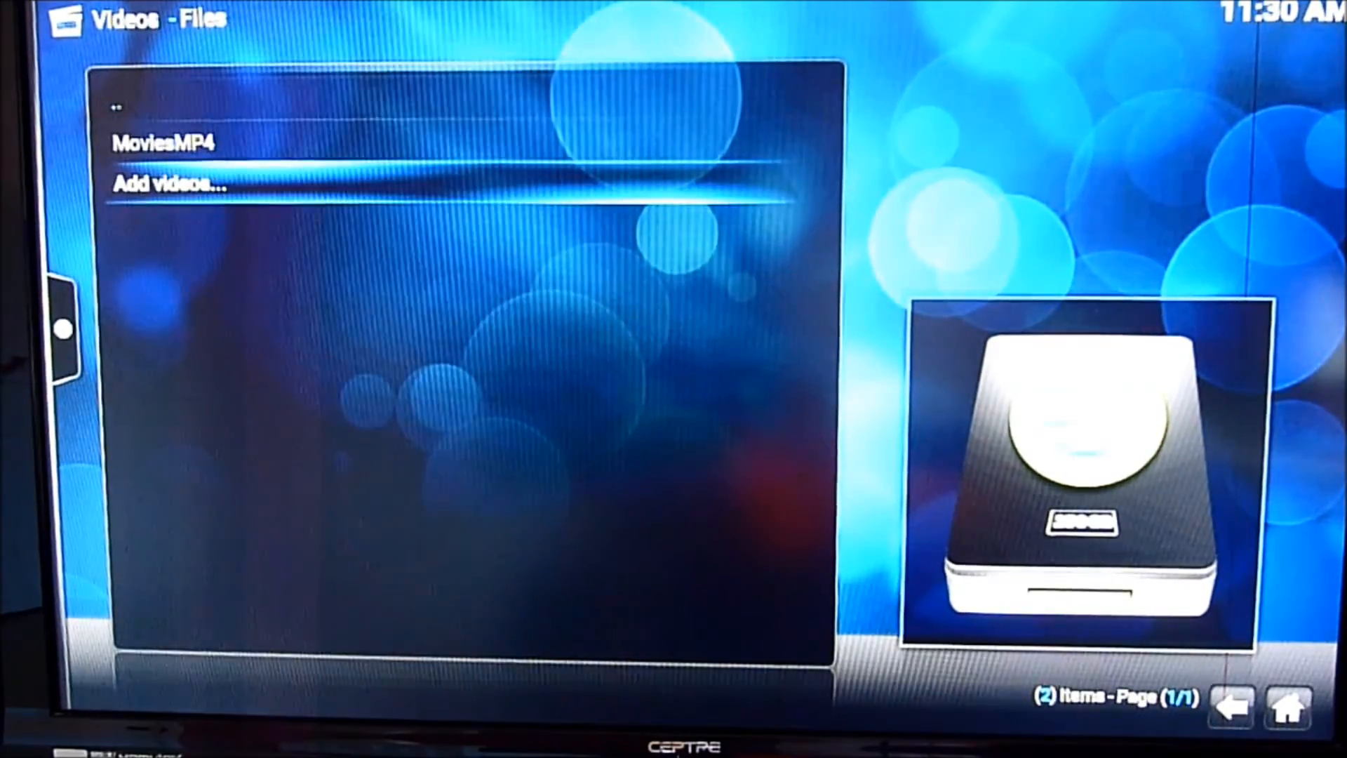
# - Browse the Windows network (SMB) to the Family share on DOGNMONKEY2TB1 and enter the credentials
pyautogui.click(170, 183)
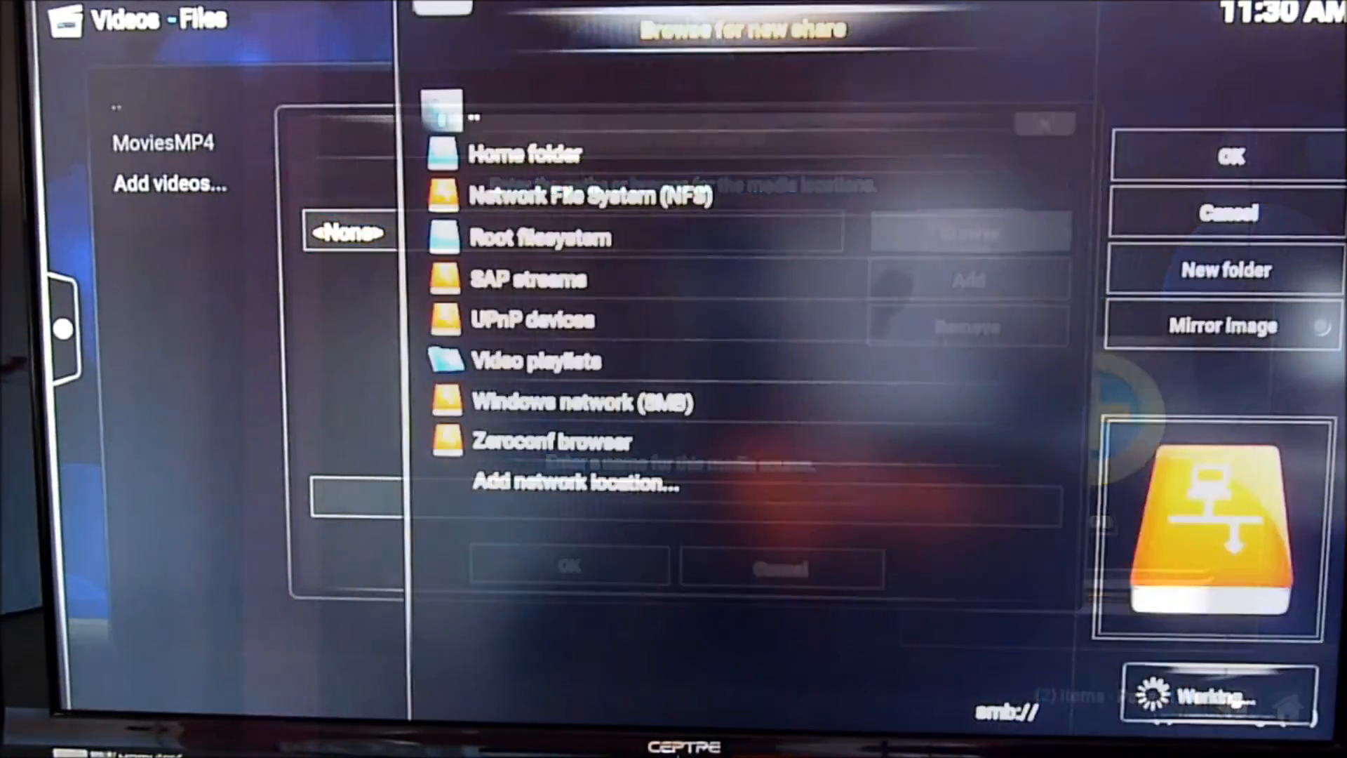
pyautogui.click(554, 403)
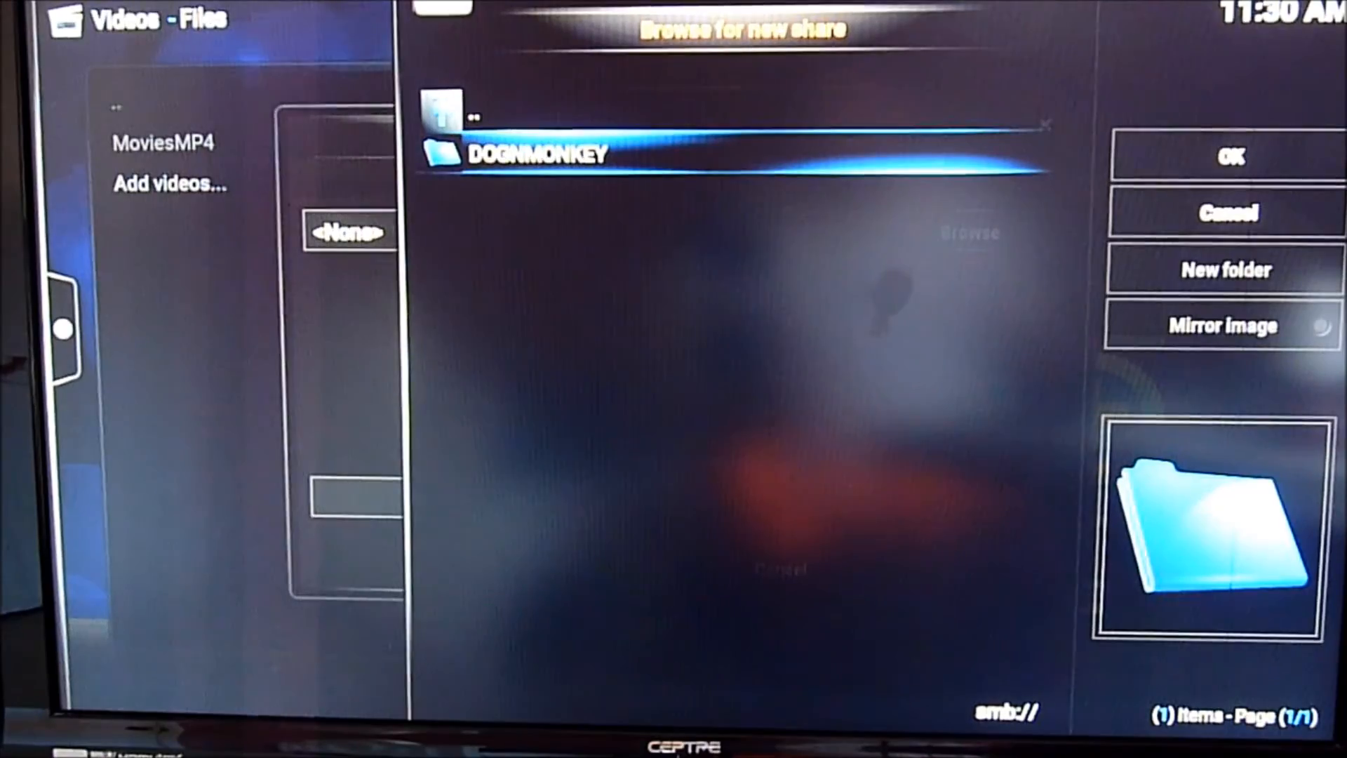
pyautogui.doubleClick(533, 154)
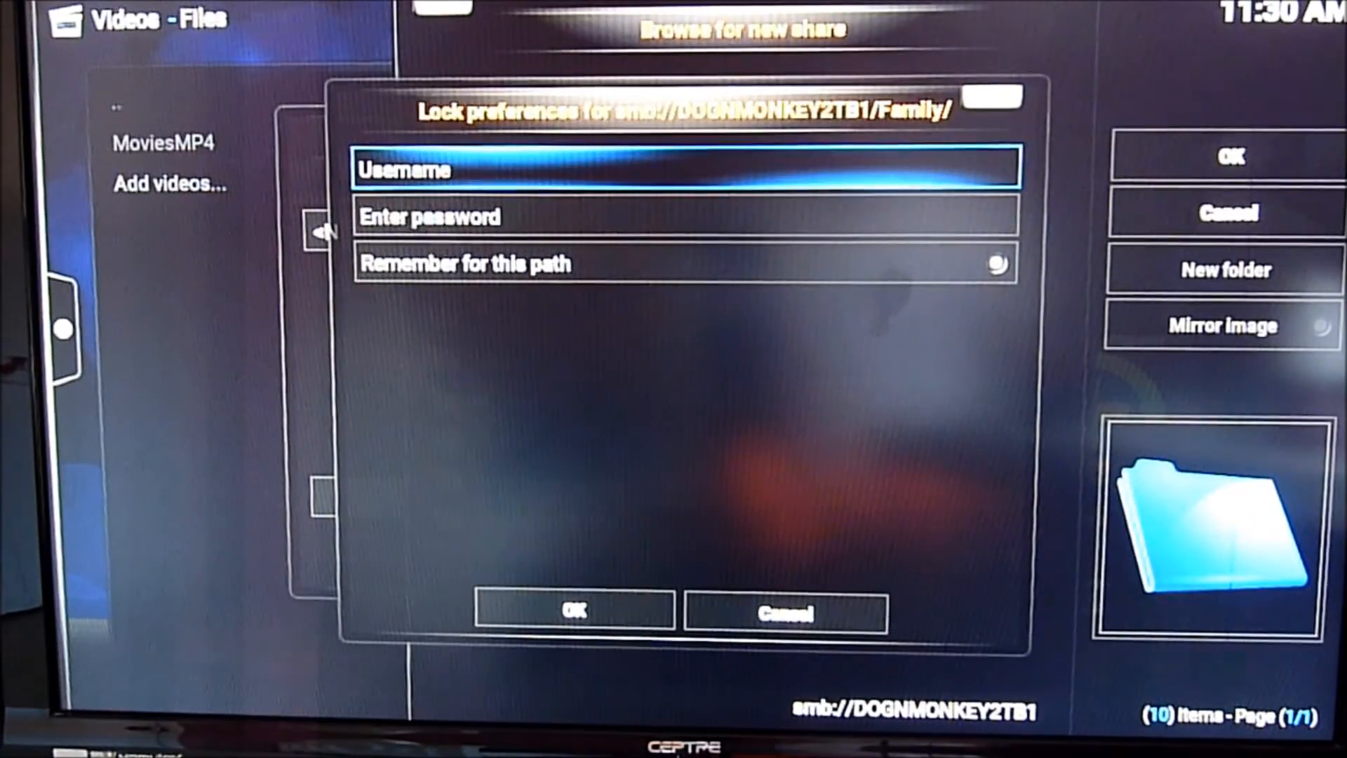
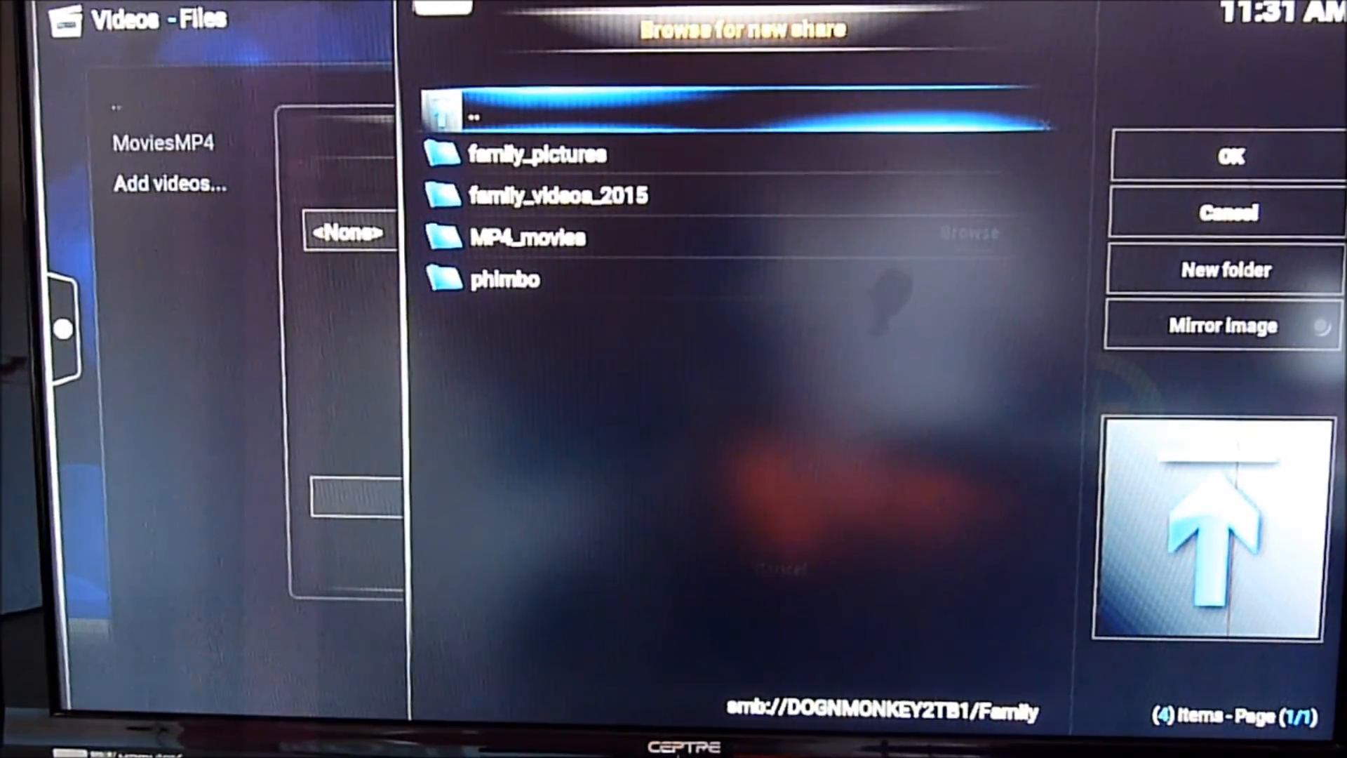
# - Add the share as a video source named Family and accept the default content settings
pyautogui.click(1233, 156)
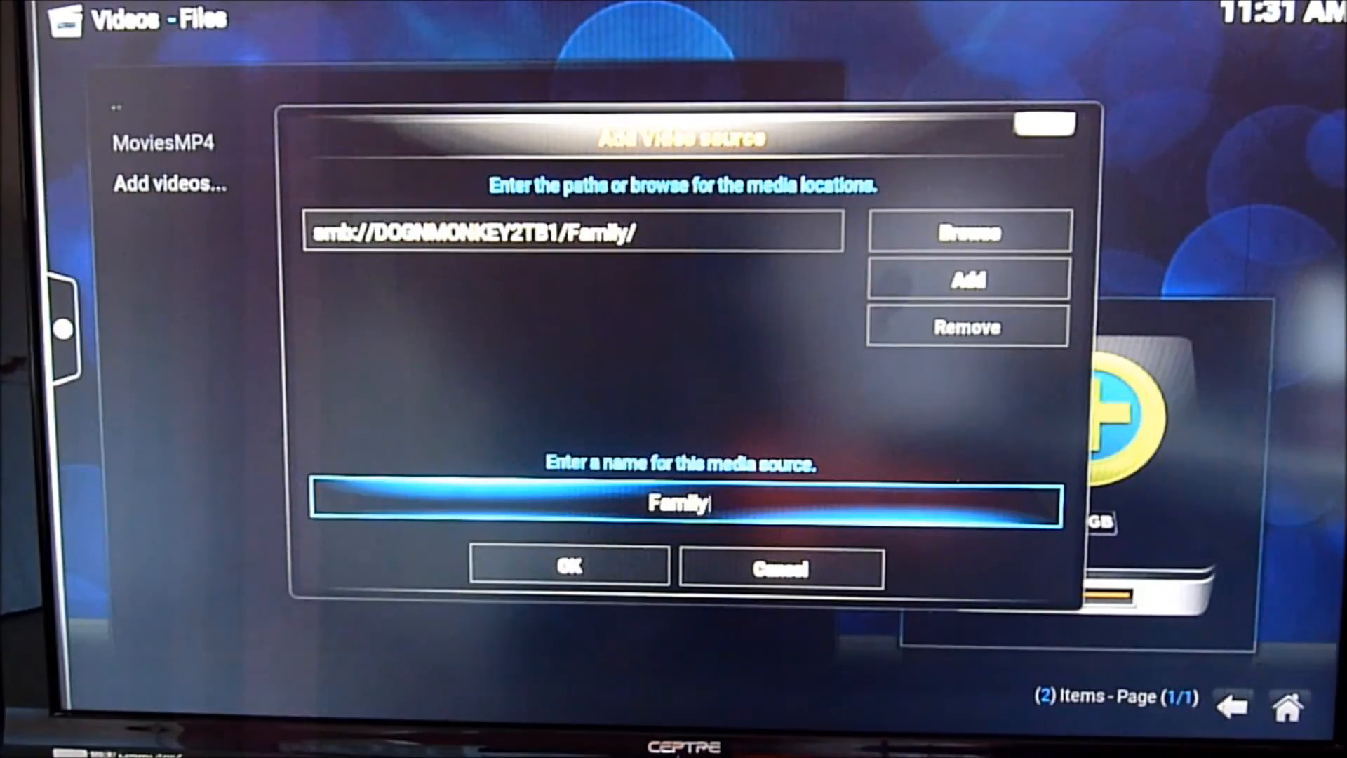
pyautogui.click(569, 565)
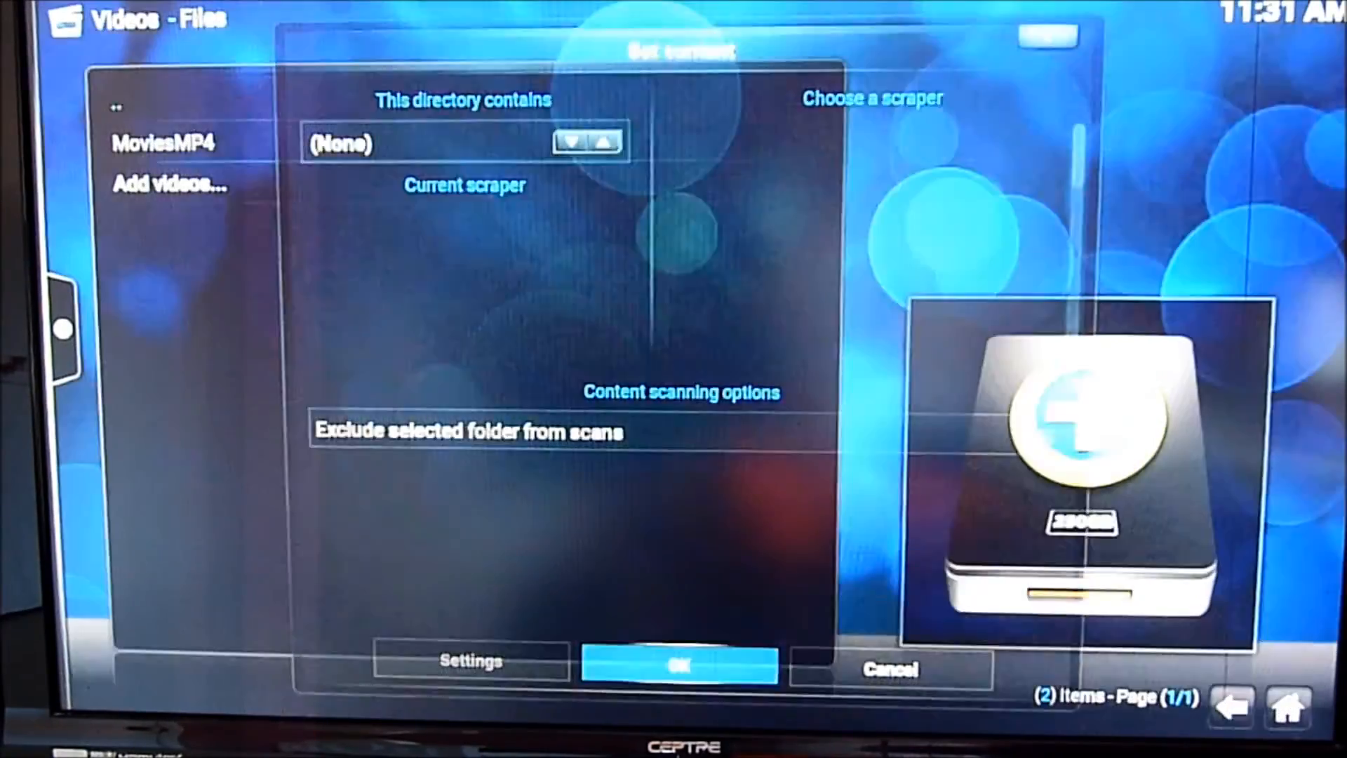
pyautogui.click(682, 661)
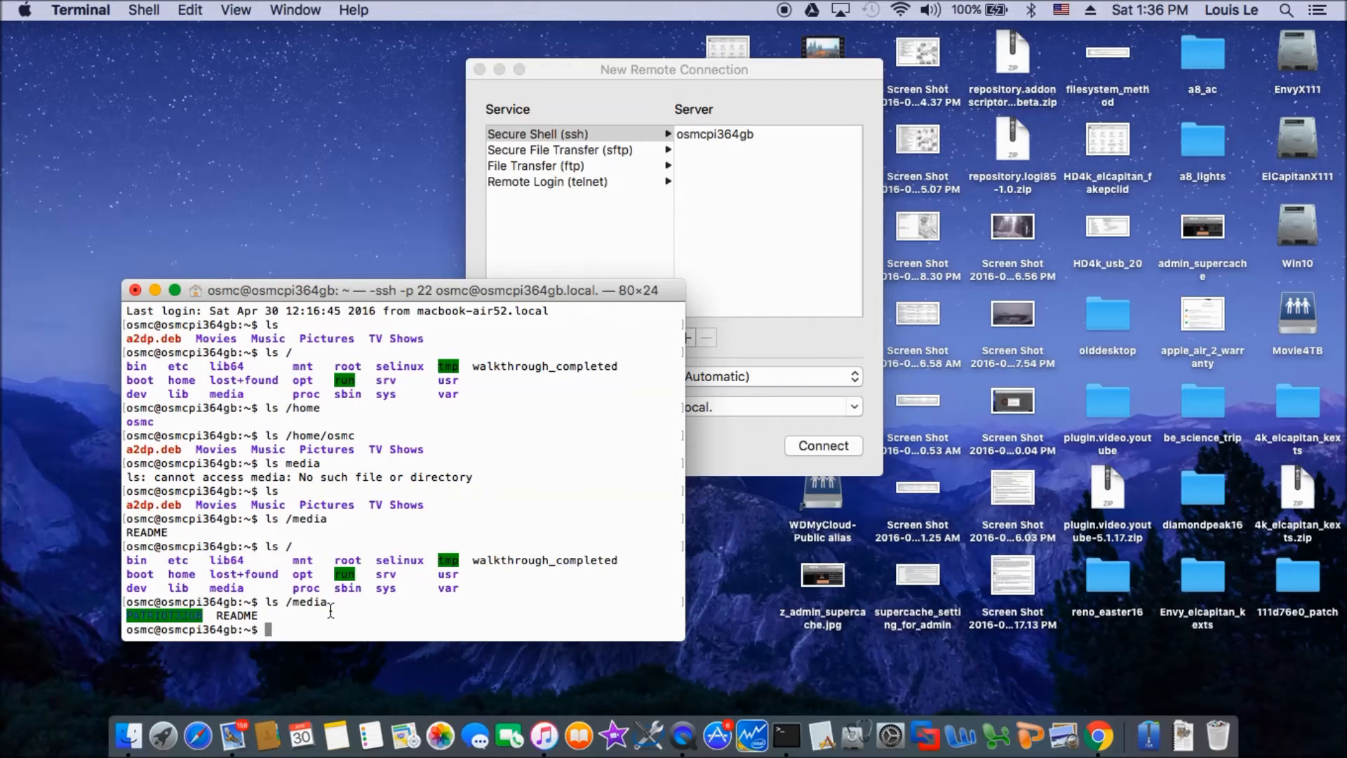
# - List /media and print the working directory /home/osmc in the SSH session
pyautogui.write('l')
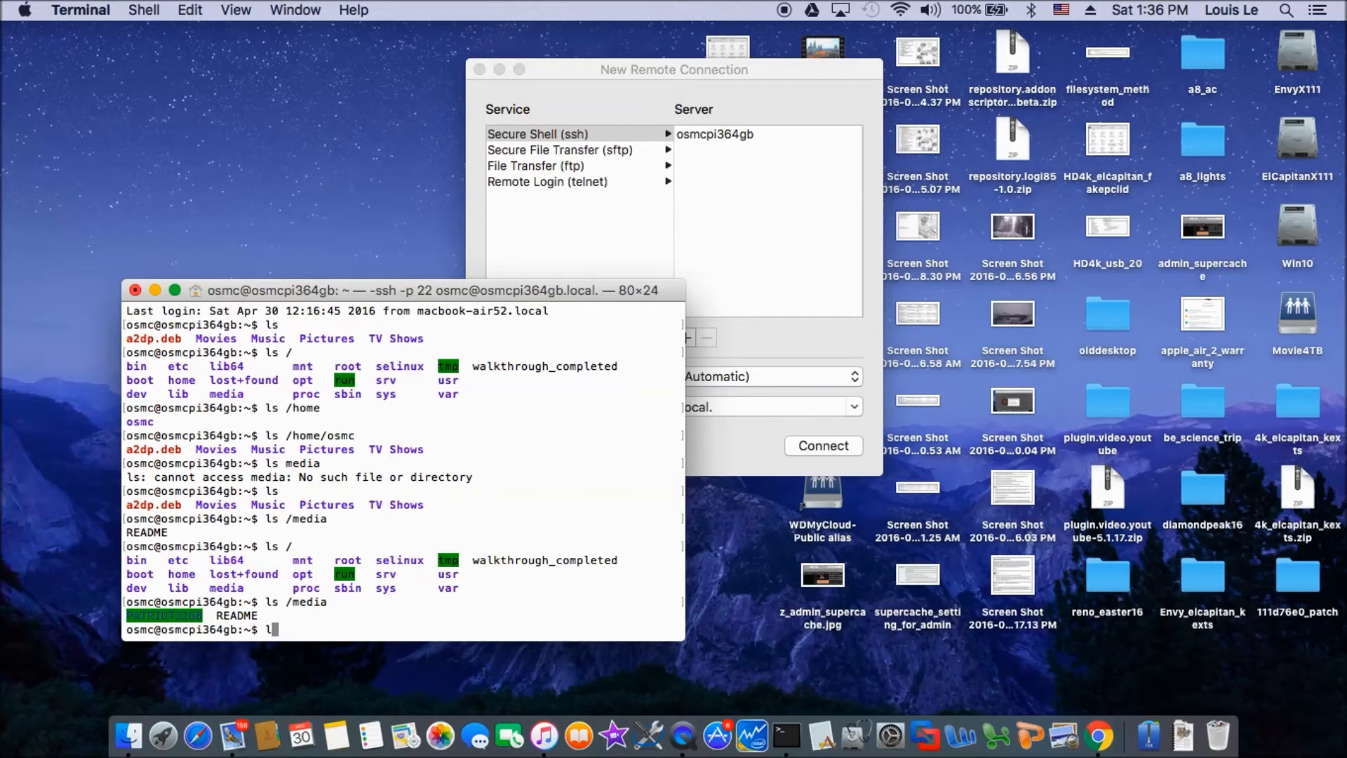
pyautogui.write('/media')
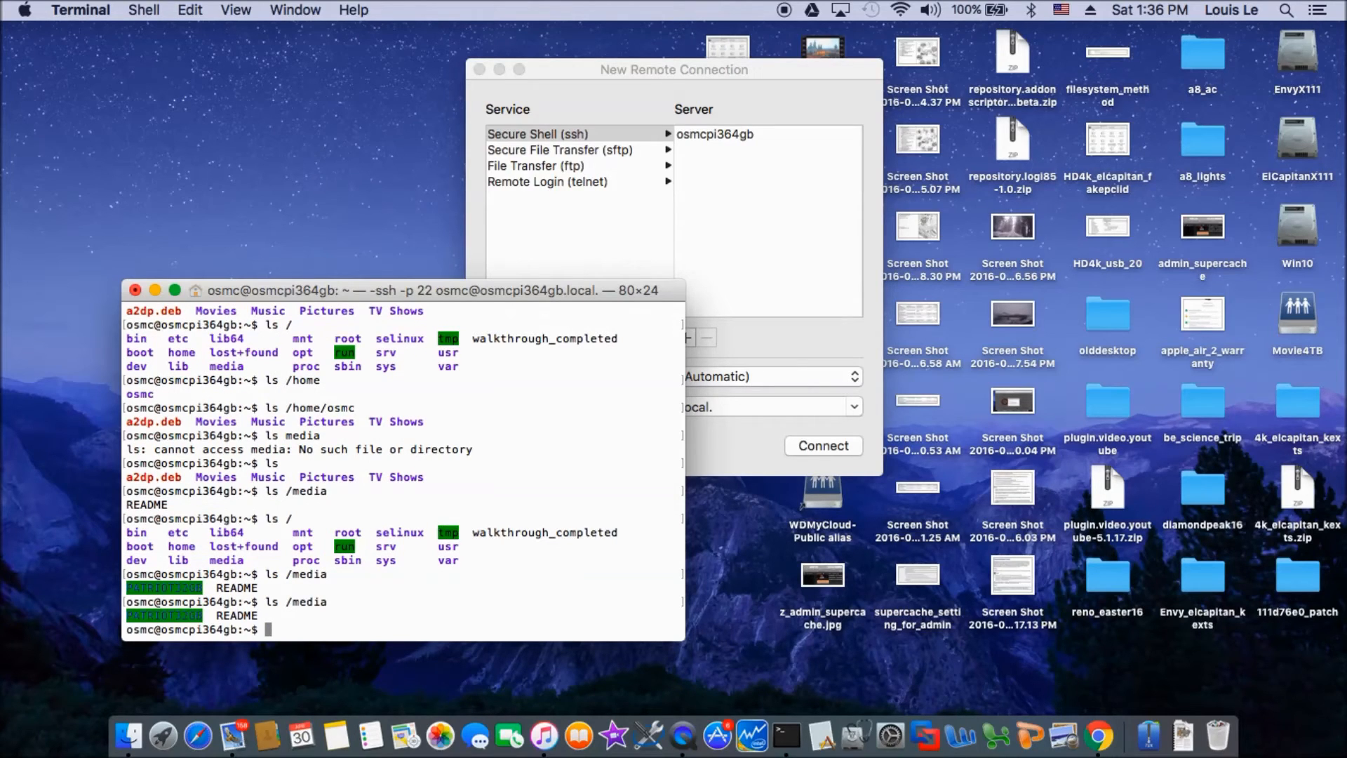
pyautogui.write('pwd')
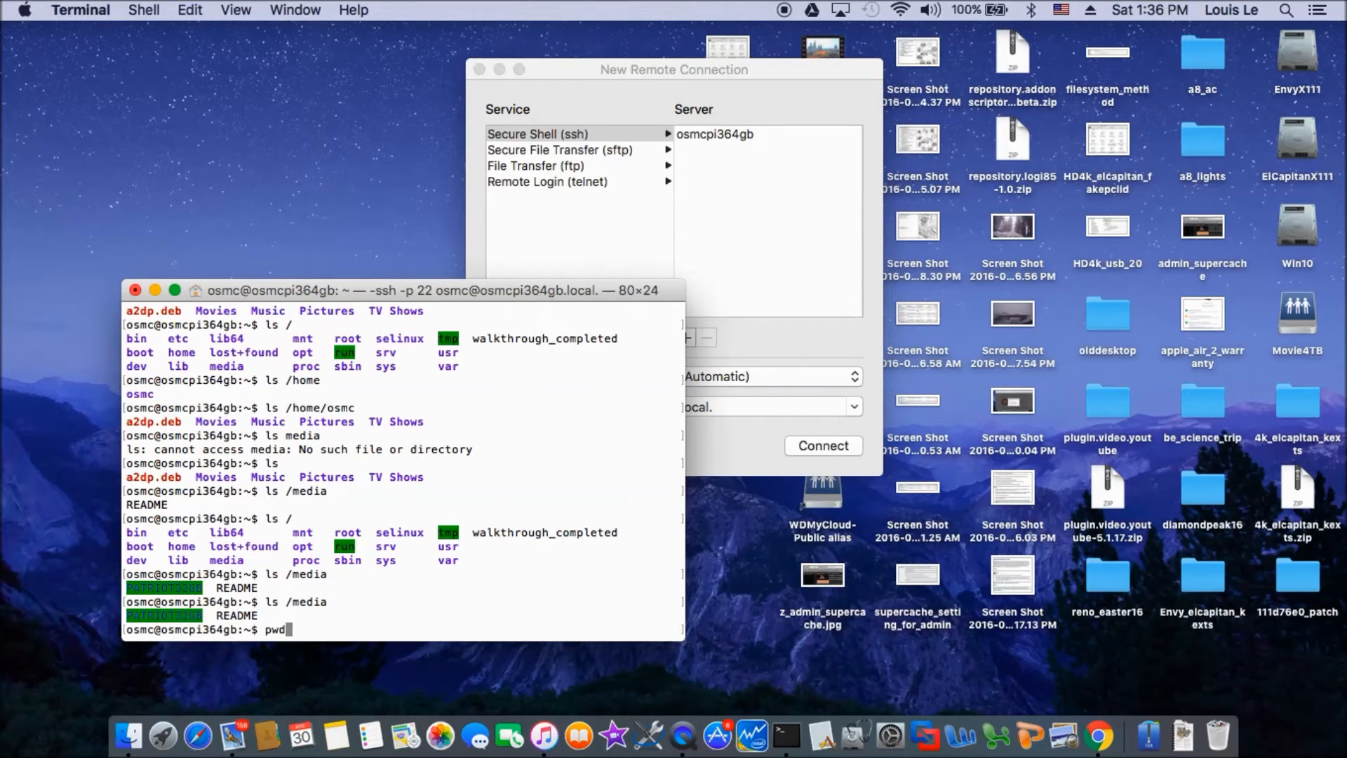
pyautogui.press('Return')
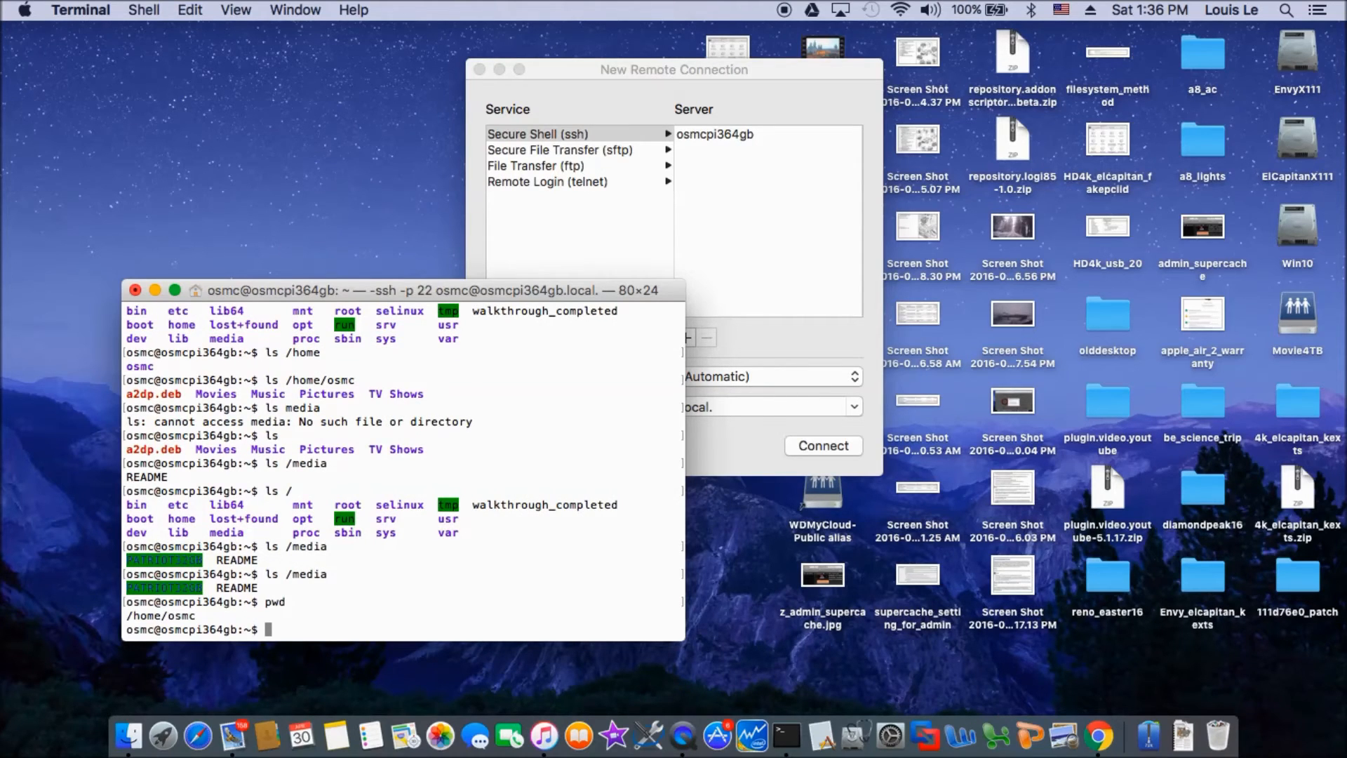
# - Enter ls /media/PATRIOT32GB/Music to list the USB drive's Music folder
pyautogui.write('ls /')
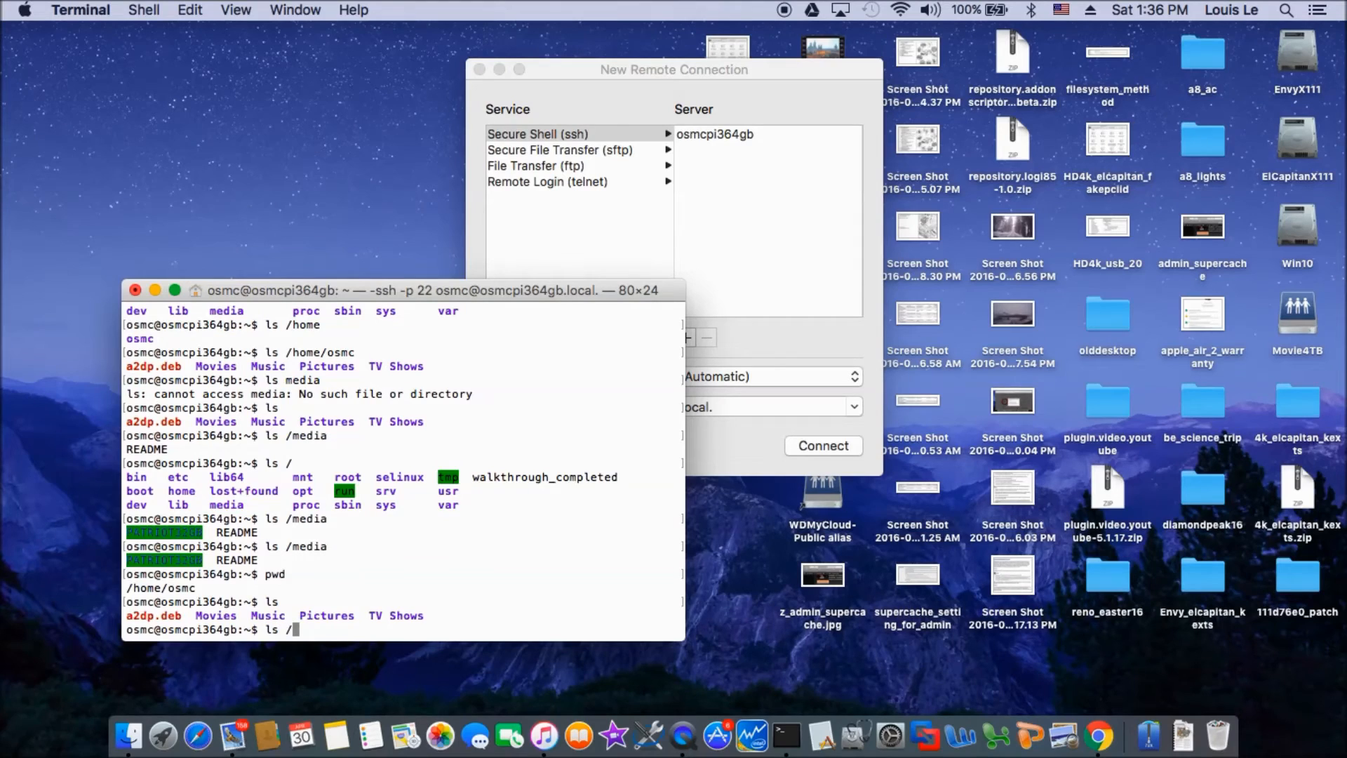
pyautogui.write('edia/')
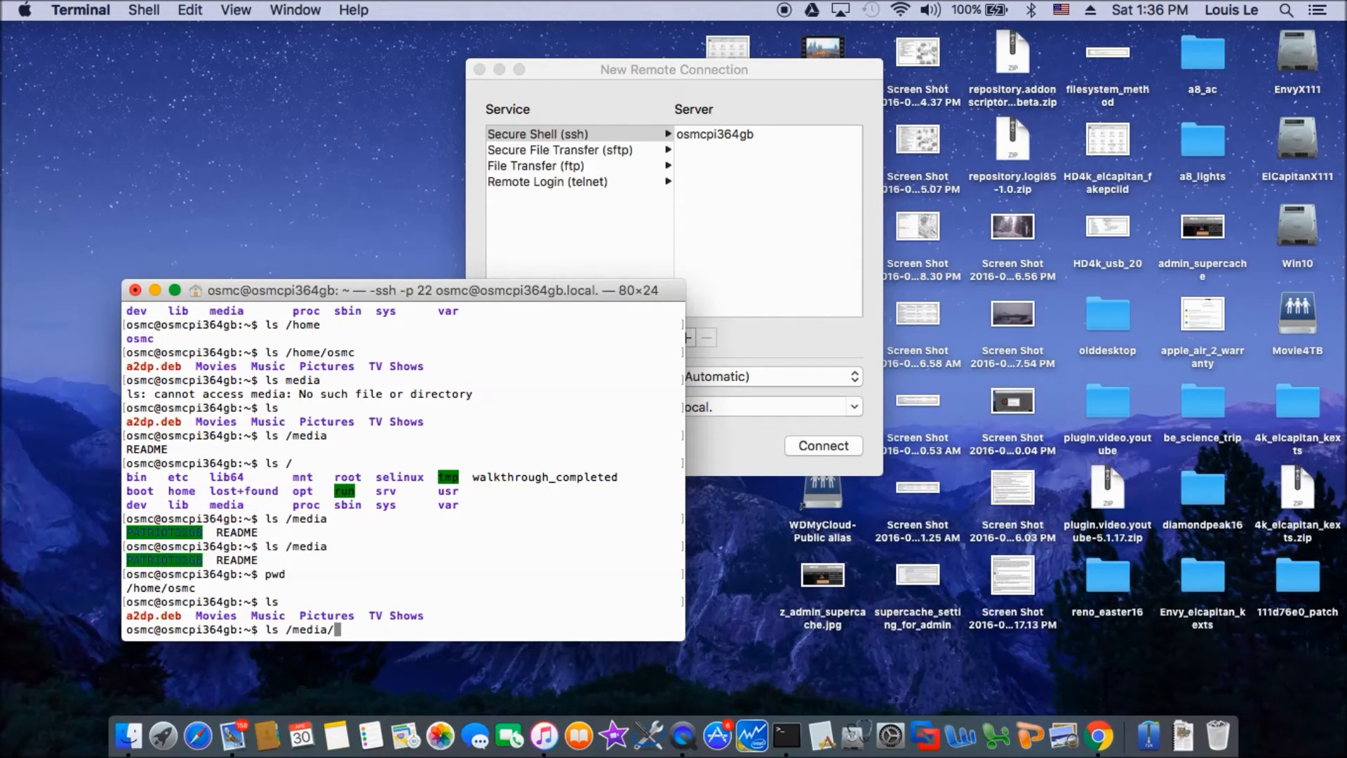
pyautogui.write('PATRIOT')
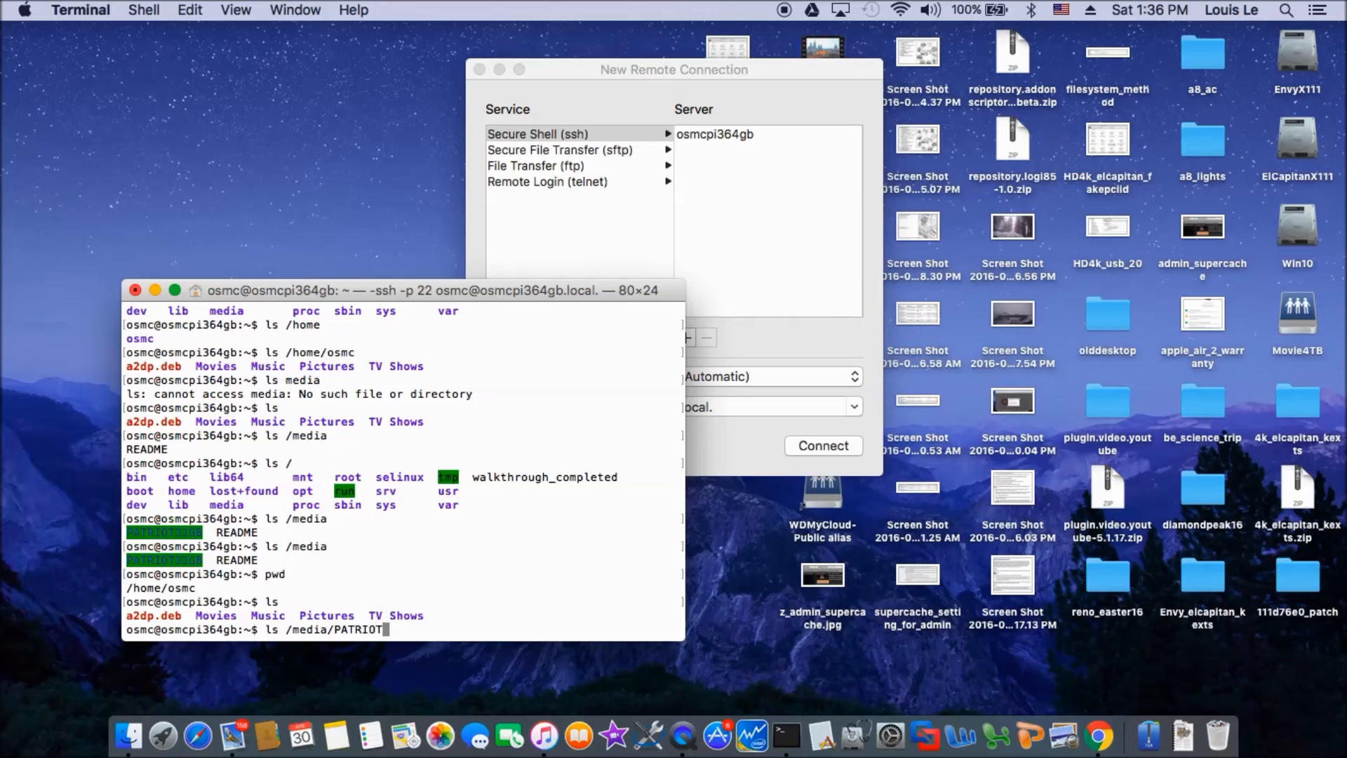
pyautogui.write('32')
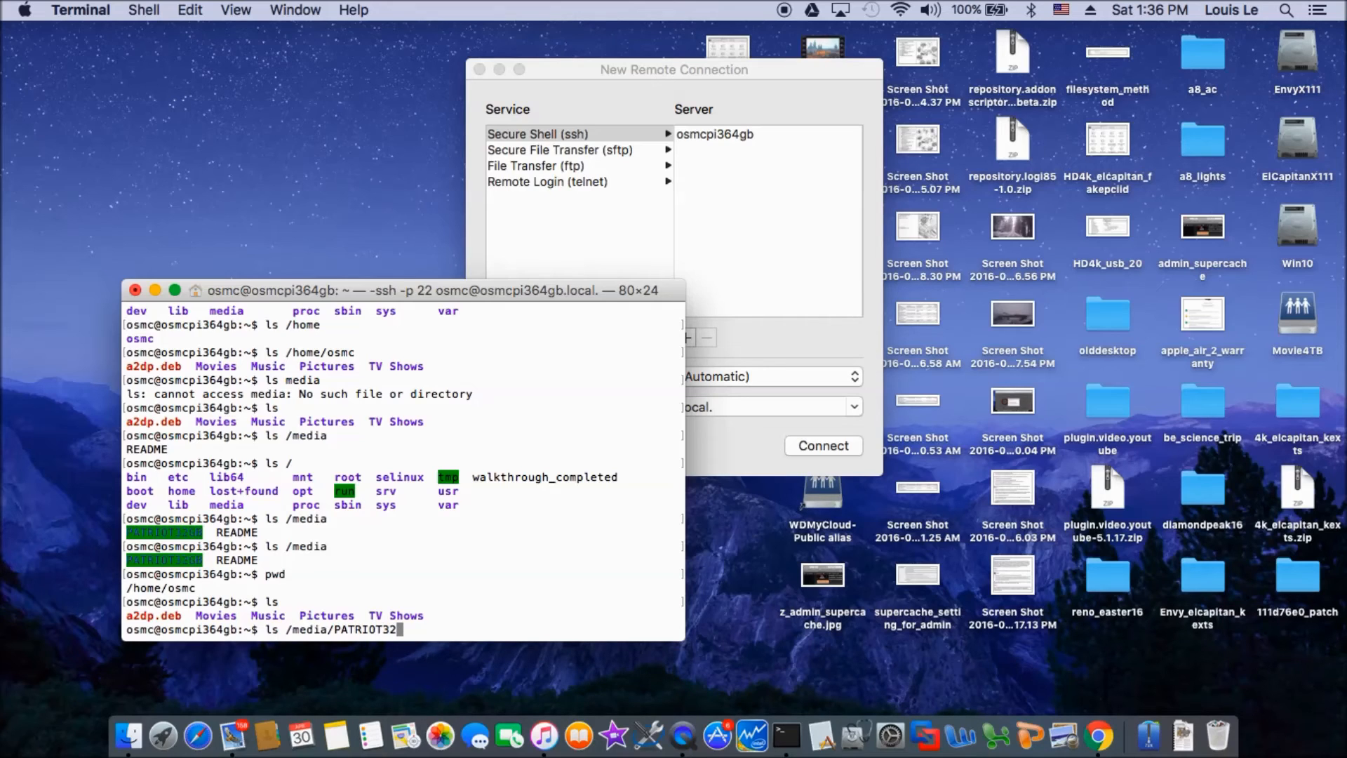
pyautogui.write('GB/Music')
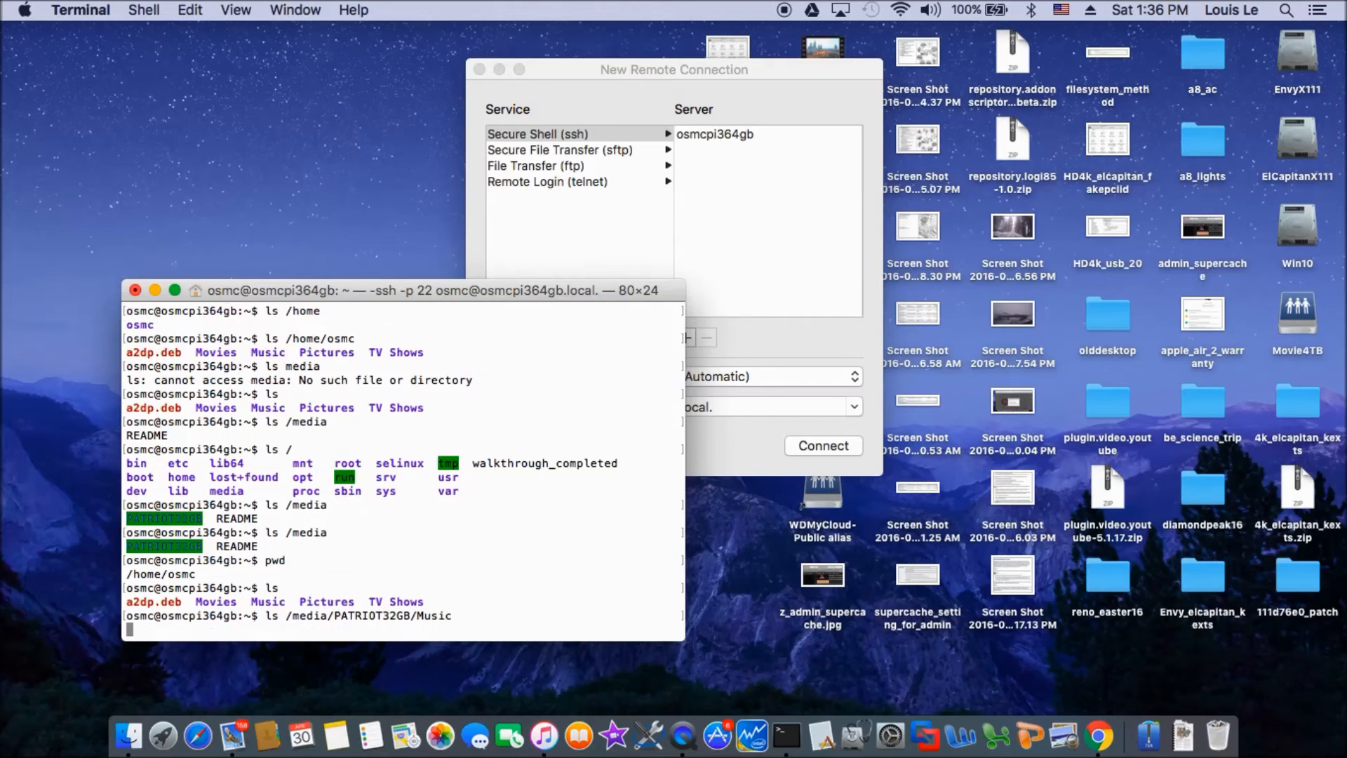
# - List /media/PATRIOT32GB/Music, then compose sudo cp -R /media/PATRIOT32GB/Music Music
pyautogui.press('Return')
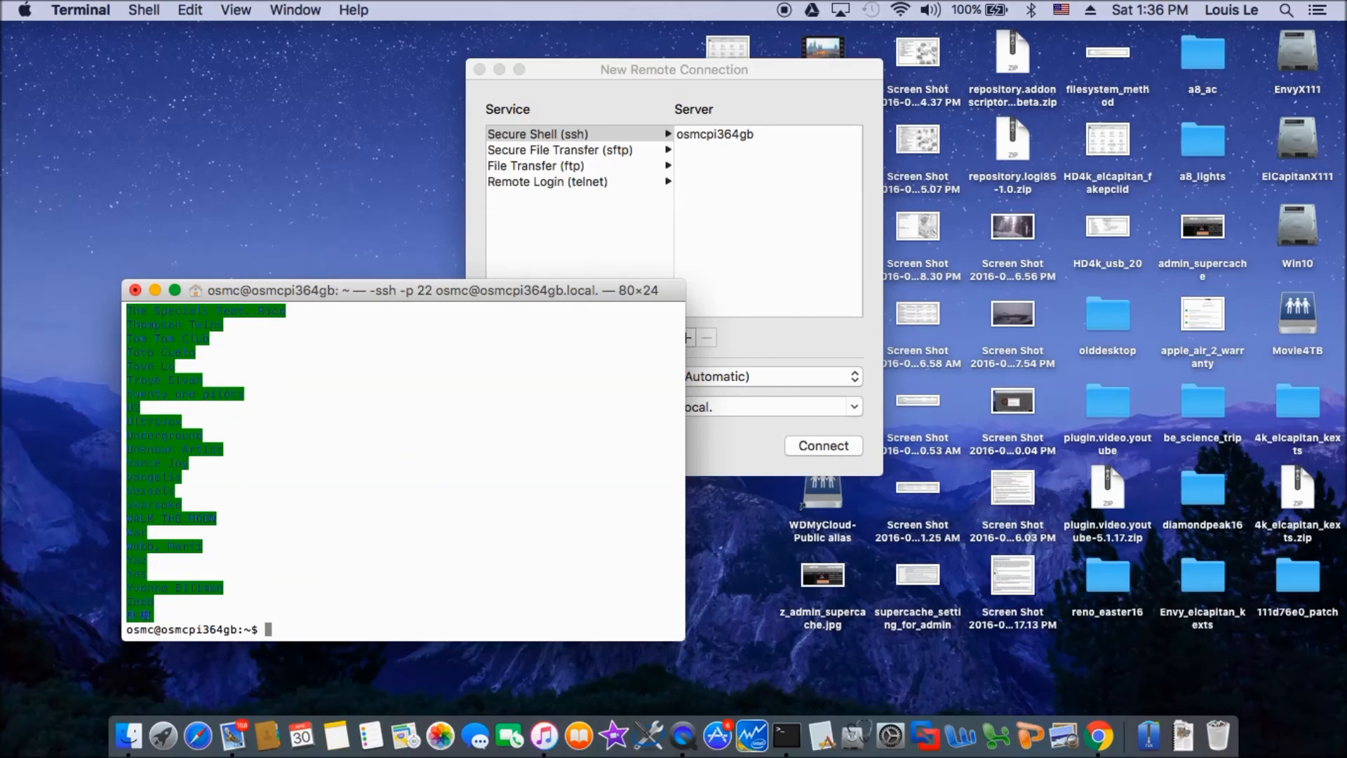
pyautogui.write('ls /media/PATRIOT32GB/Music')
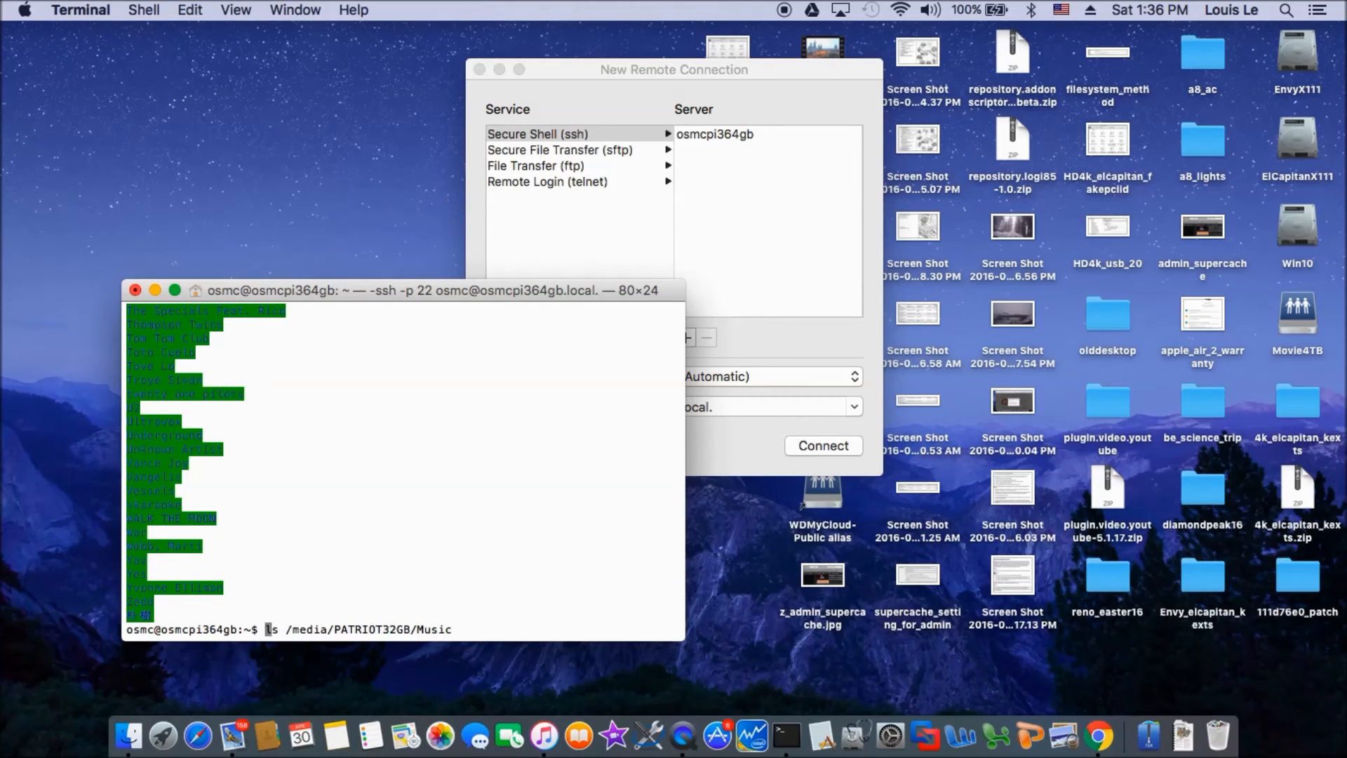
pyautogui.write('sudo')
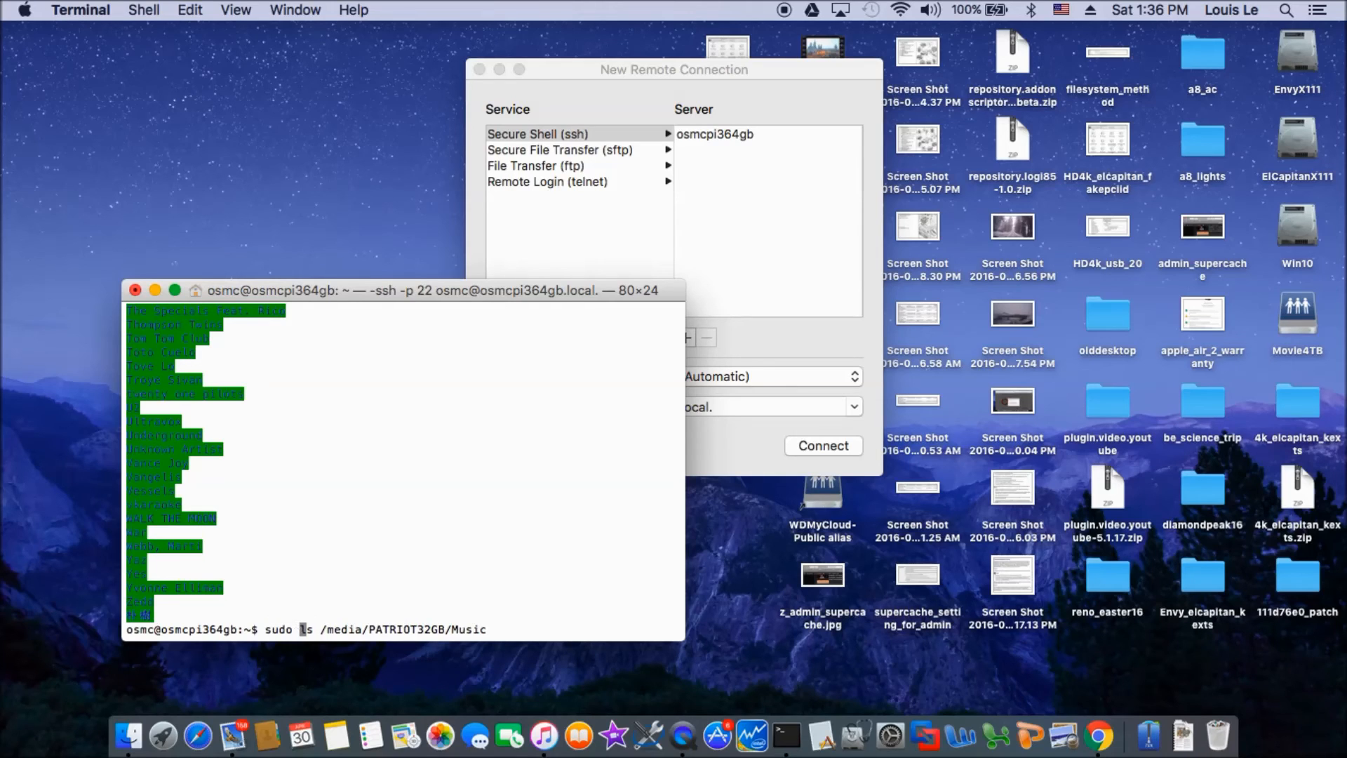
pyautogui.write('cp')
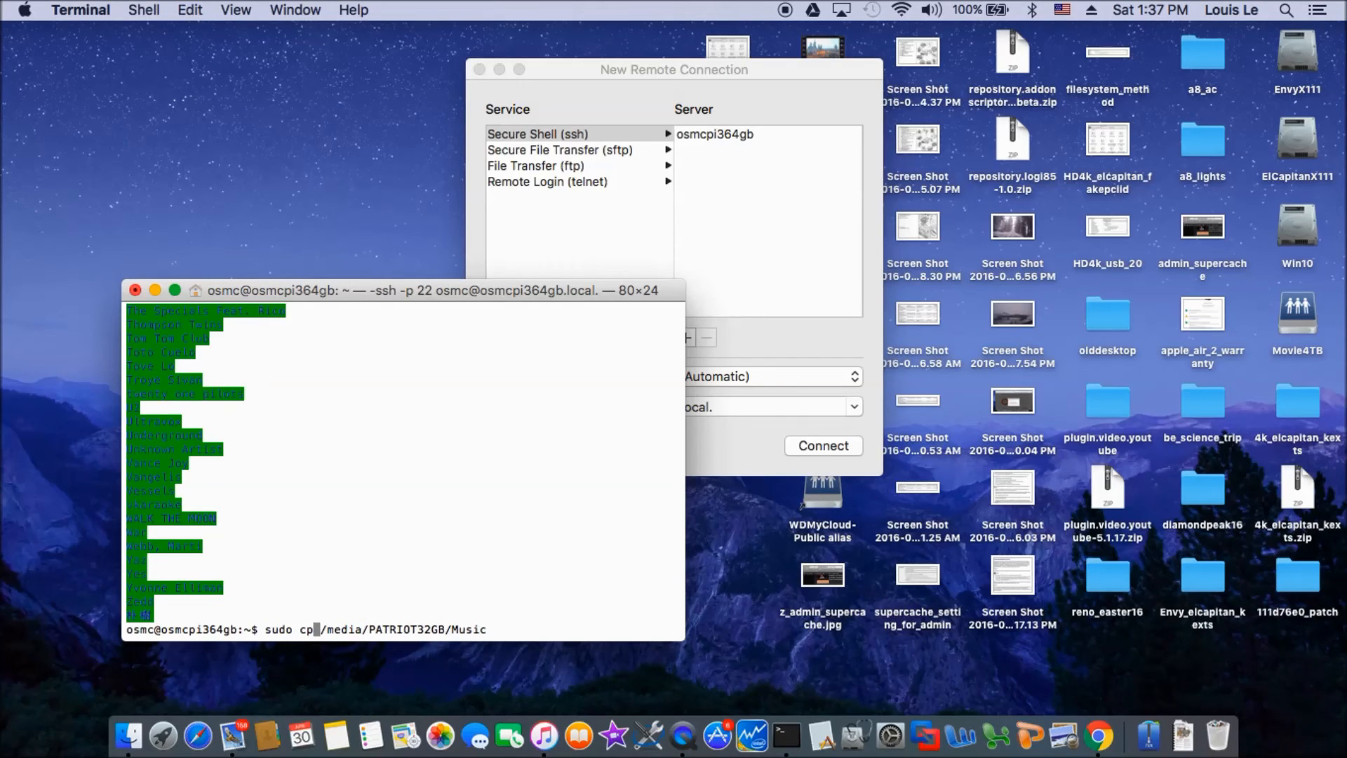
pyautogui.write('-R')
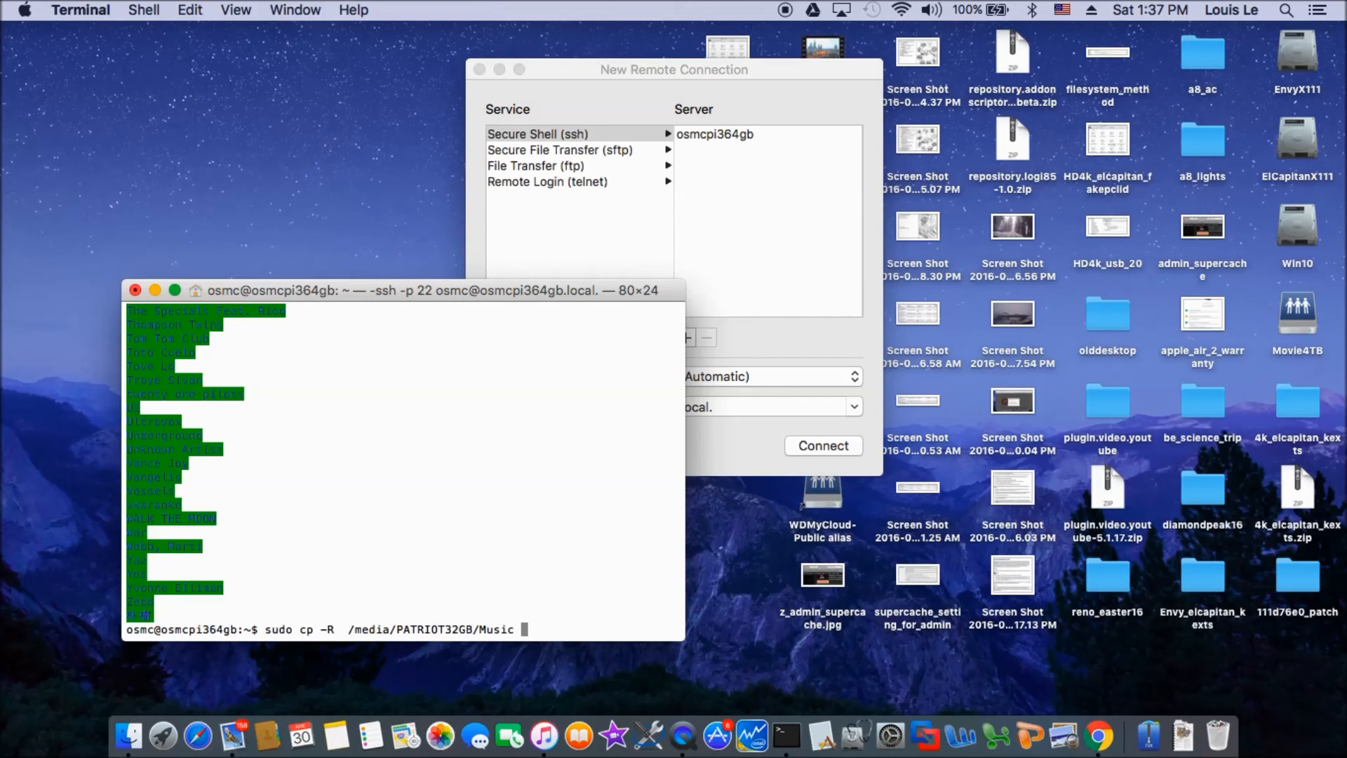
pyautogui.write('Music')
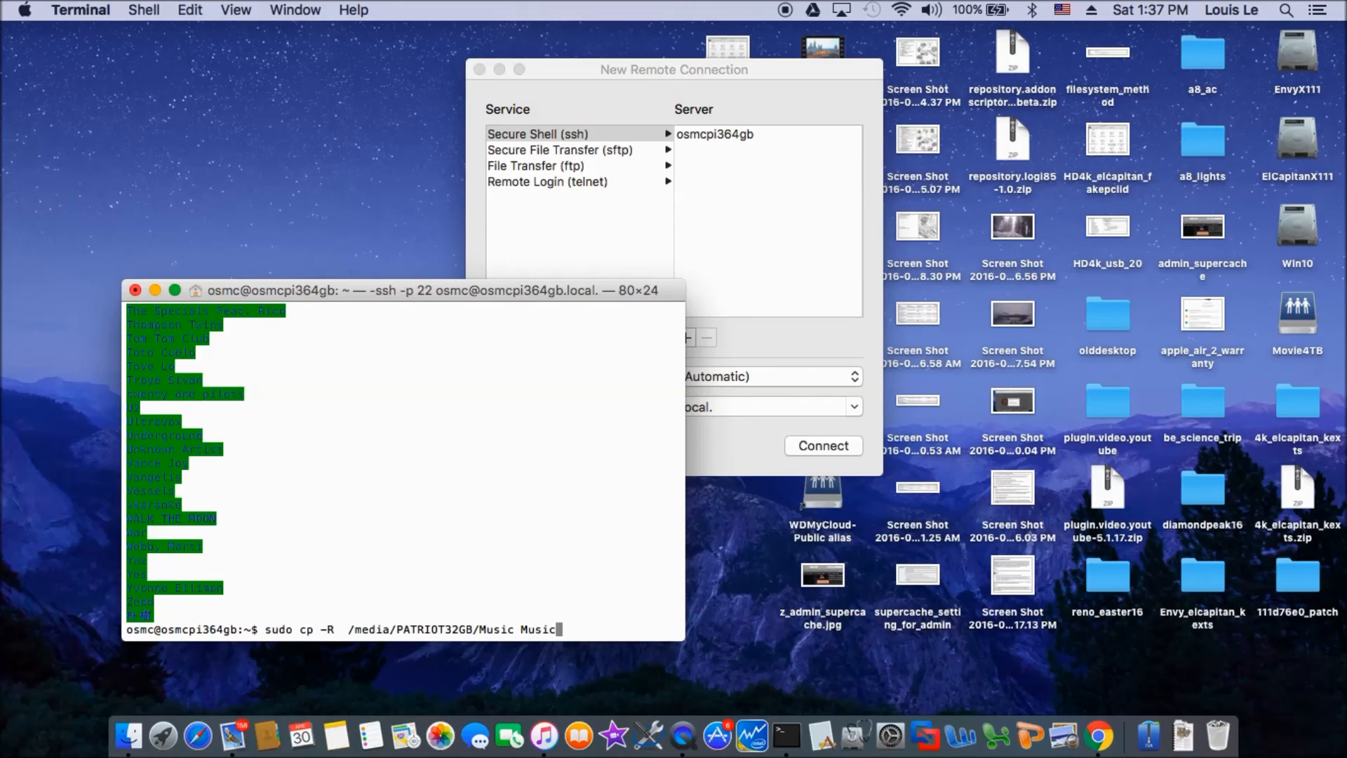